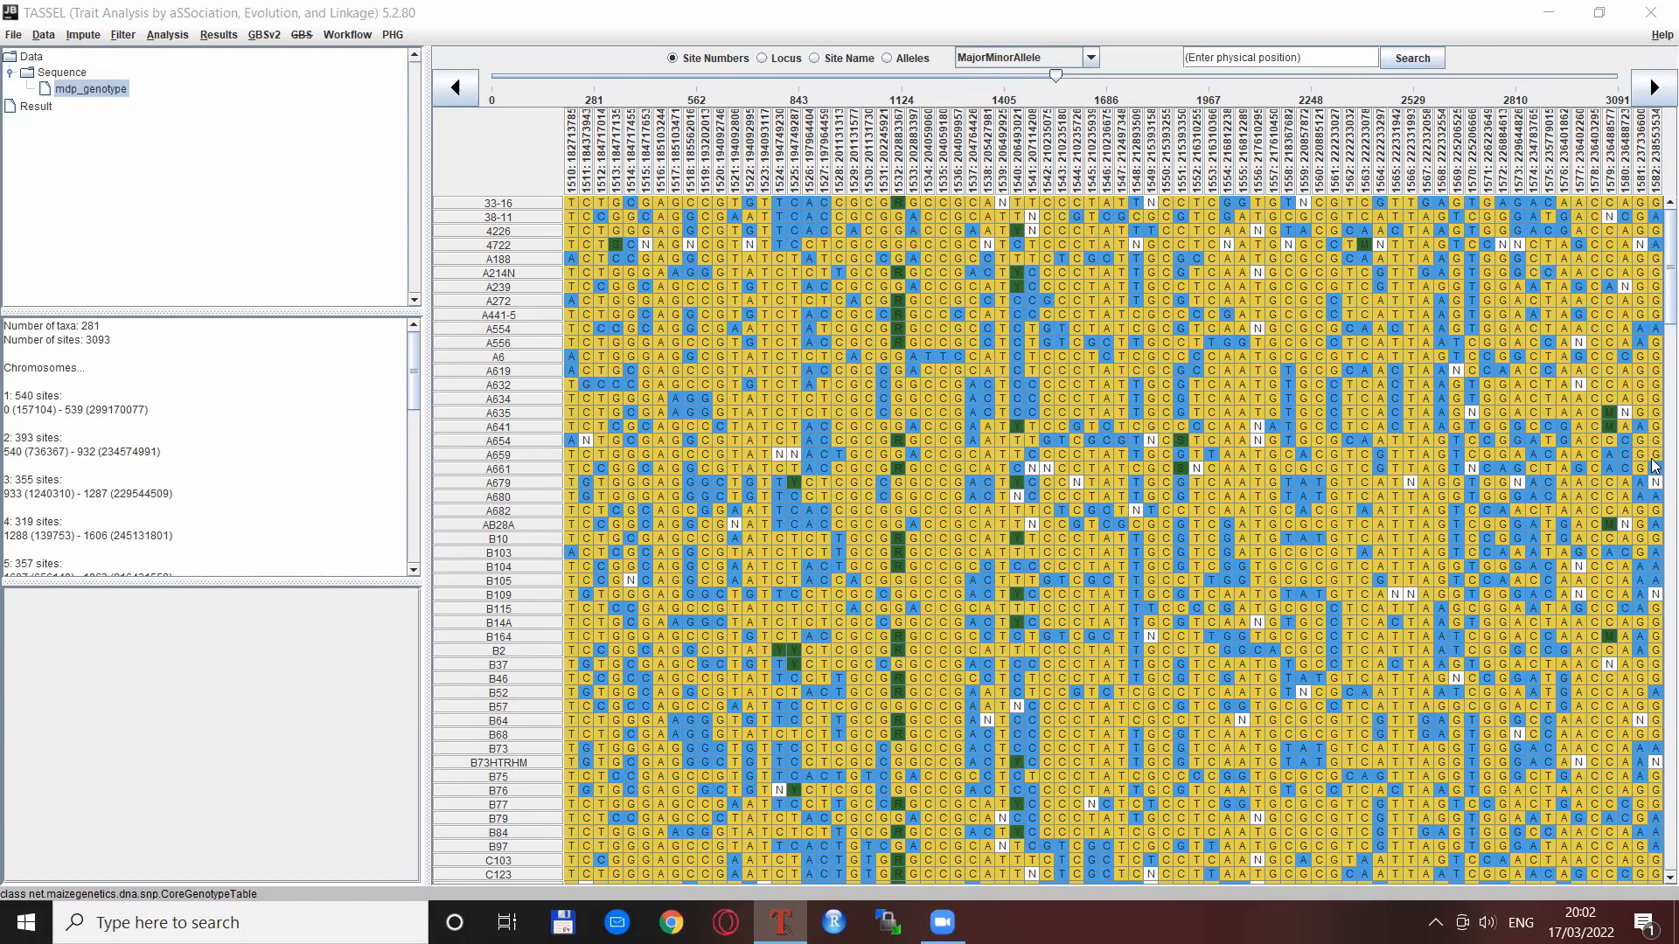
mouse_move(691, 24)
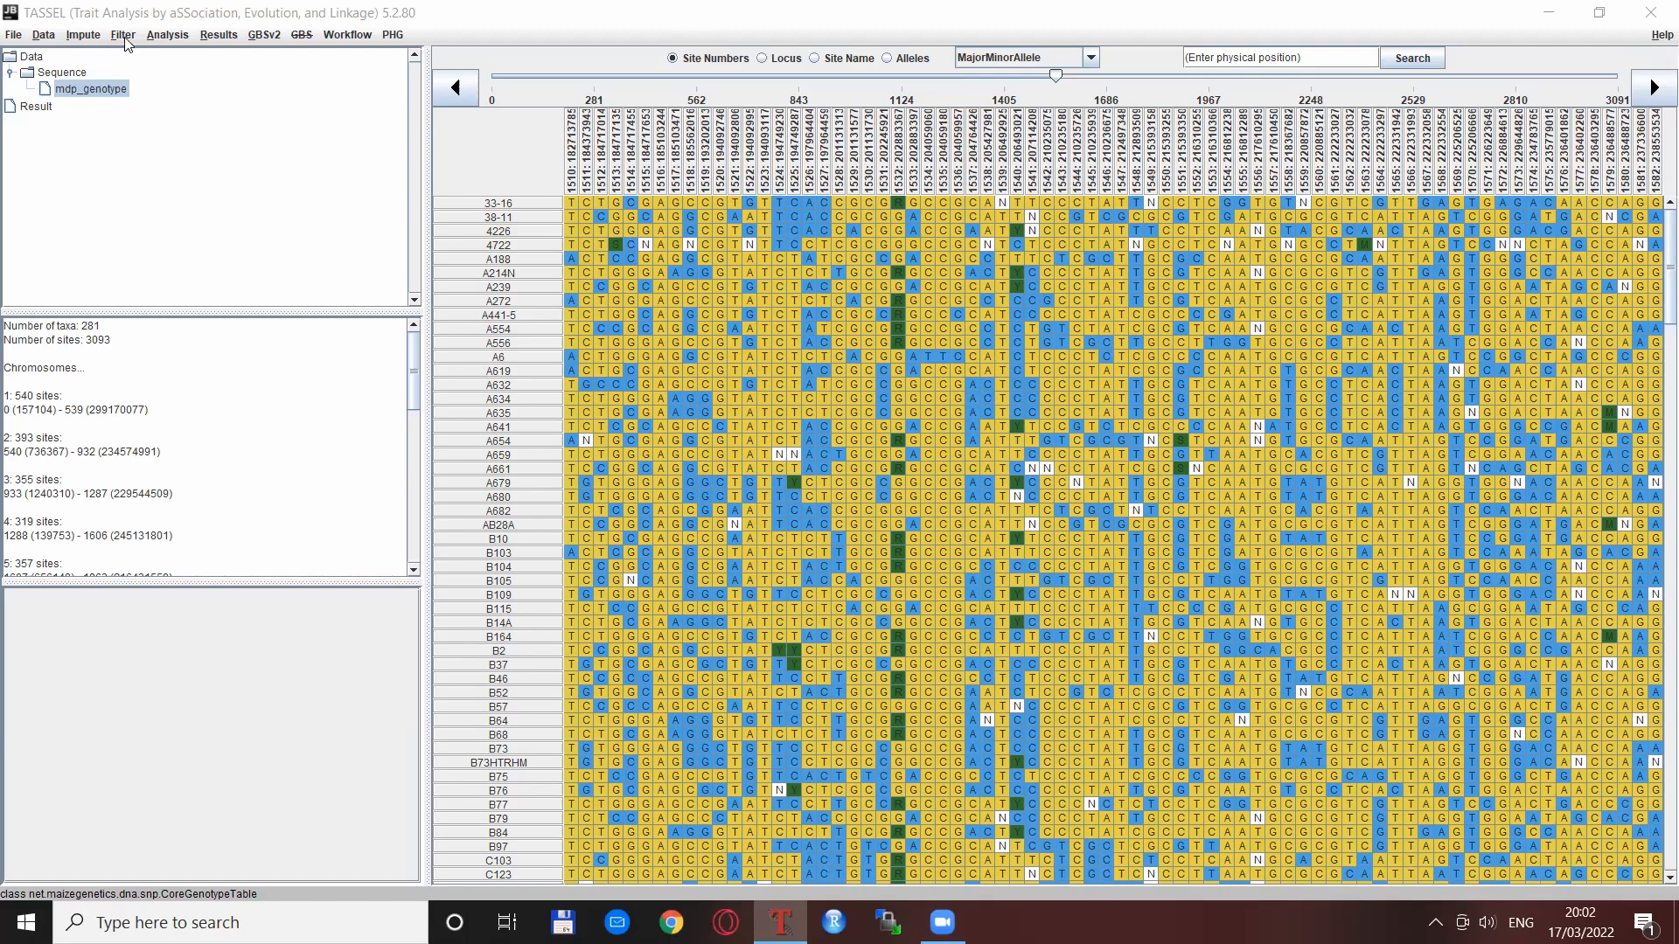
Show the Filter menu's genotype filtering options for the mdp_genotype table.
click(122, 35)
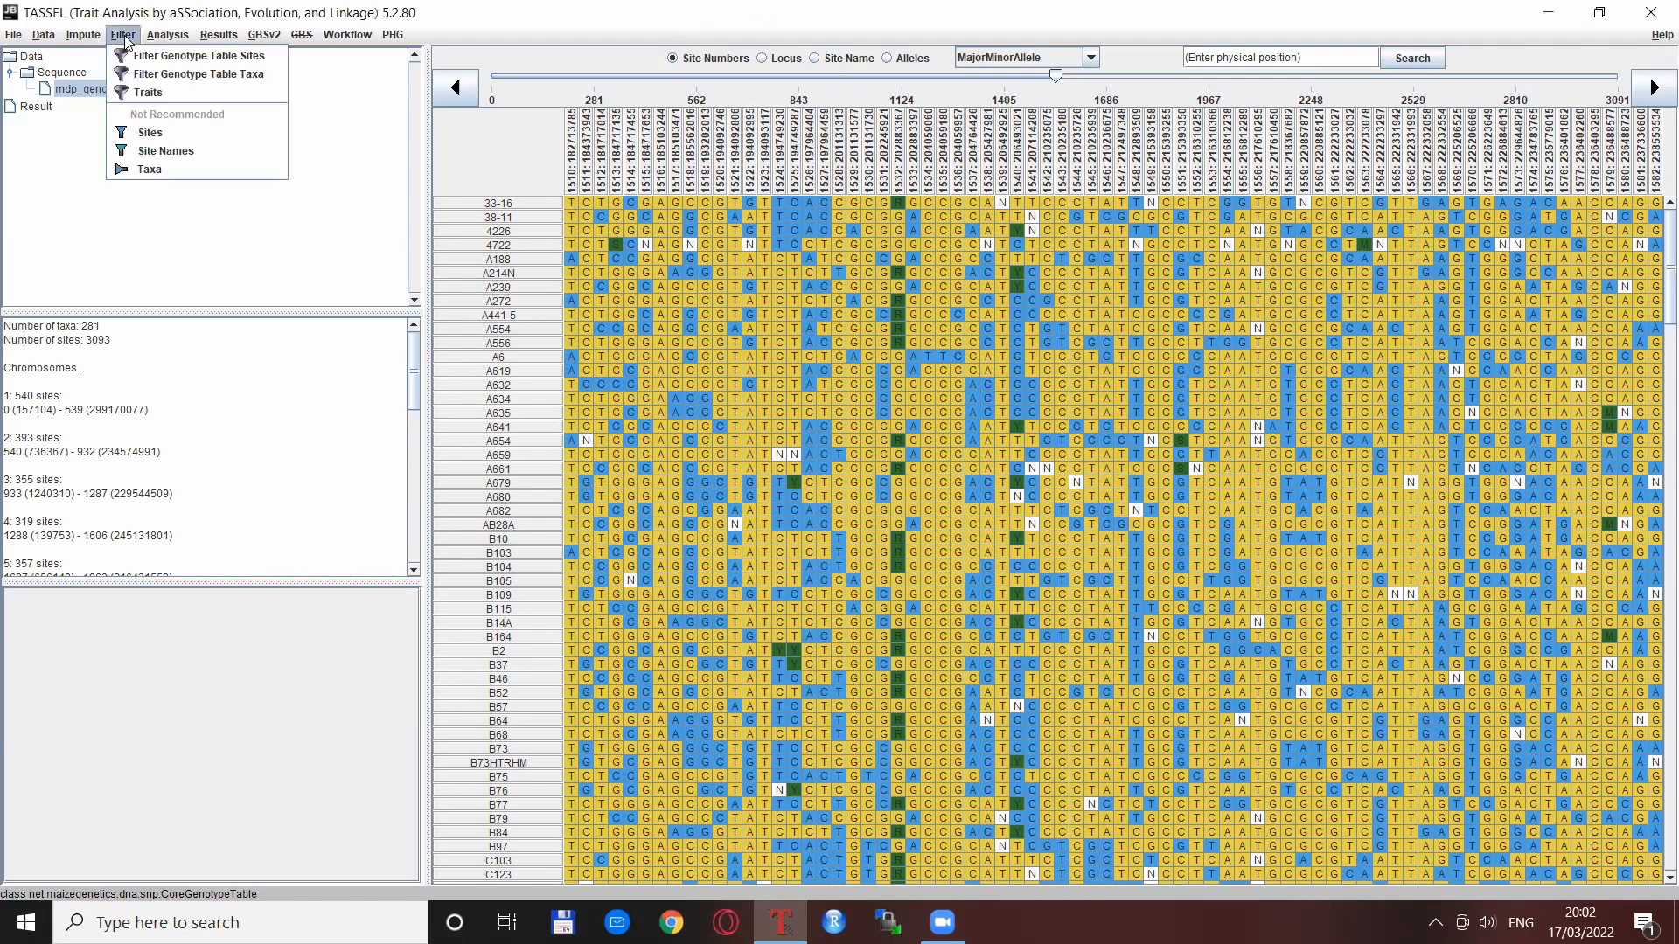
mouse_move(197, 55)
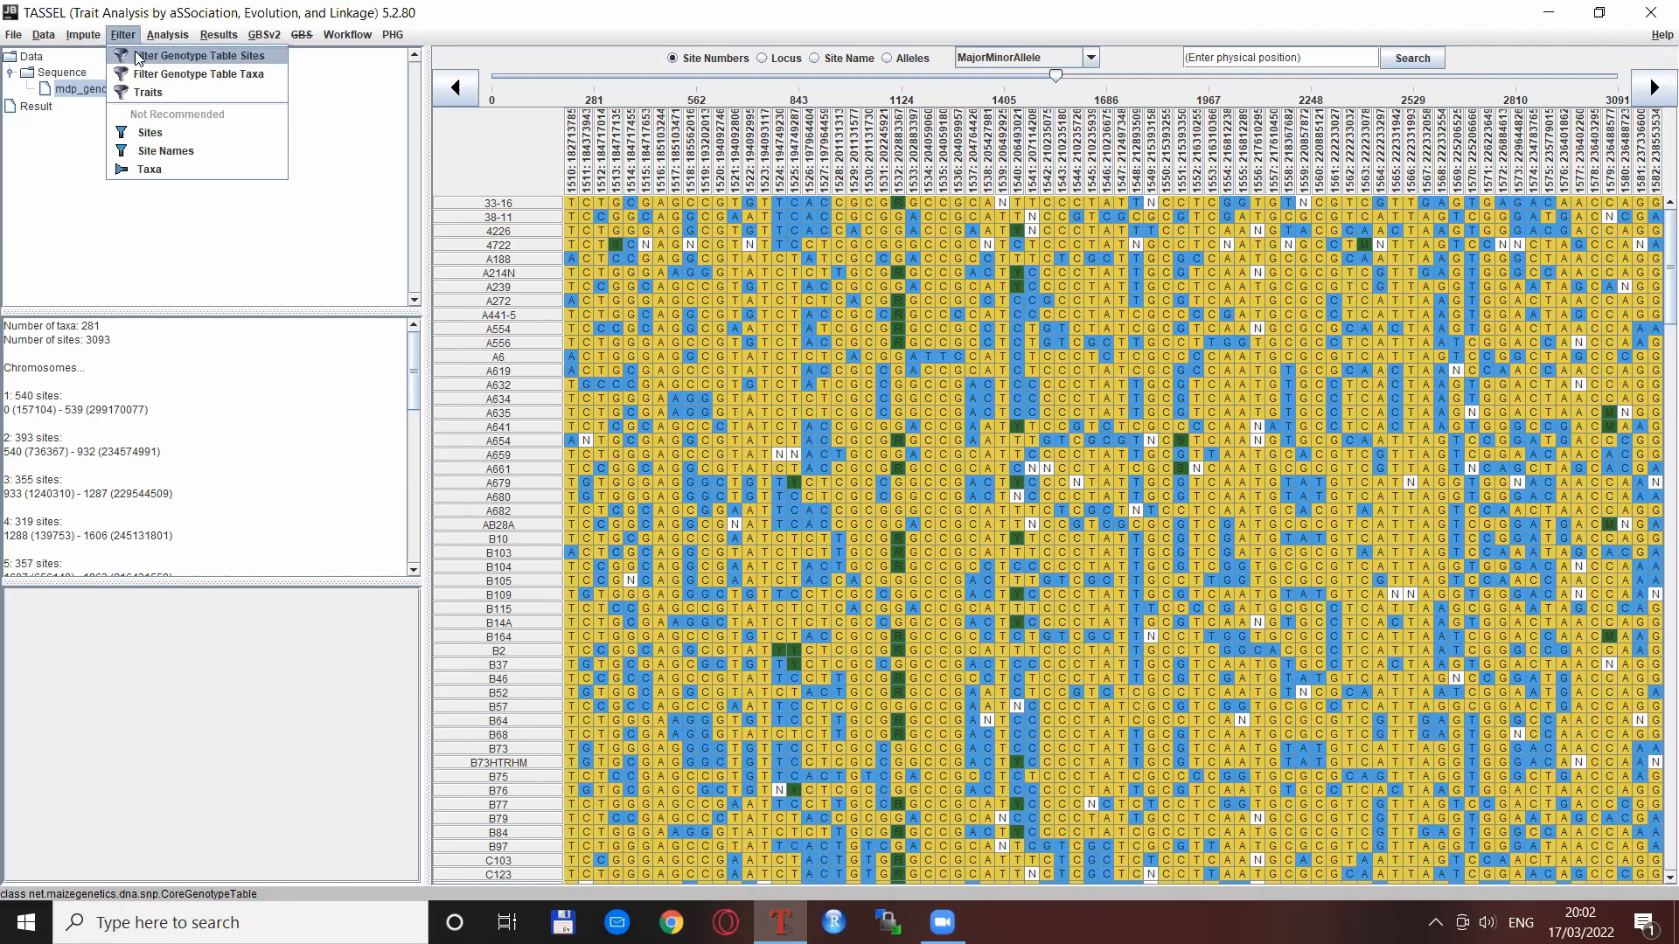
mouse_move(201, 77)
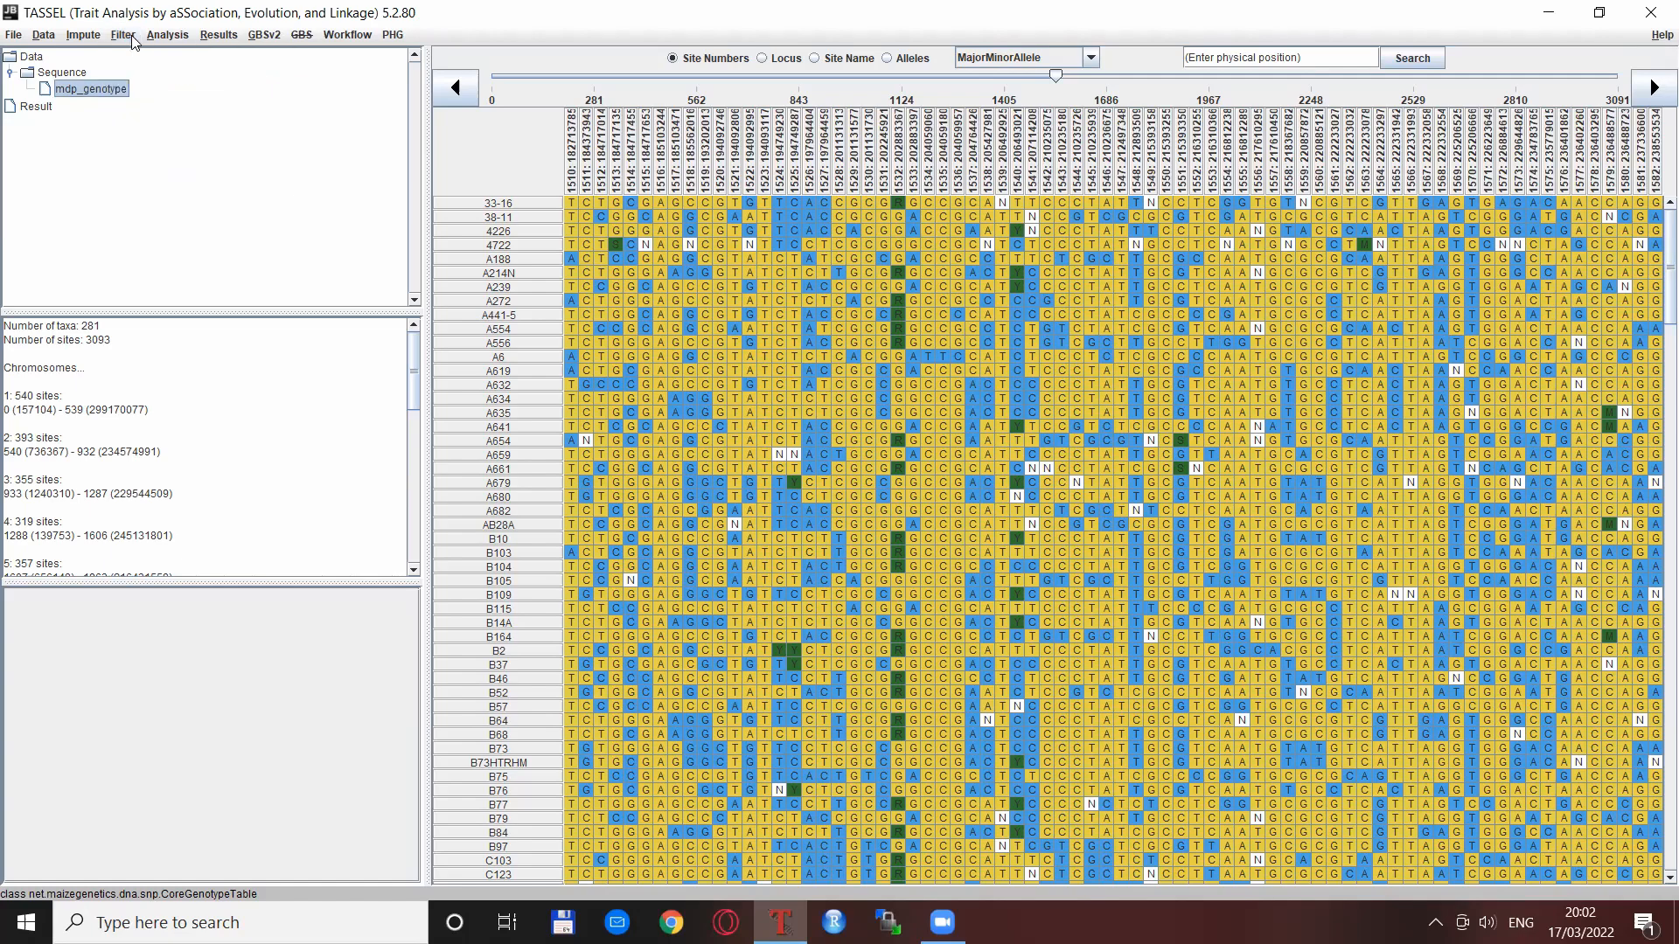
click(121, 34)
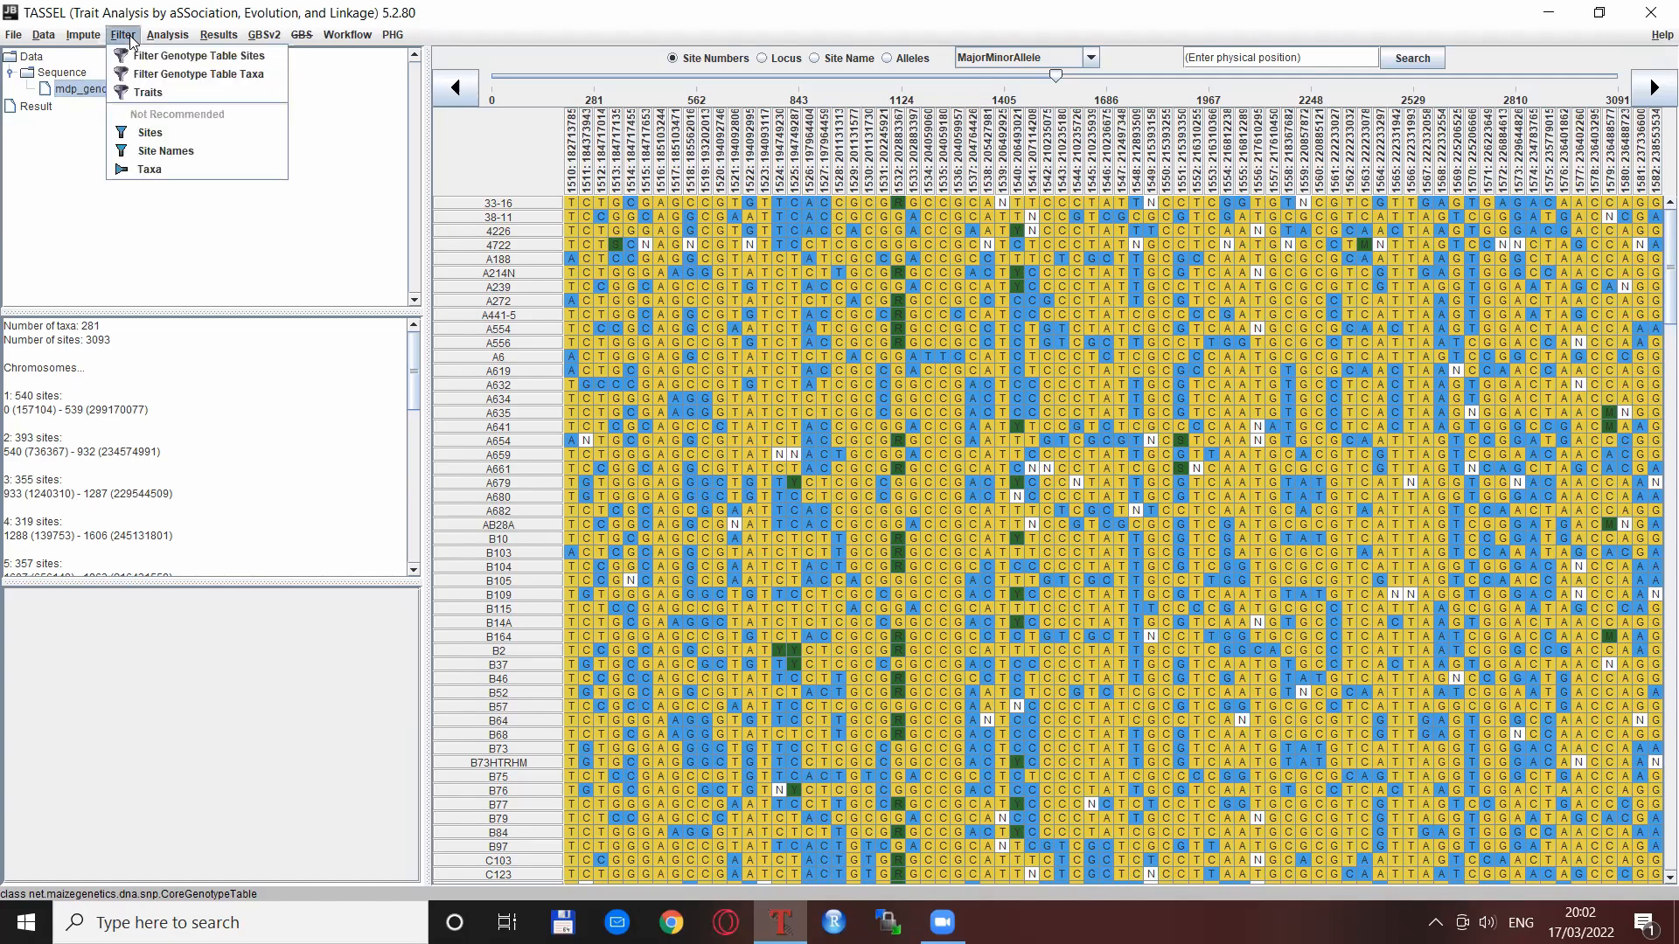
Configure a site filter: min count 253, min allele frequency 0.05, removing minor SNP states and indels.
click(197, 54)
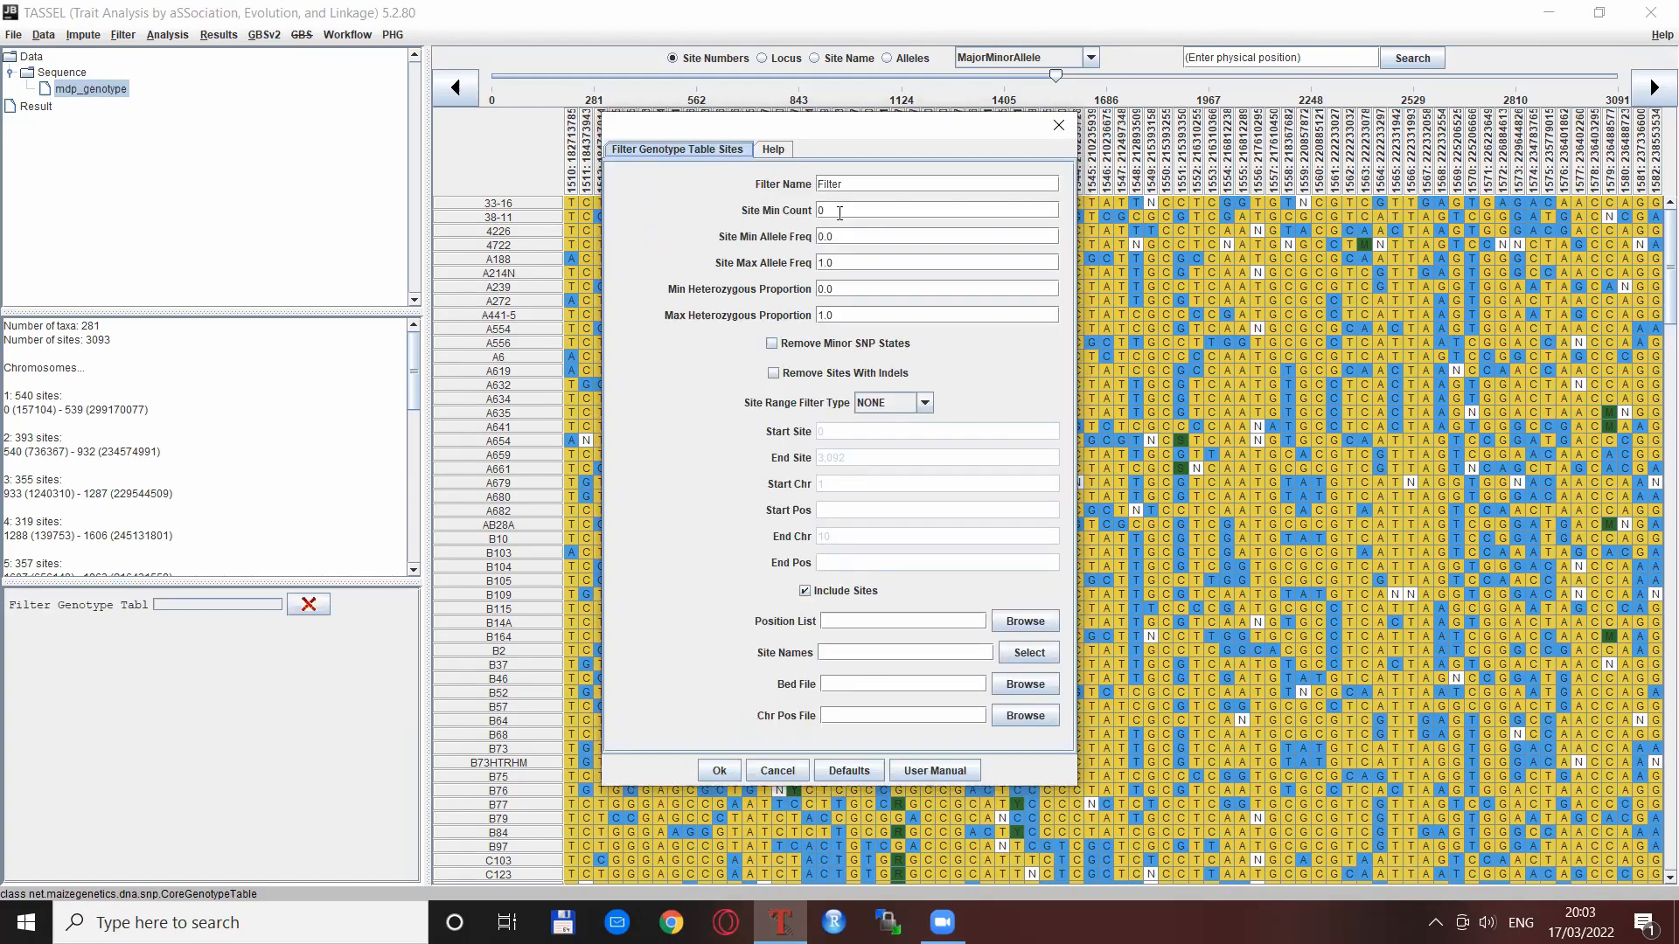
mouse_move(825, 231)
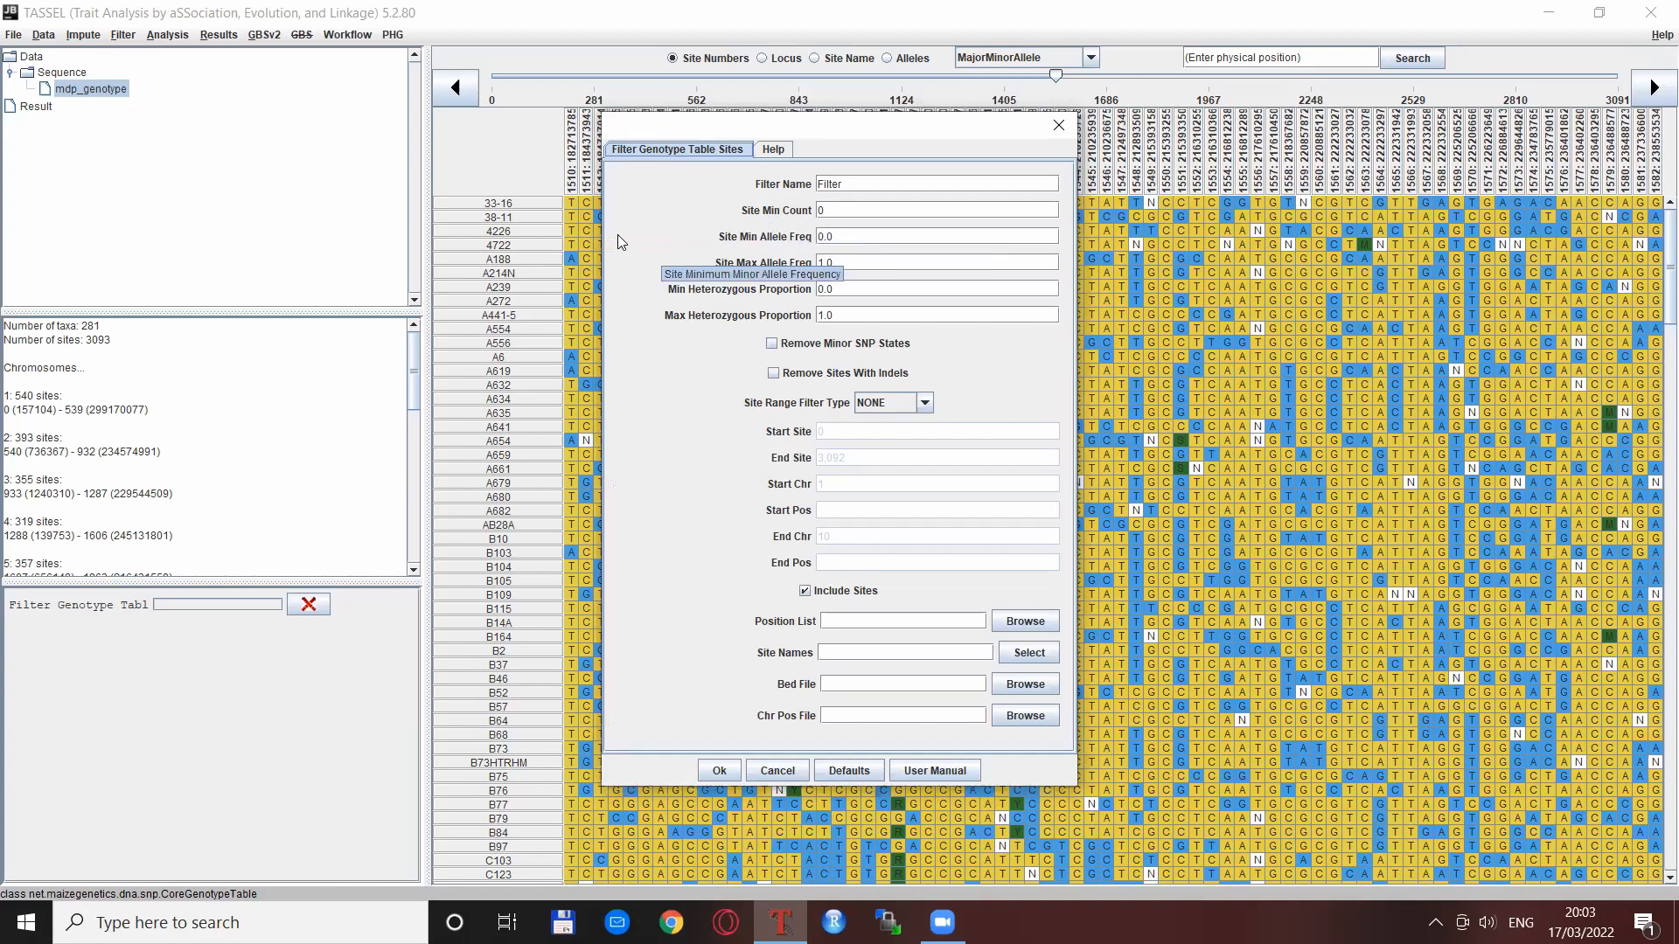
mouse_move(233, 364)
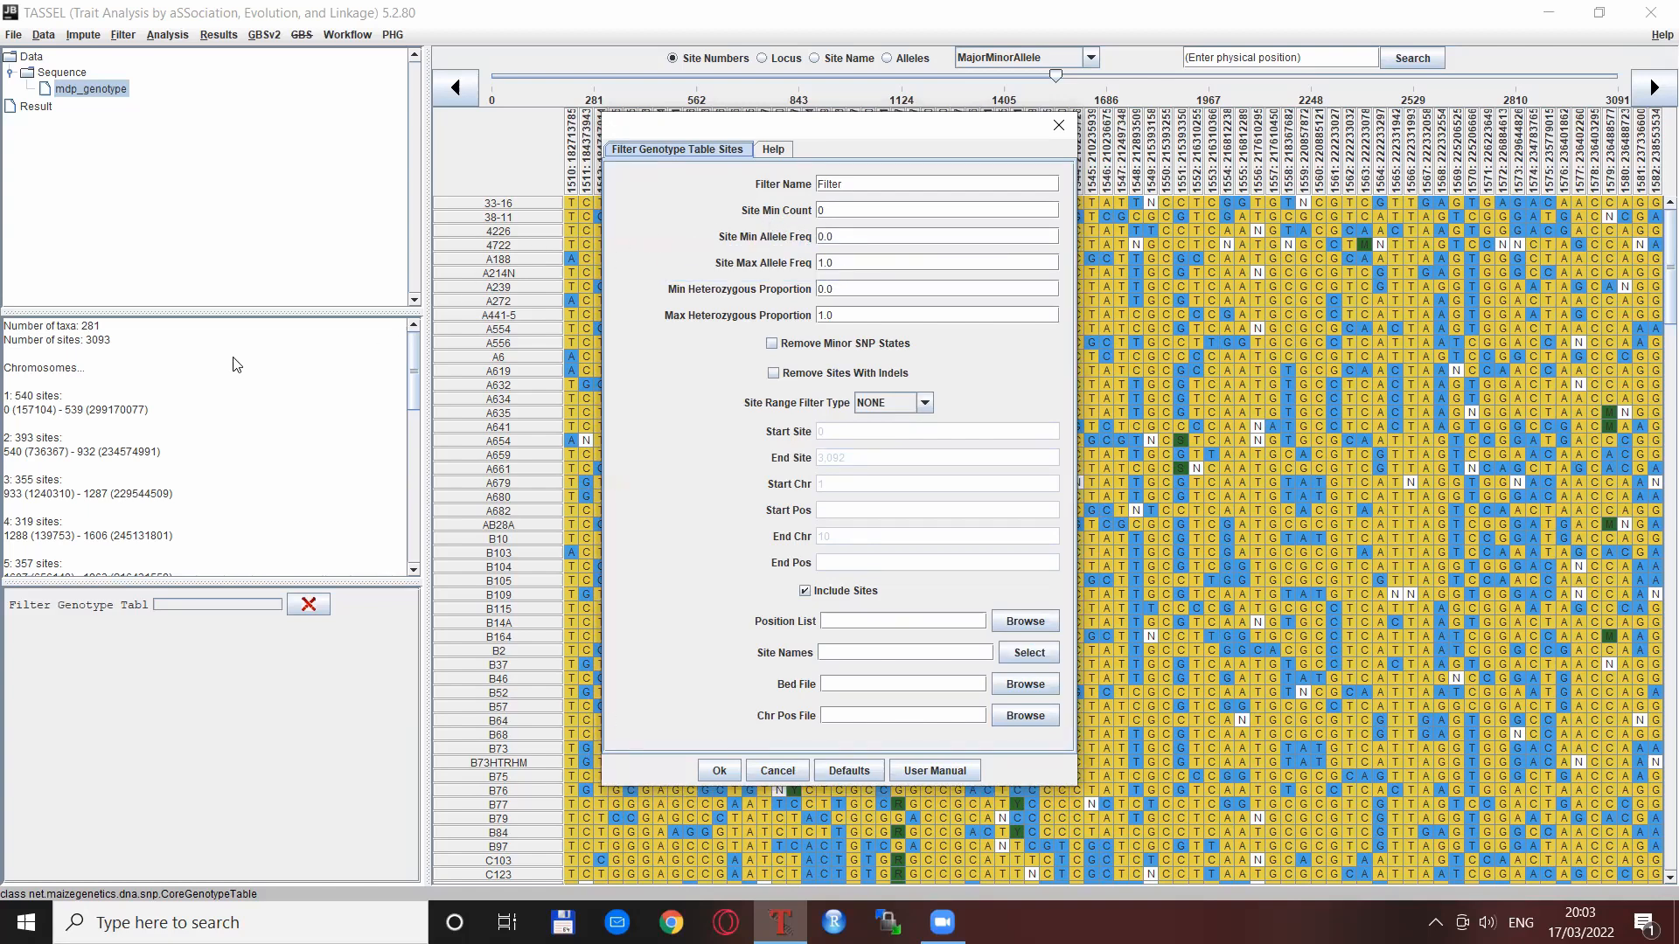
mouse_move(208, 337)
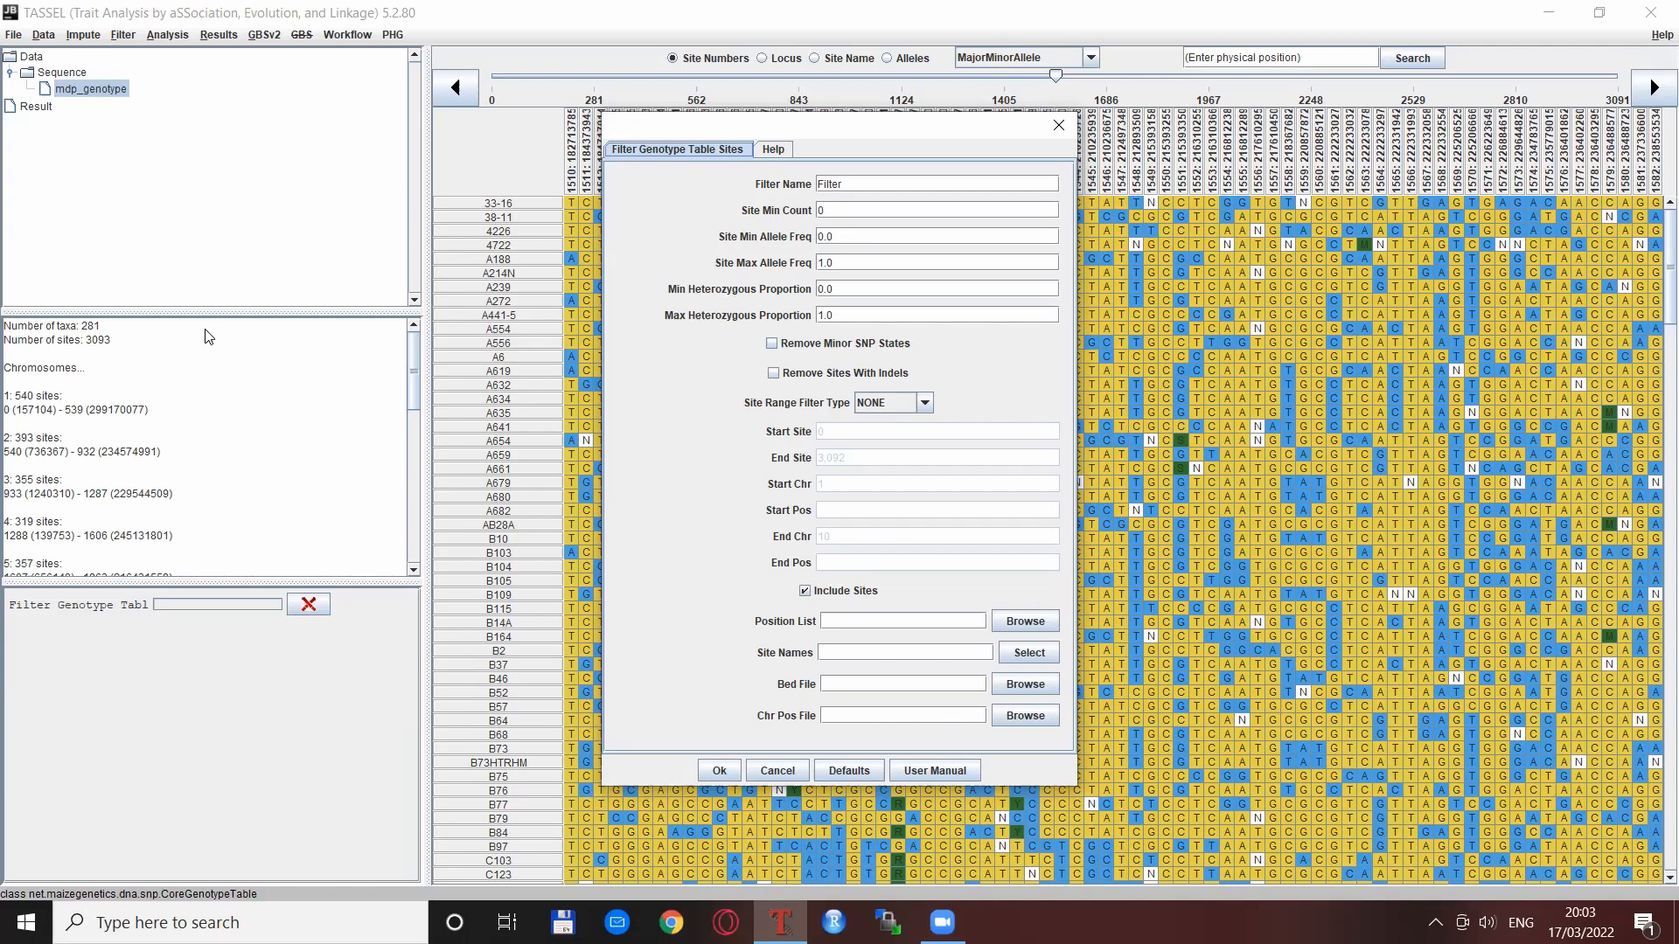
mouse_move(84, 344)
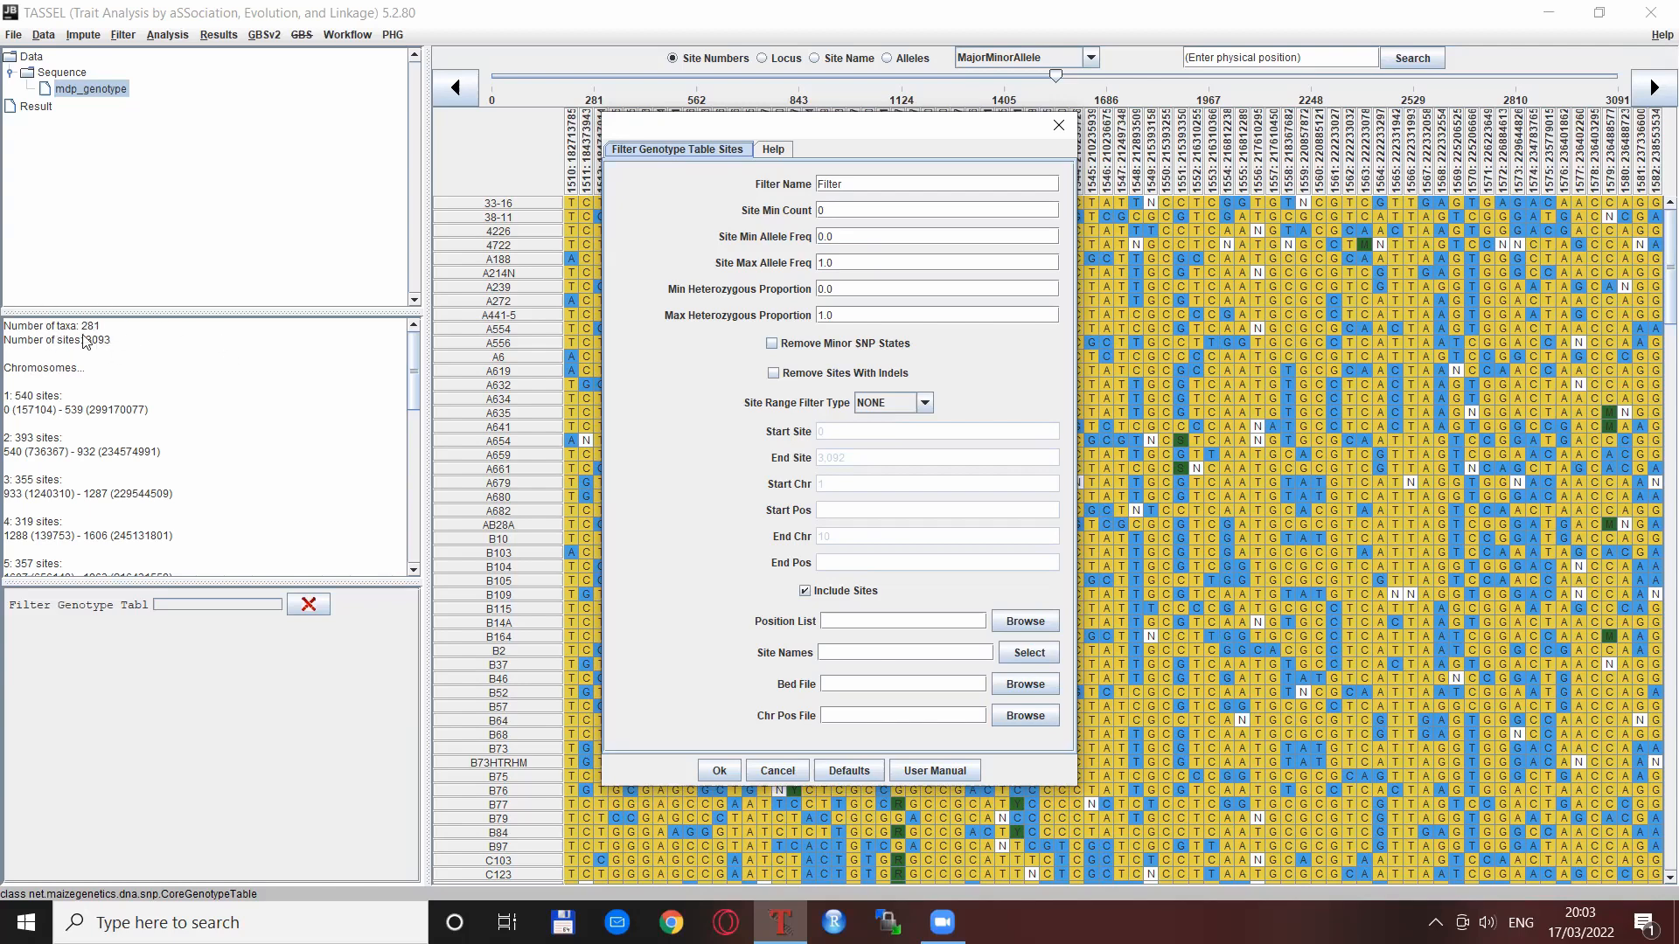
mouse_move(161, 339)
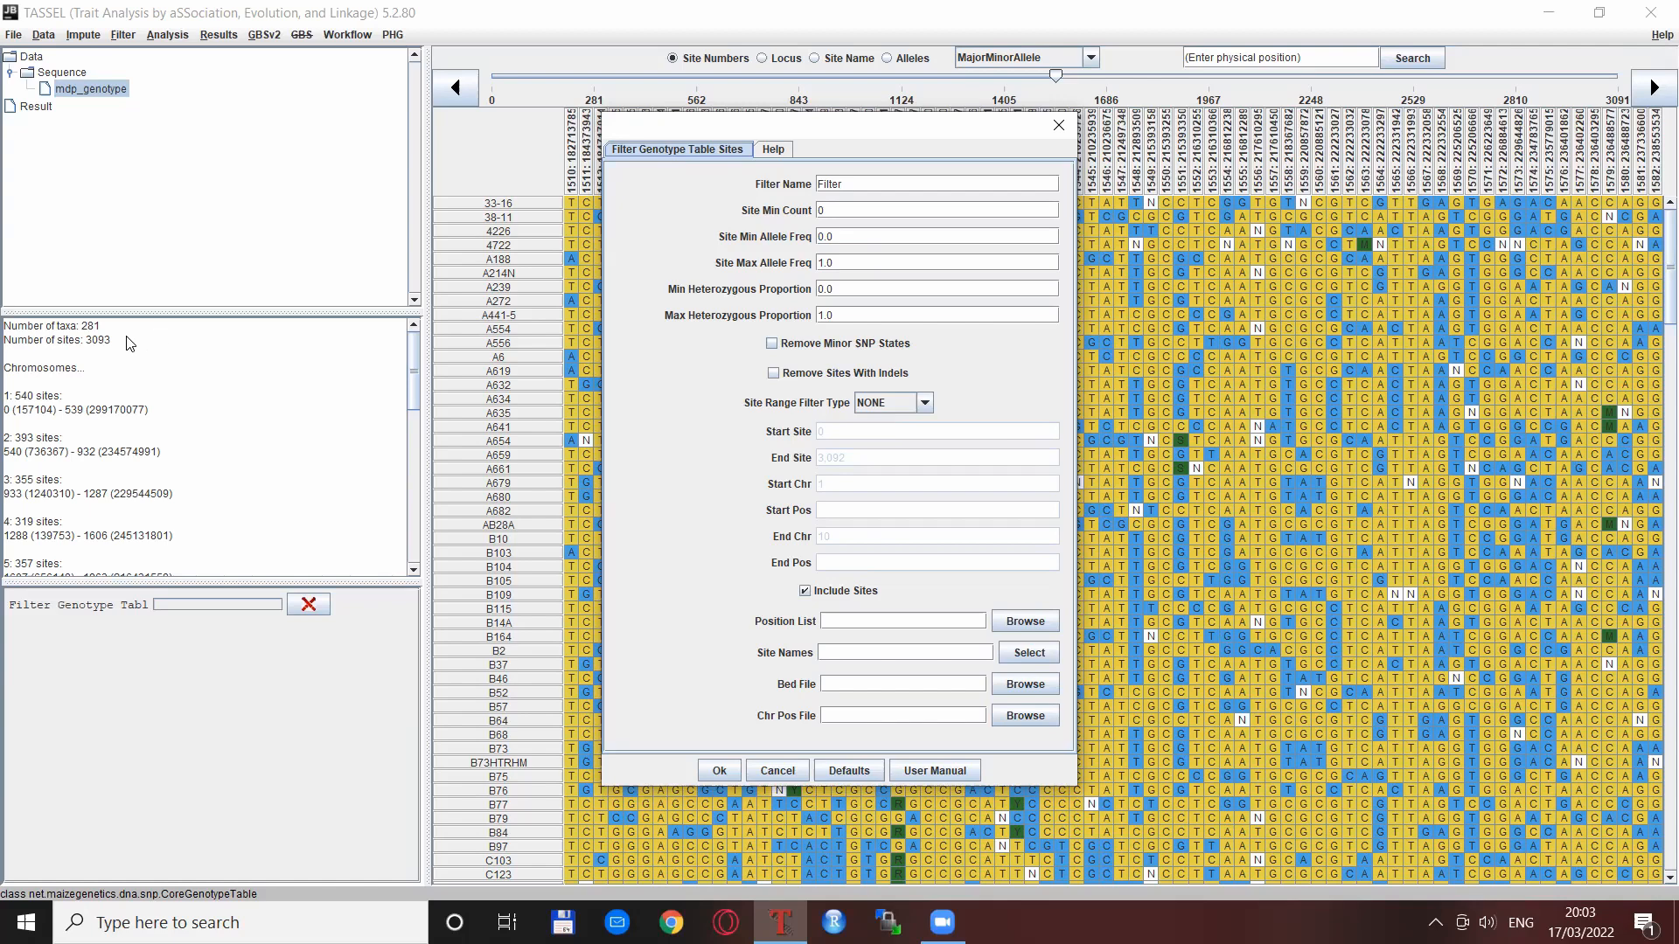
mouse_move(128, 344)
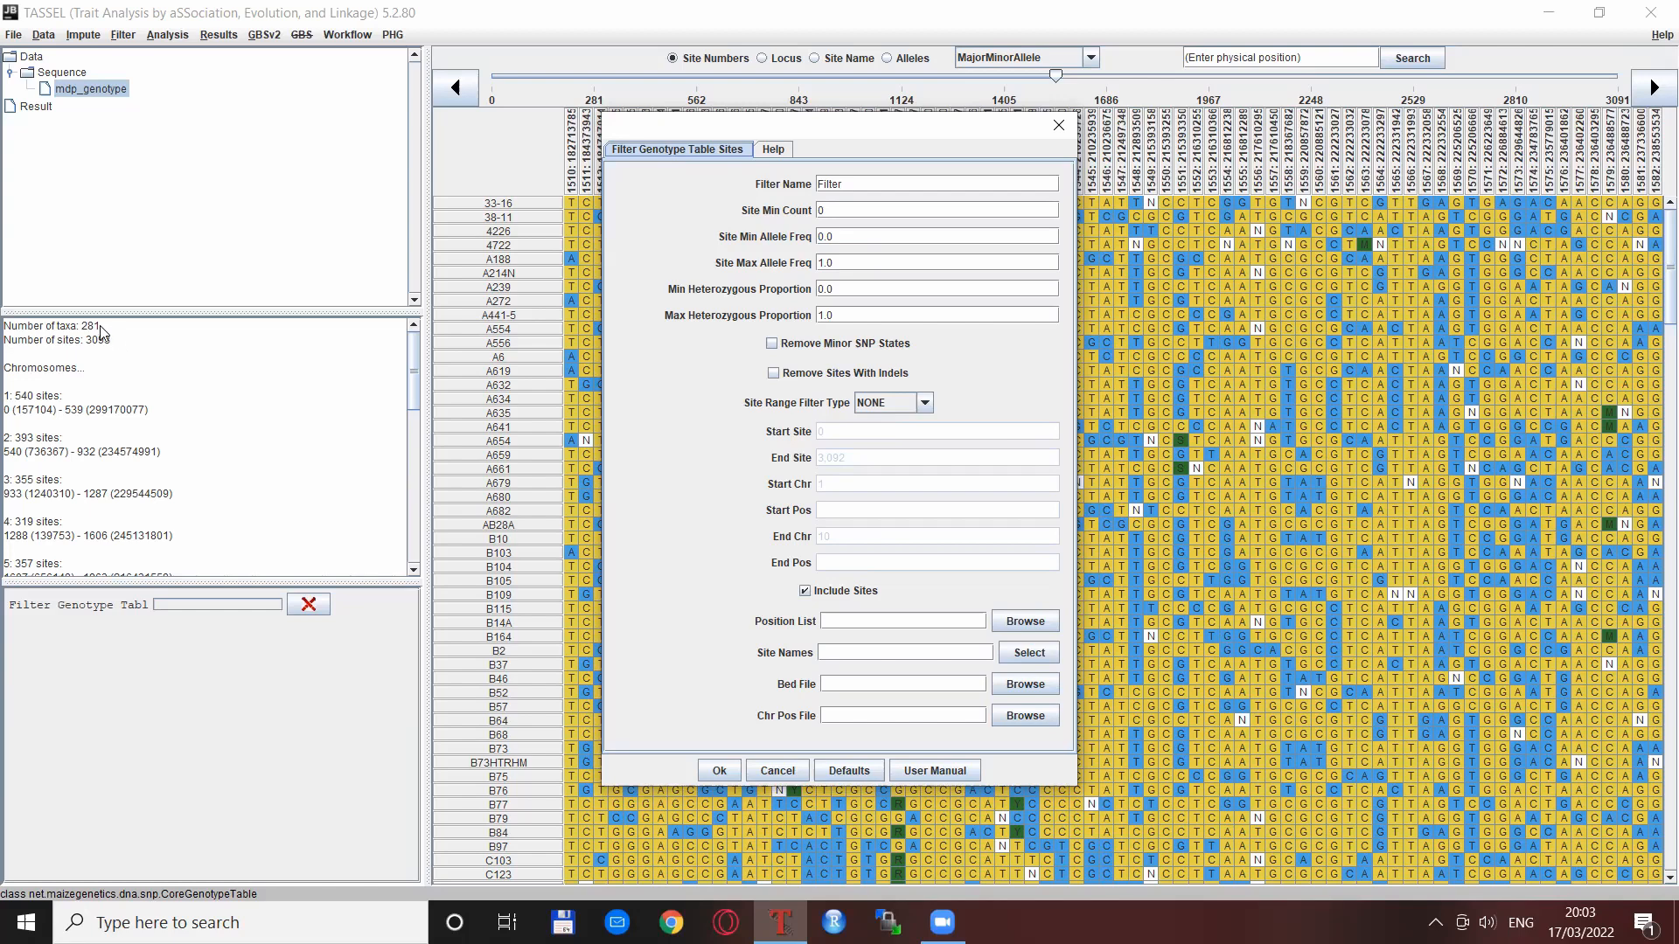
mouse_move(206, 343)
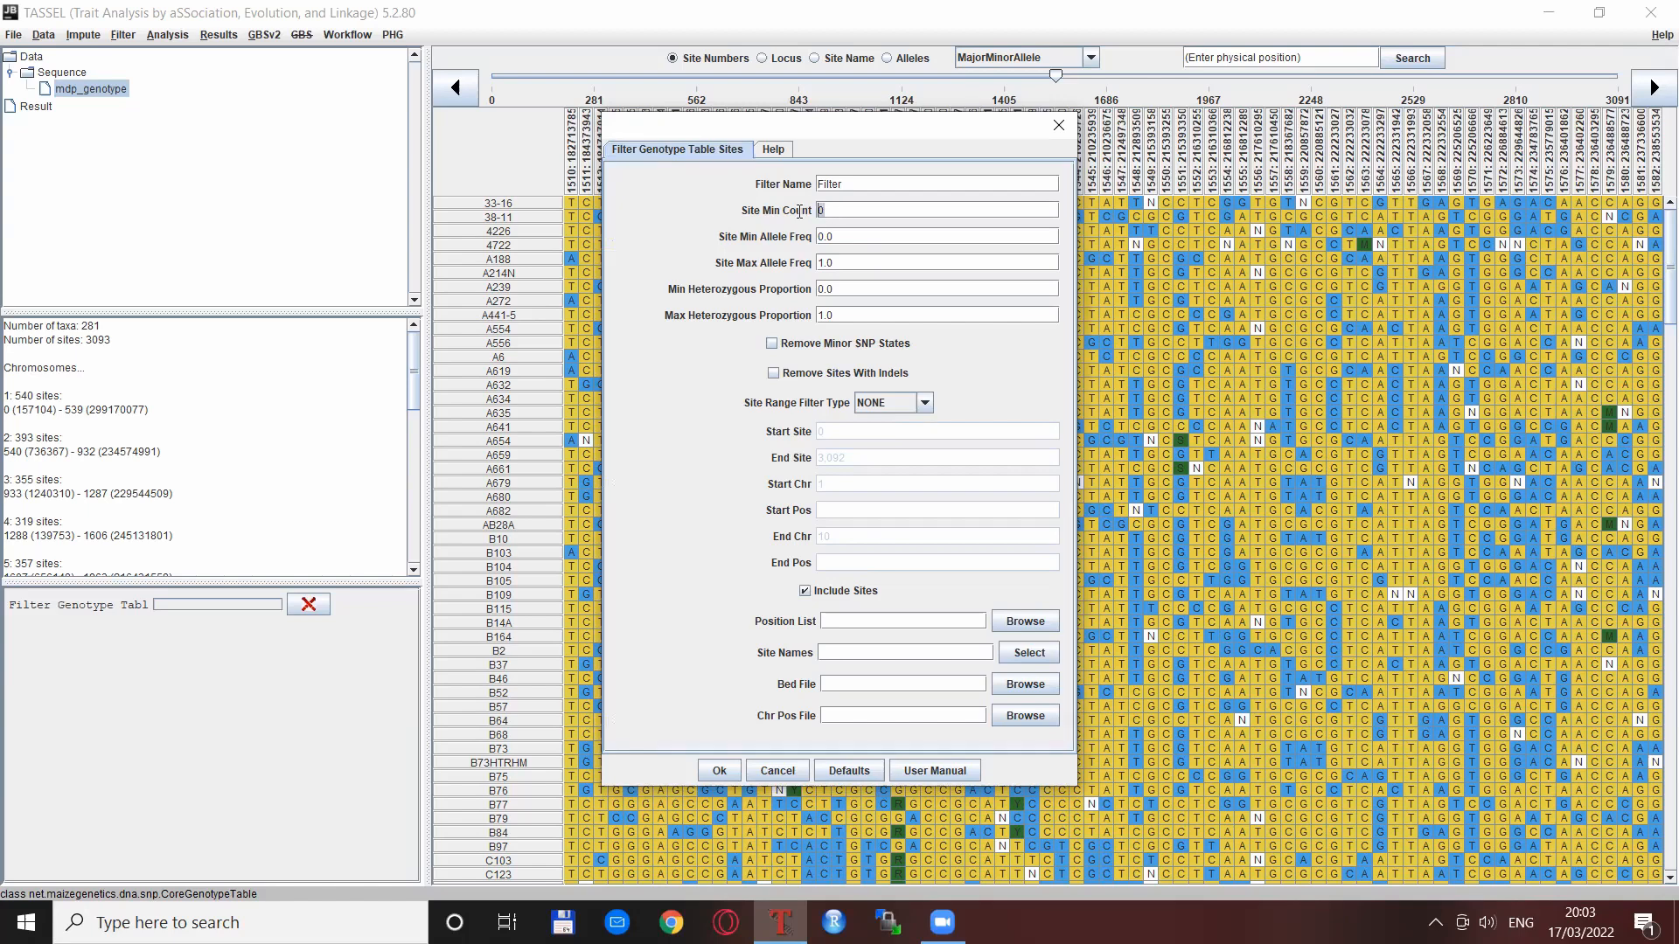
mouse_move(801, 216)
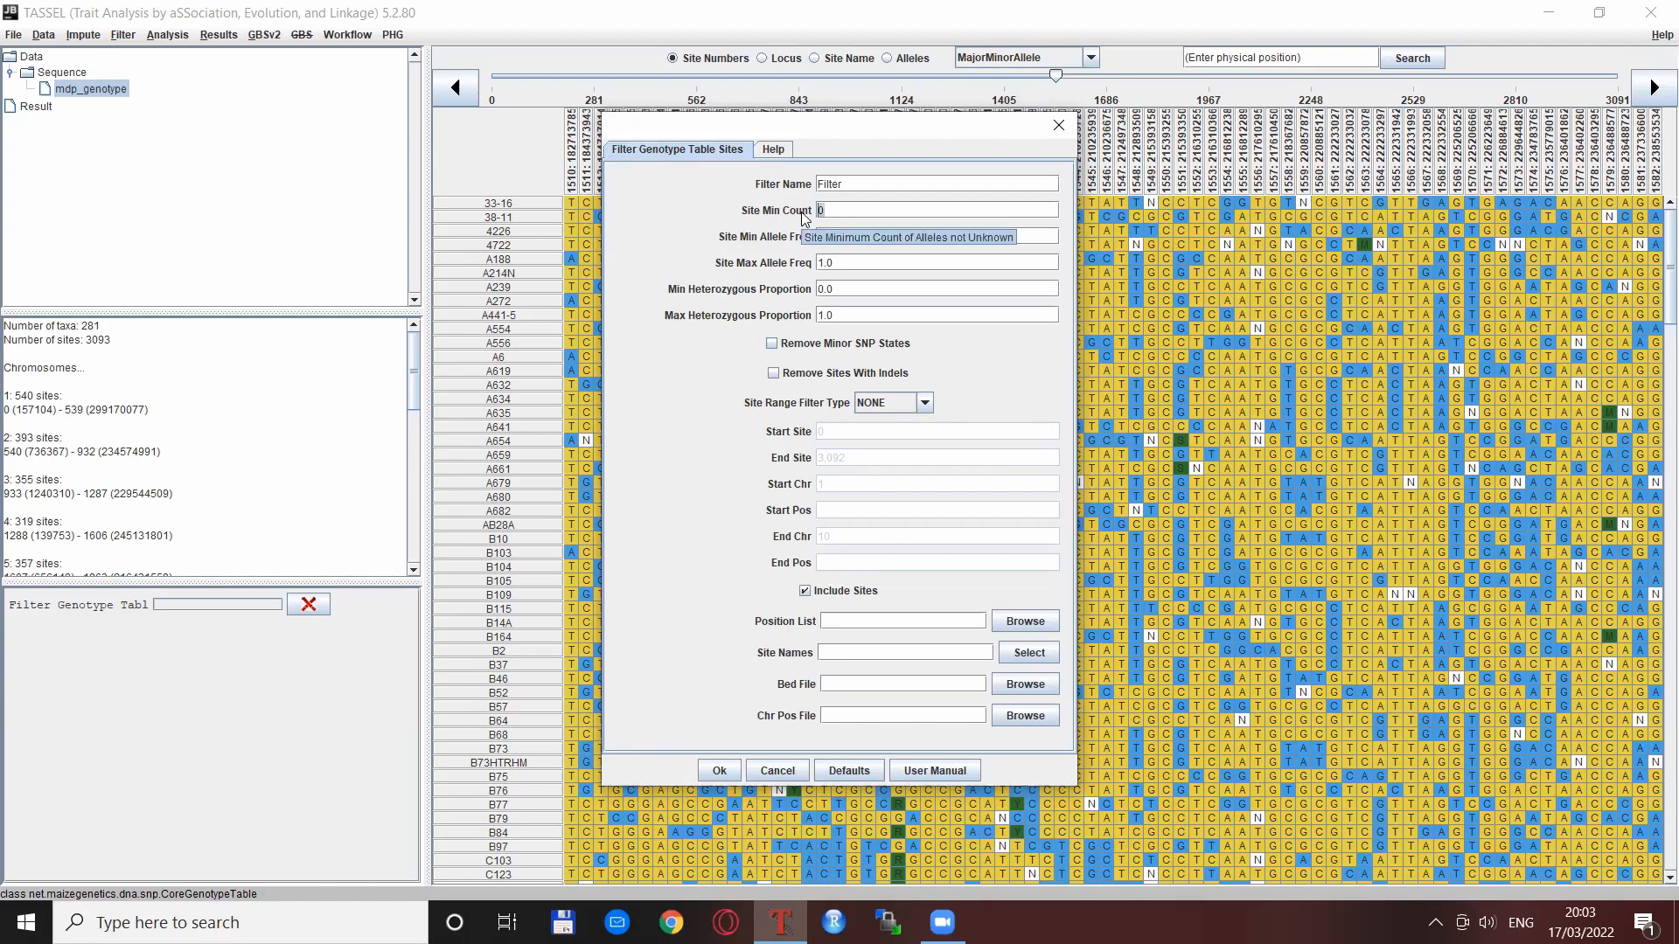
text(253)
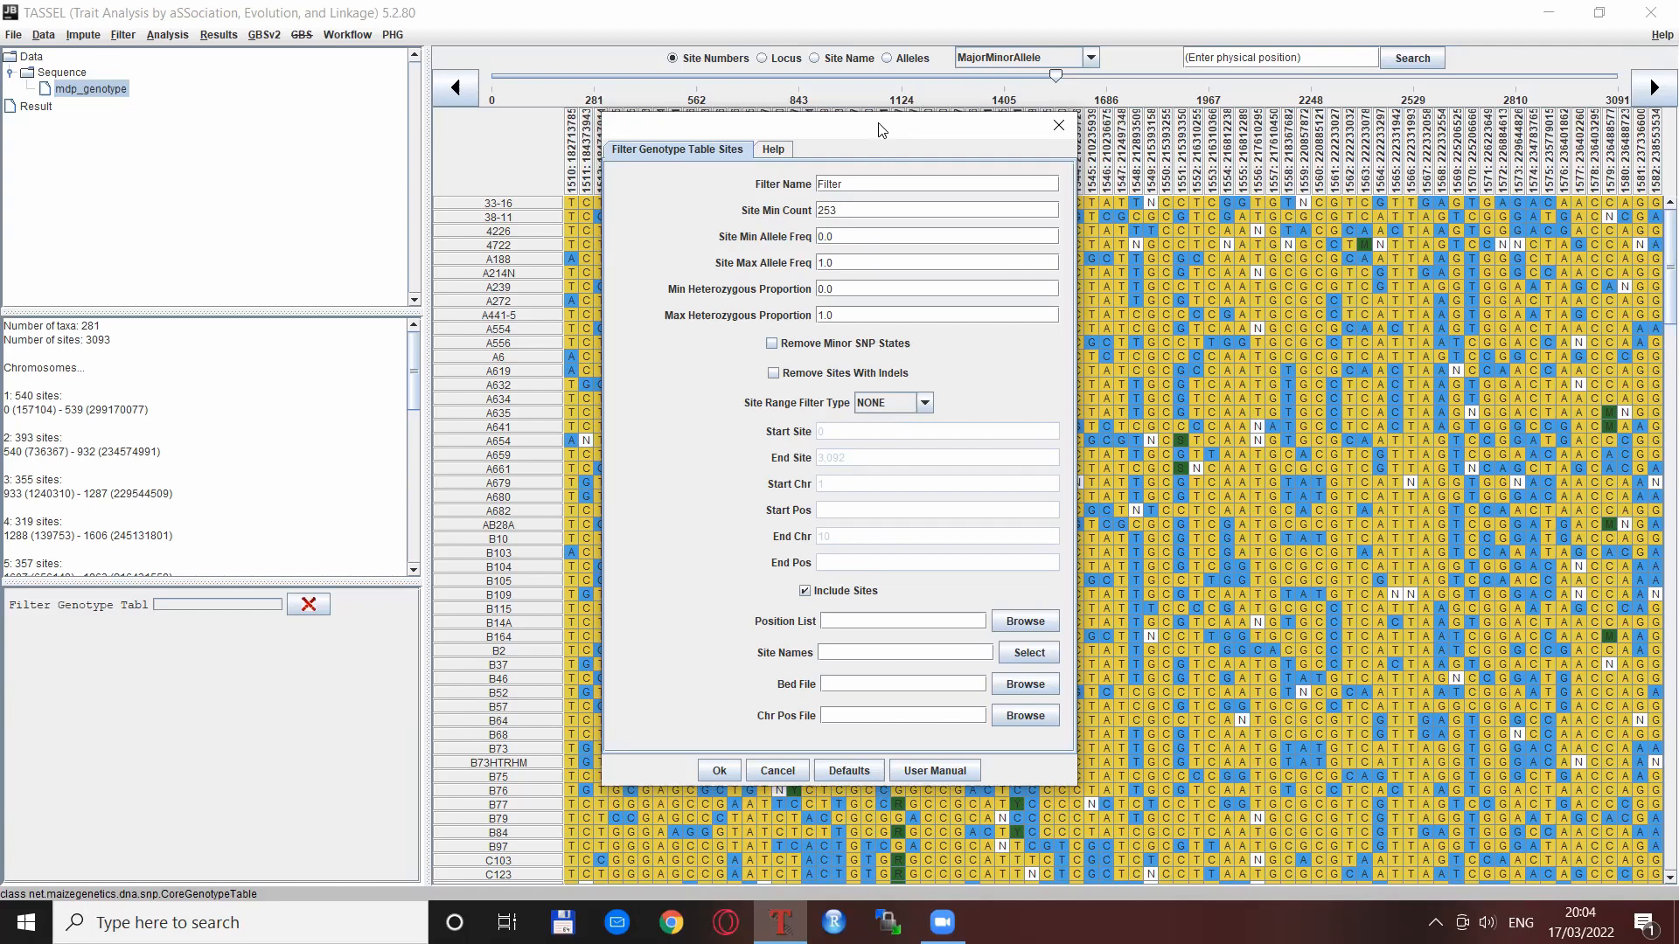
mouse_move(877, 133)
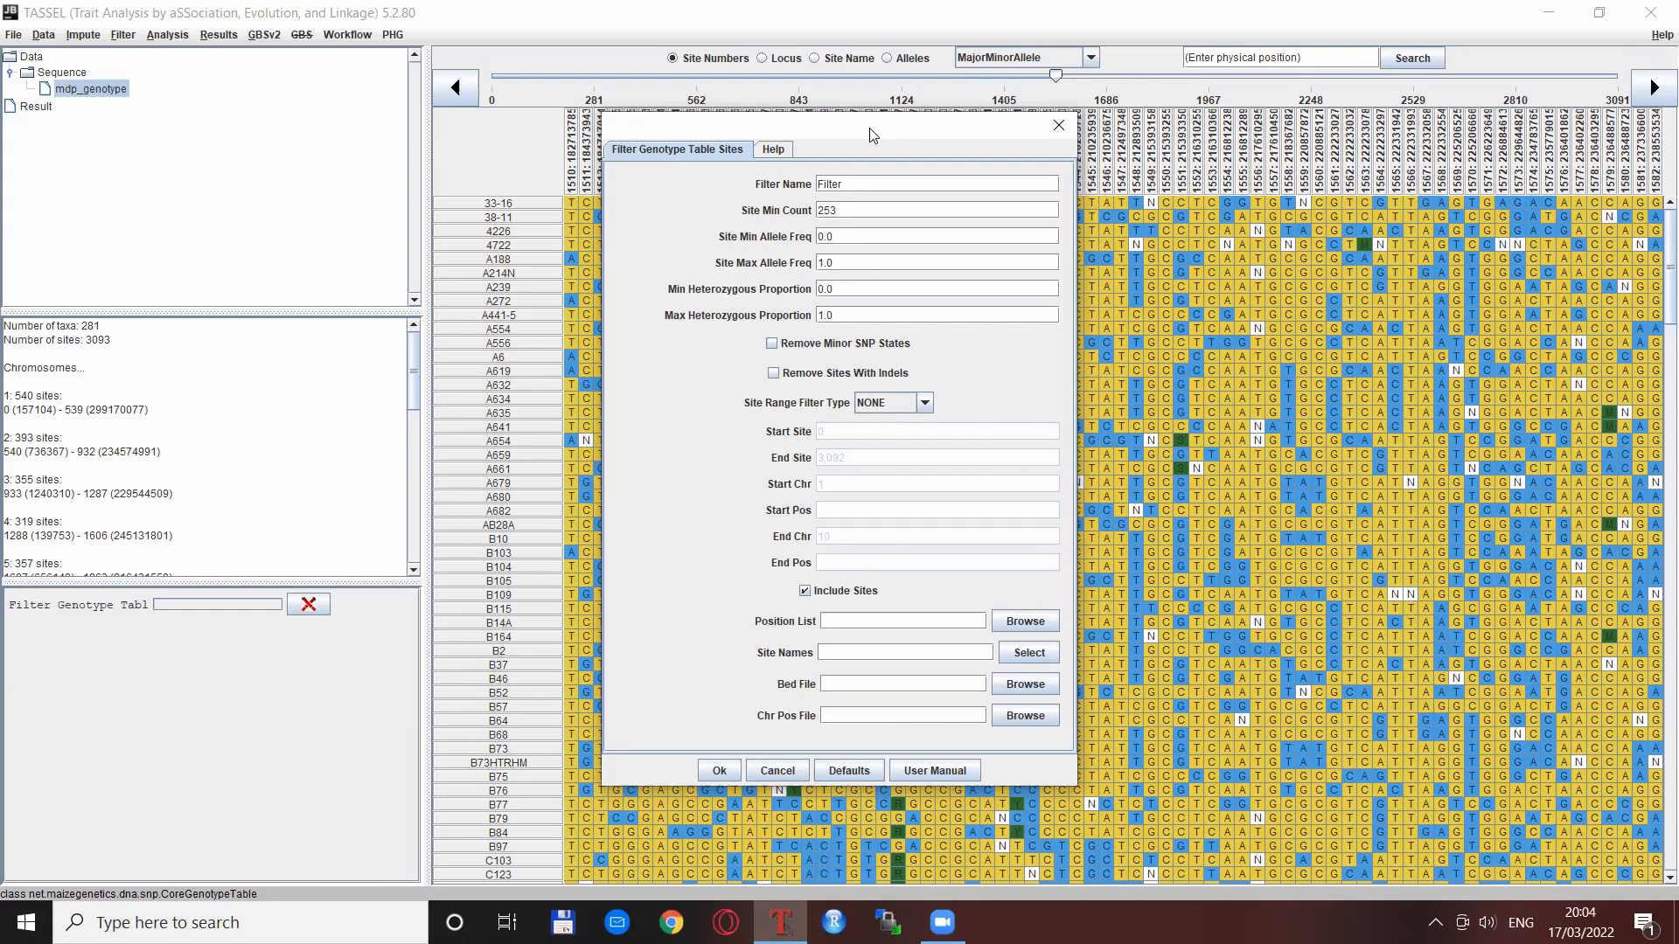
mouse_move(737, 254)
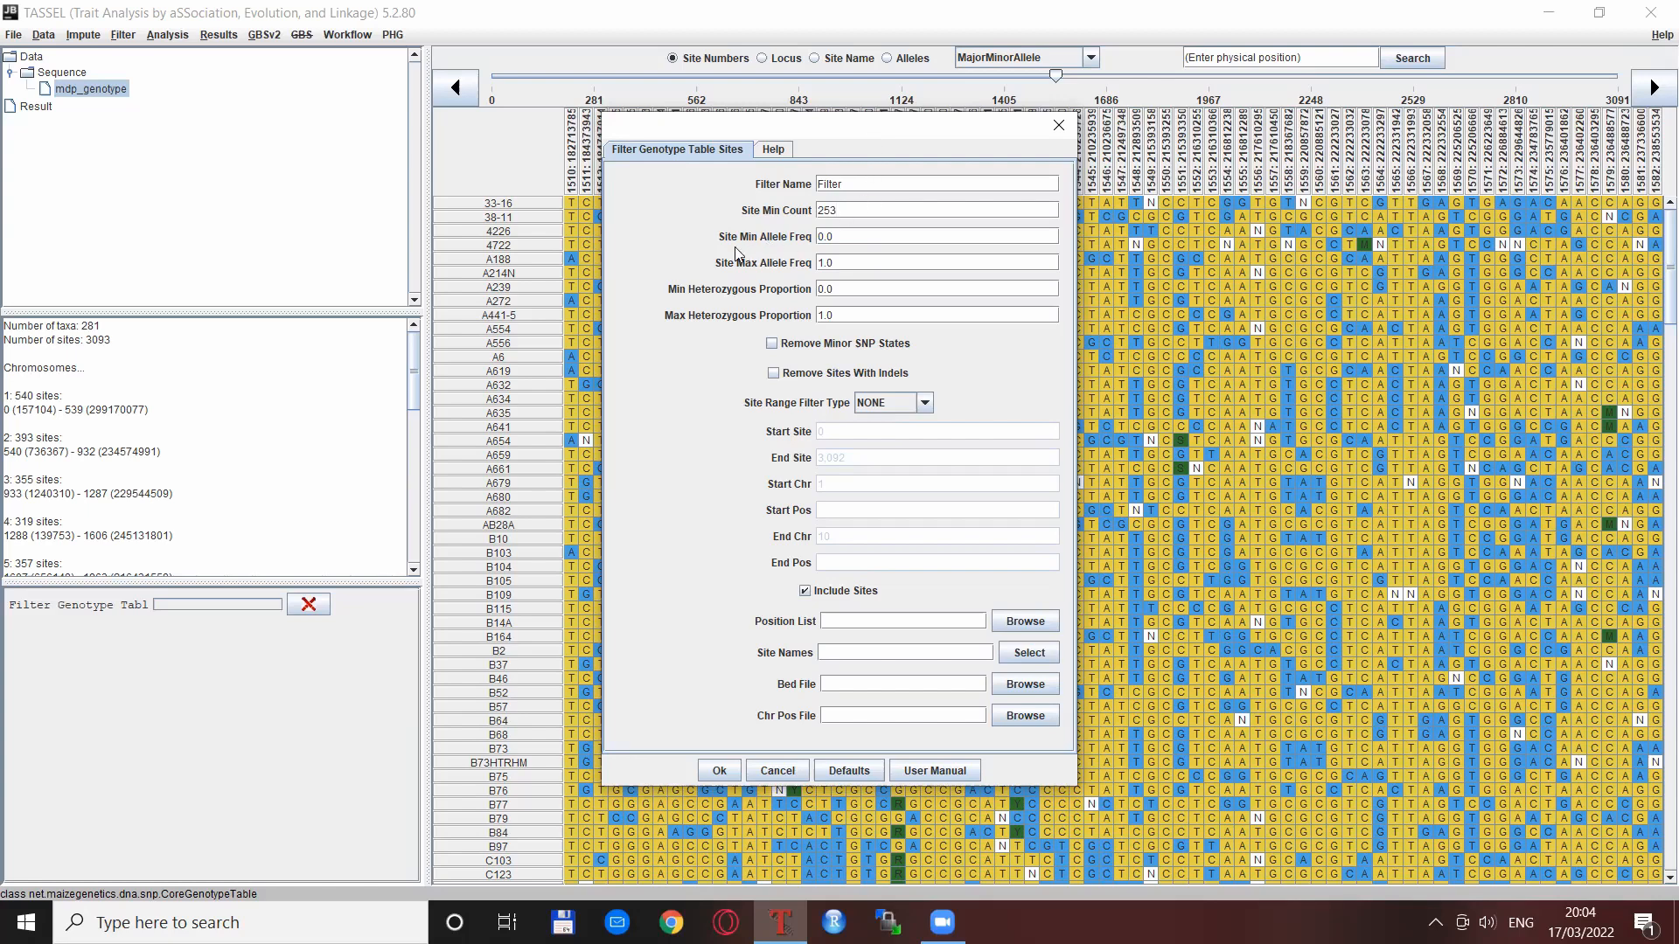
mouse_move(919, 235)
text(5)
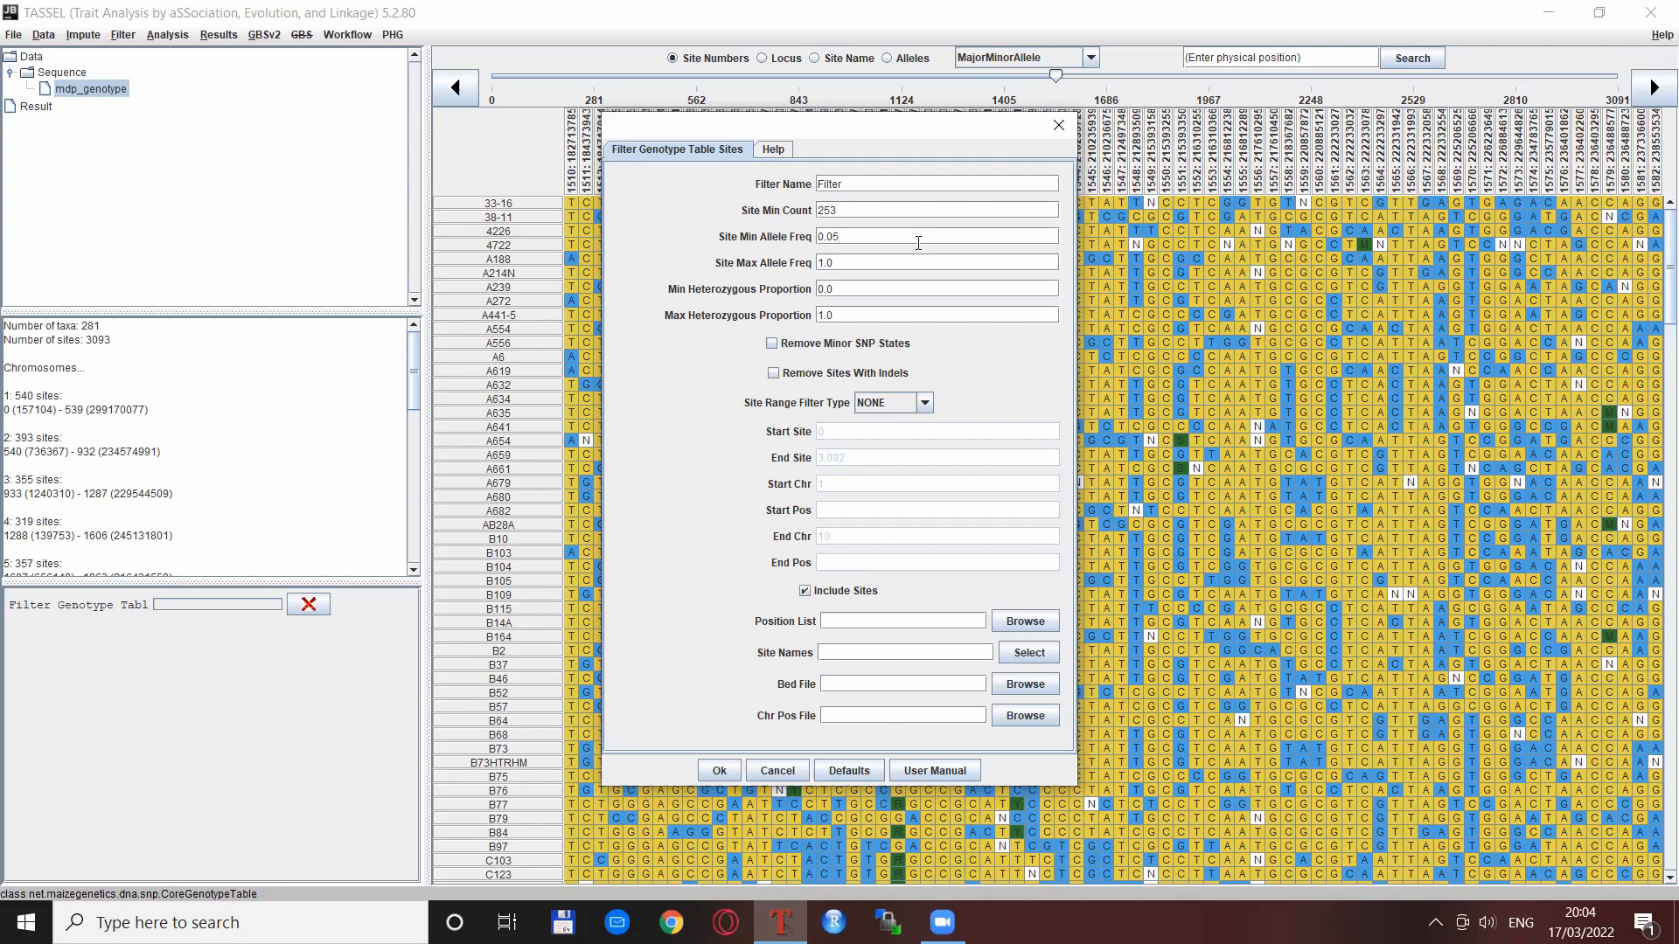
mouse_move(767, 368)
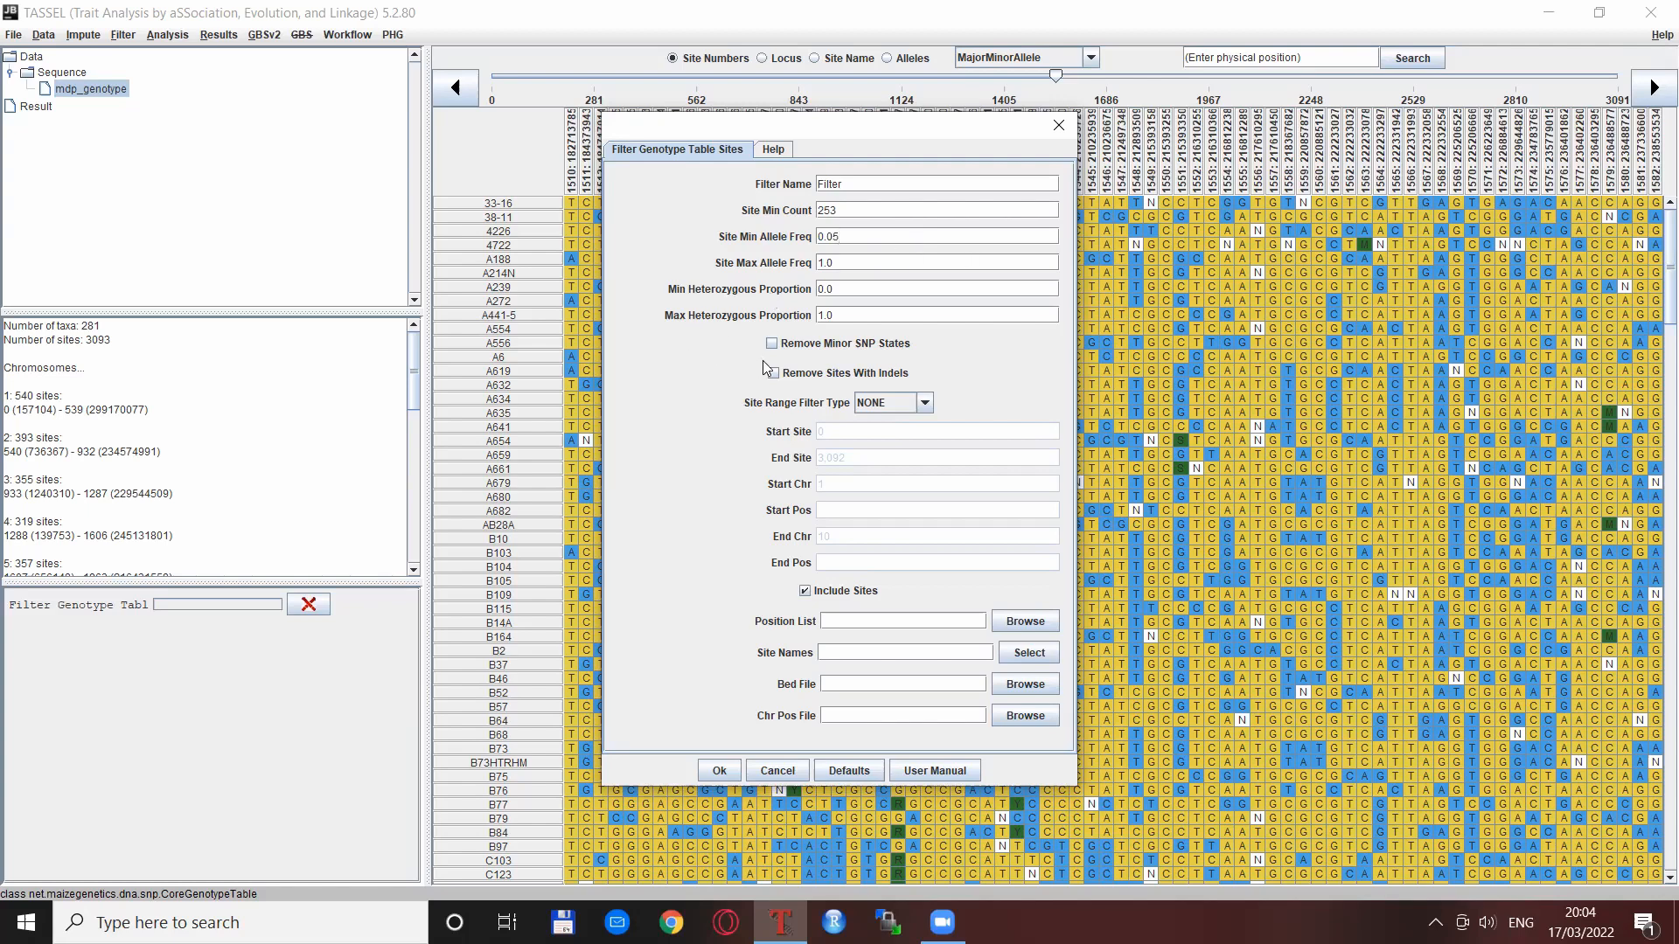
click(772, 342)
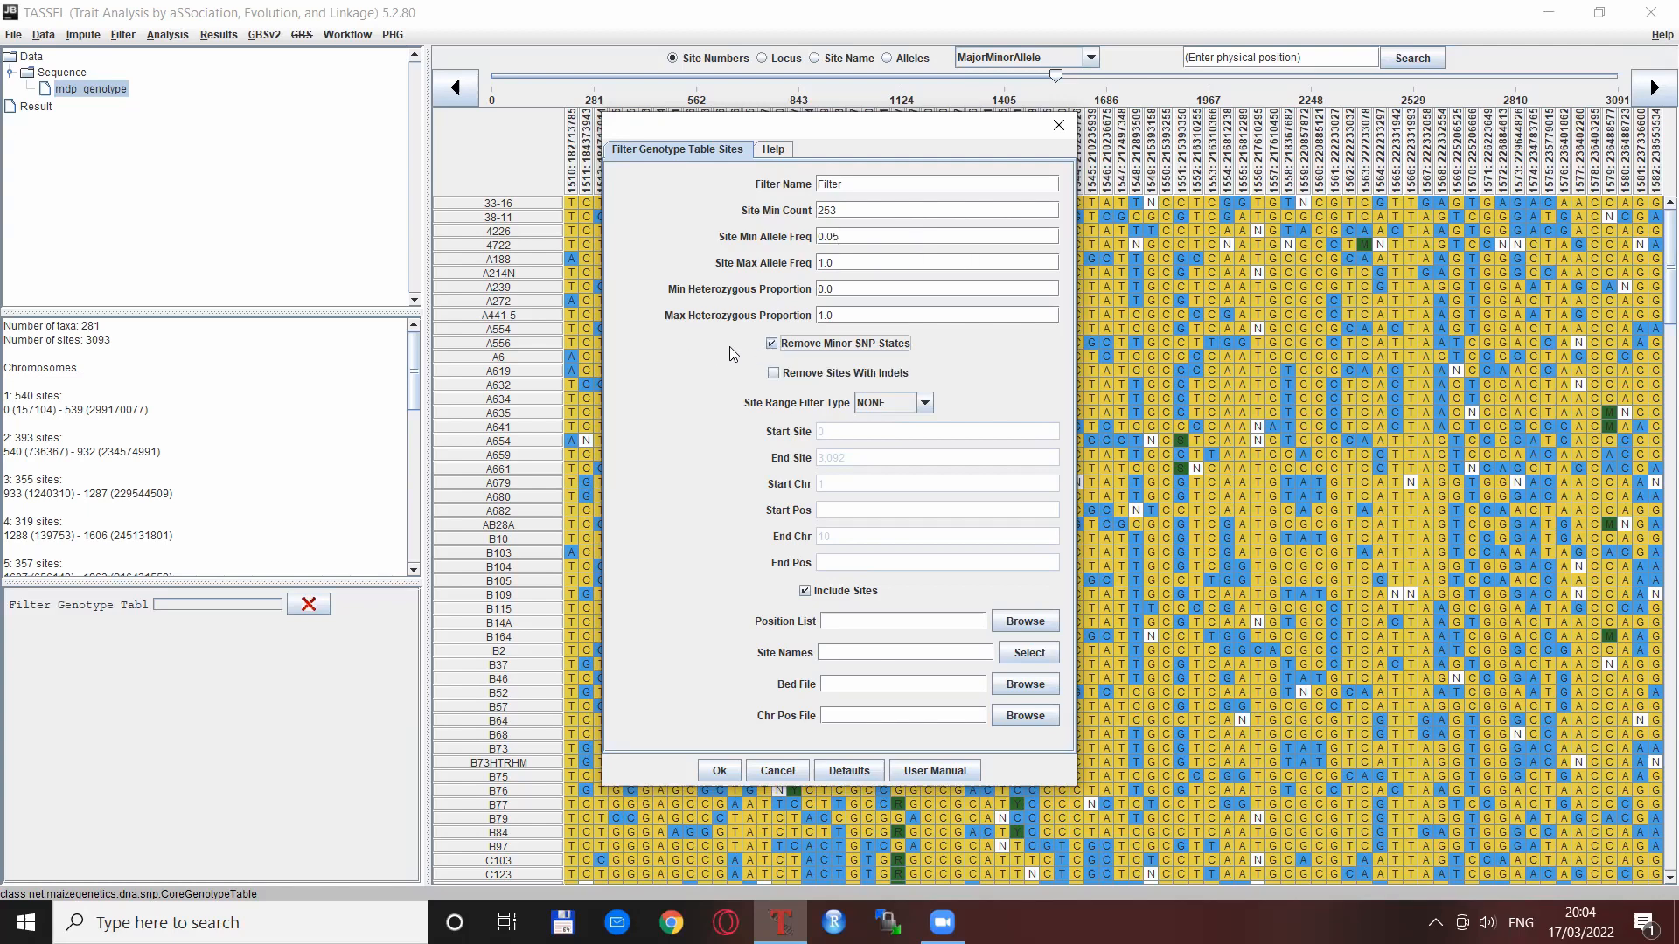
mouse_move(705, 357)
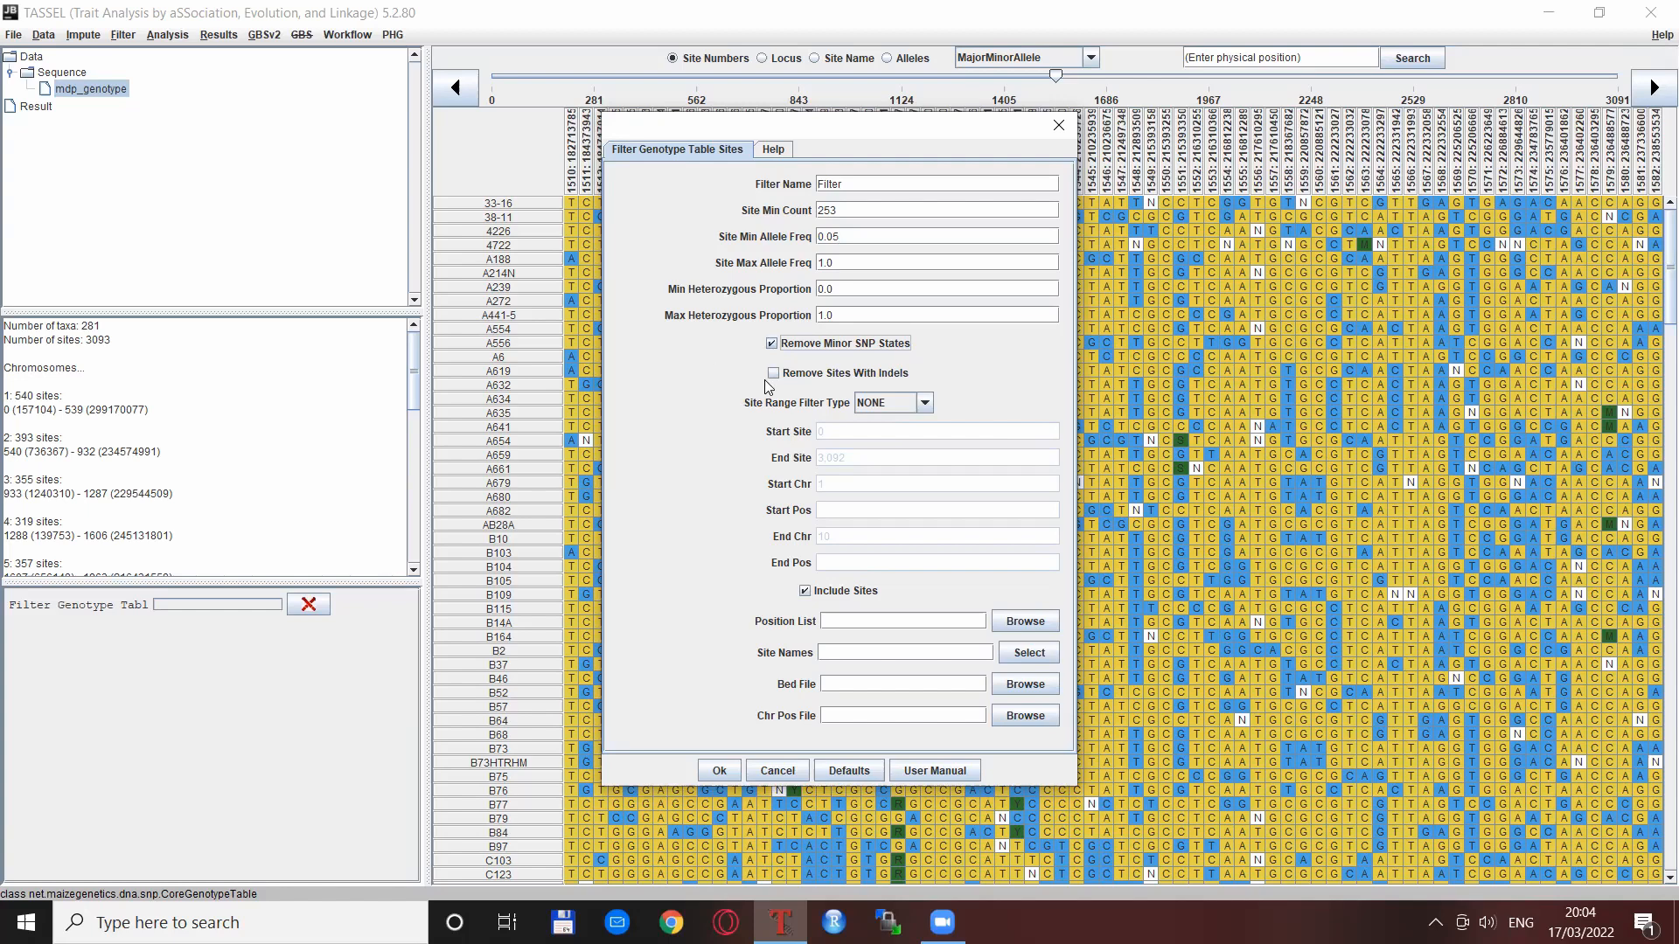
click(772, 373)
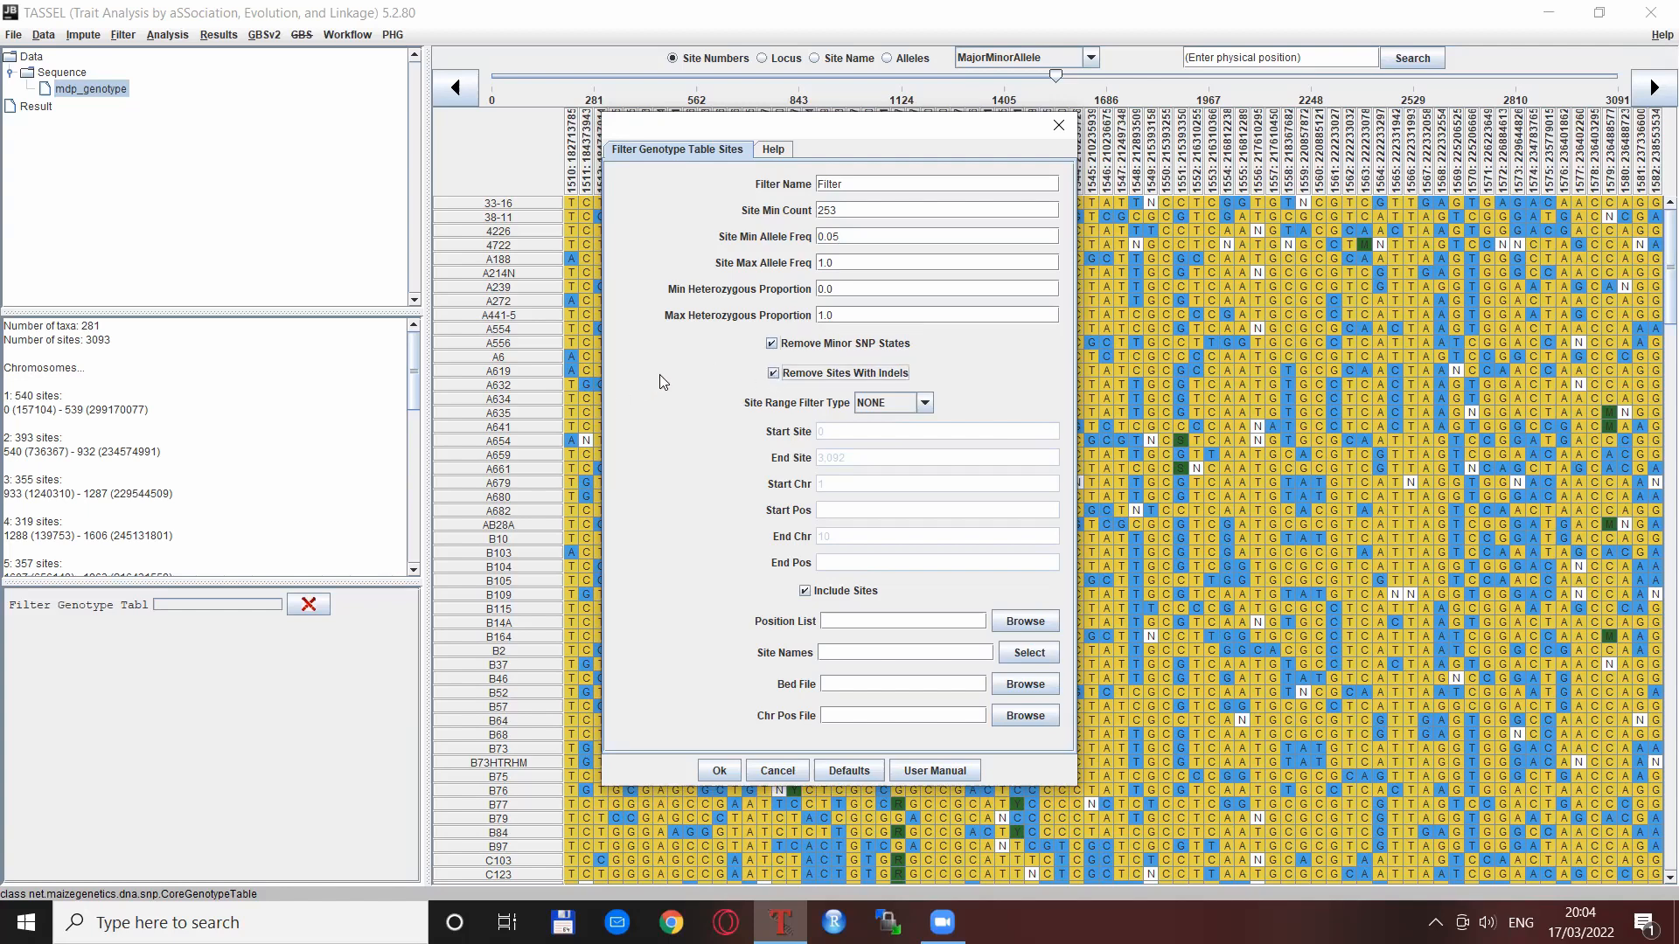
mouse_move(671, 490)
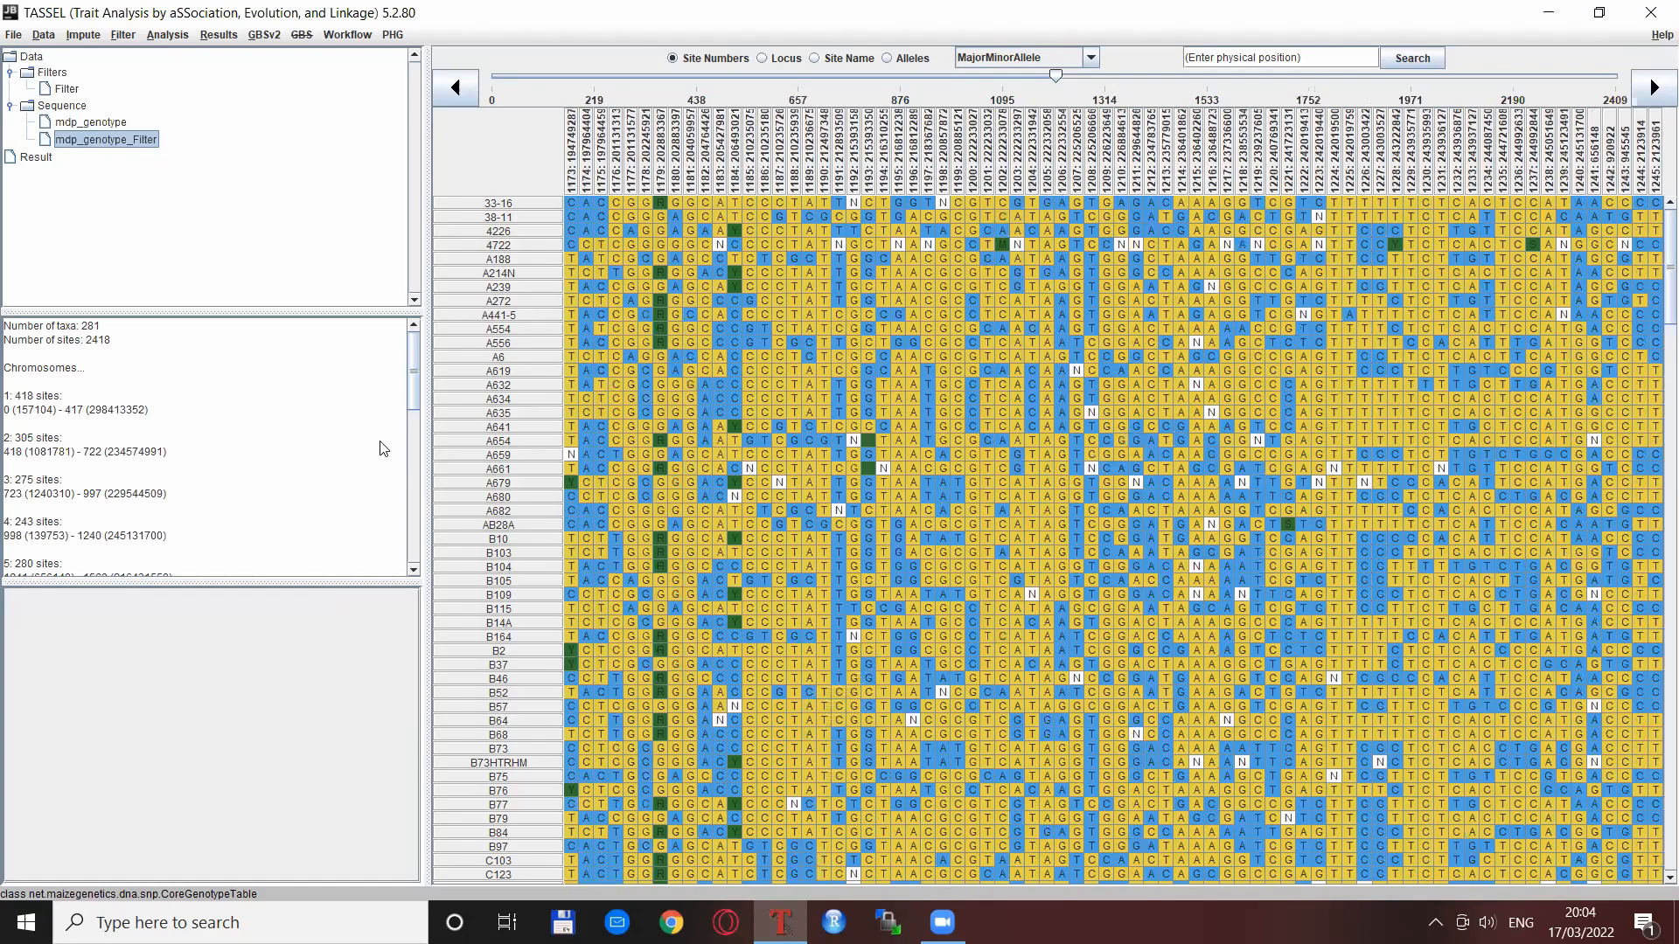
mouse_move(91, 354)
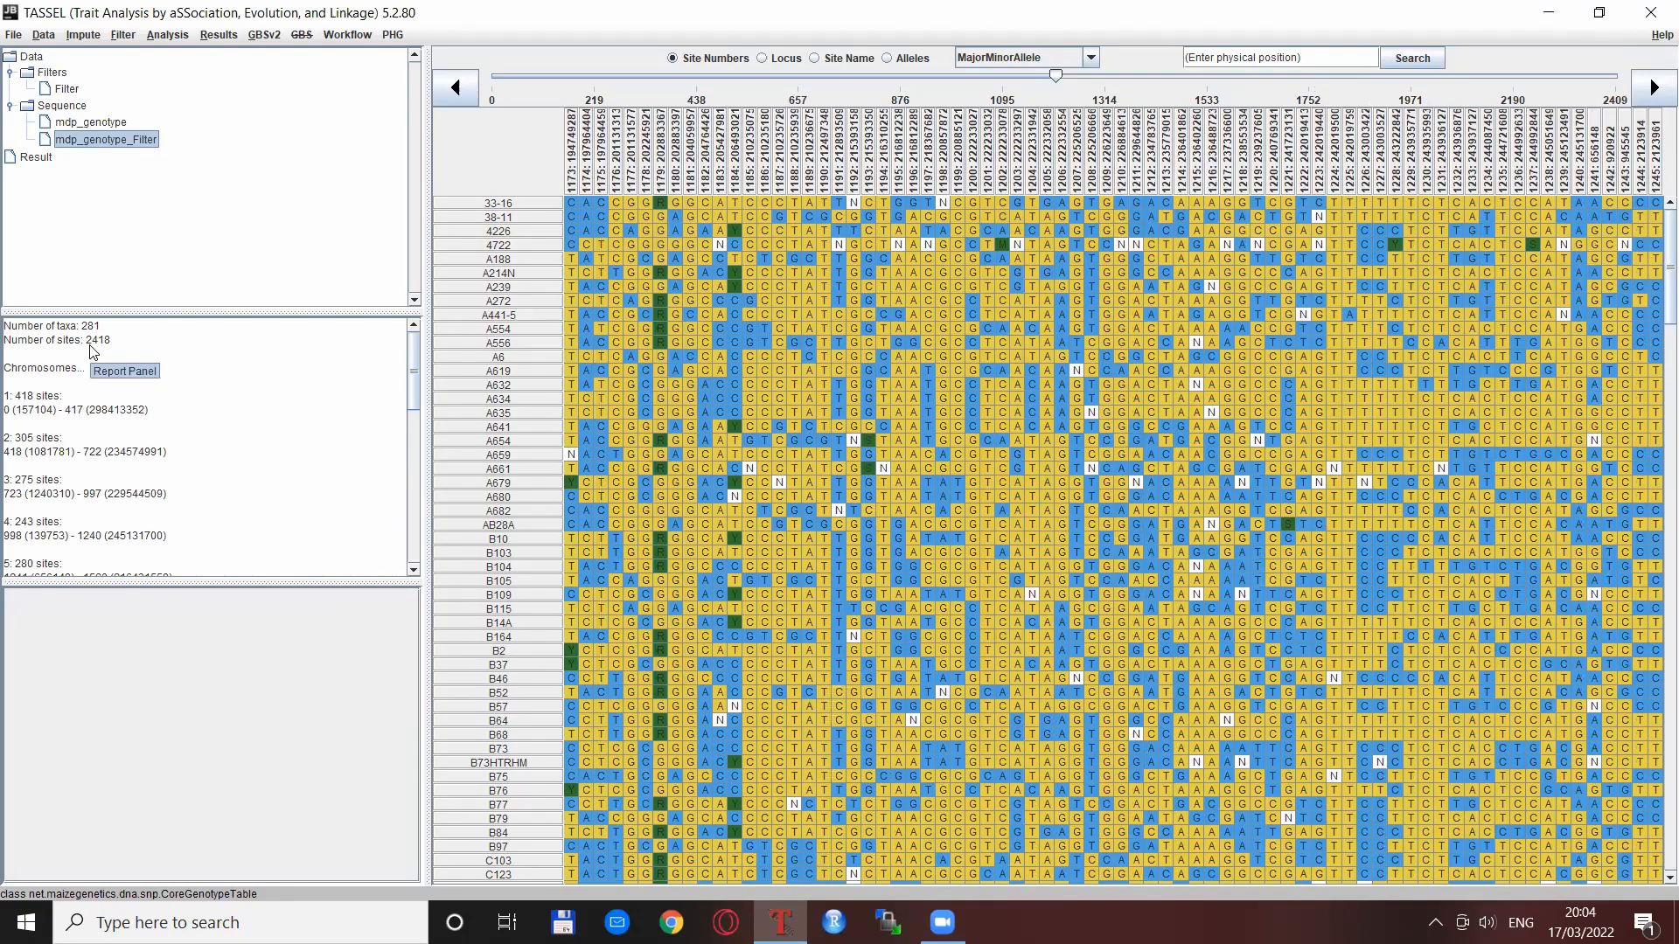
mouse_move(238, 359)
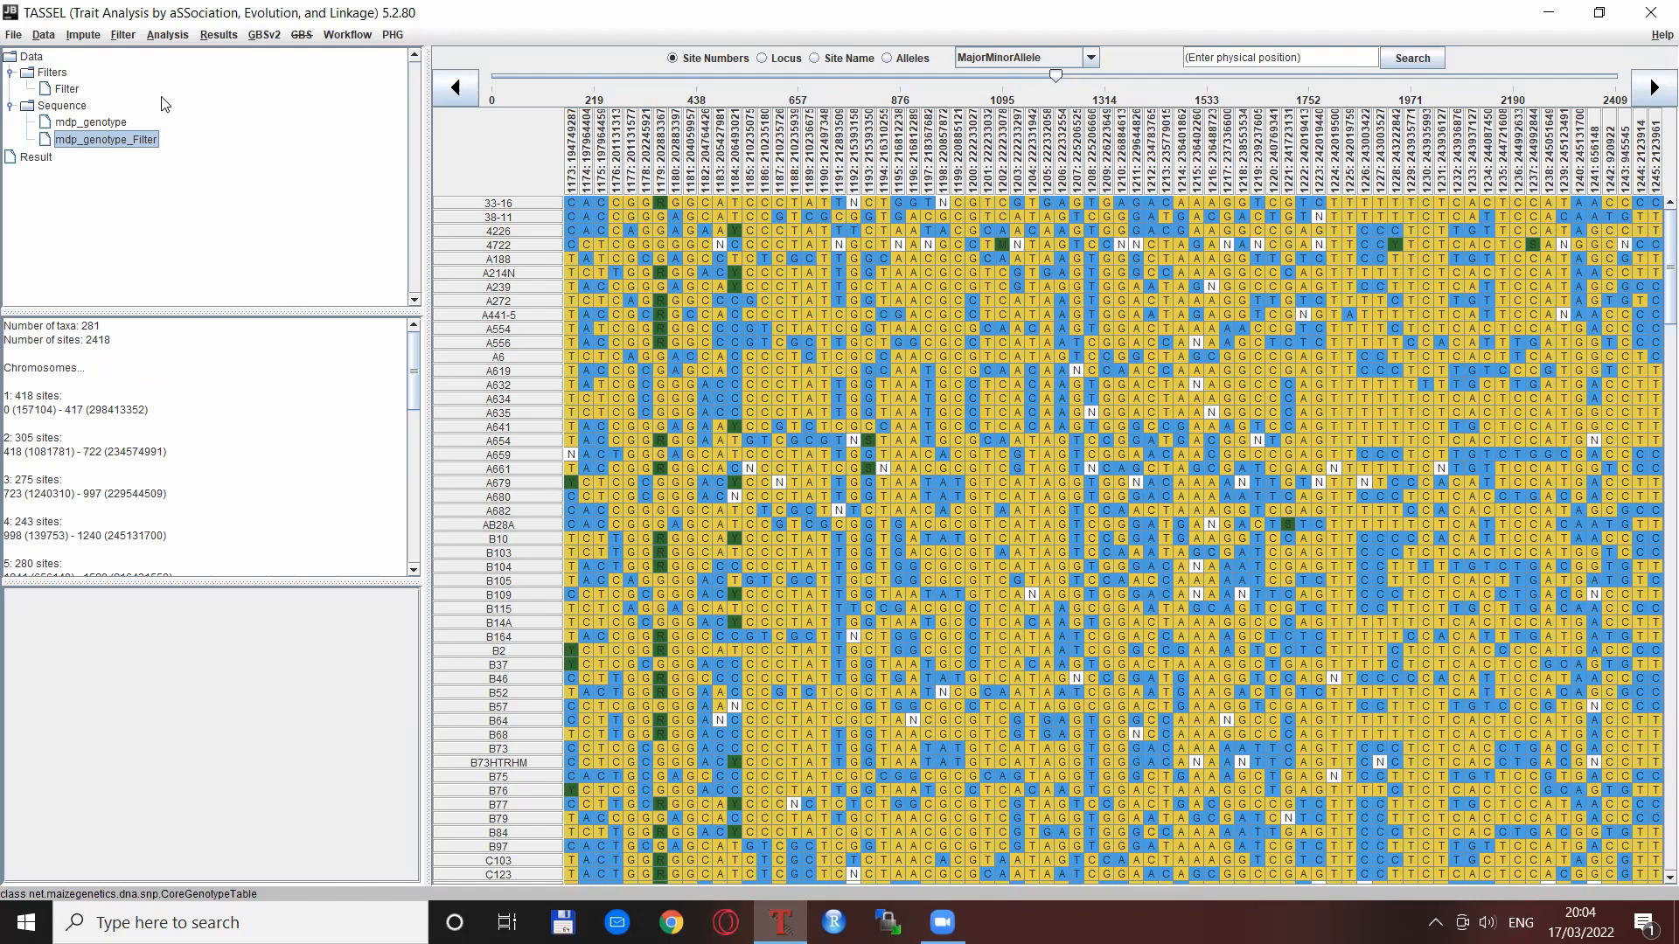
Run a taxa filter requiring 0.1 minimum proportion of sites present and dismiss the warning.
click(122, 34)
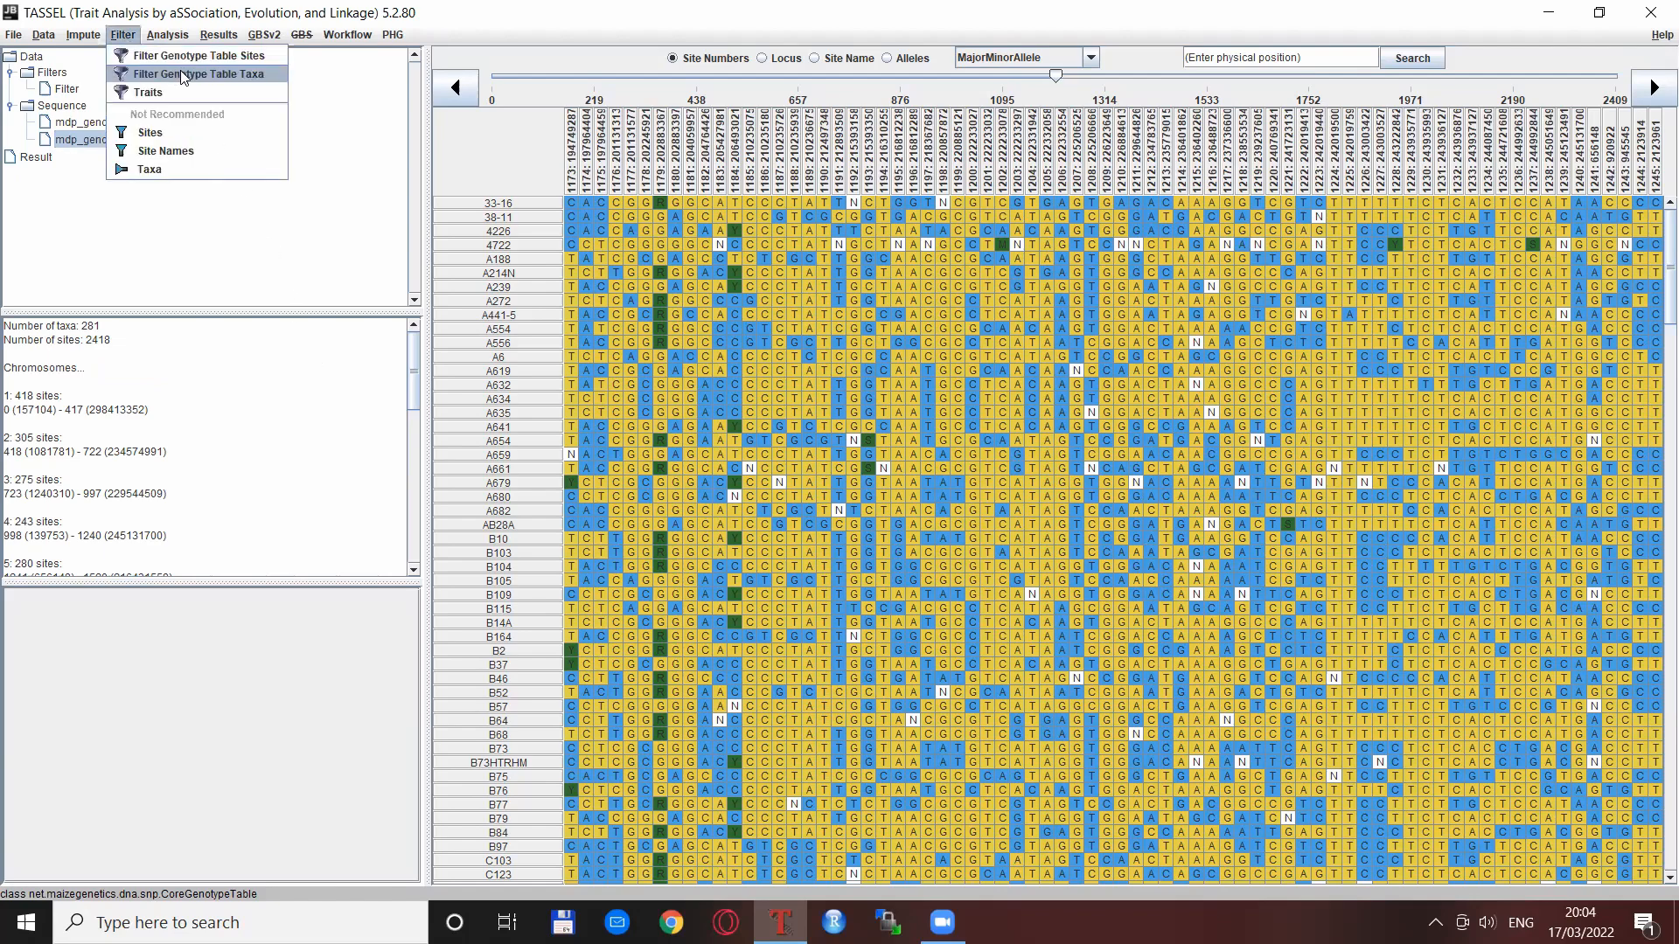
click(198, 73)
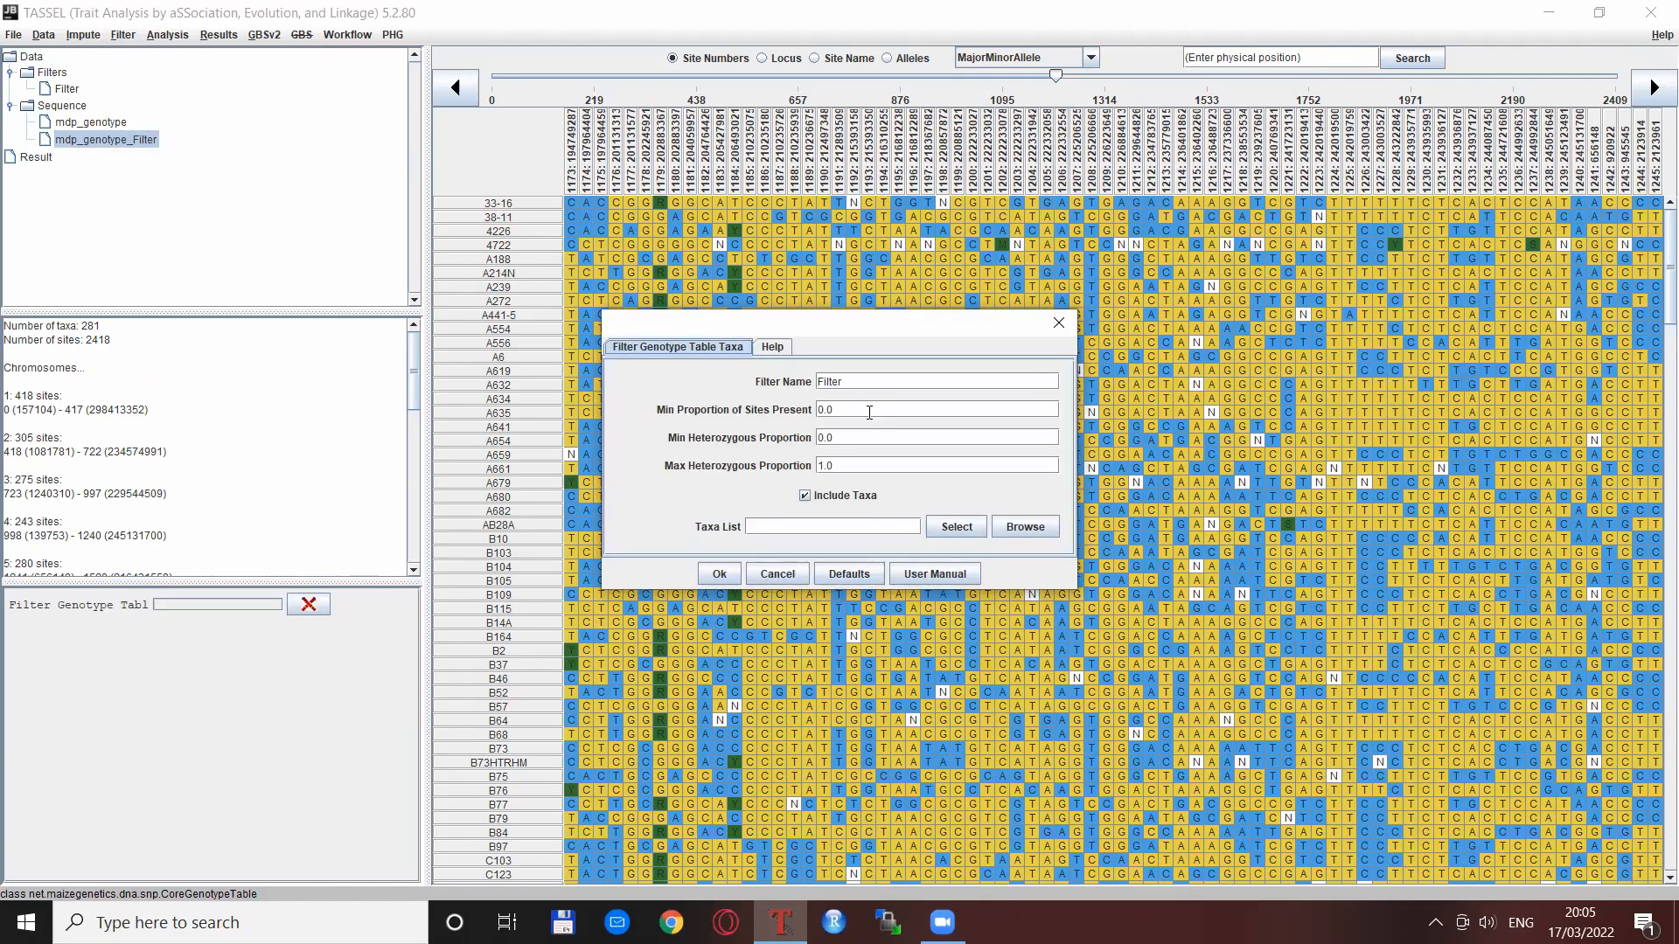
mouse_move(926, 430)
text(0.1)
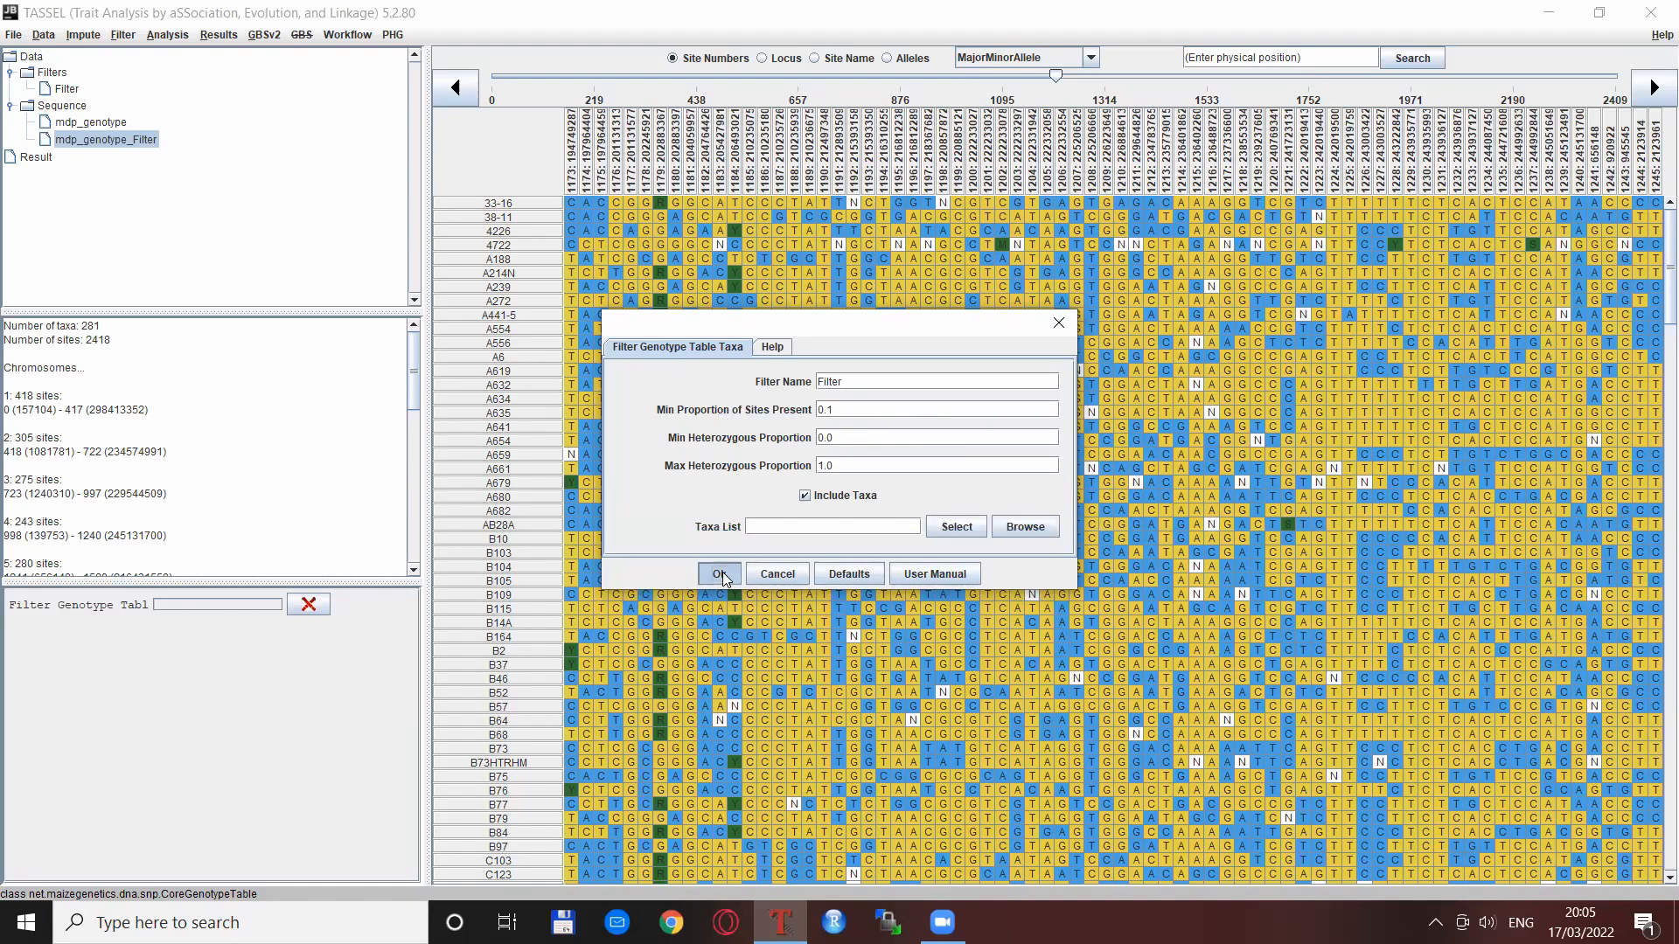
click(719, 574)
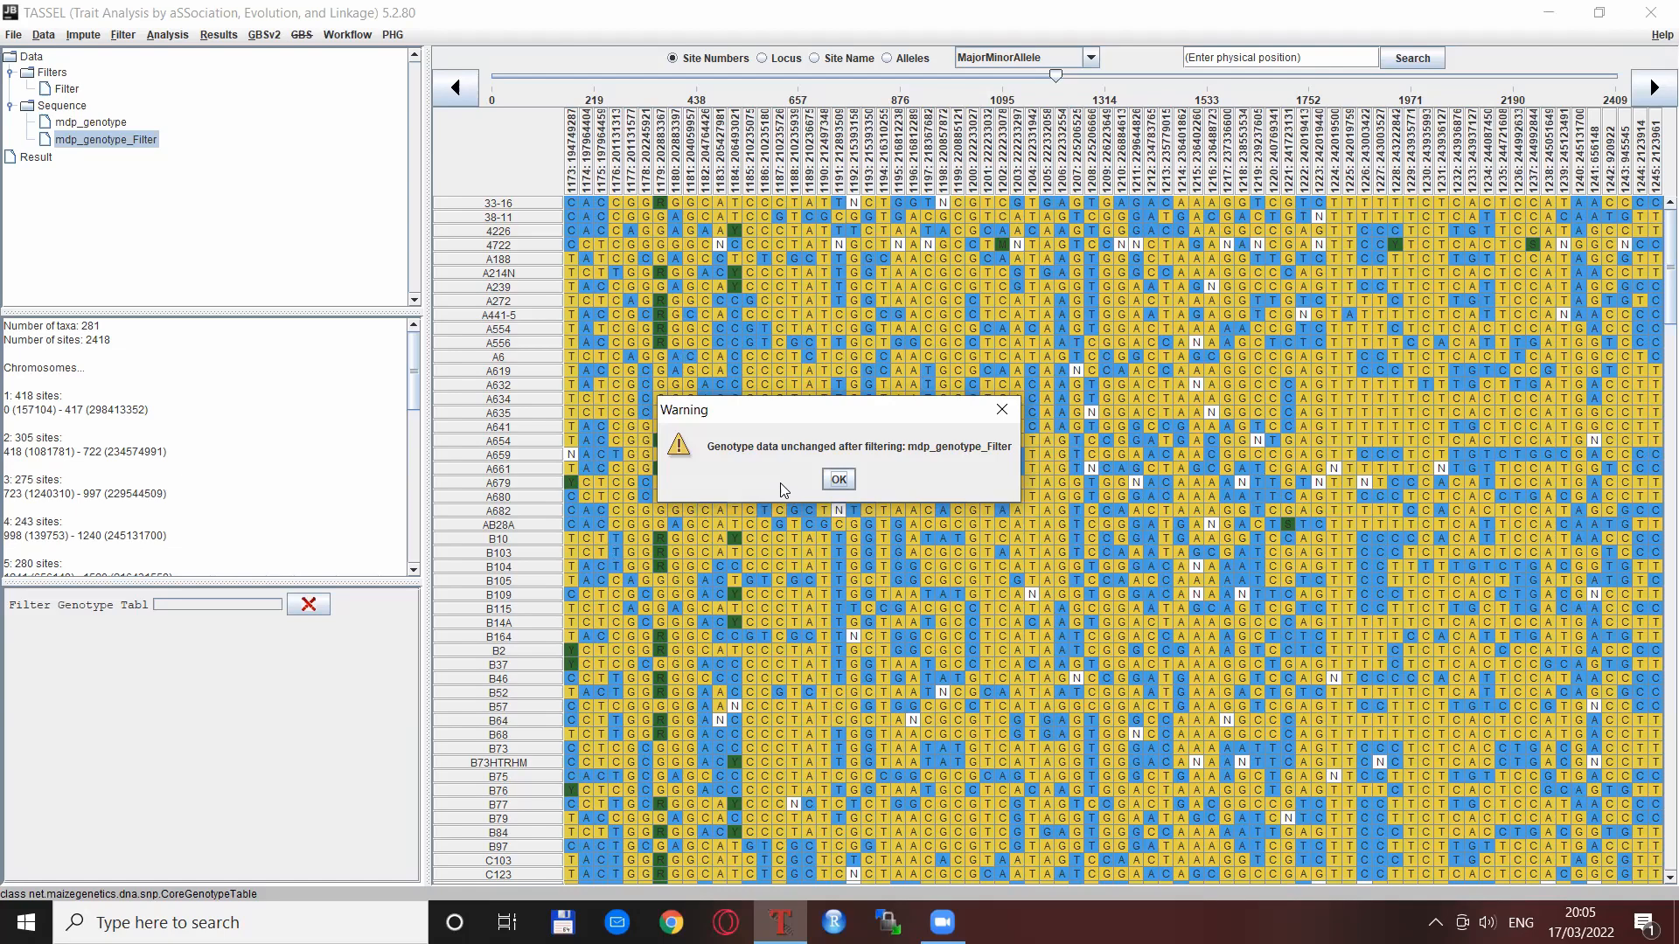
click(837, 479)
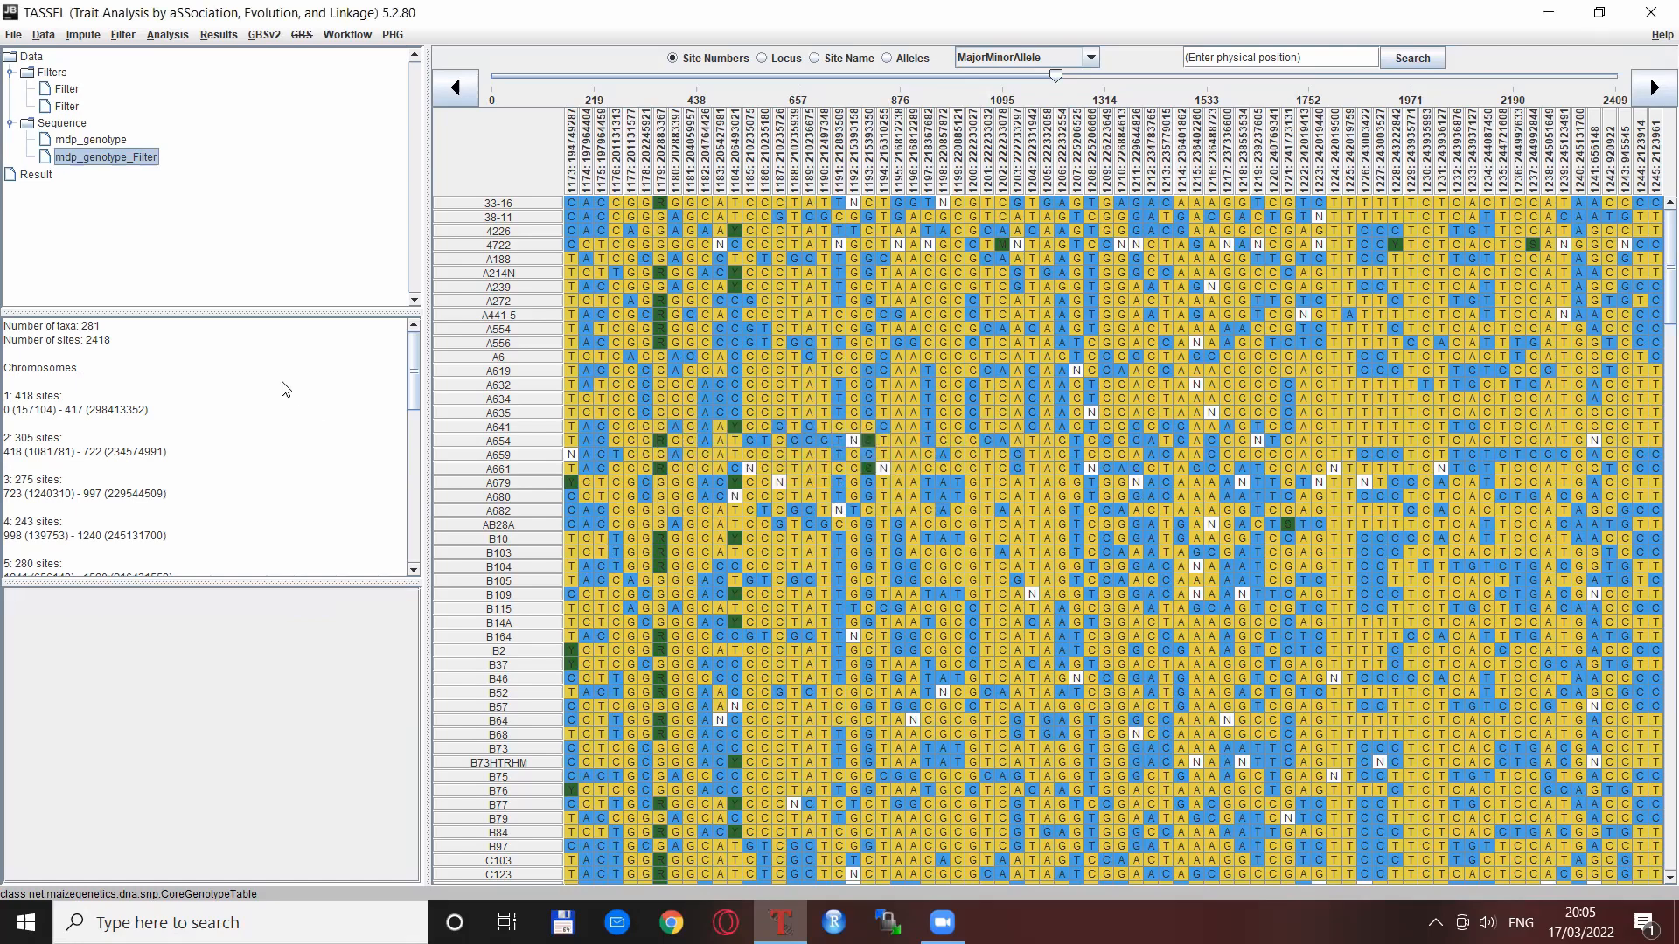
mouse_move(71, 309)
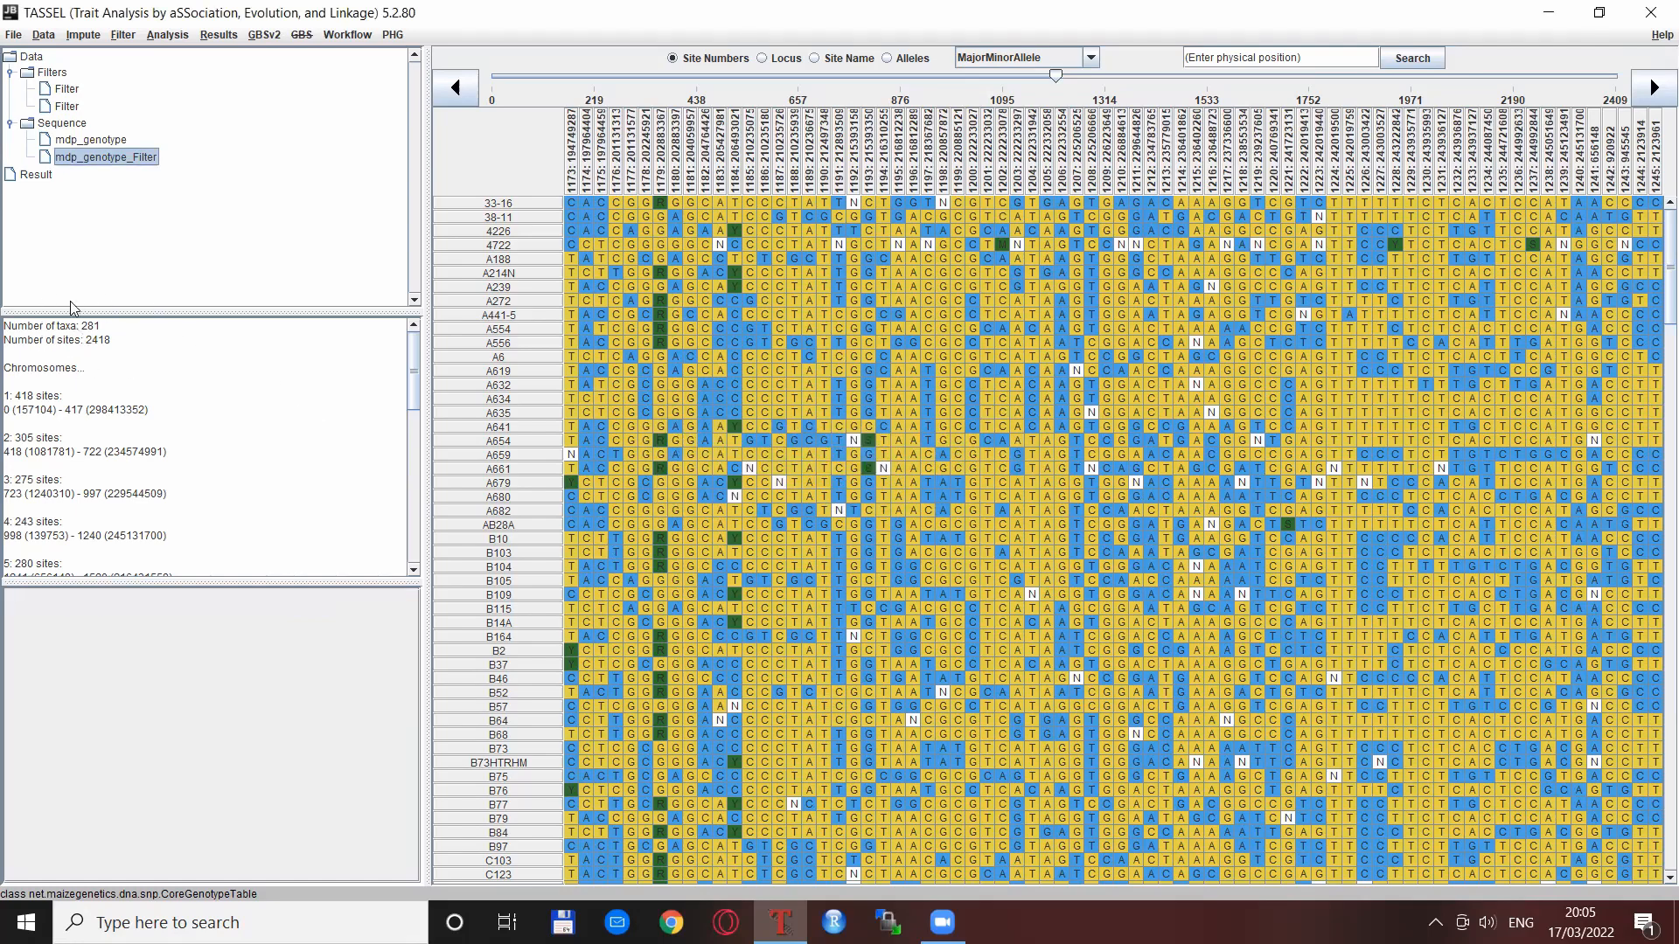
mouse_move(164, 358)
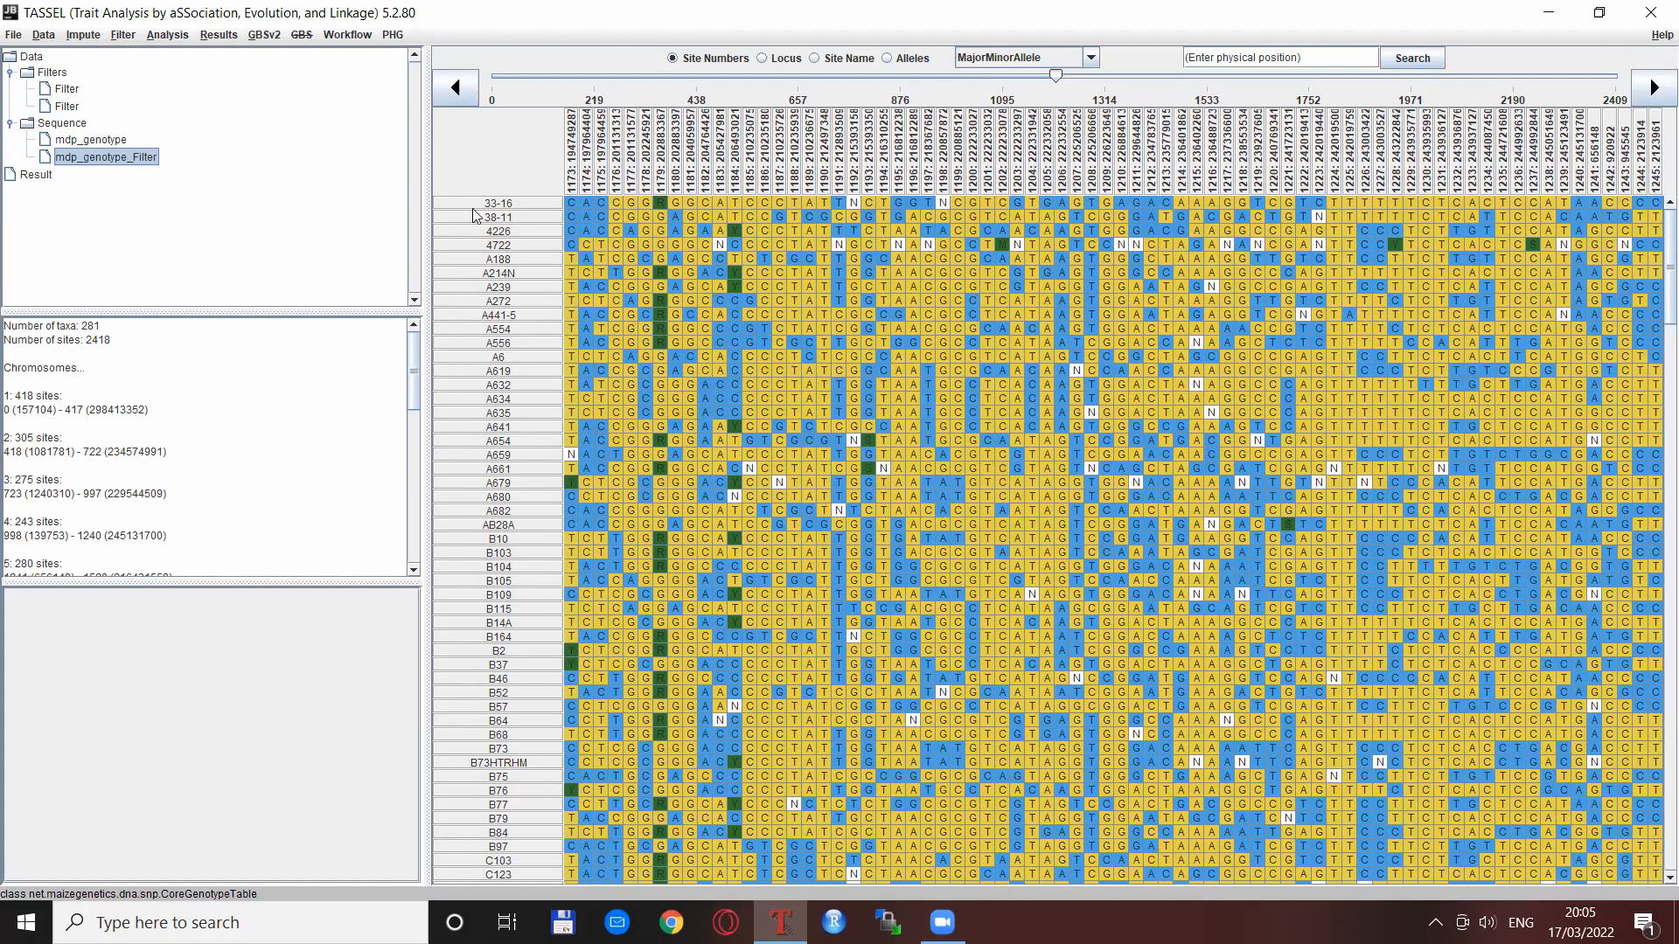
mouse_move(506, 166)
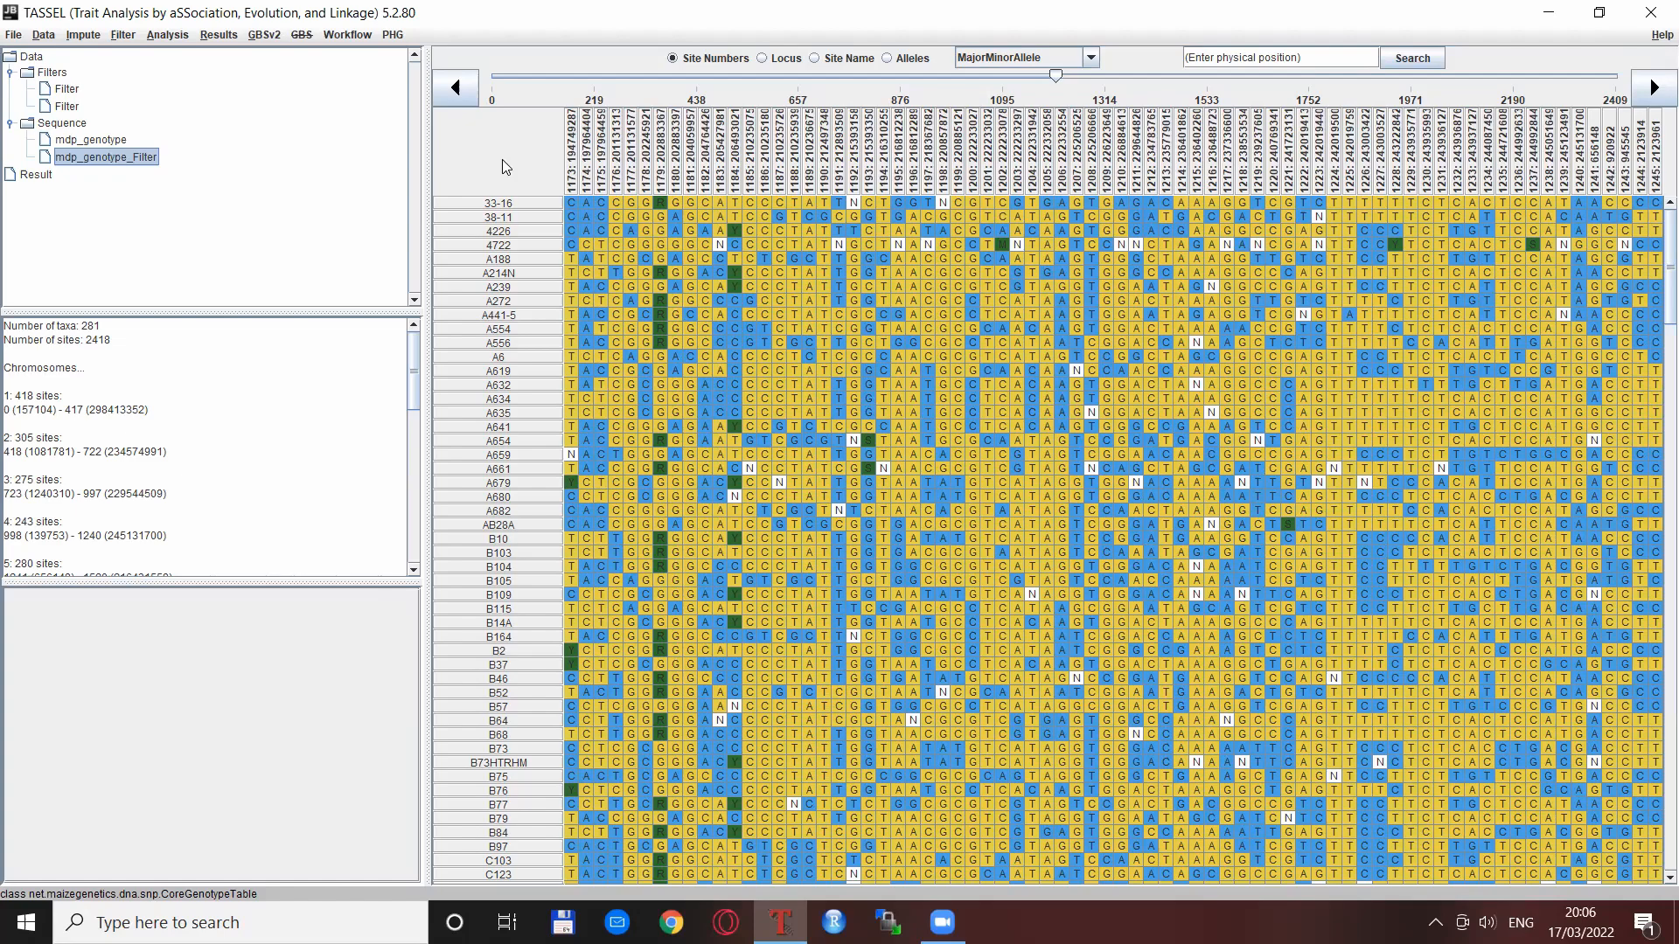
mouse_move(269, 237)
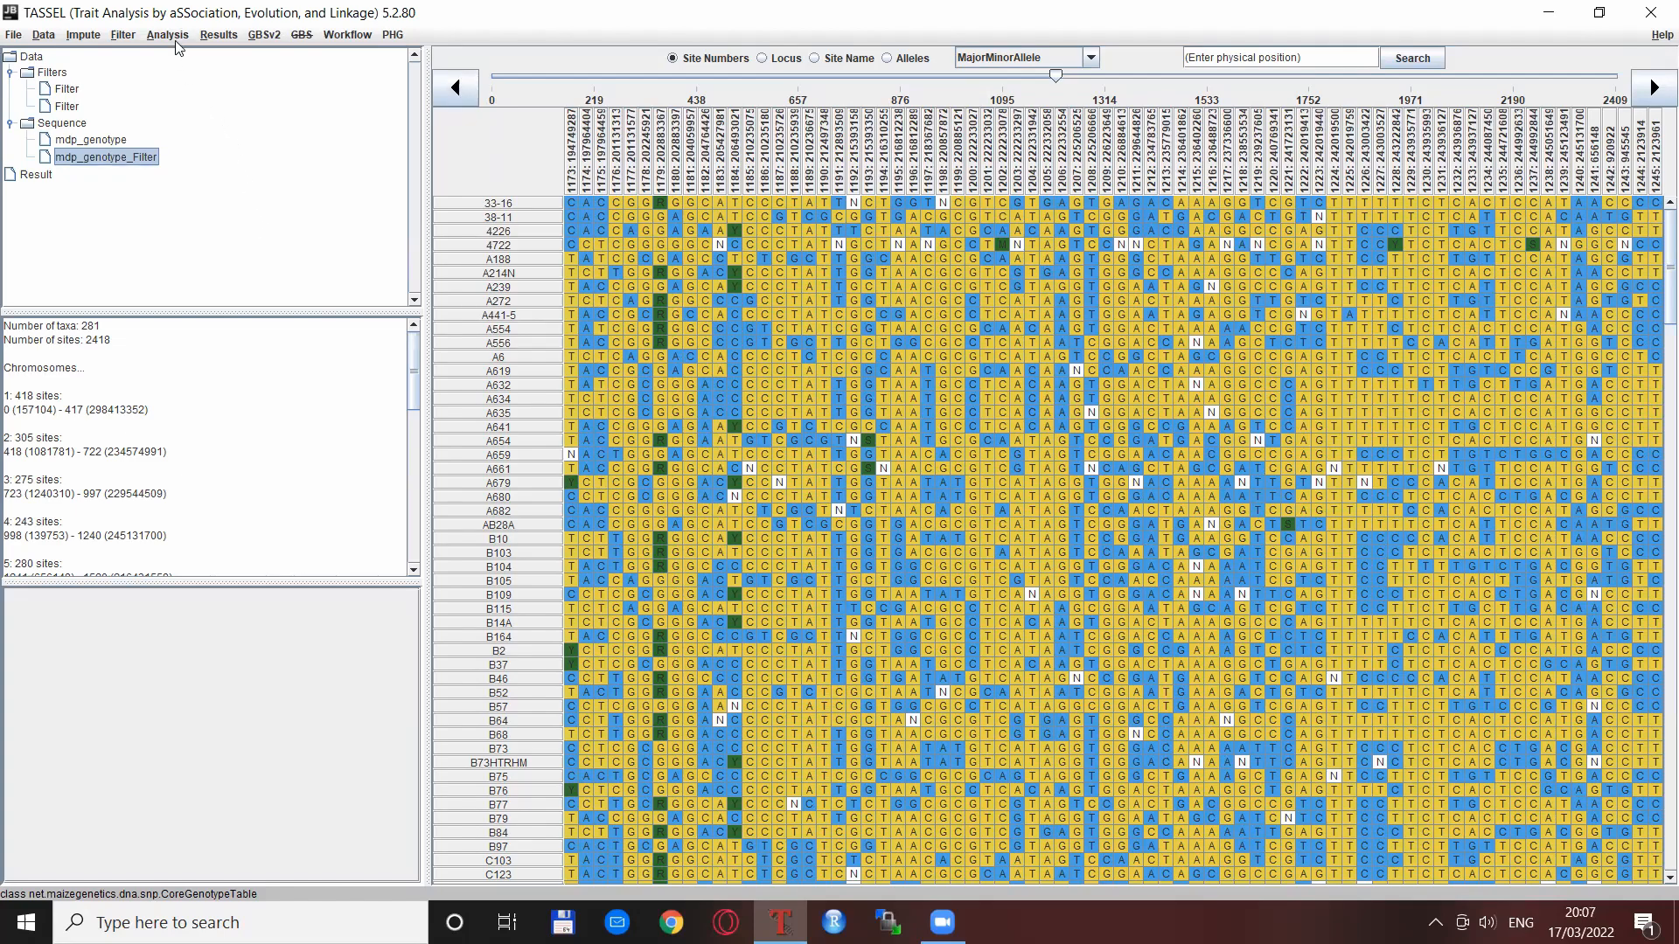
Show the Analysis > Relatedness submenu listing kinship, distance matrix and PCA.
click(167, 34)
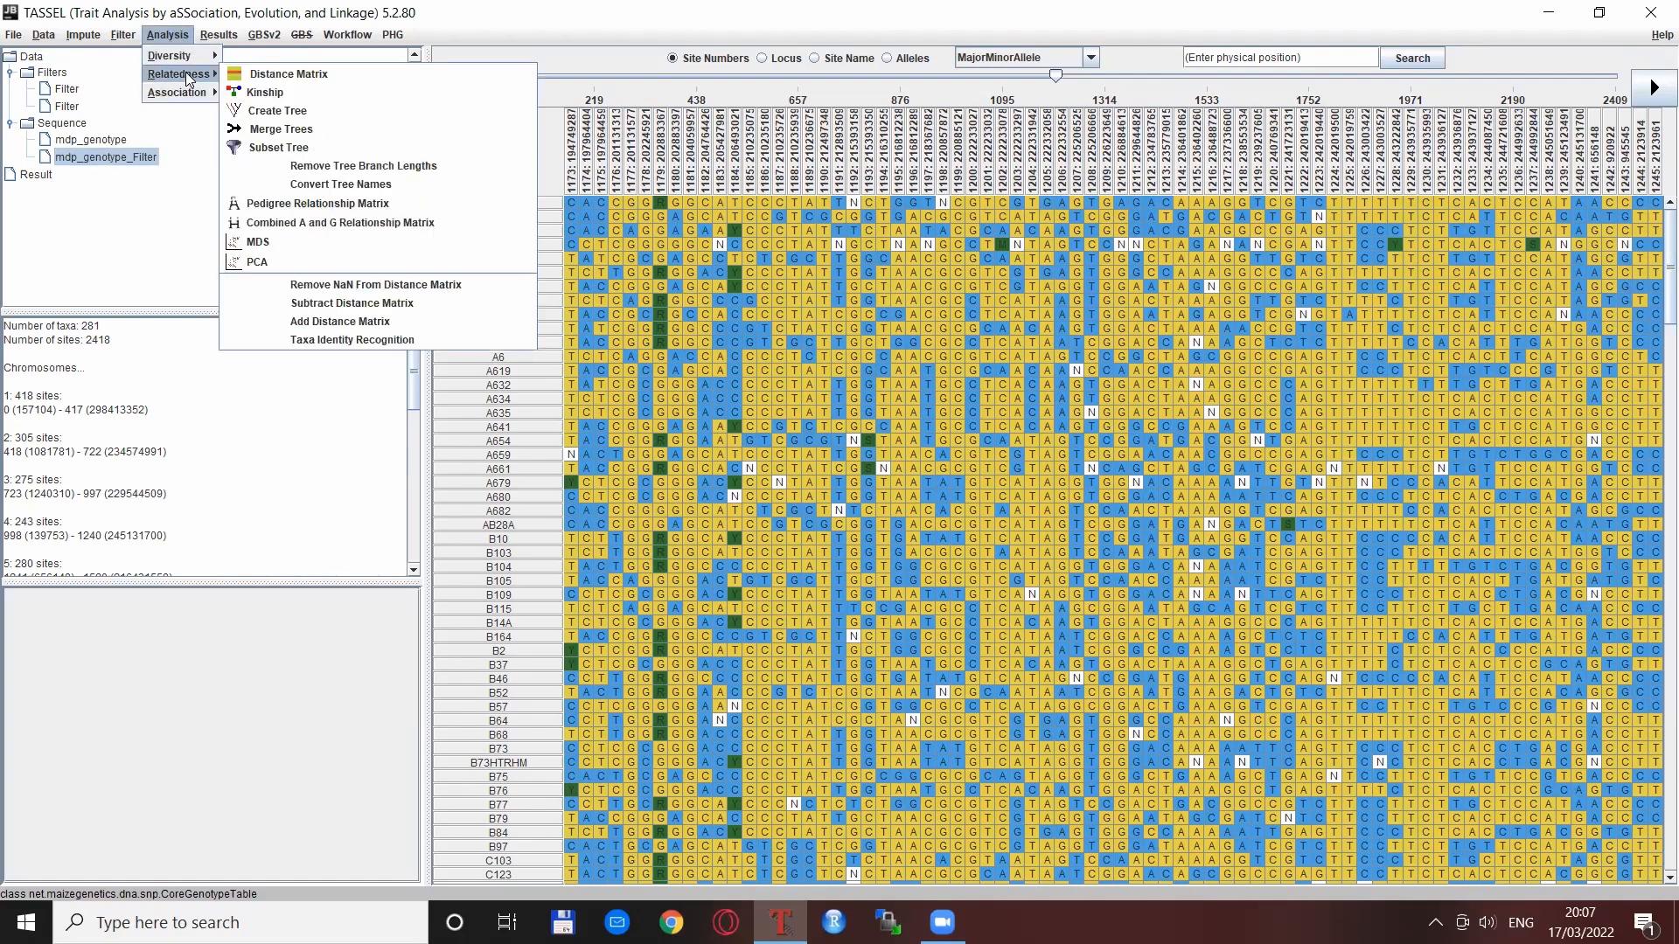
mouse_move(290, 247)
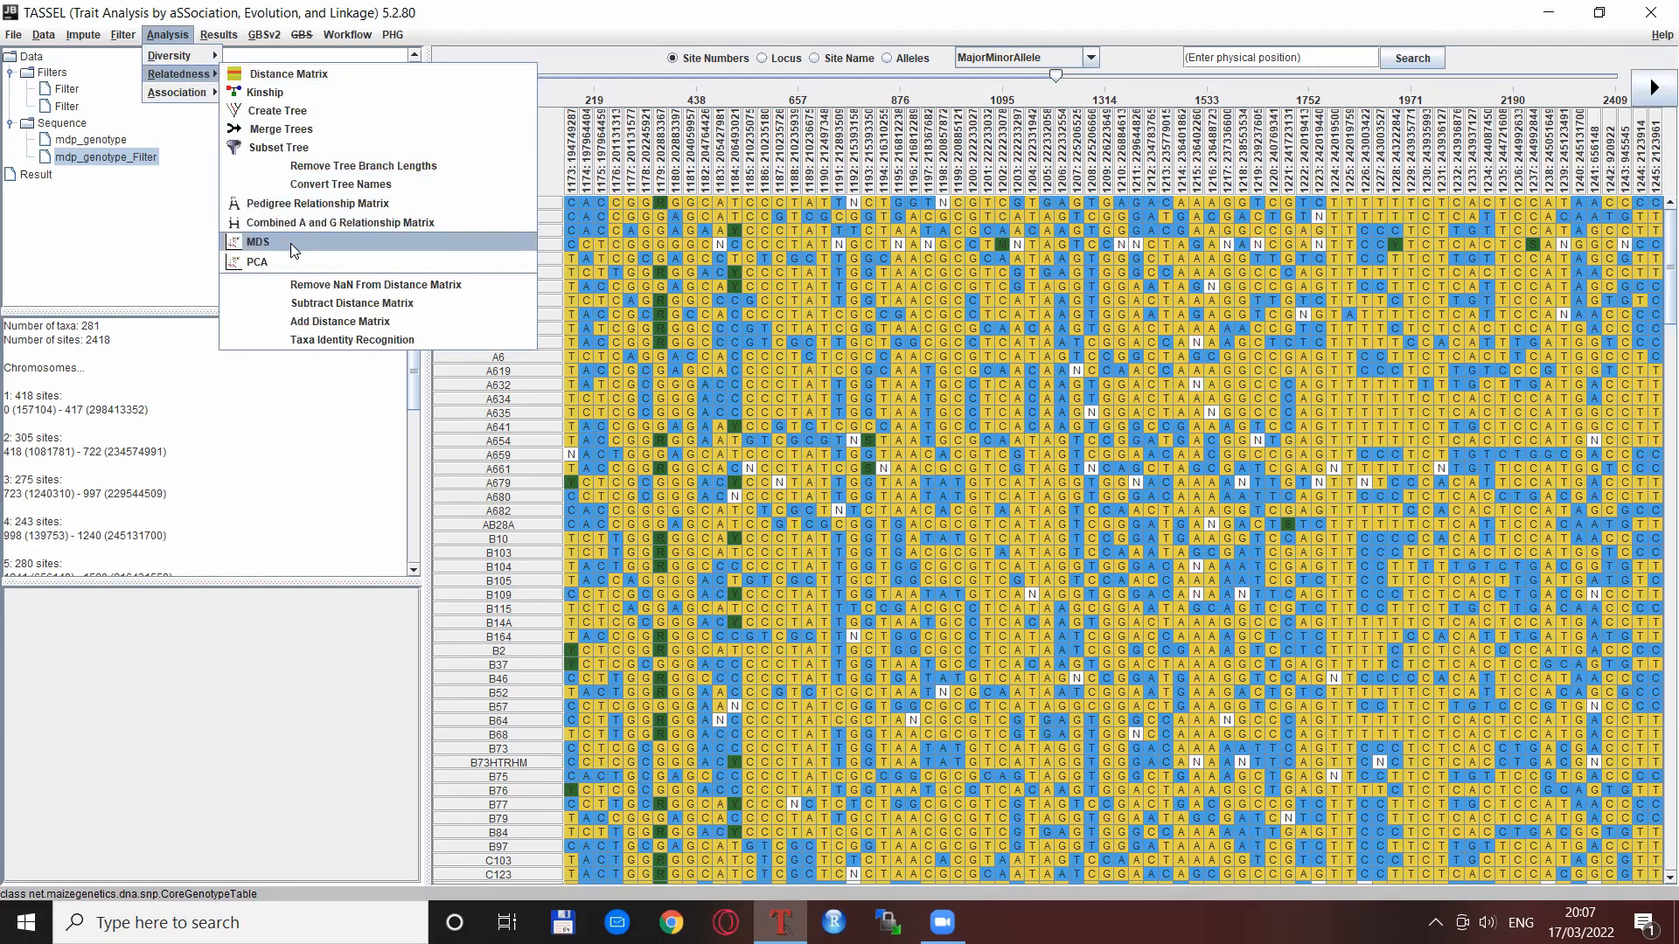
mouse_move(257, 262)
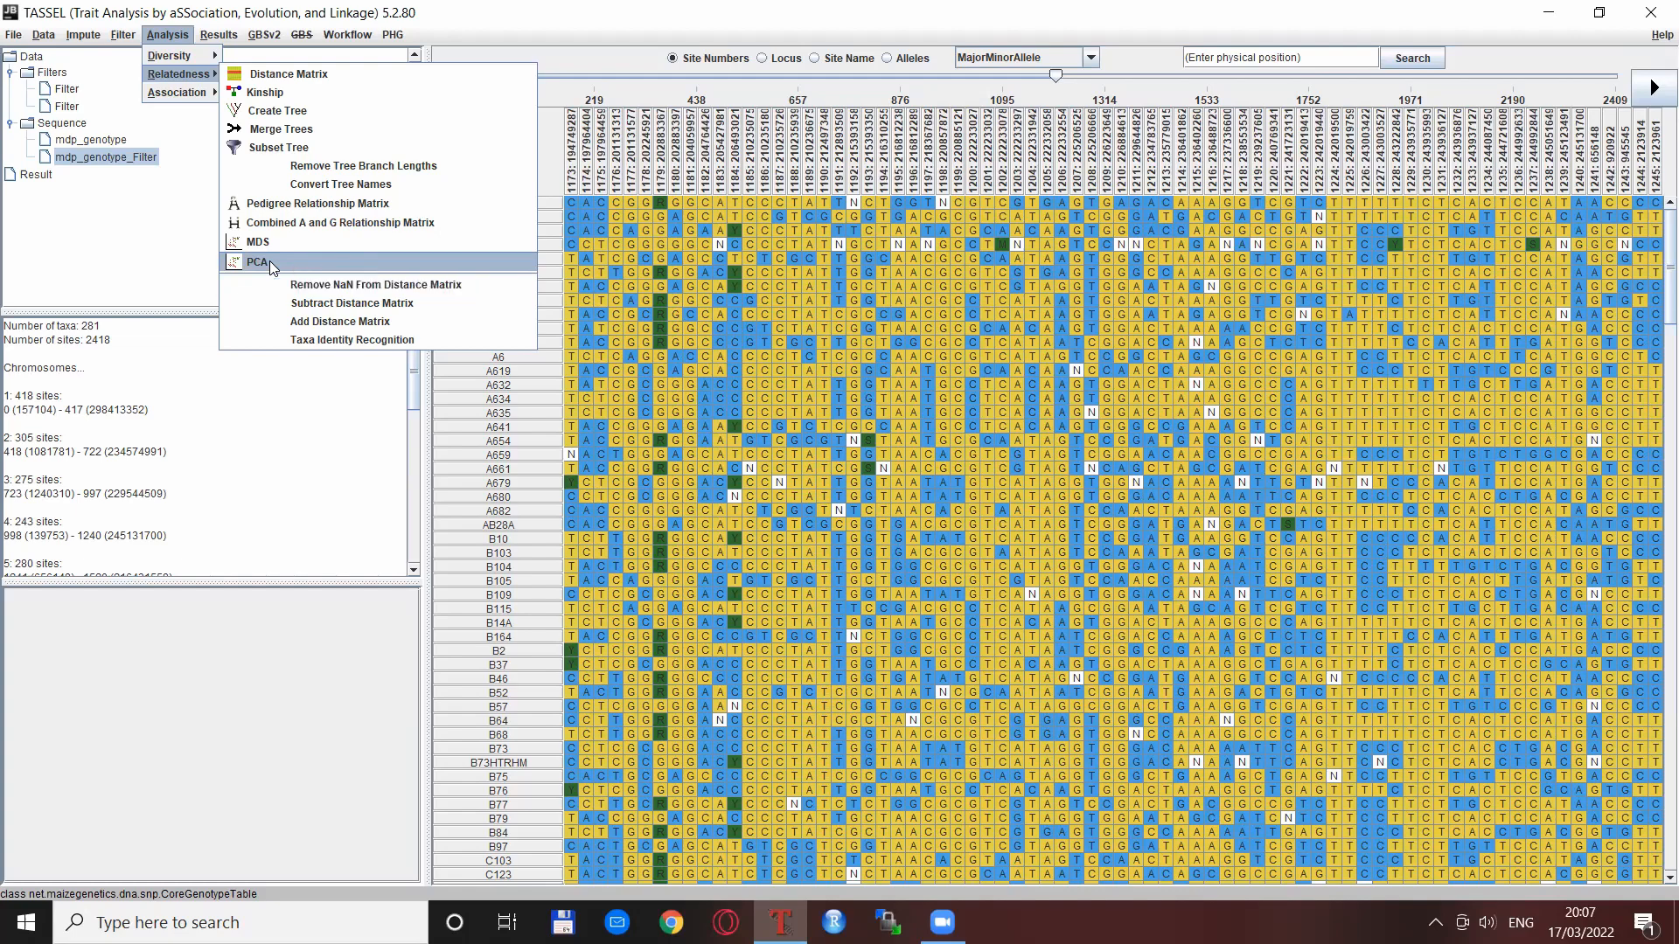
mouse_move(257, 262)
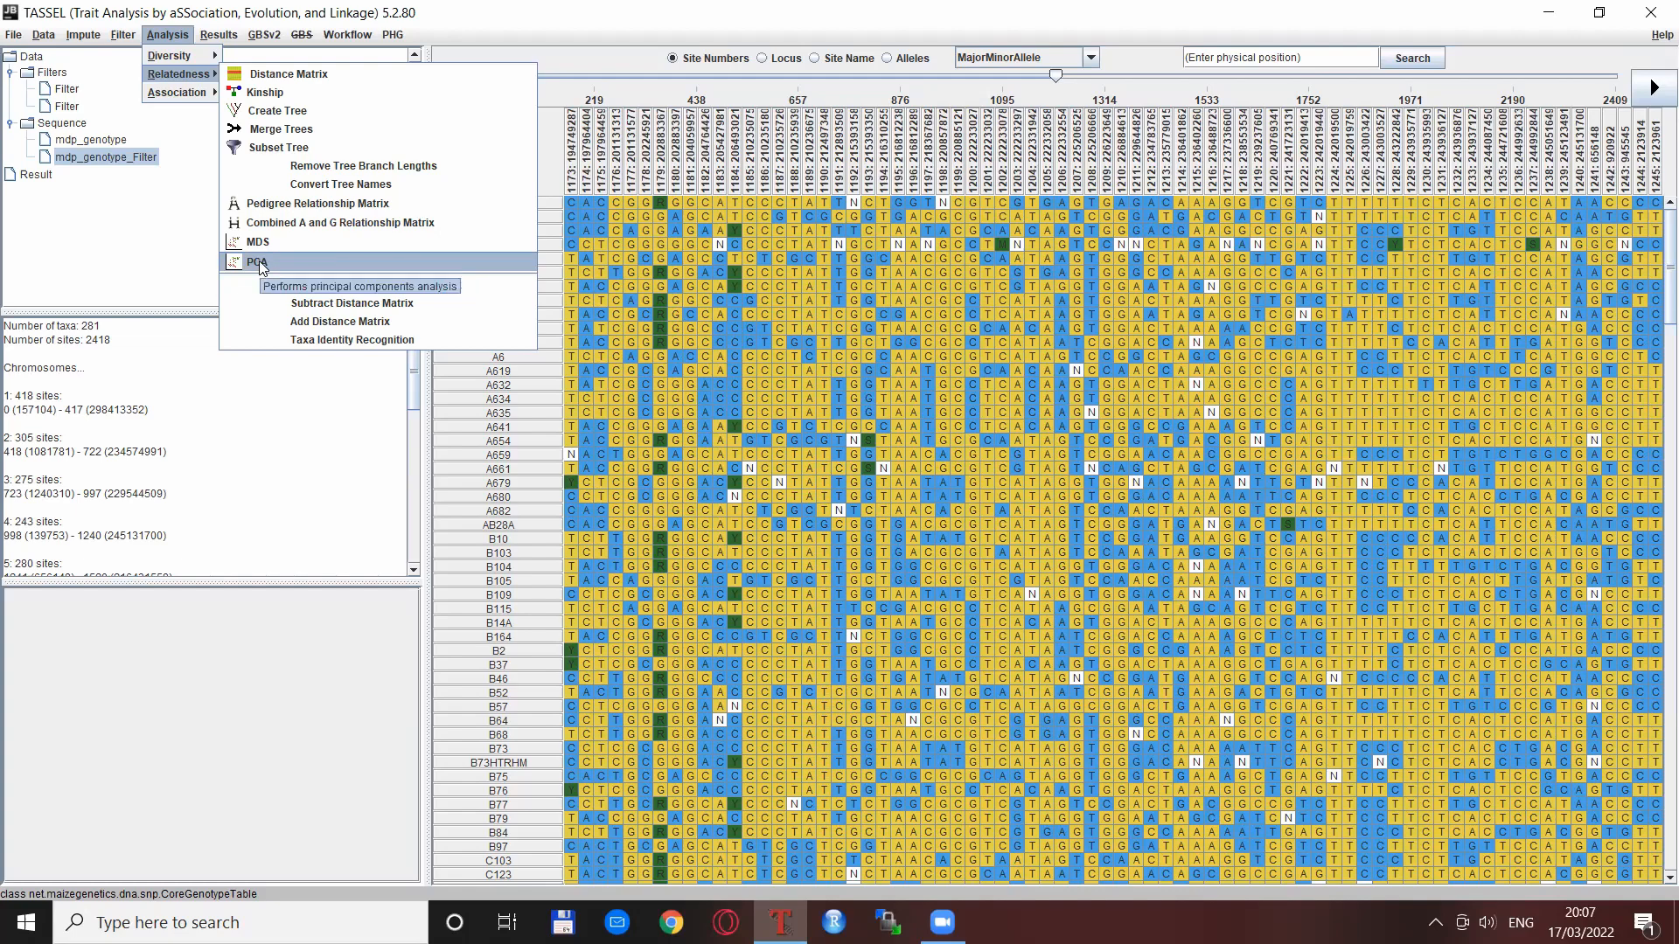
Open the PCA dialog and read its Help on covariance and the 5-component limit.
click(254, 262)
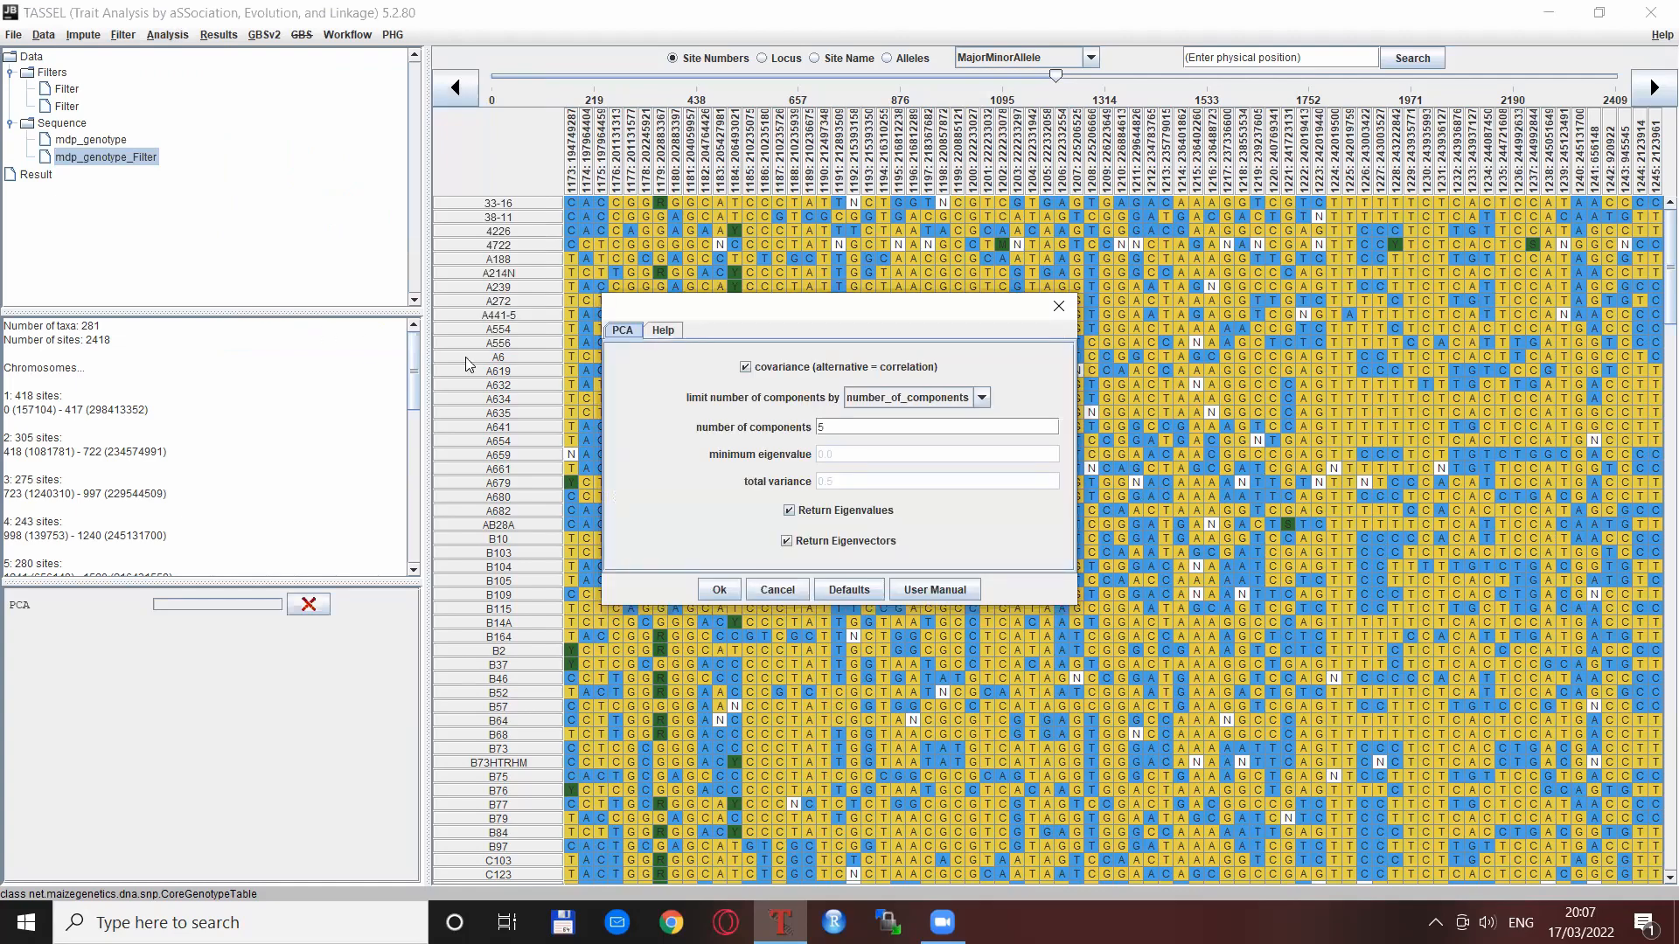
mouse_move(648, 435)
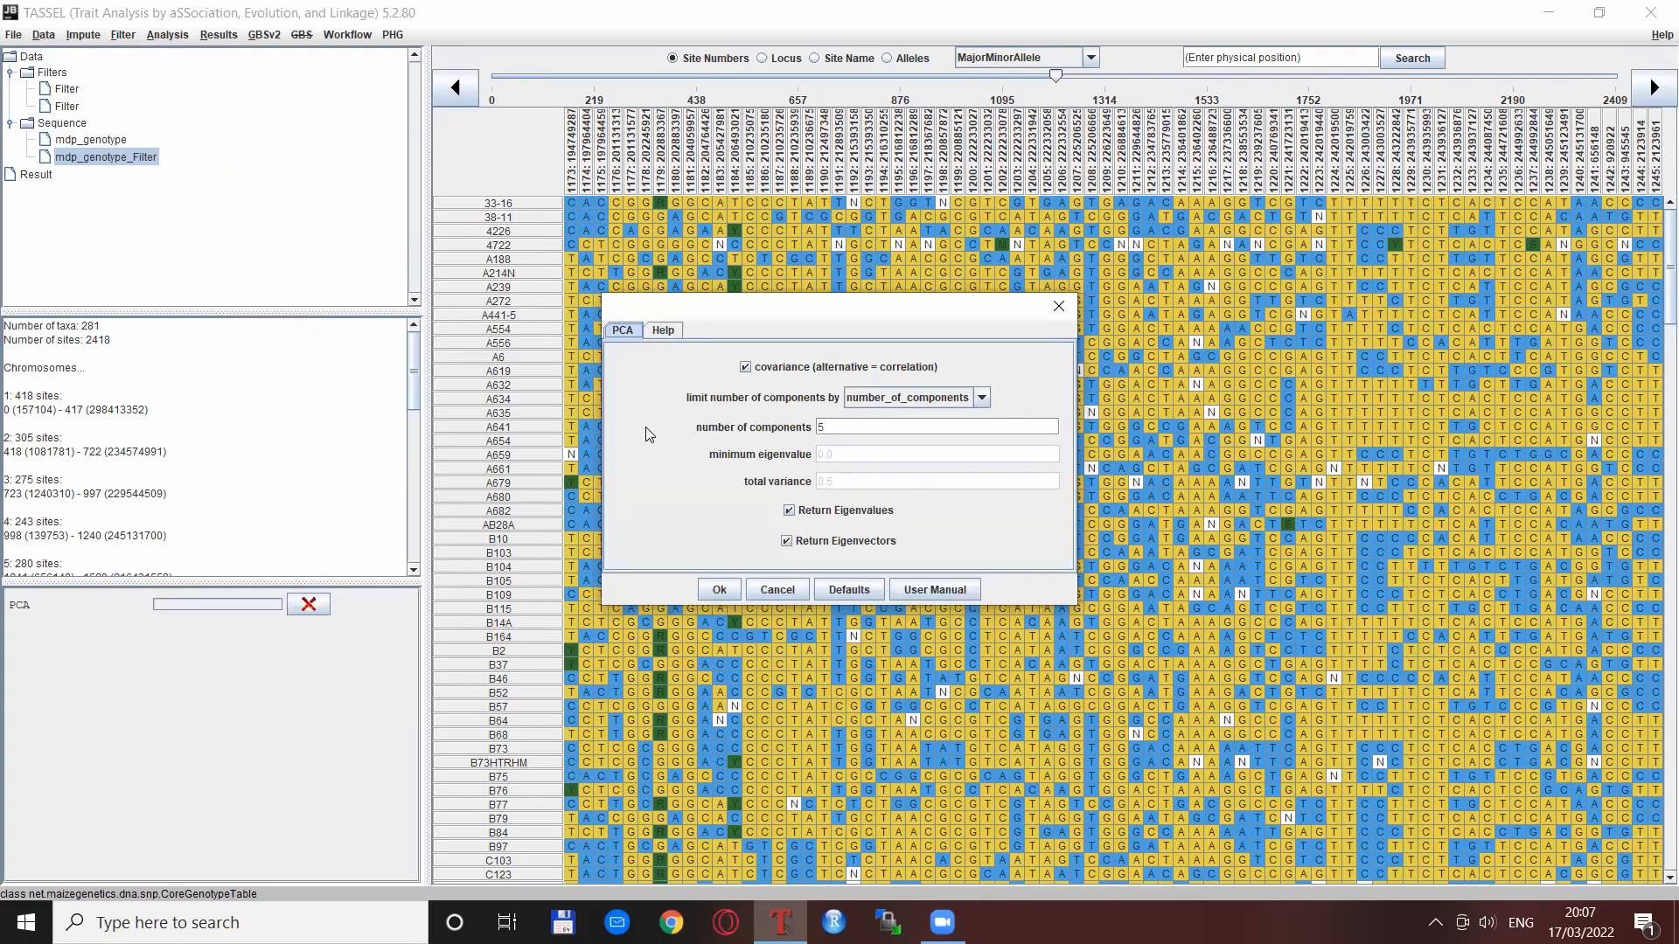
mouse_move(666, 349)
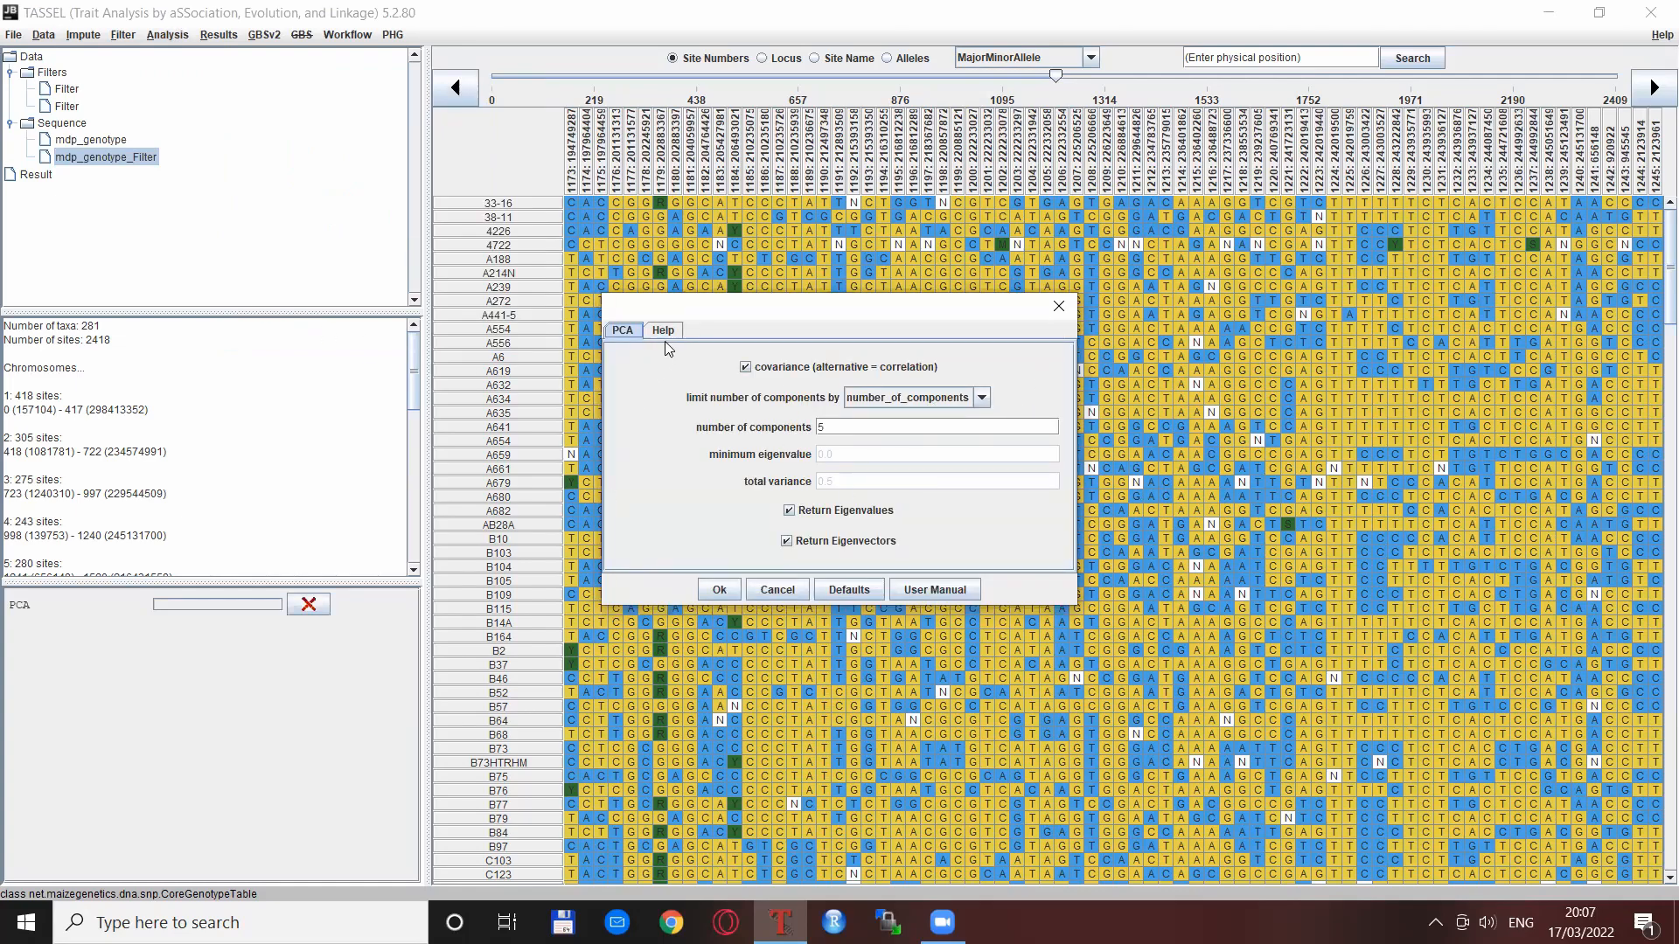
click(662, 330)
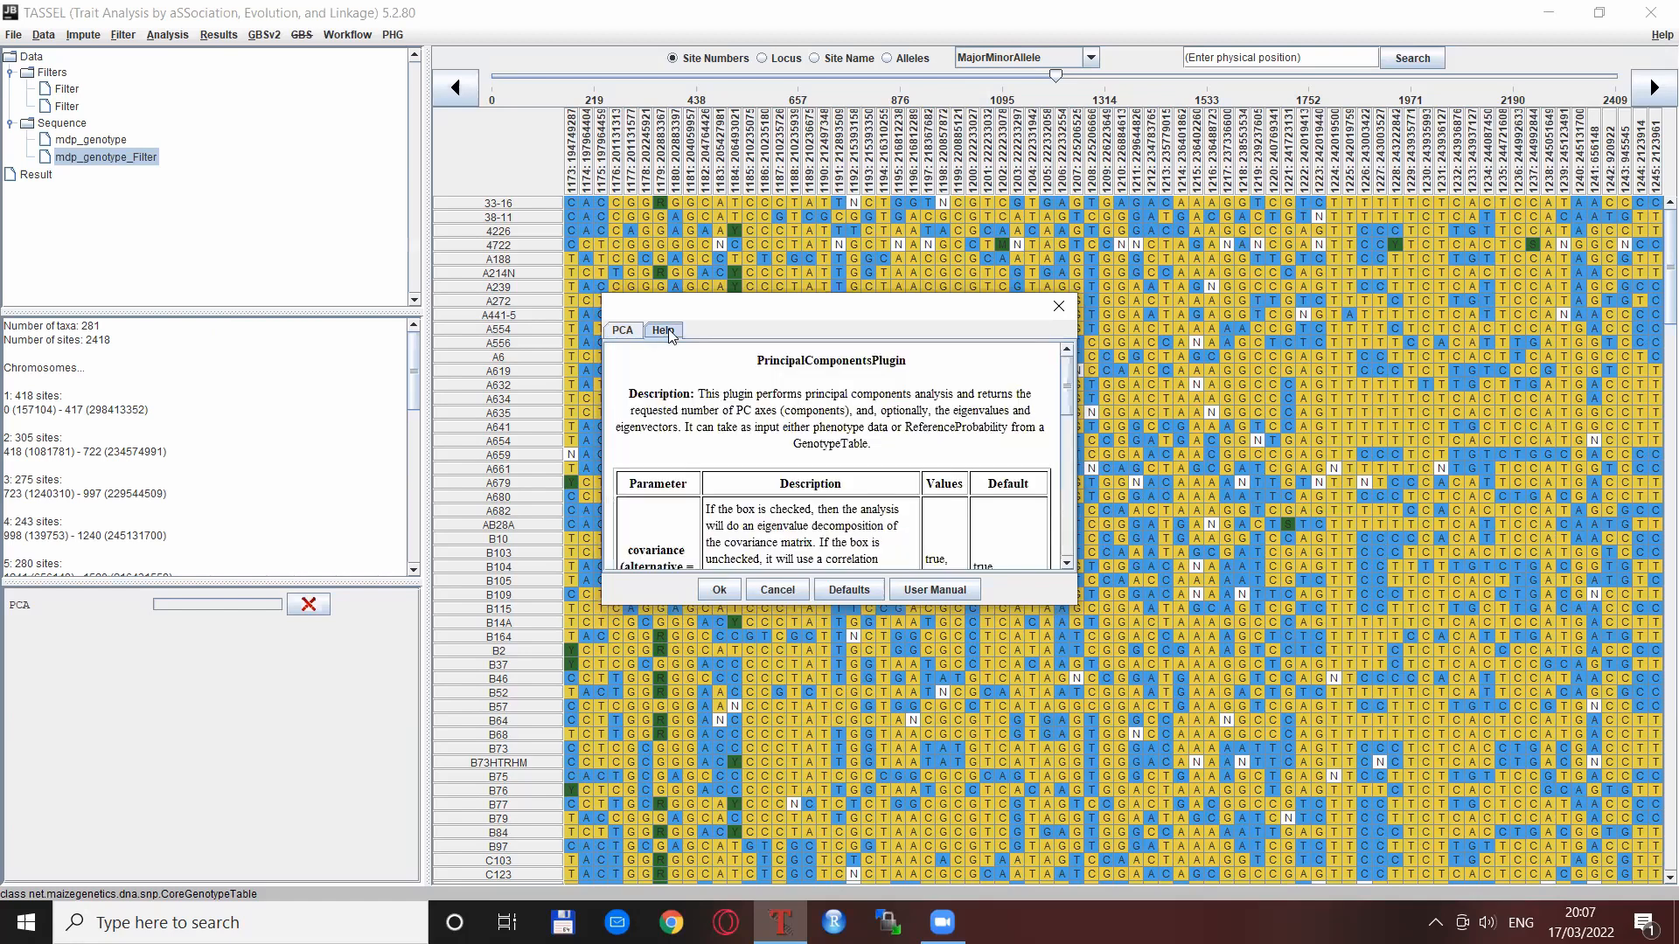
mouse_move(1041, 405)
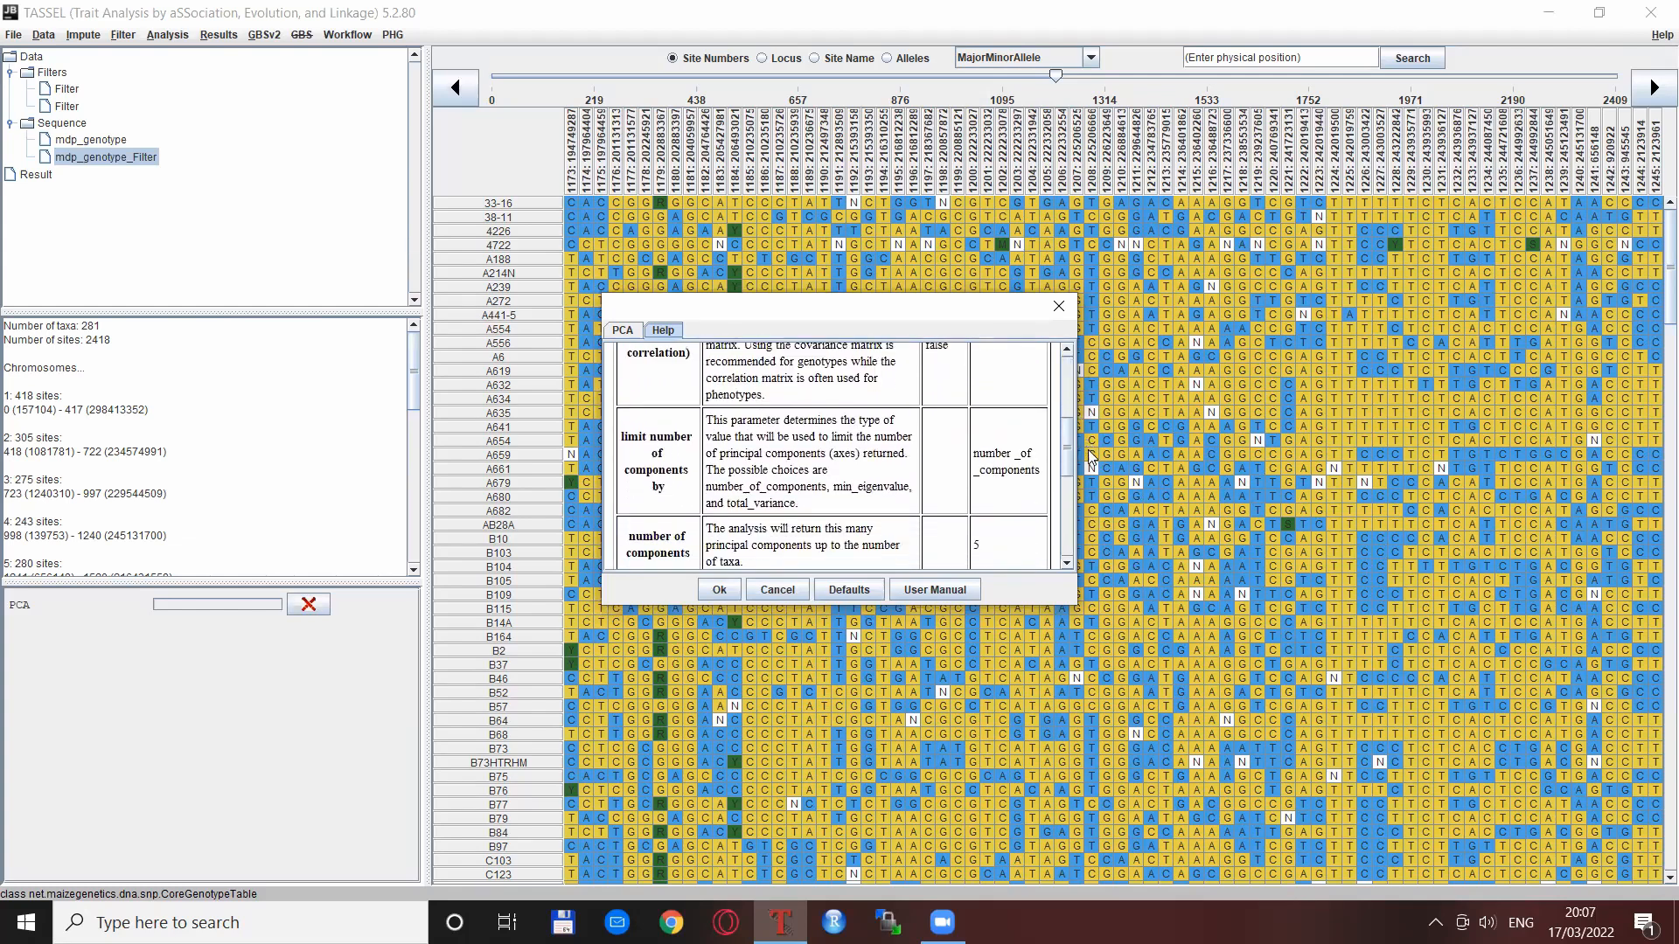
scroll(down, 3)
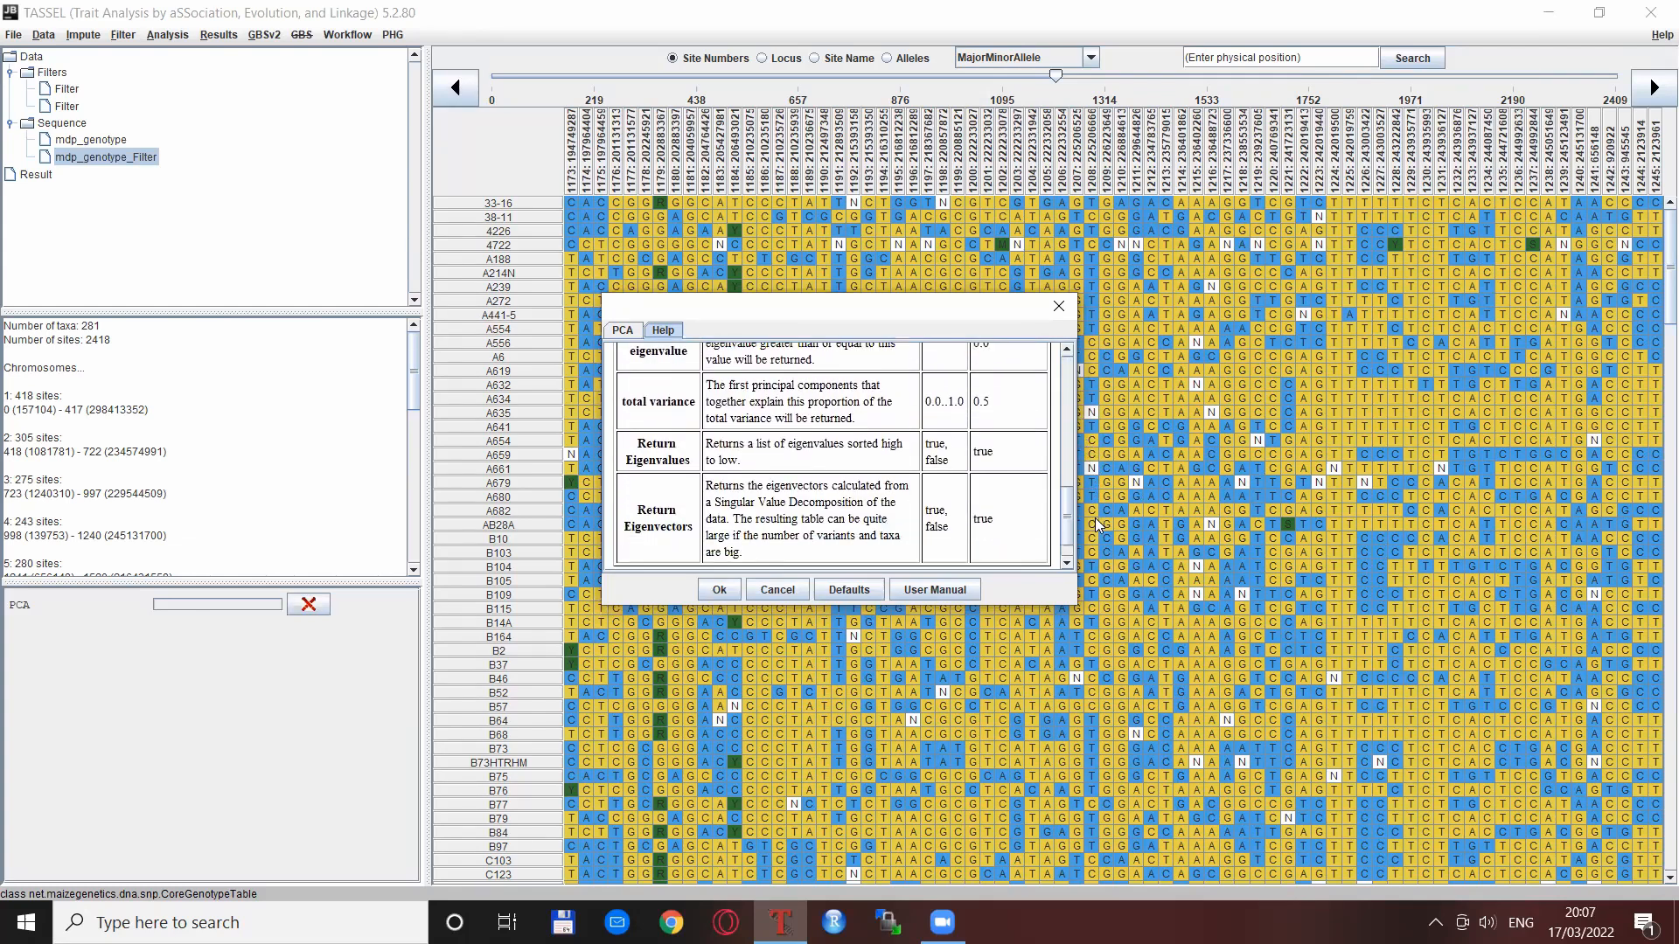
mouse_move(851, 450)
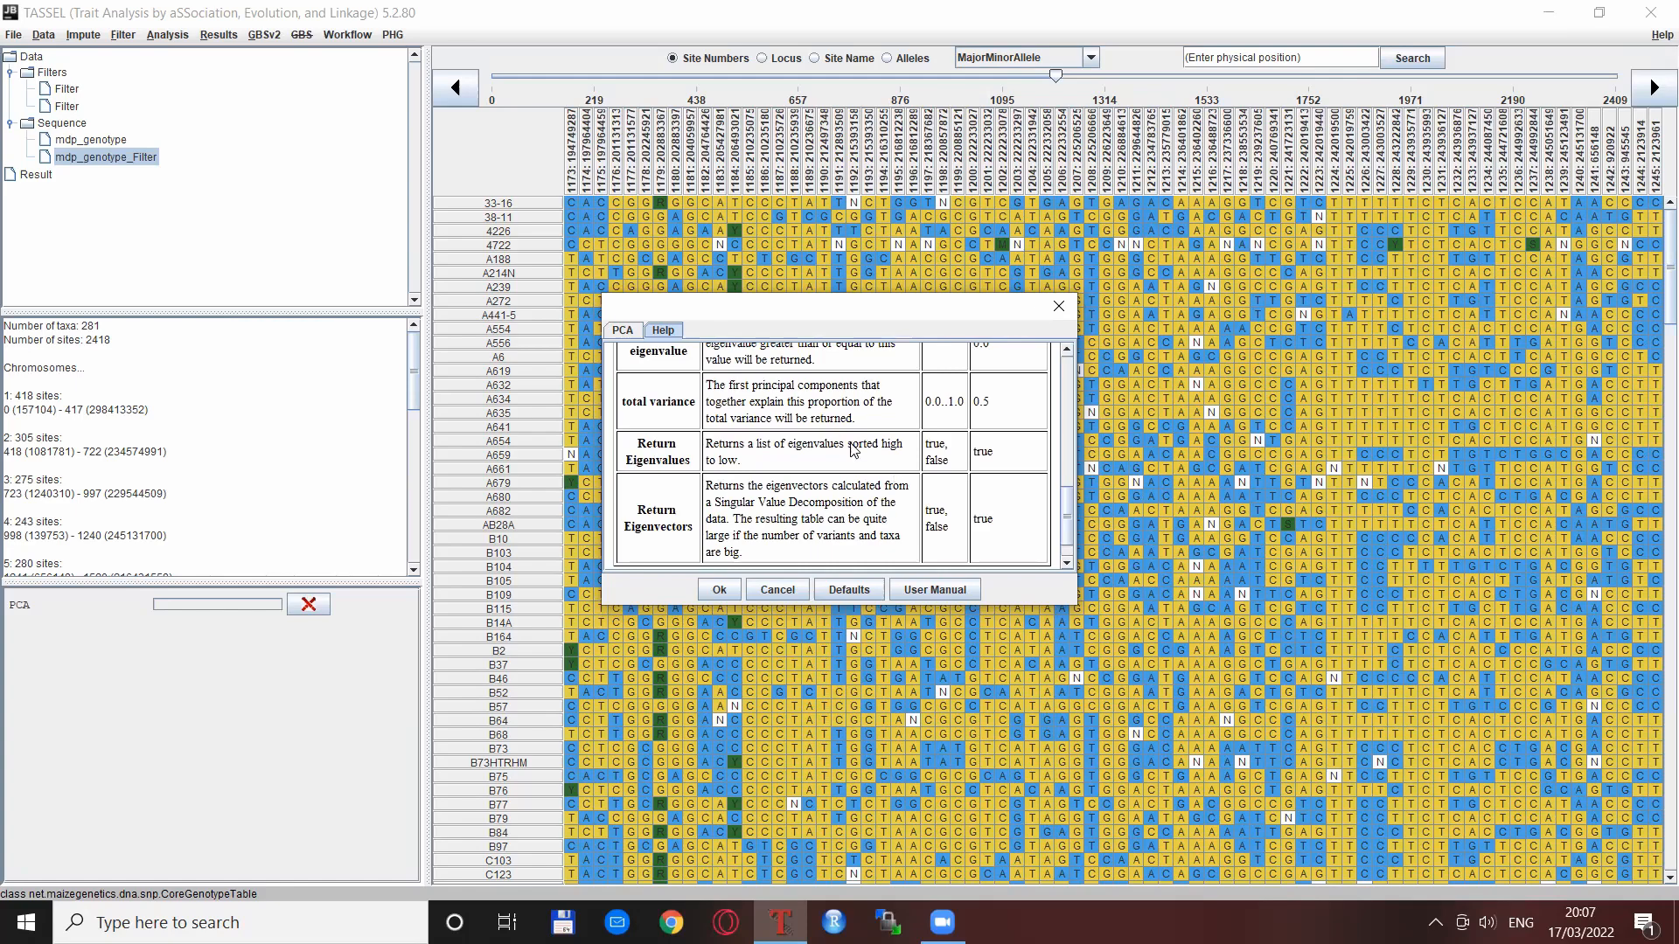
scroll(up, 3)
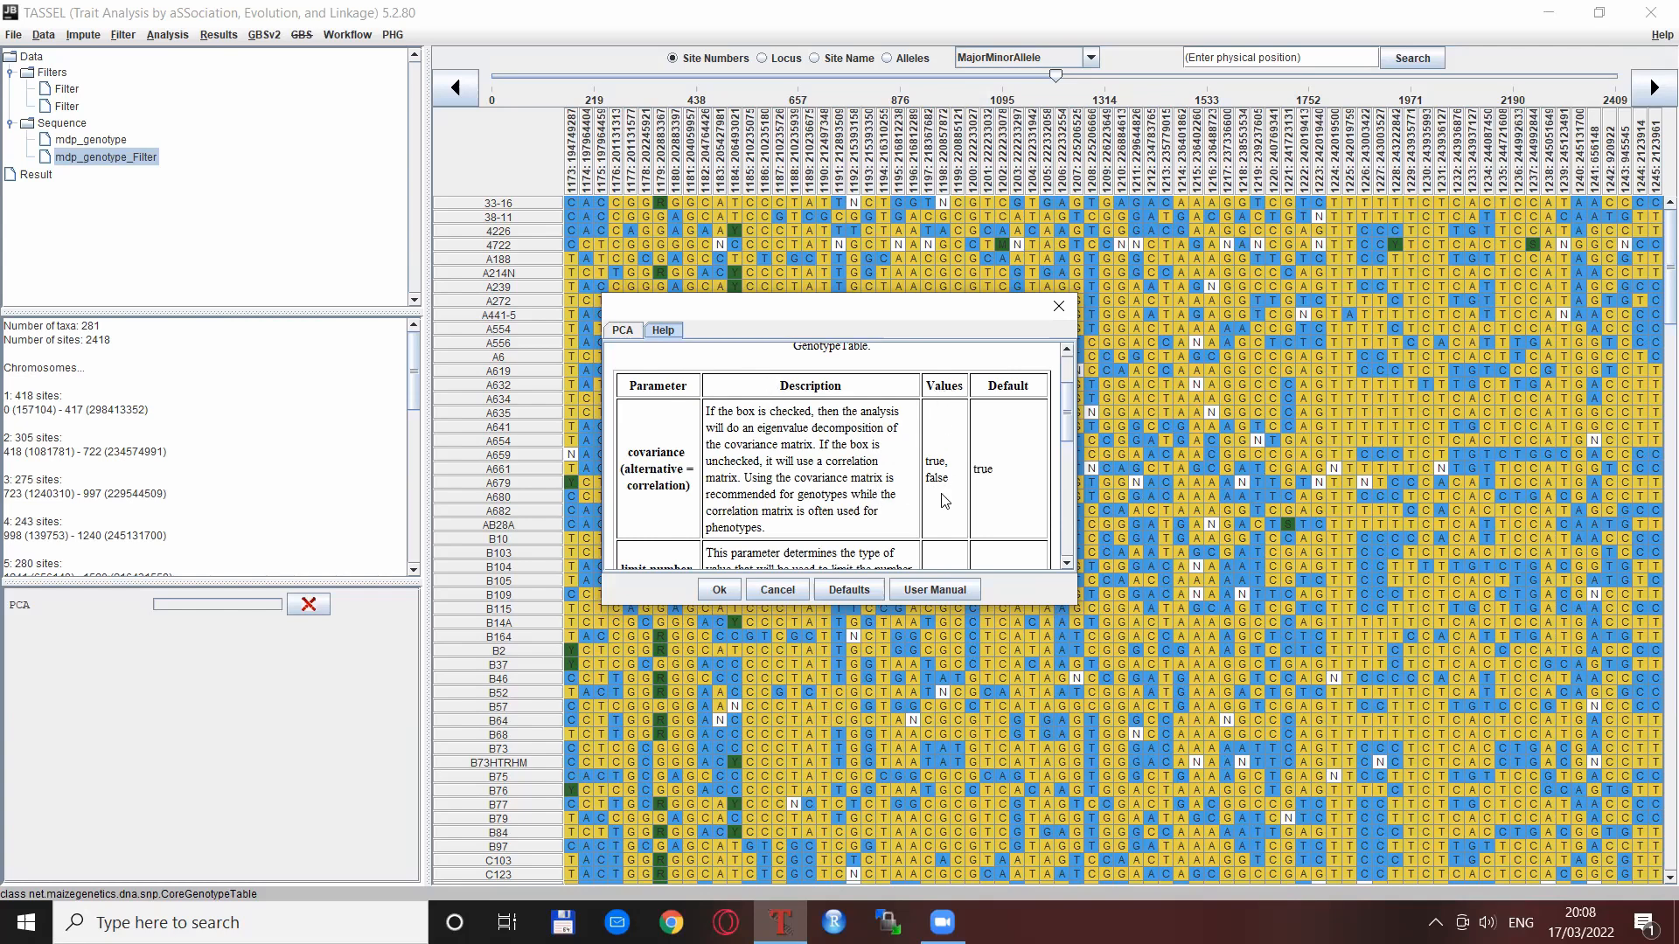
mouse_move(1018, 492)
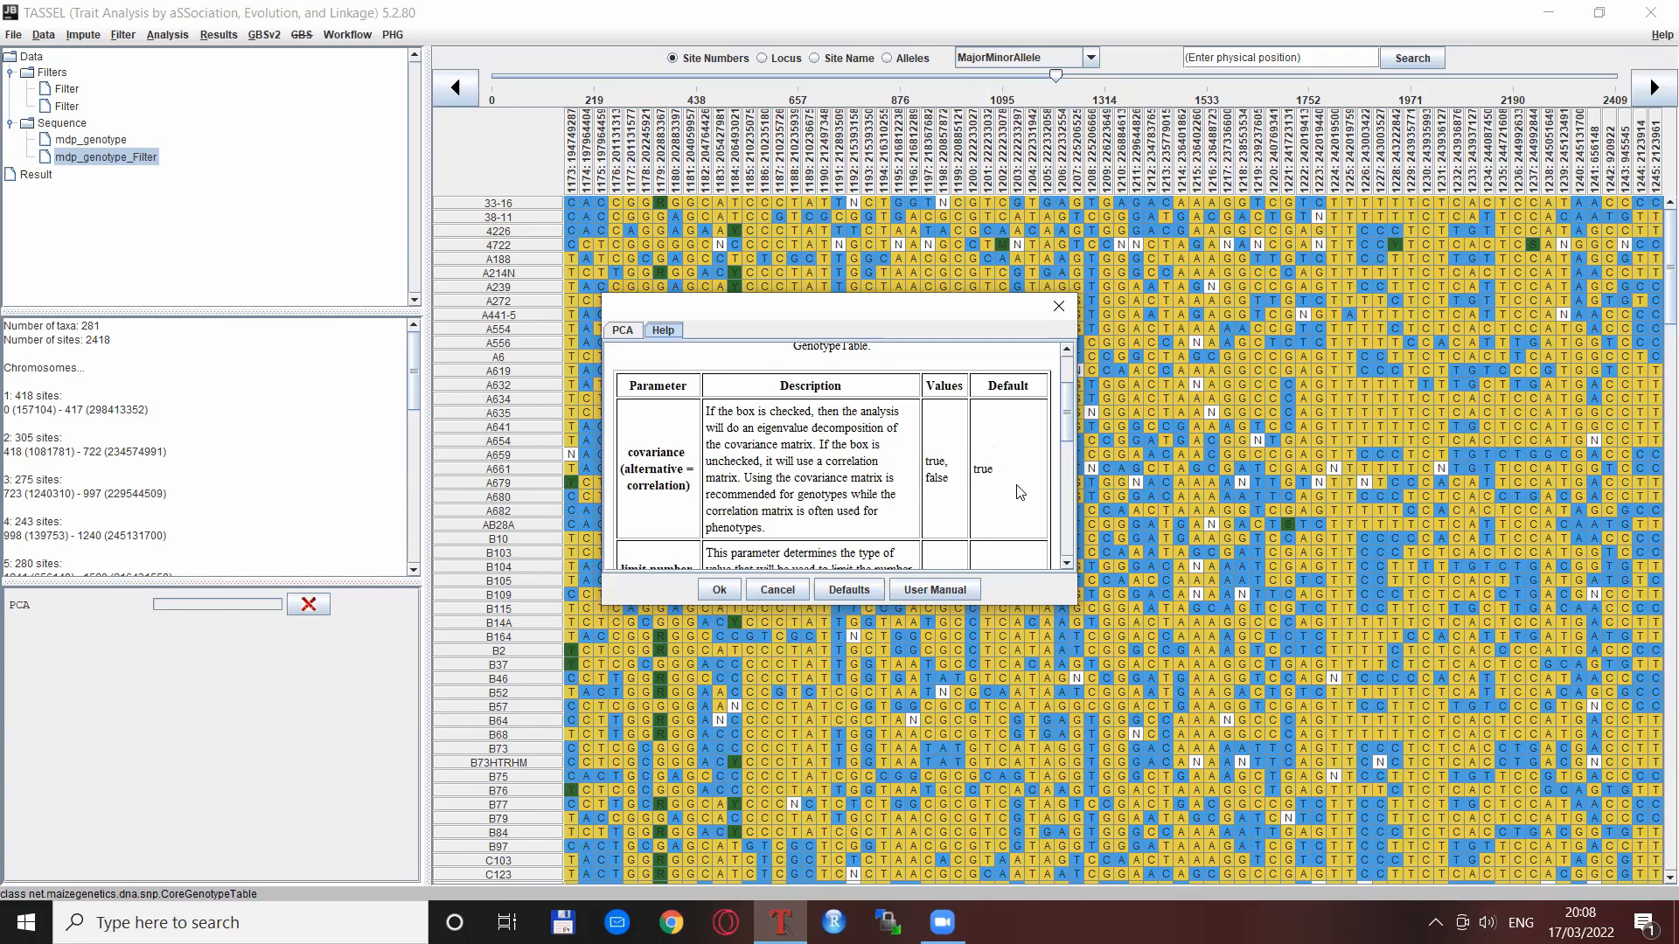
scroll(down, 3)
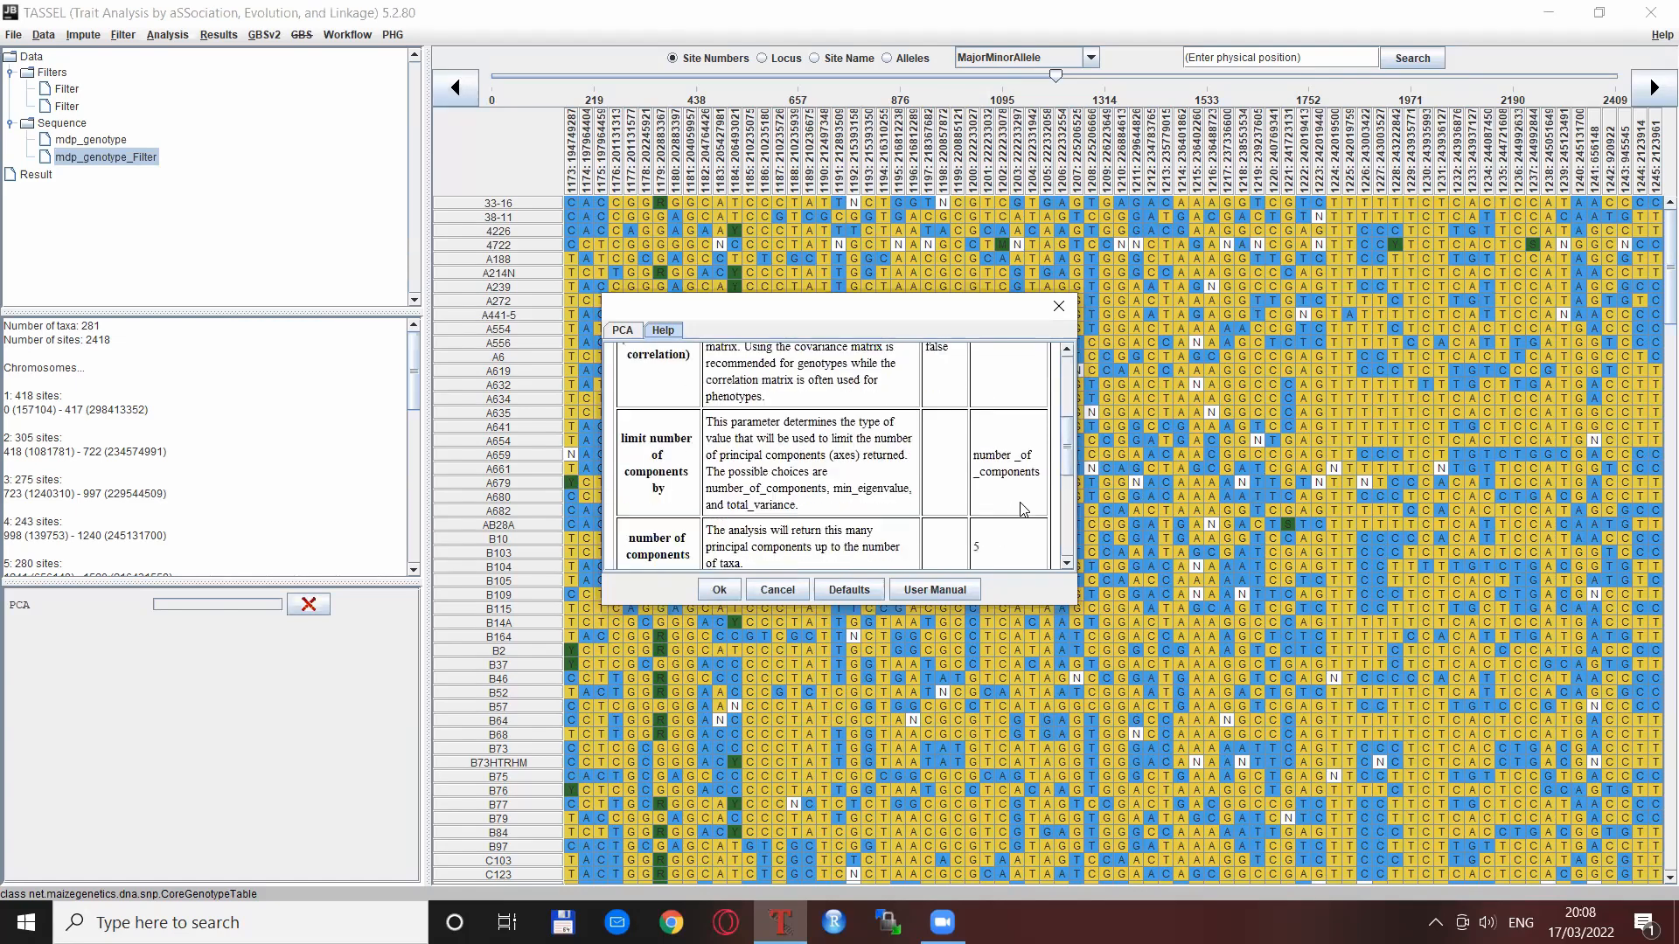
scroll(down, 3)
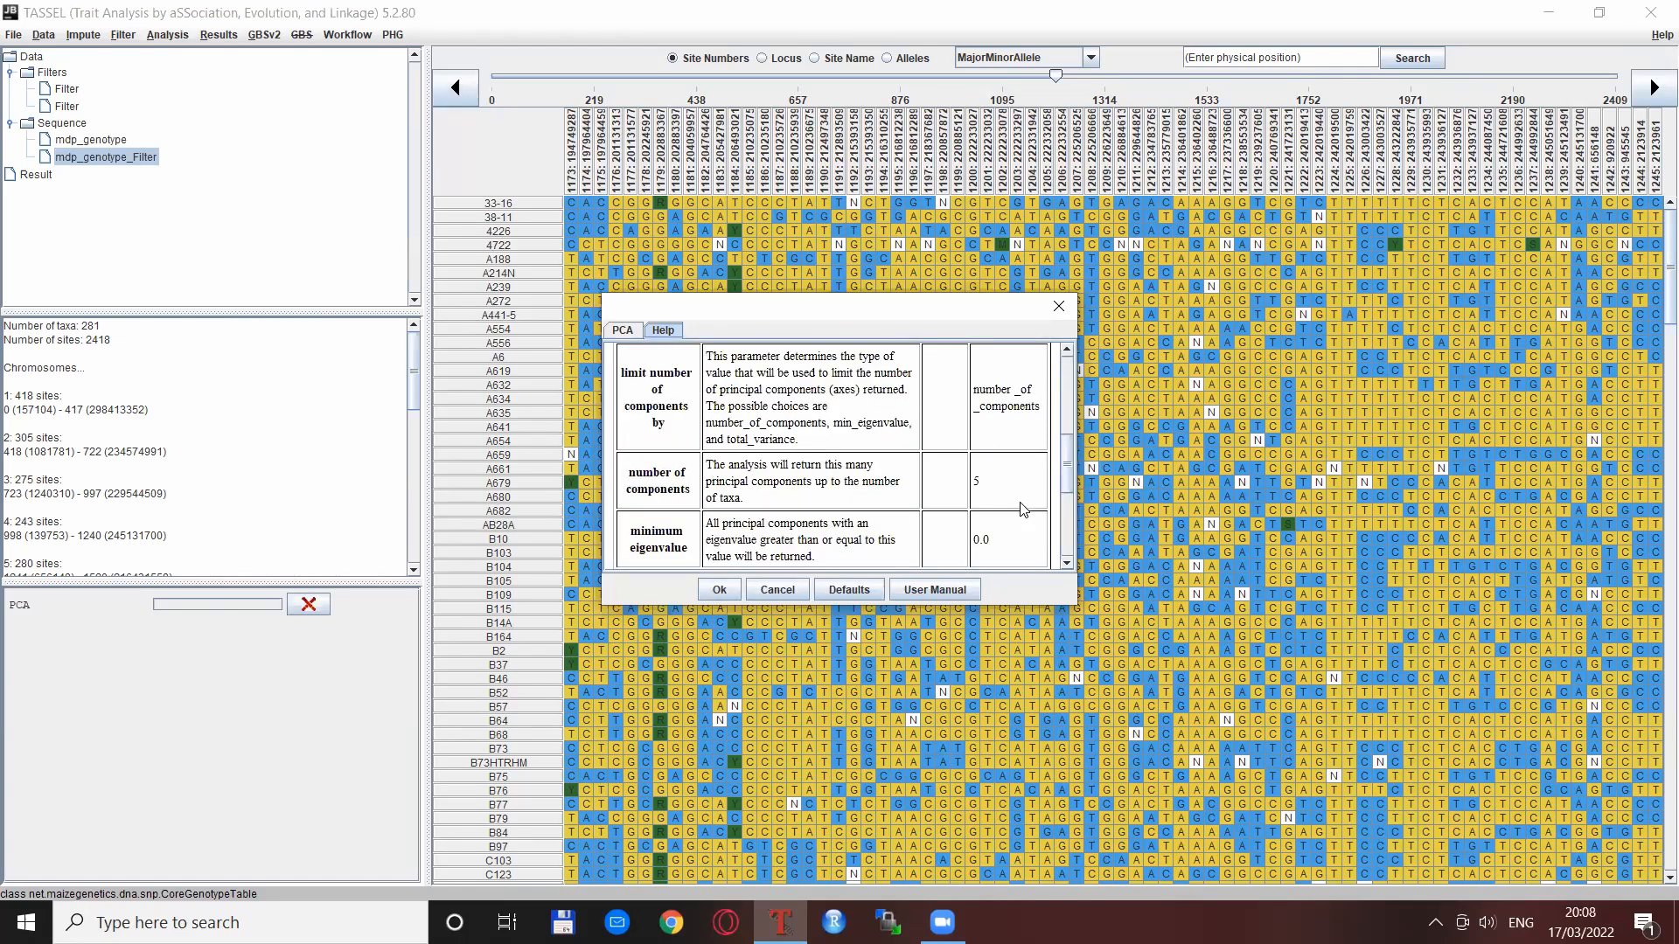
scroll(up, 3)
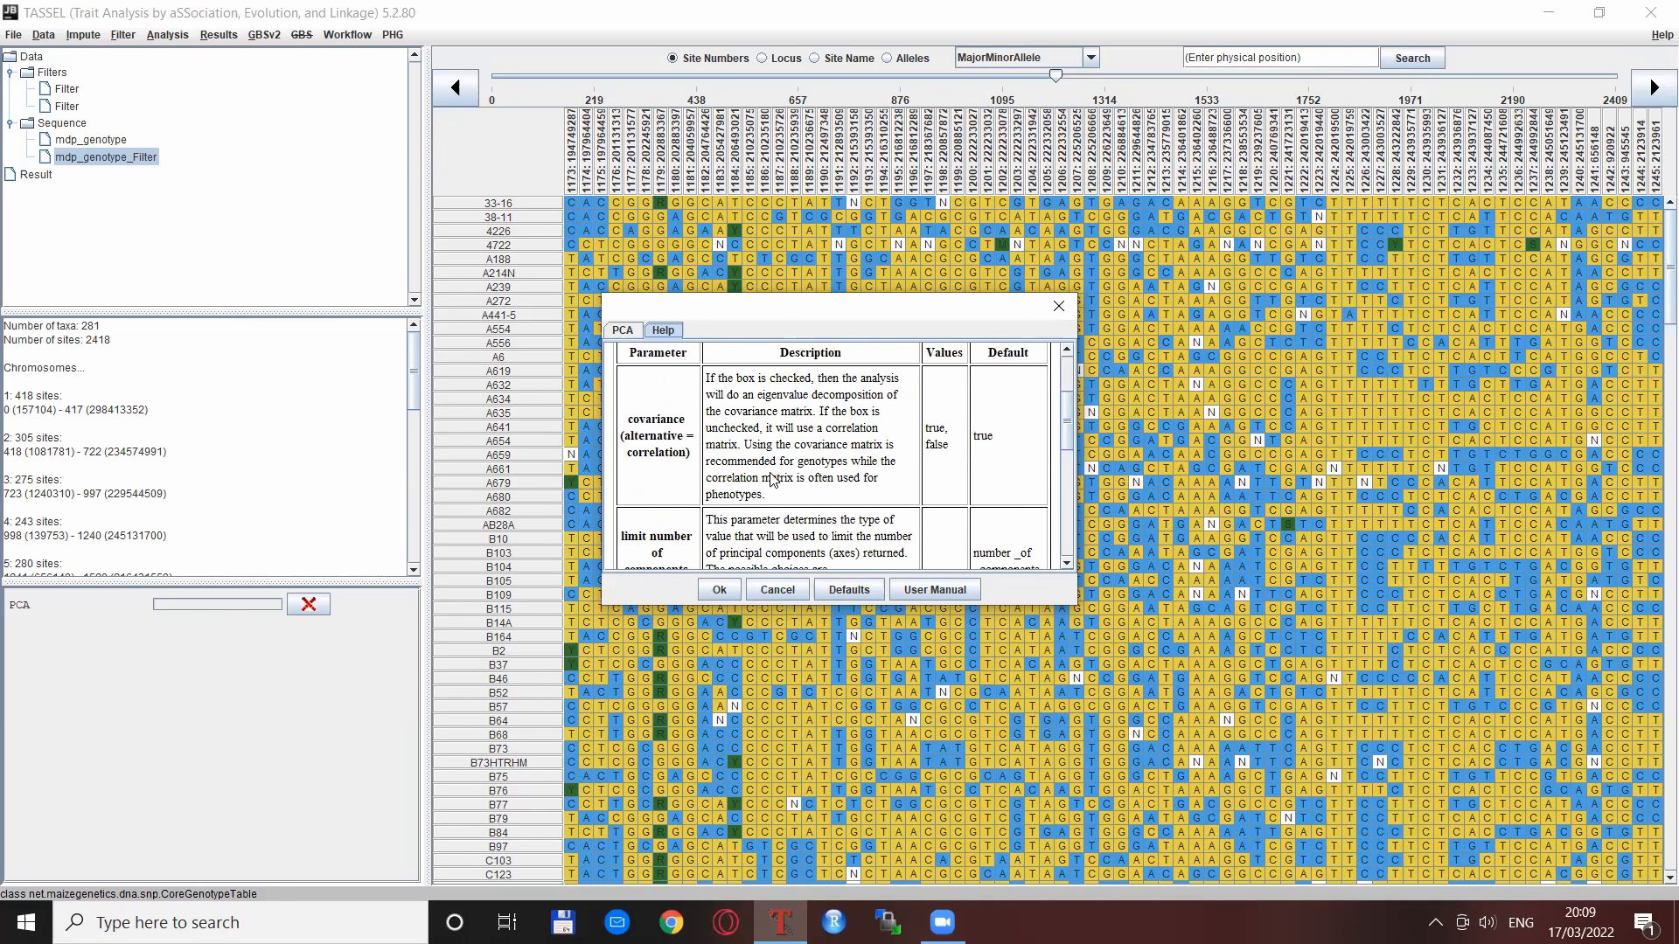
mouse_move(654, 458)
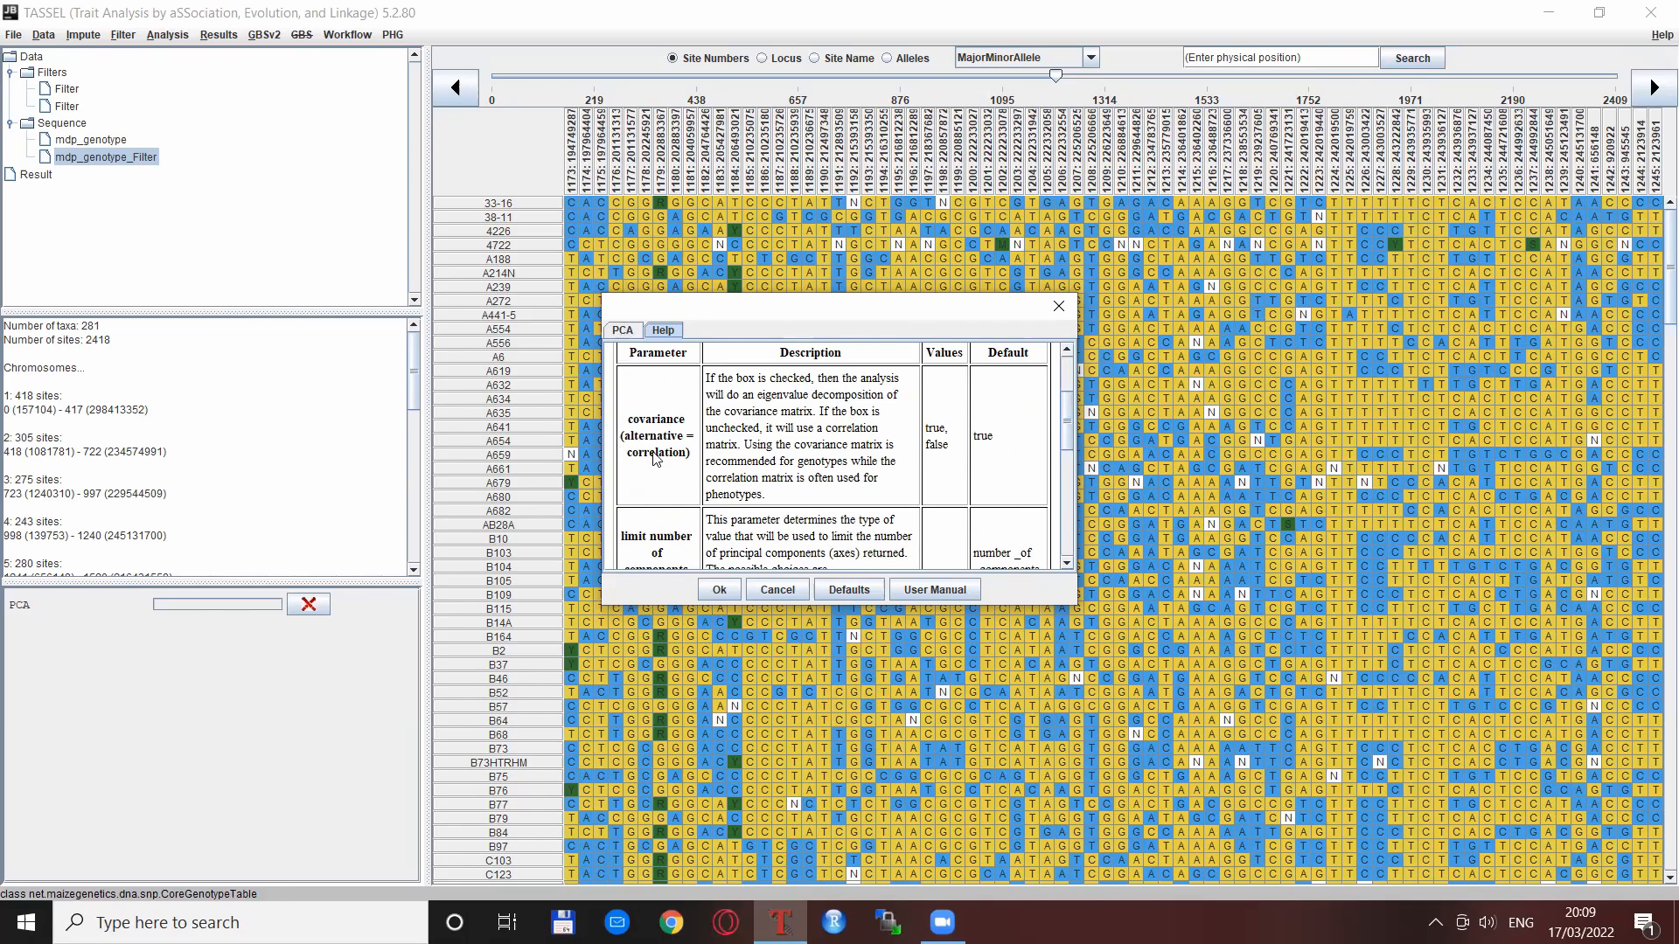
mouse_move(674, 435)
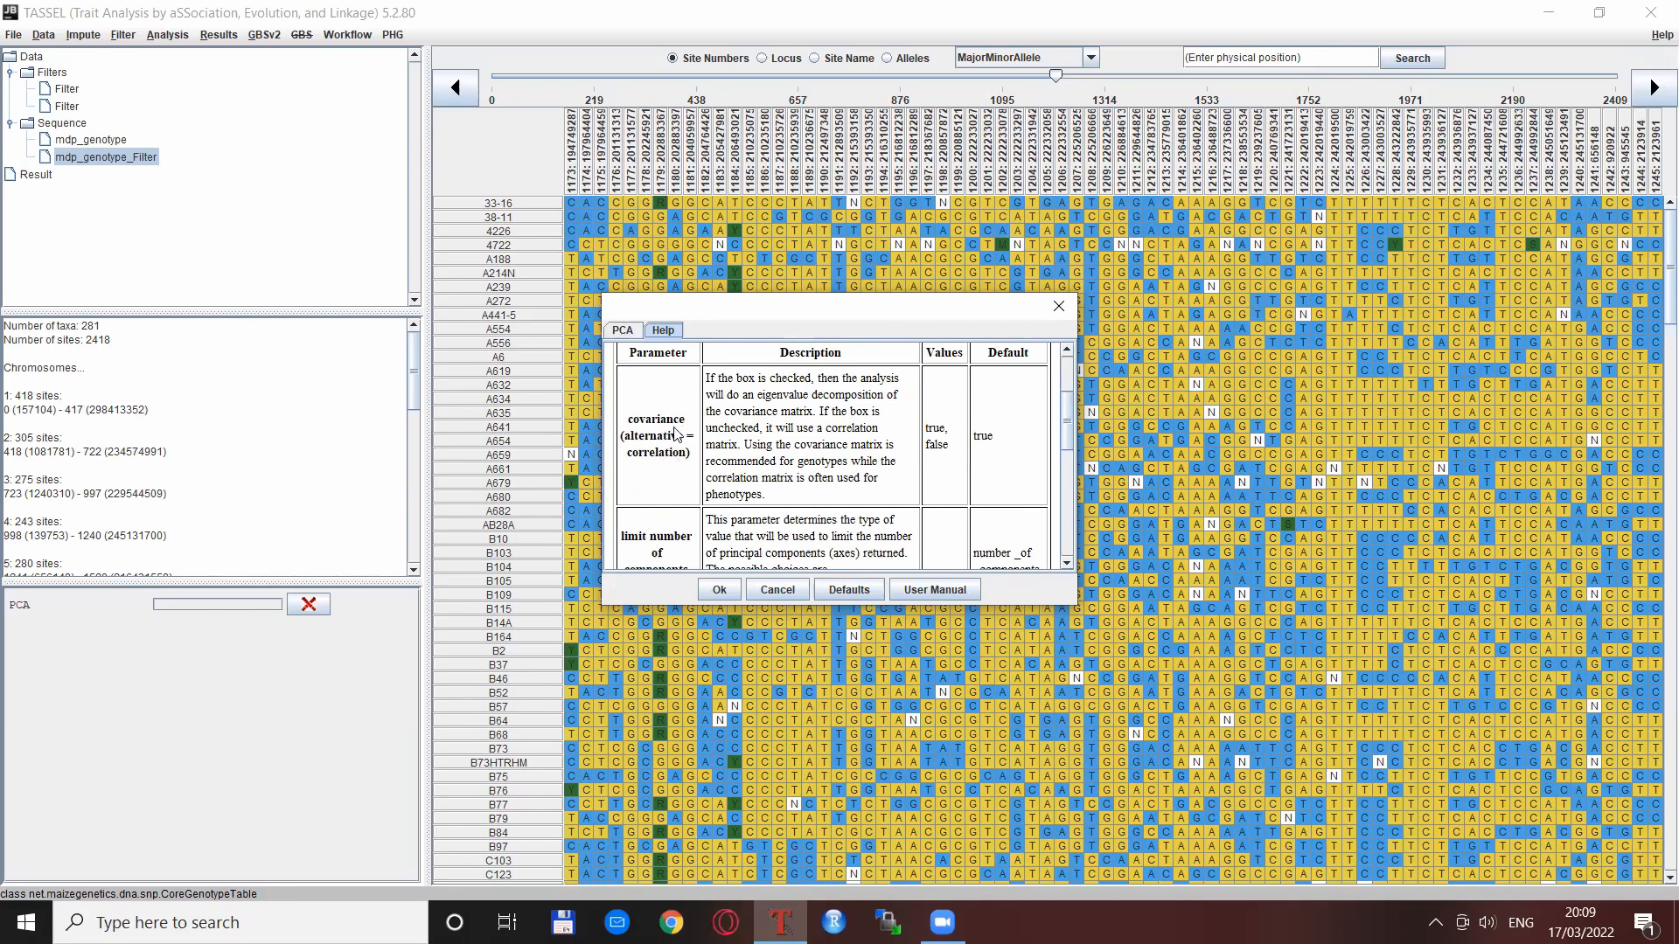
mouse_move(753, 493)
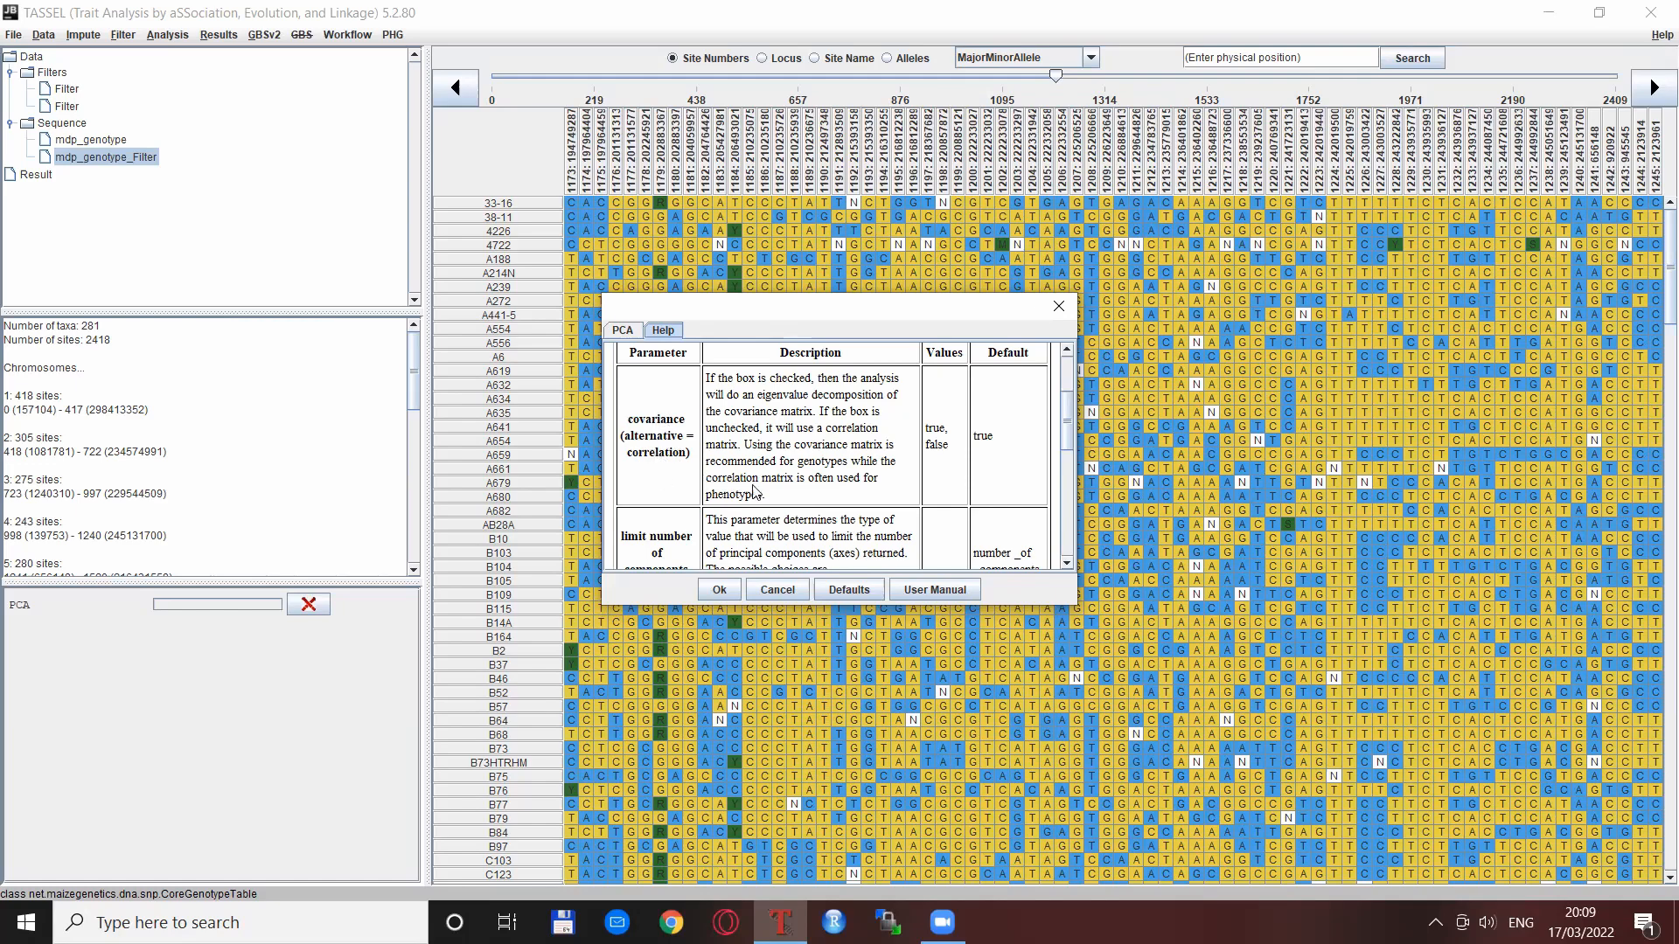
mouse_move(1003, 455)
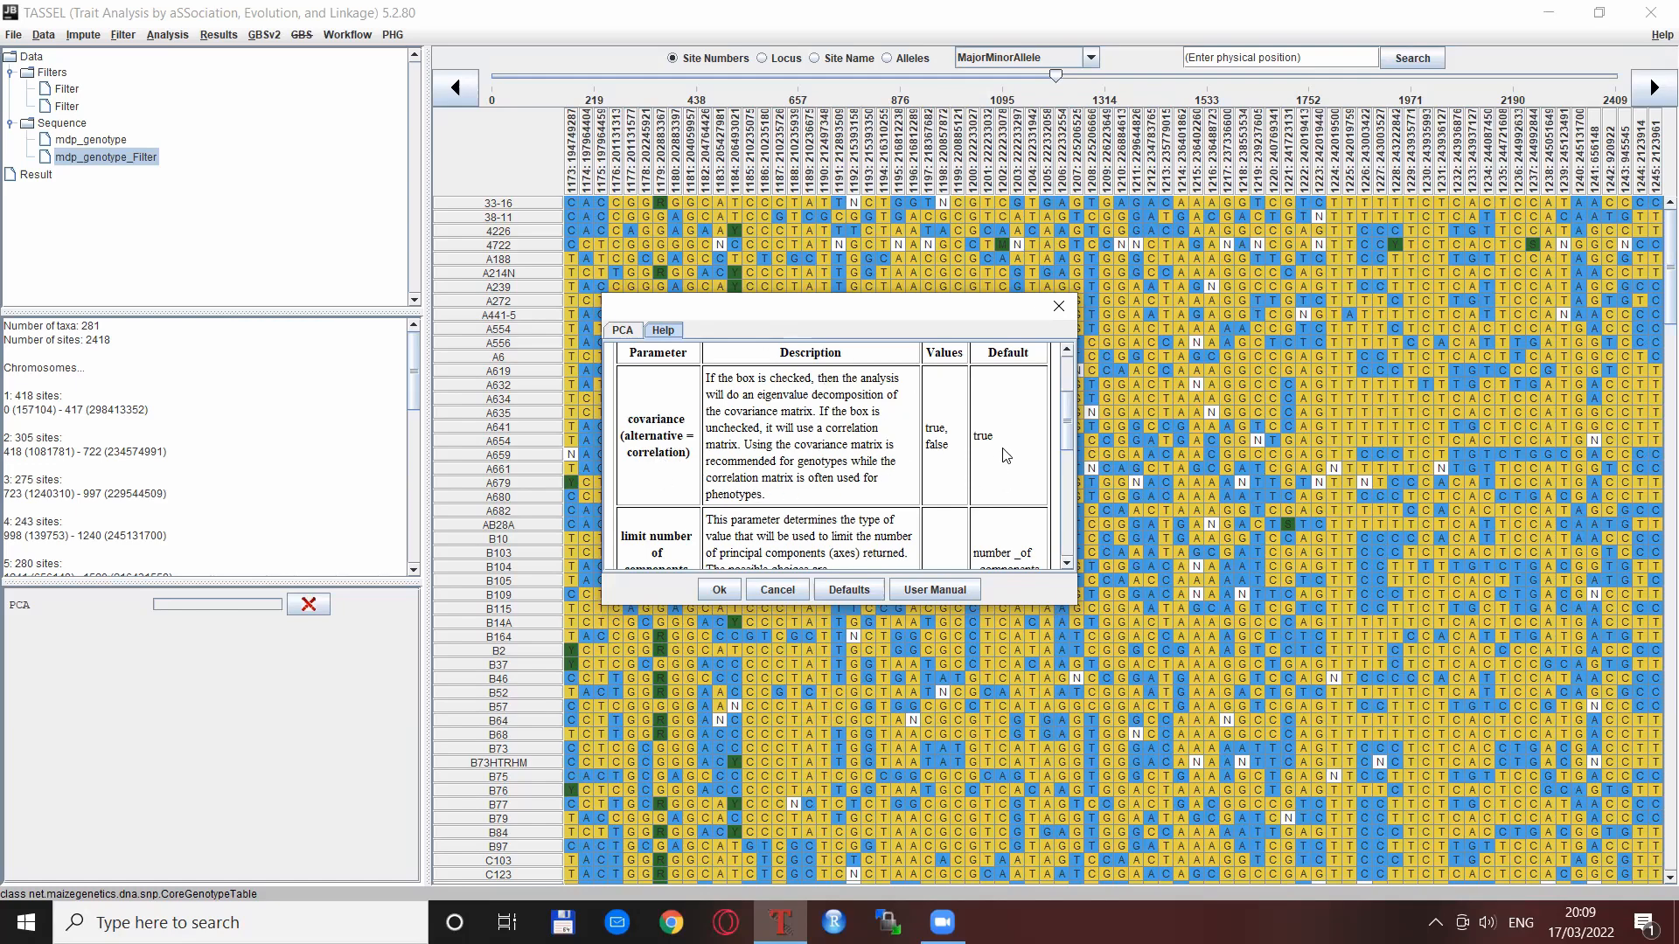
mouse_move(946, 458)
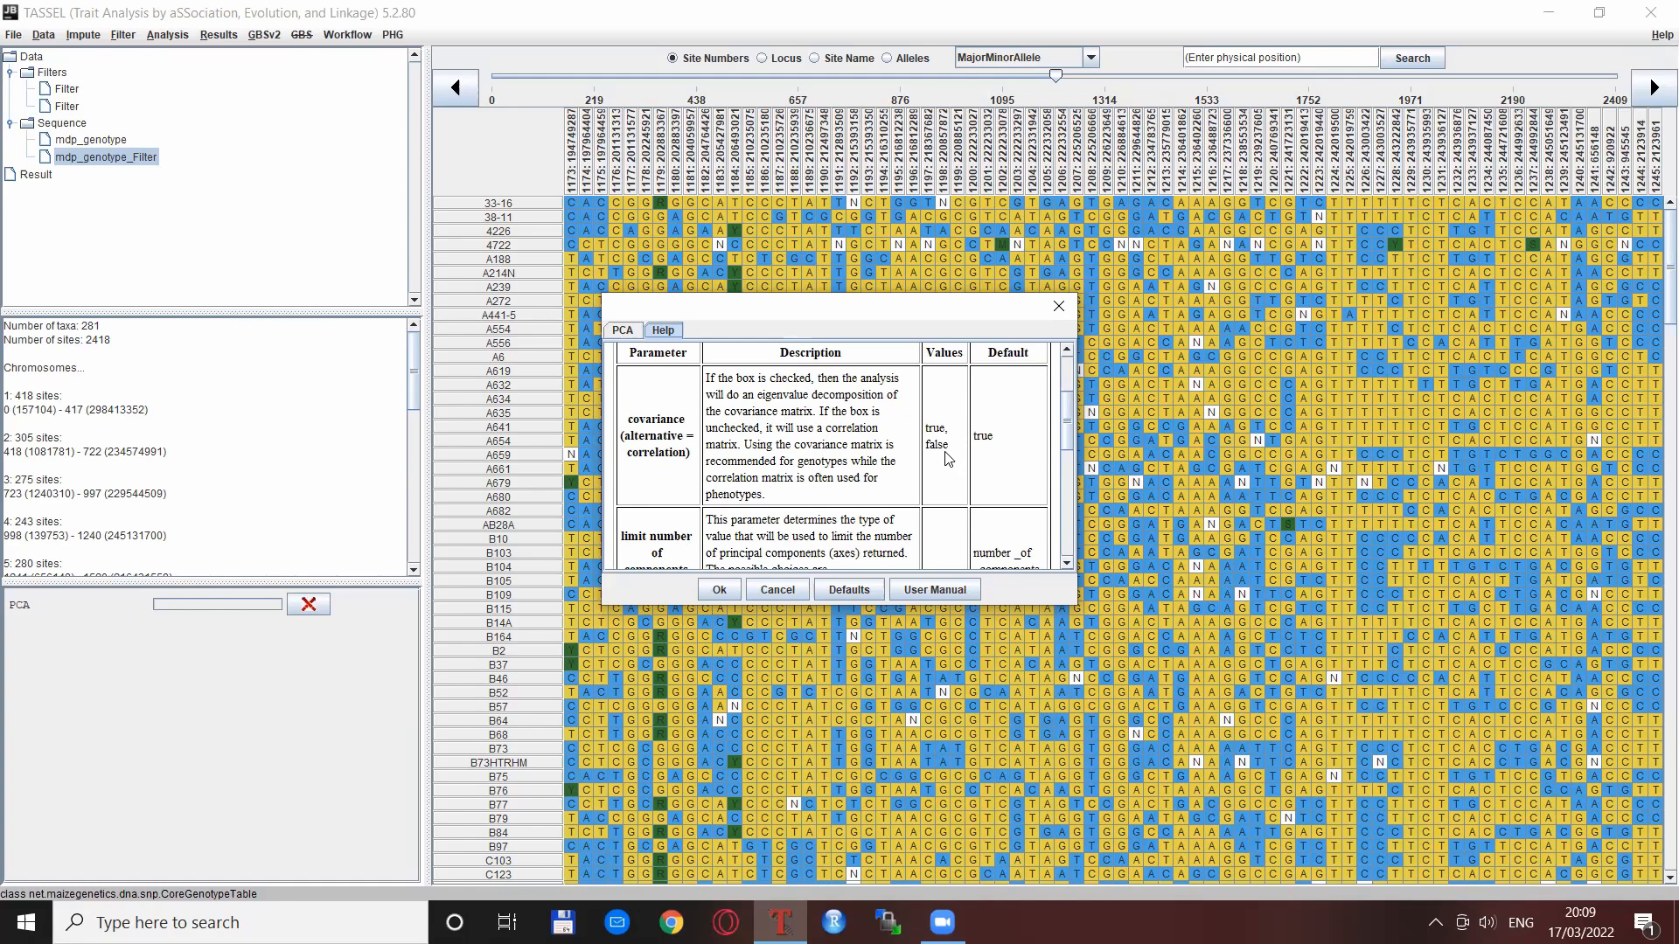
mouse_move(896, 458)
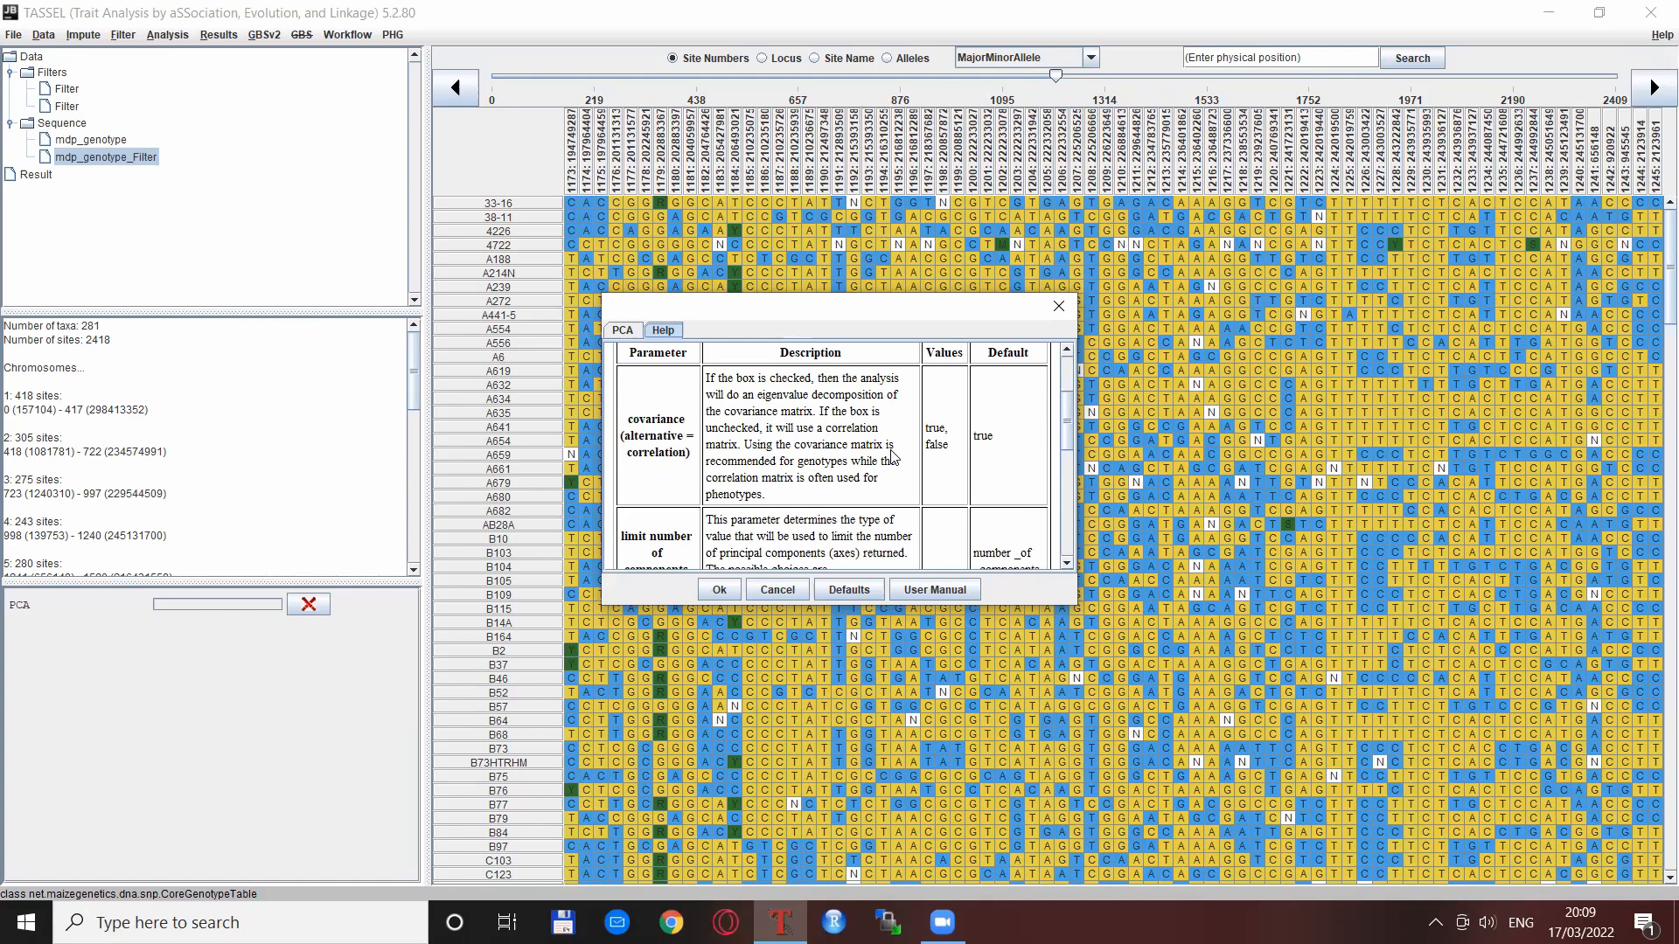
mouse_move(905, 468)
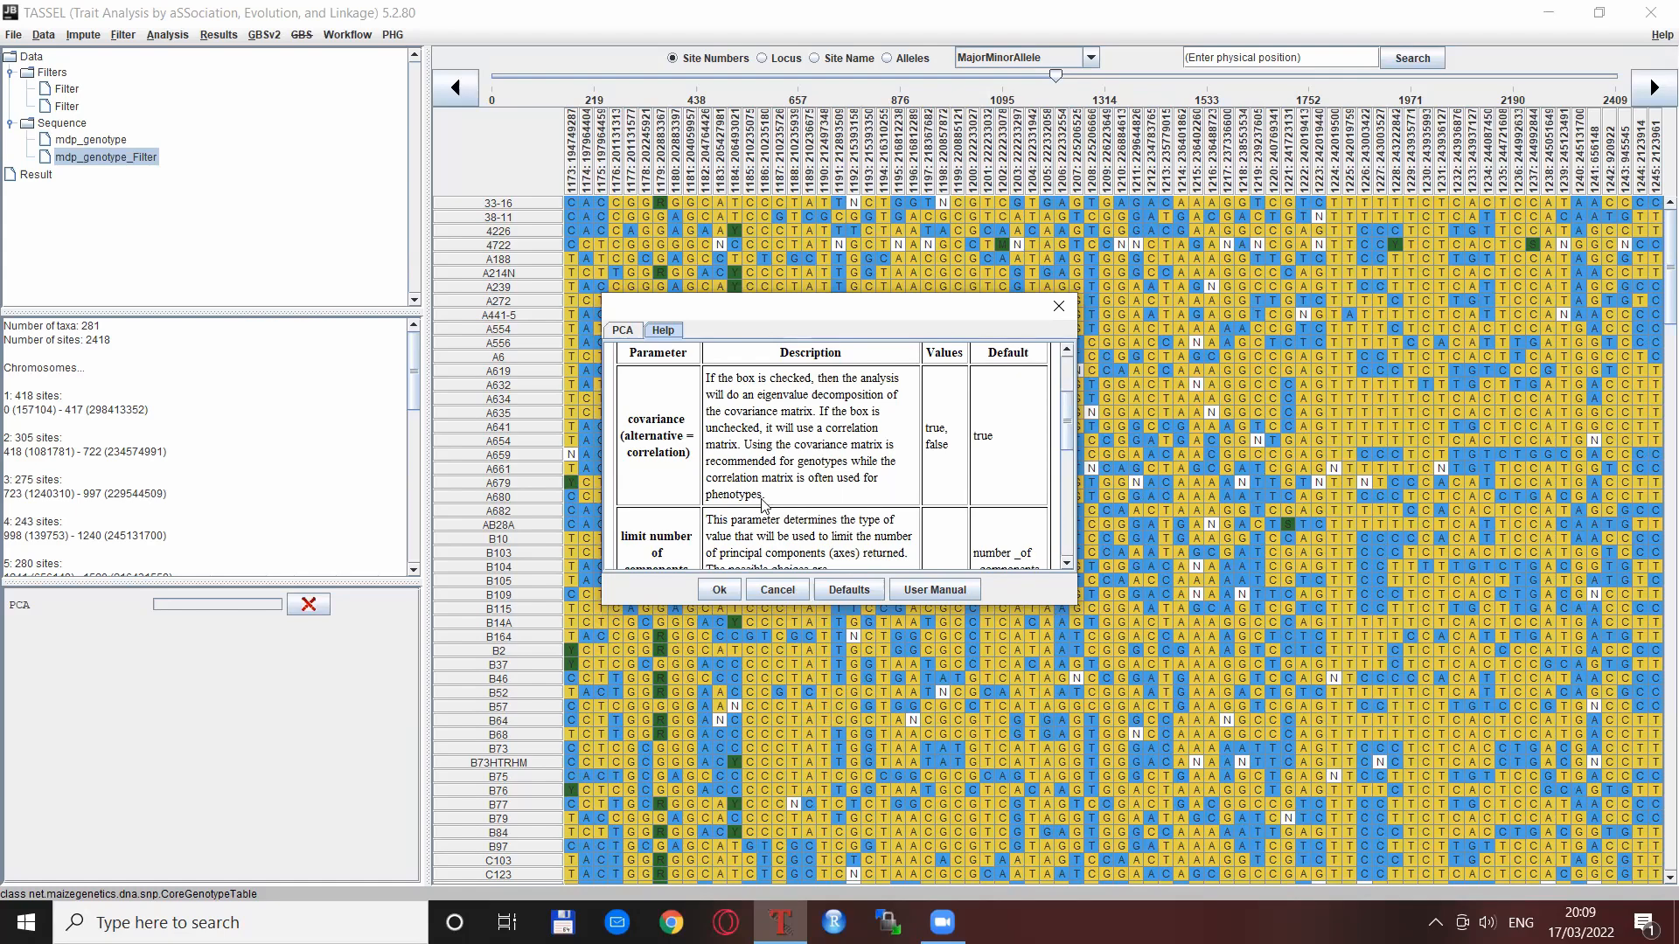
mouse_move(637, 340)
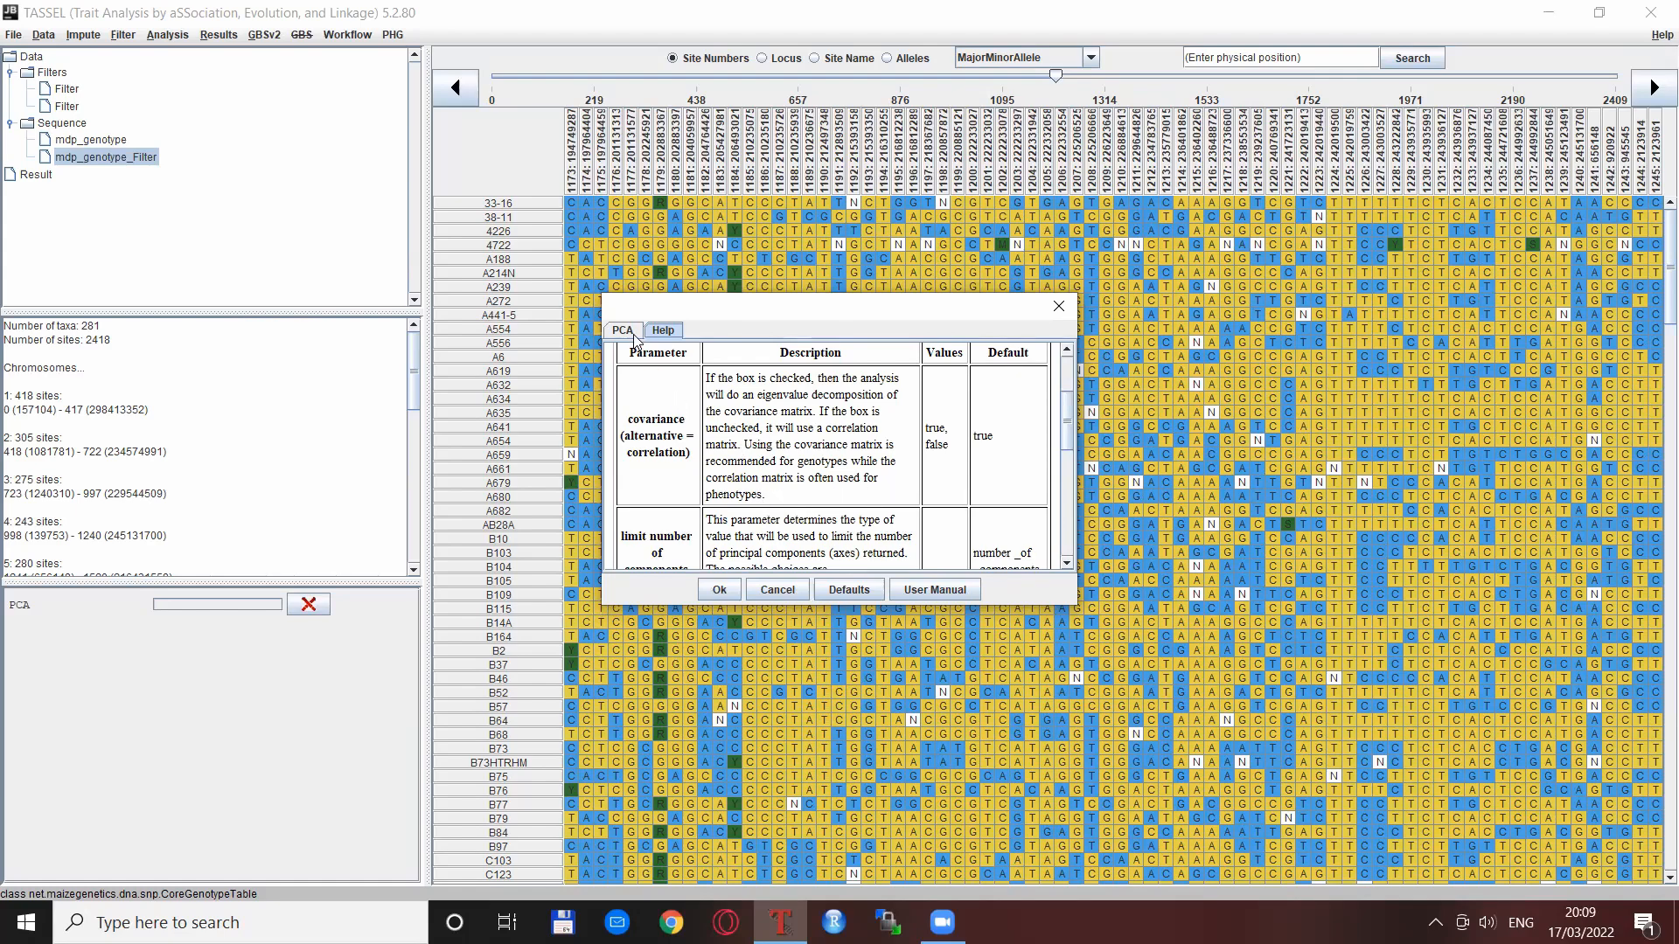
Return to PCA parameters: covariance checked, 5 components, eigenvalues and eigenvectors returned.
click(622, 330)
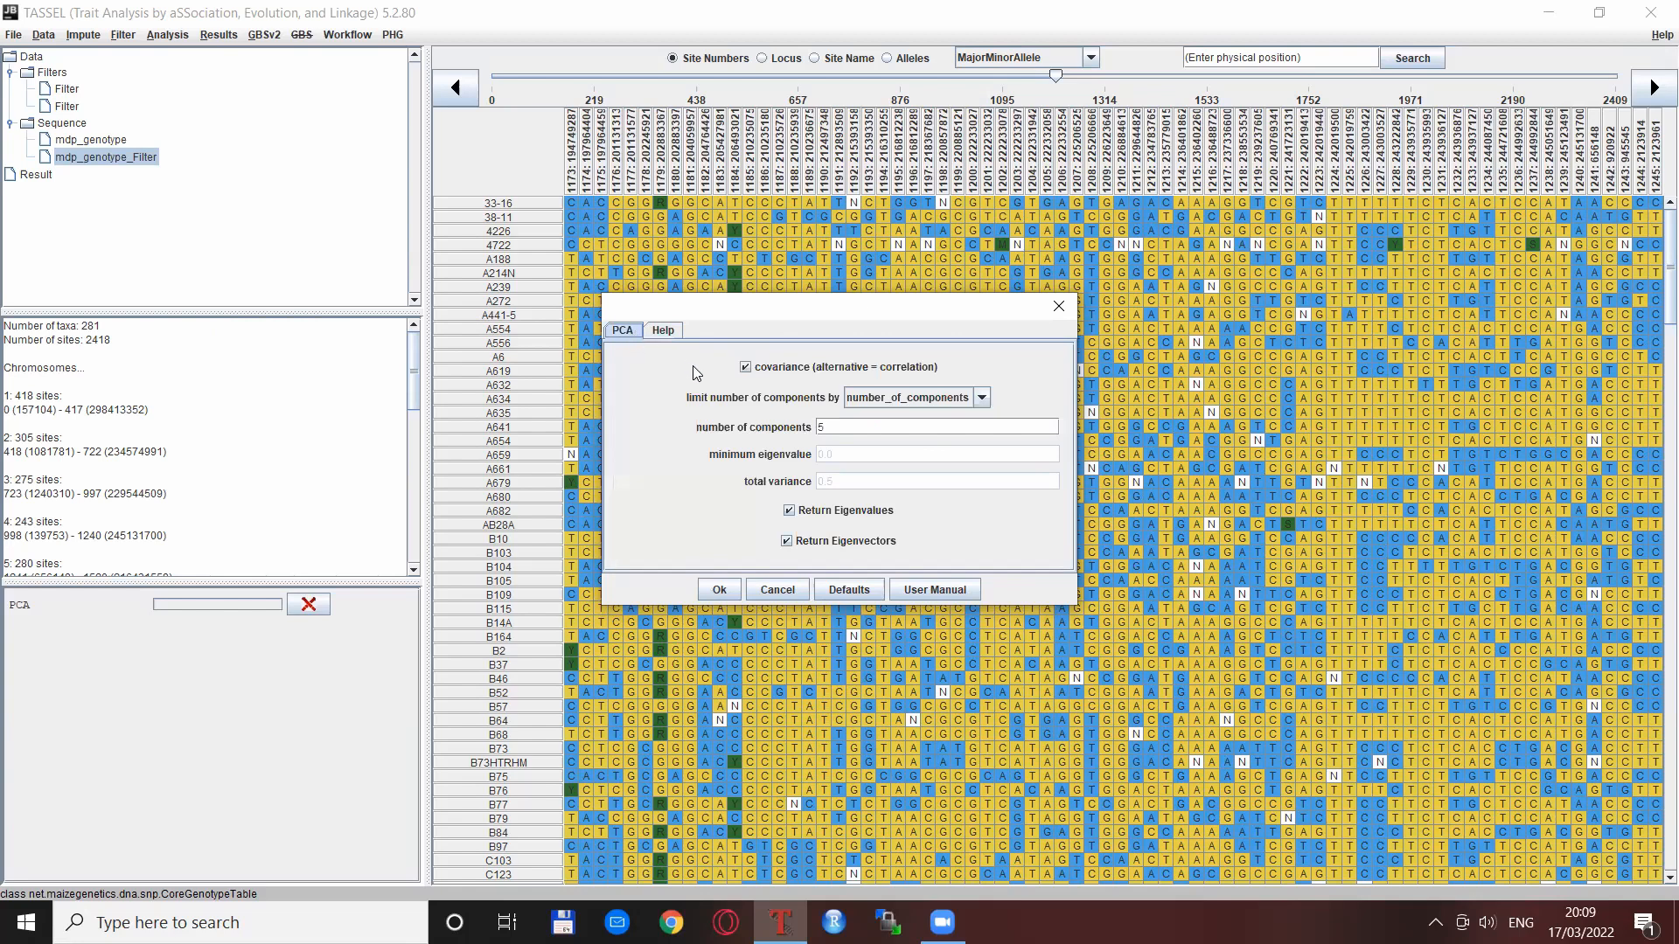
mouse_move(753, 358)
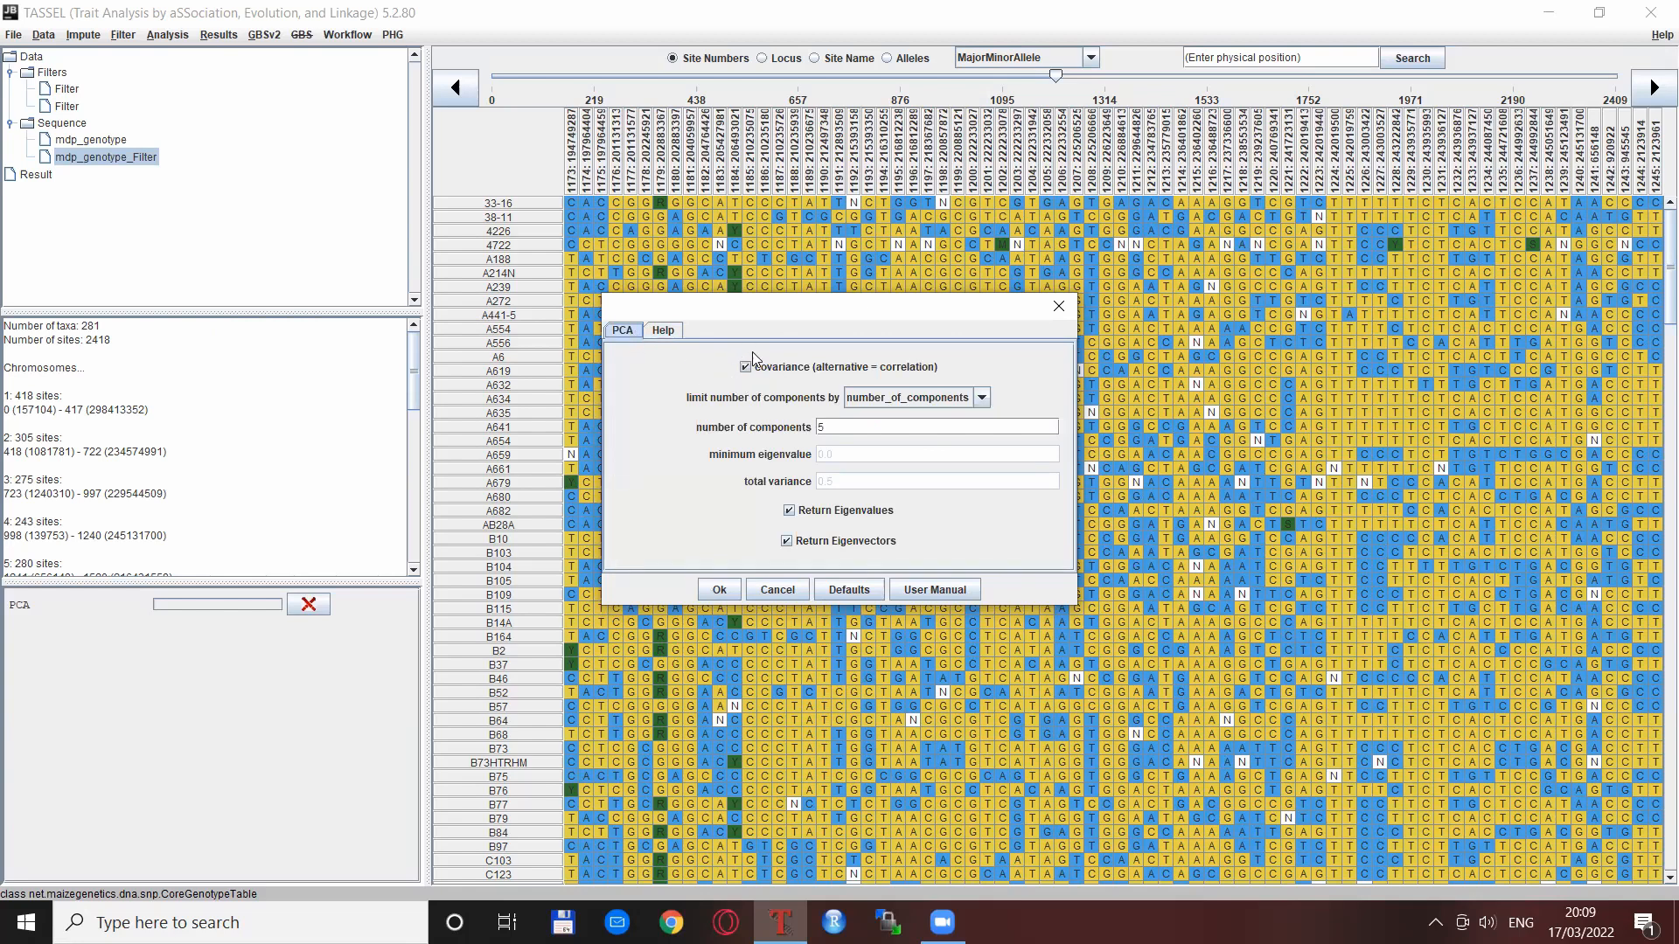
mouse_move(895, 399)
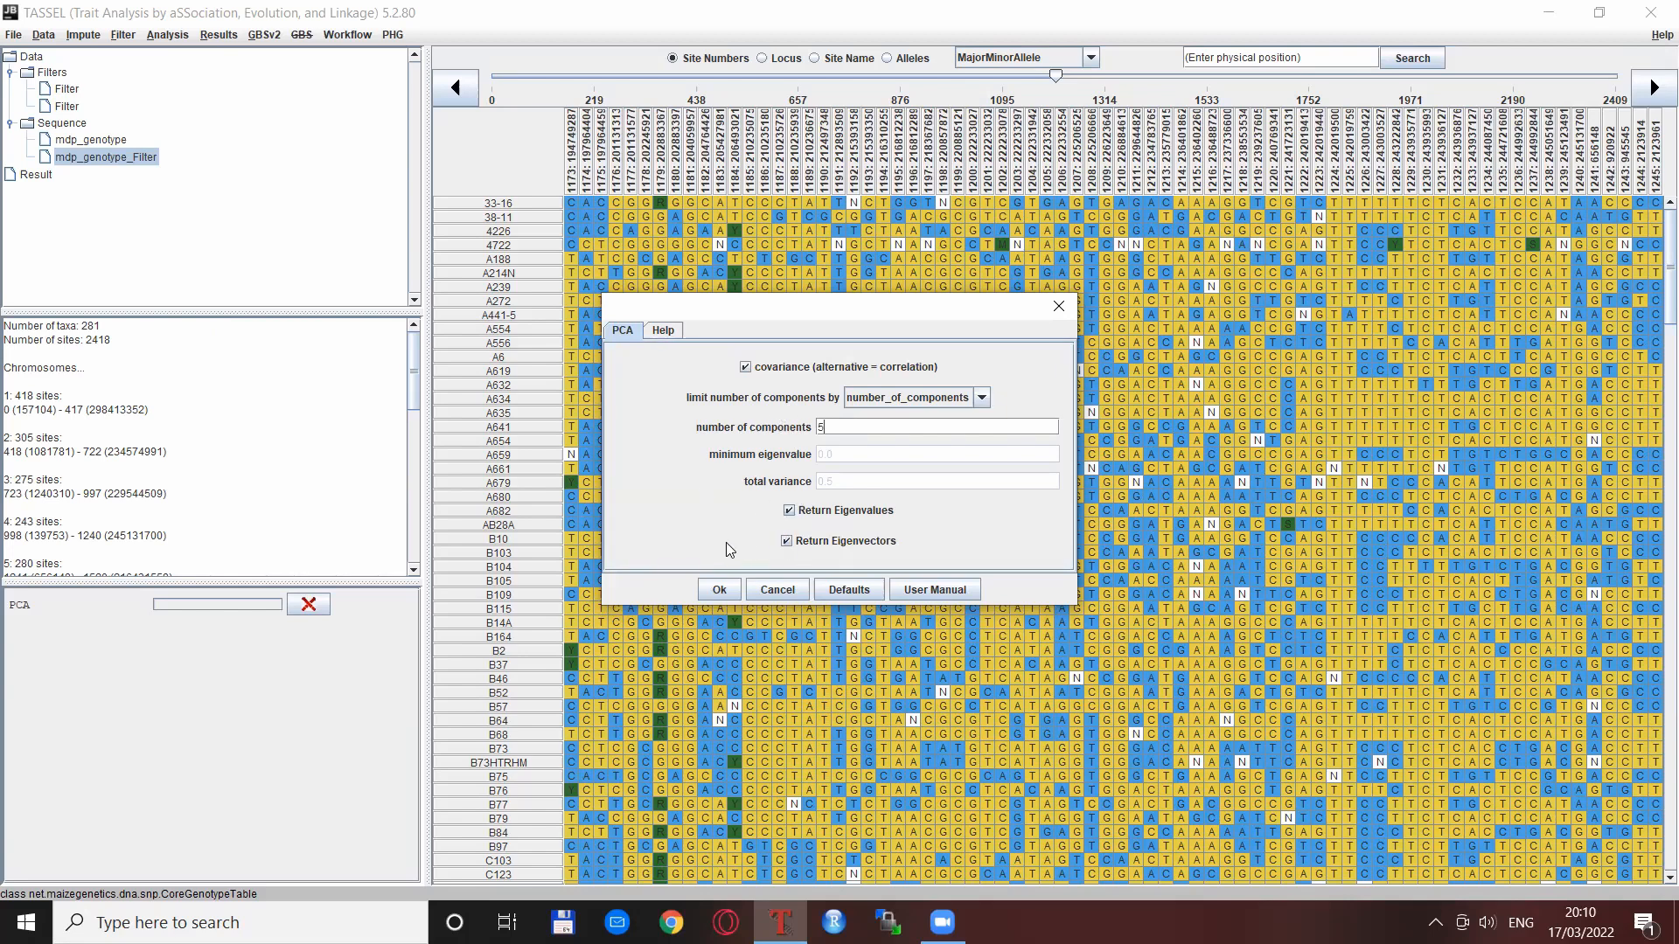
mouse_move(706, 526)
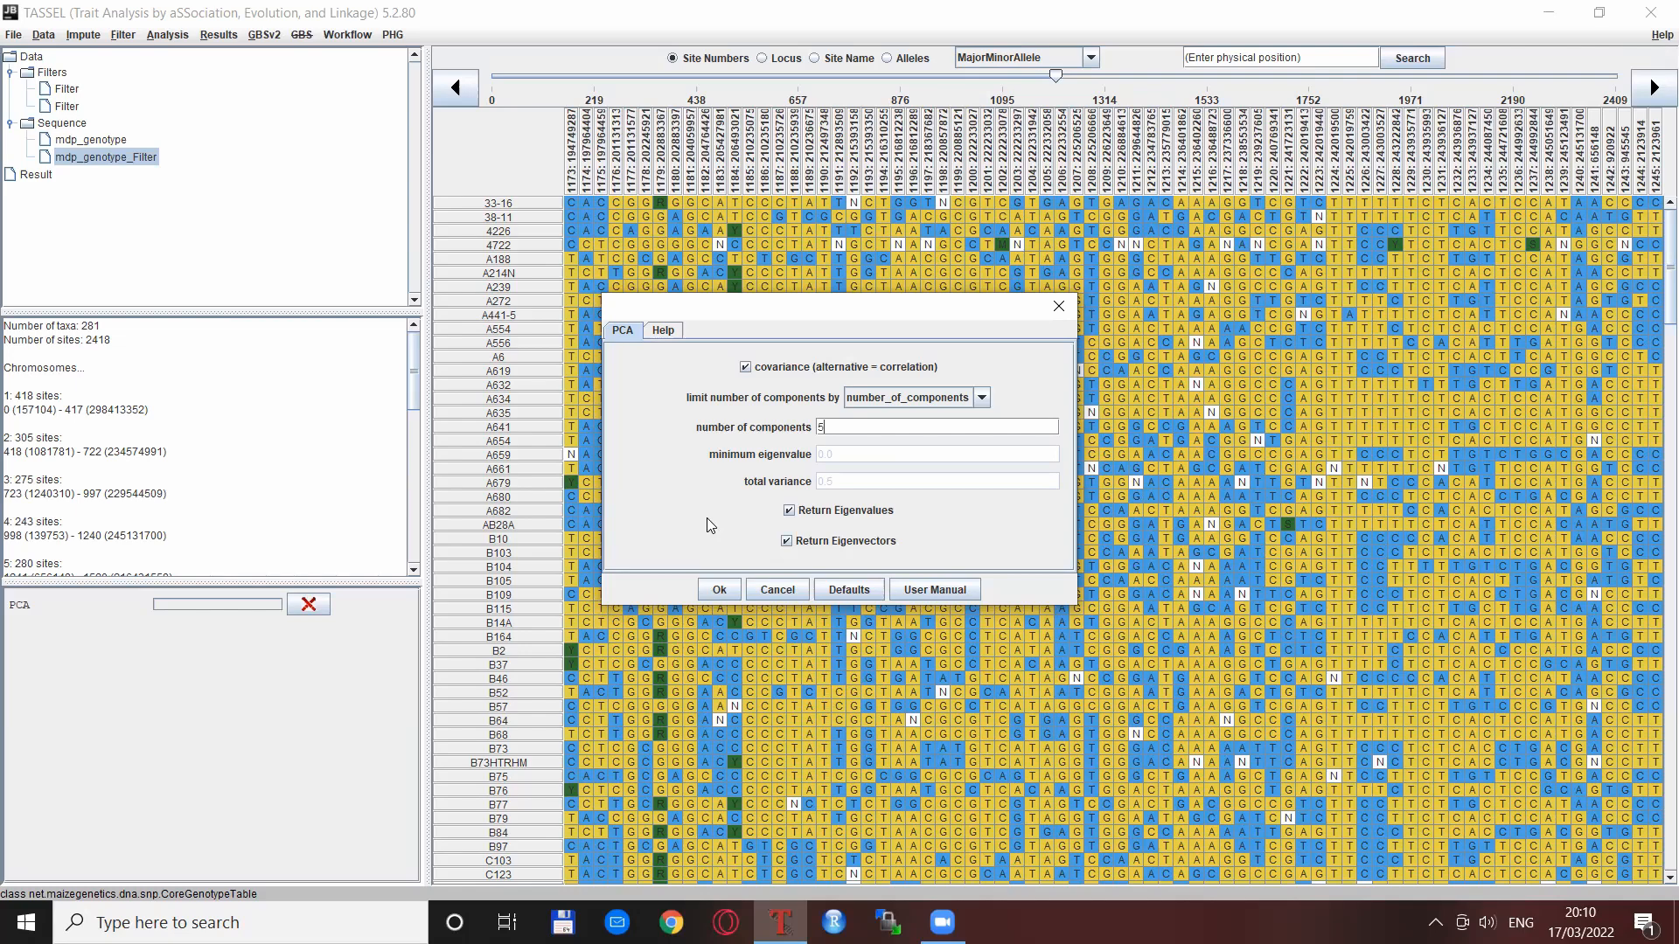
mouse_move(719, 588)
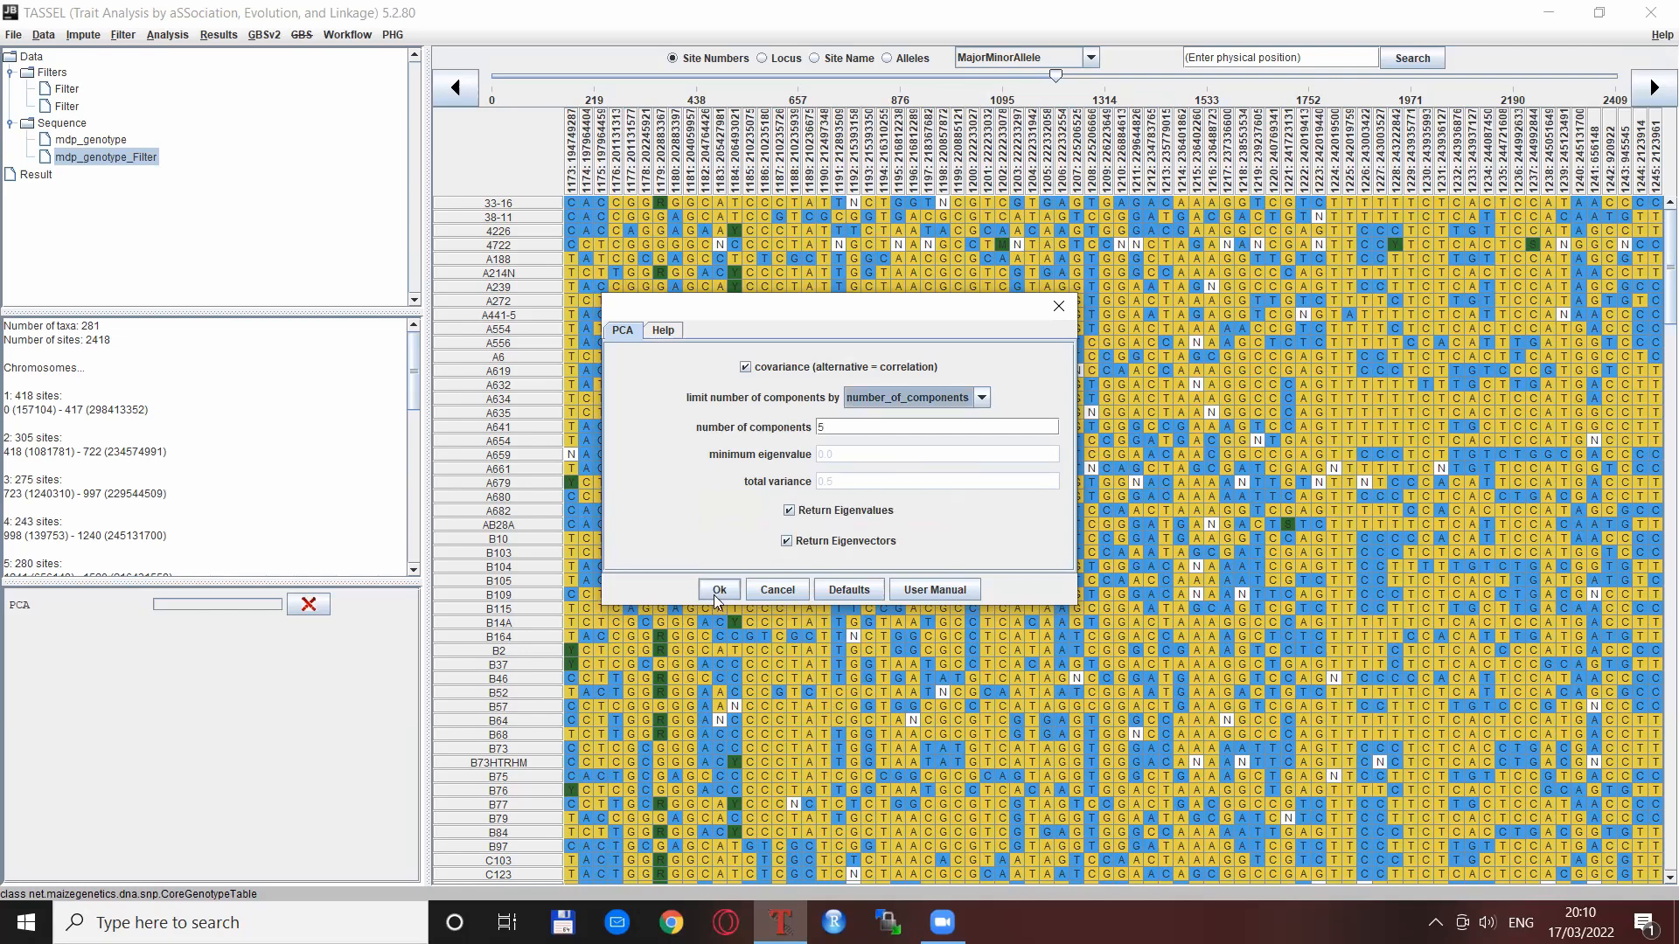
Run the PCA, producing PC, eigenvalue and eigenvector tables for mdp_genotype_Filter.
click(717, 589)
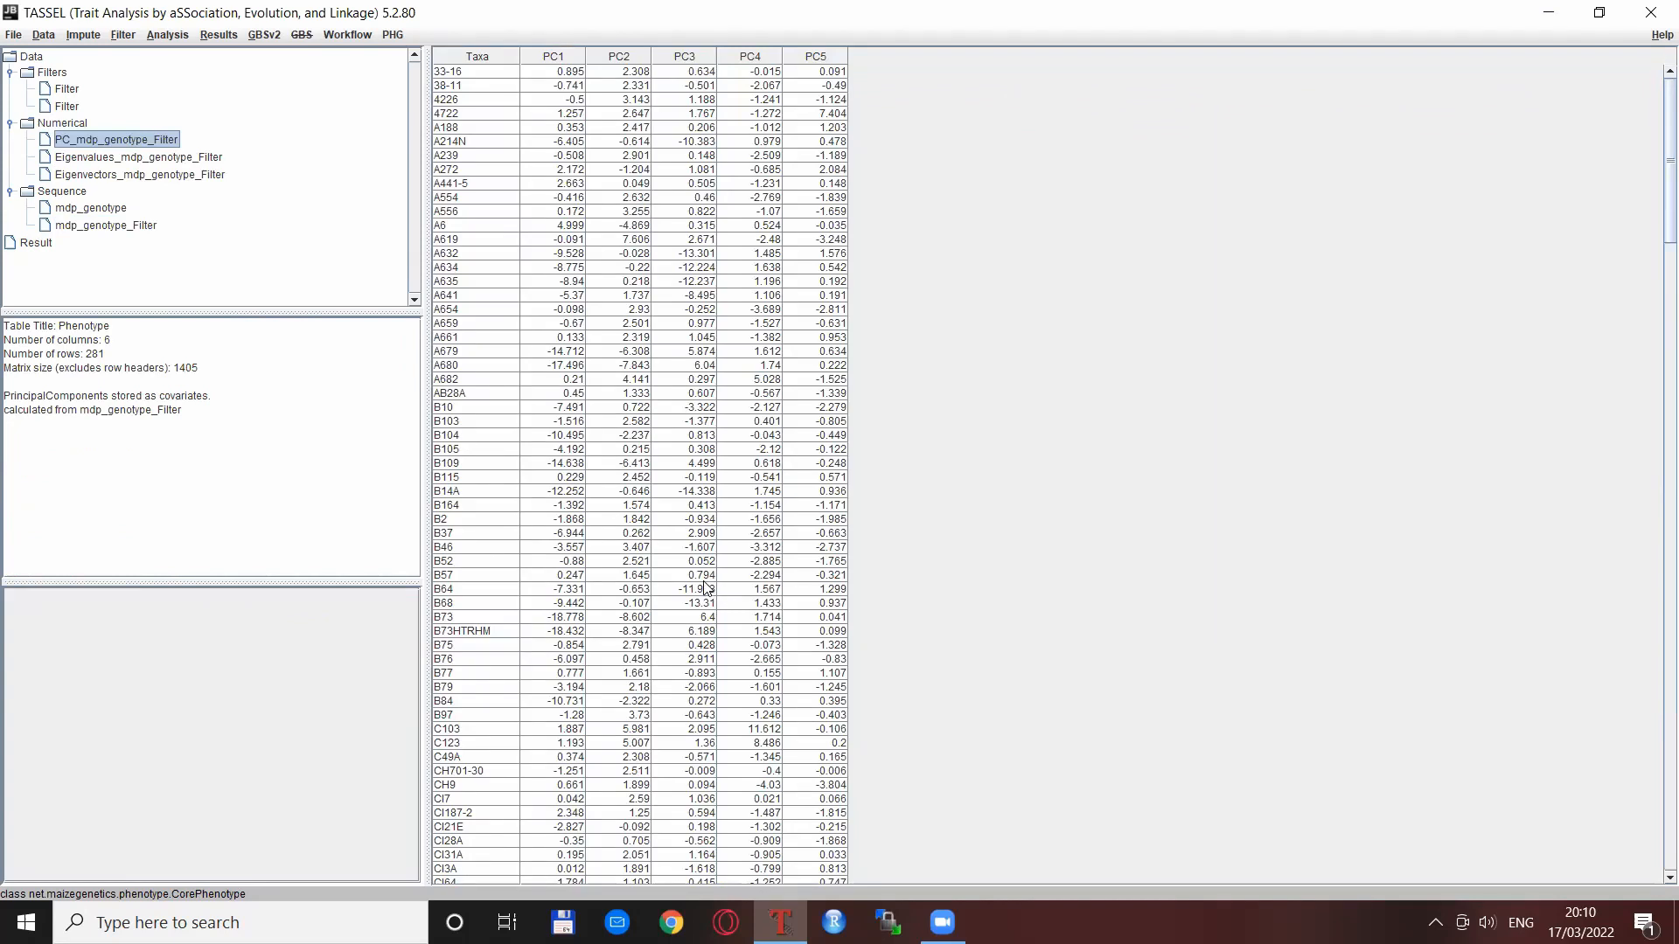
mouse_move(568, 281)
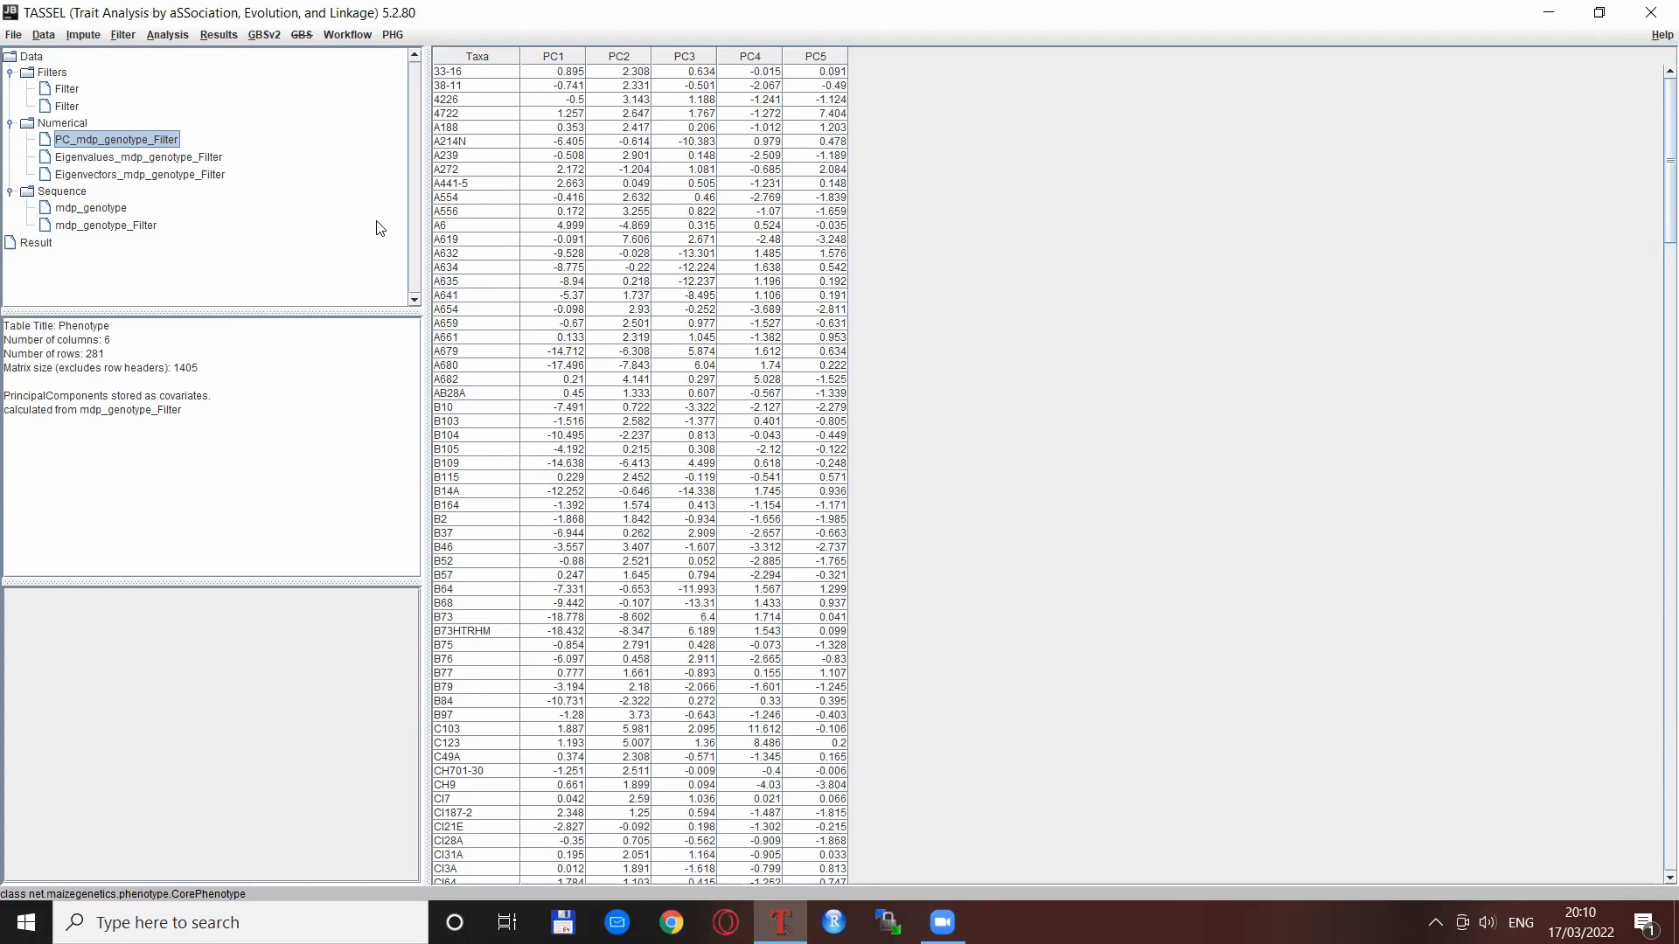
Show the Eigenvalues_mdp_genotype_Filter table and widen its proportion of total column.
click(138, 157)
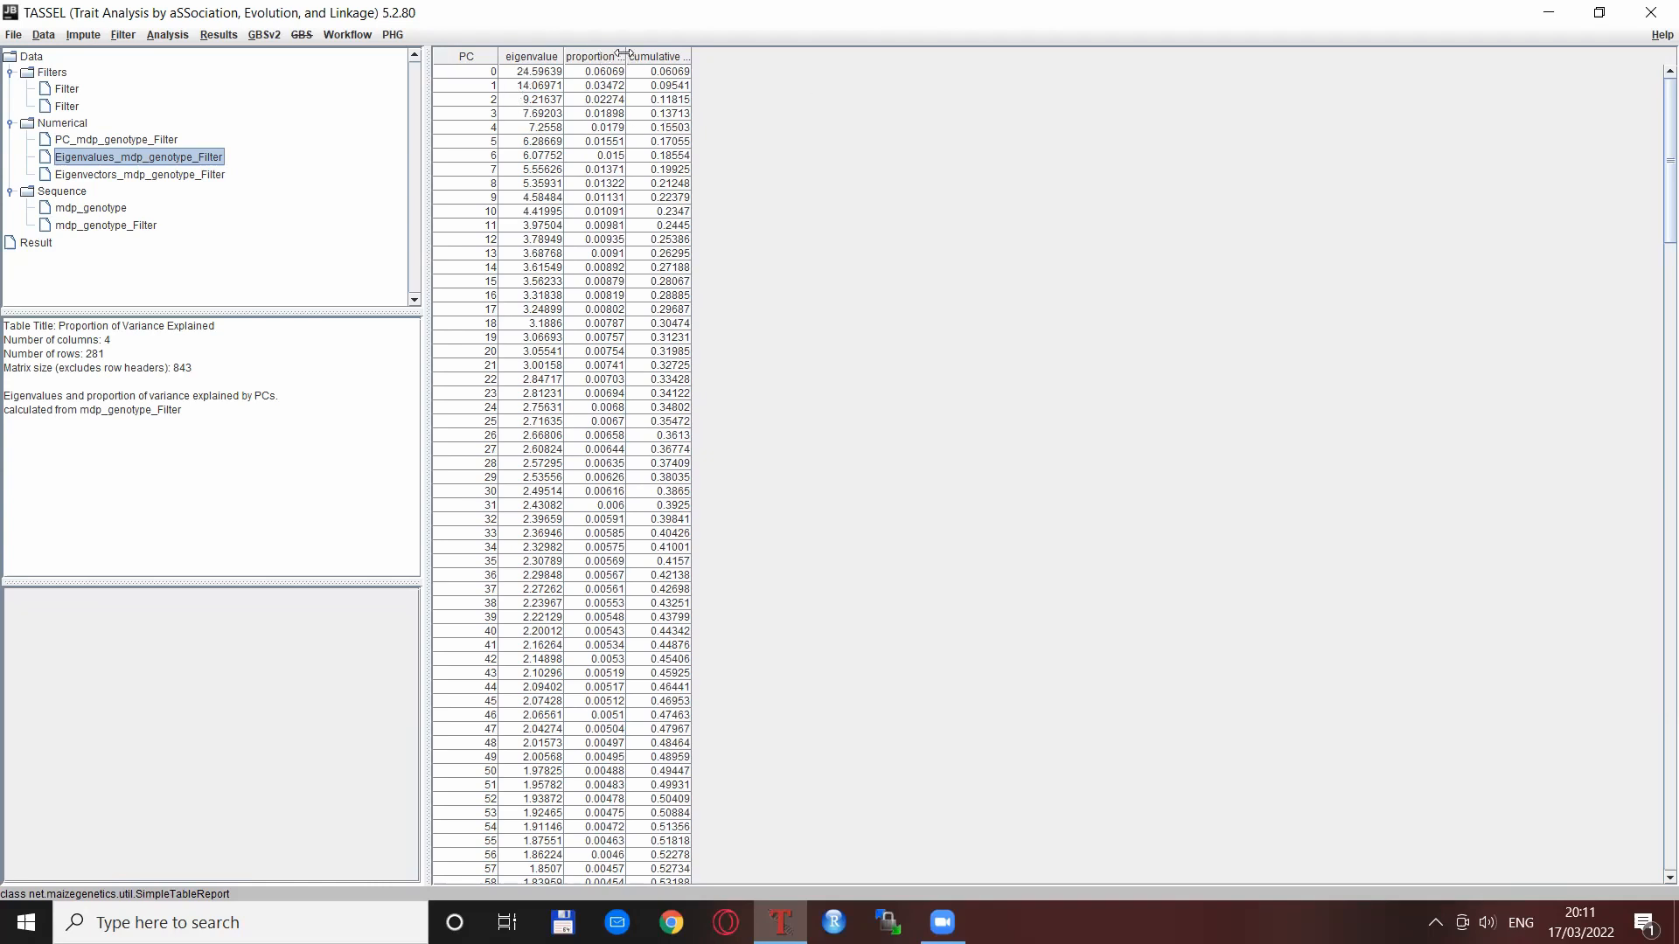
drag(624, 54, 664, 55)
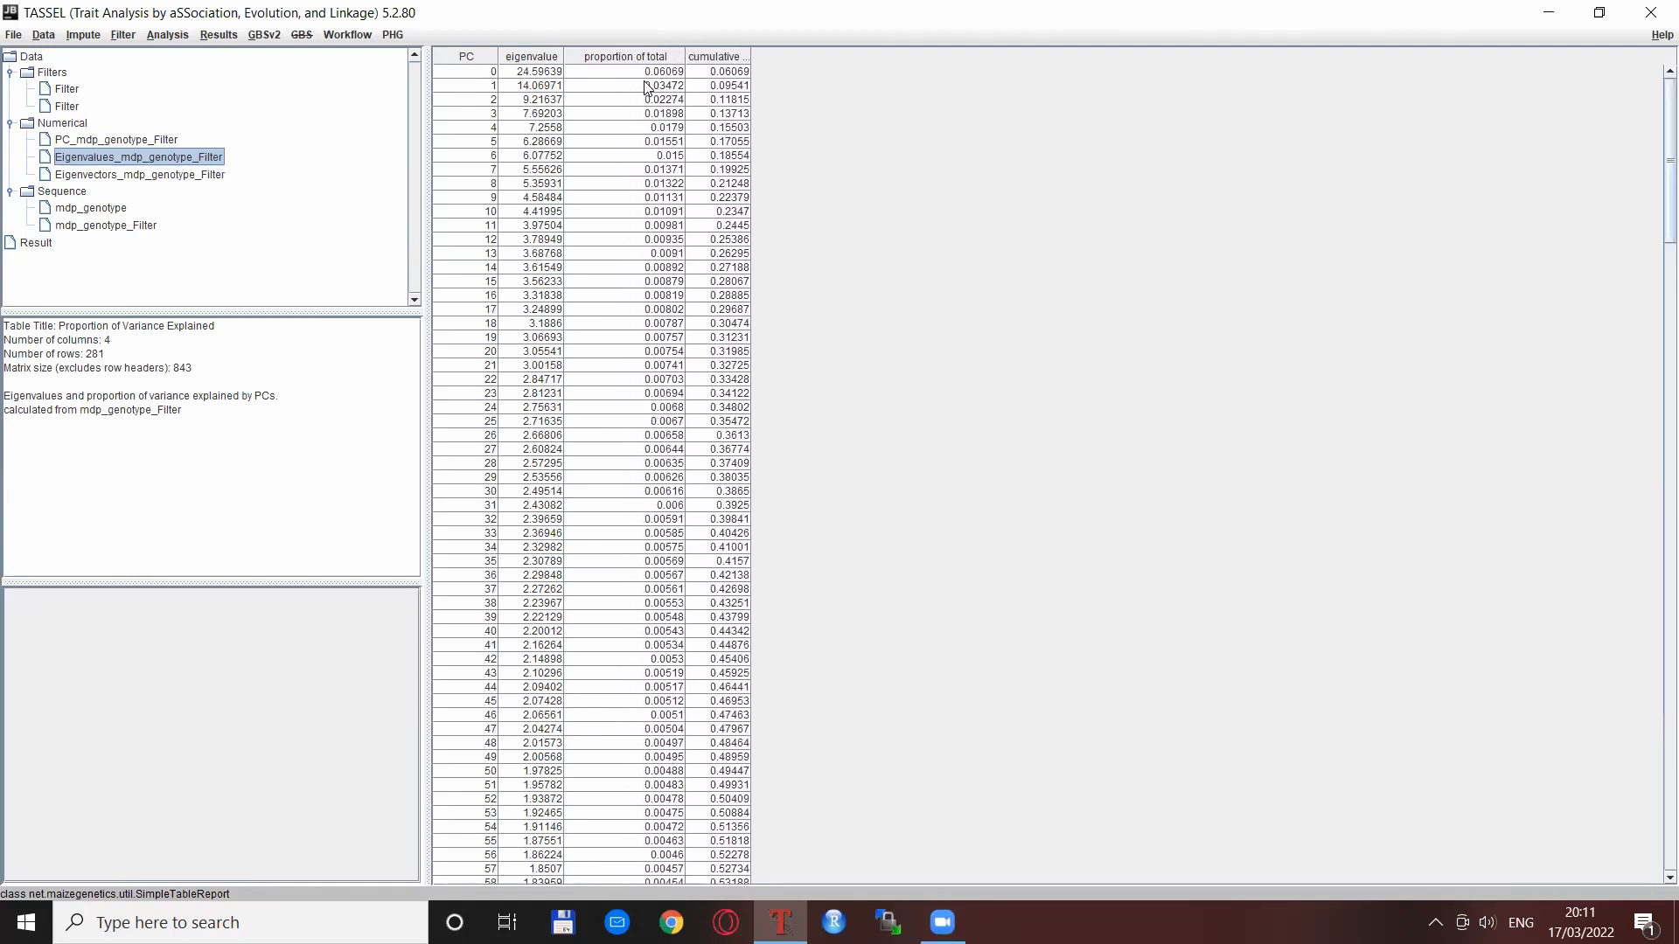
mouse_move(630, 84)
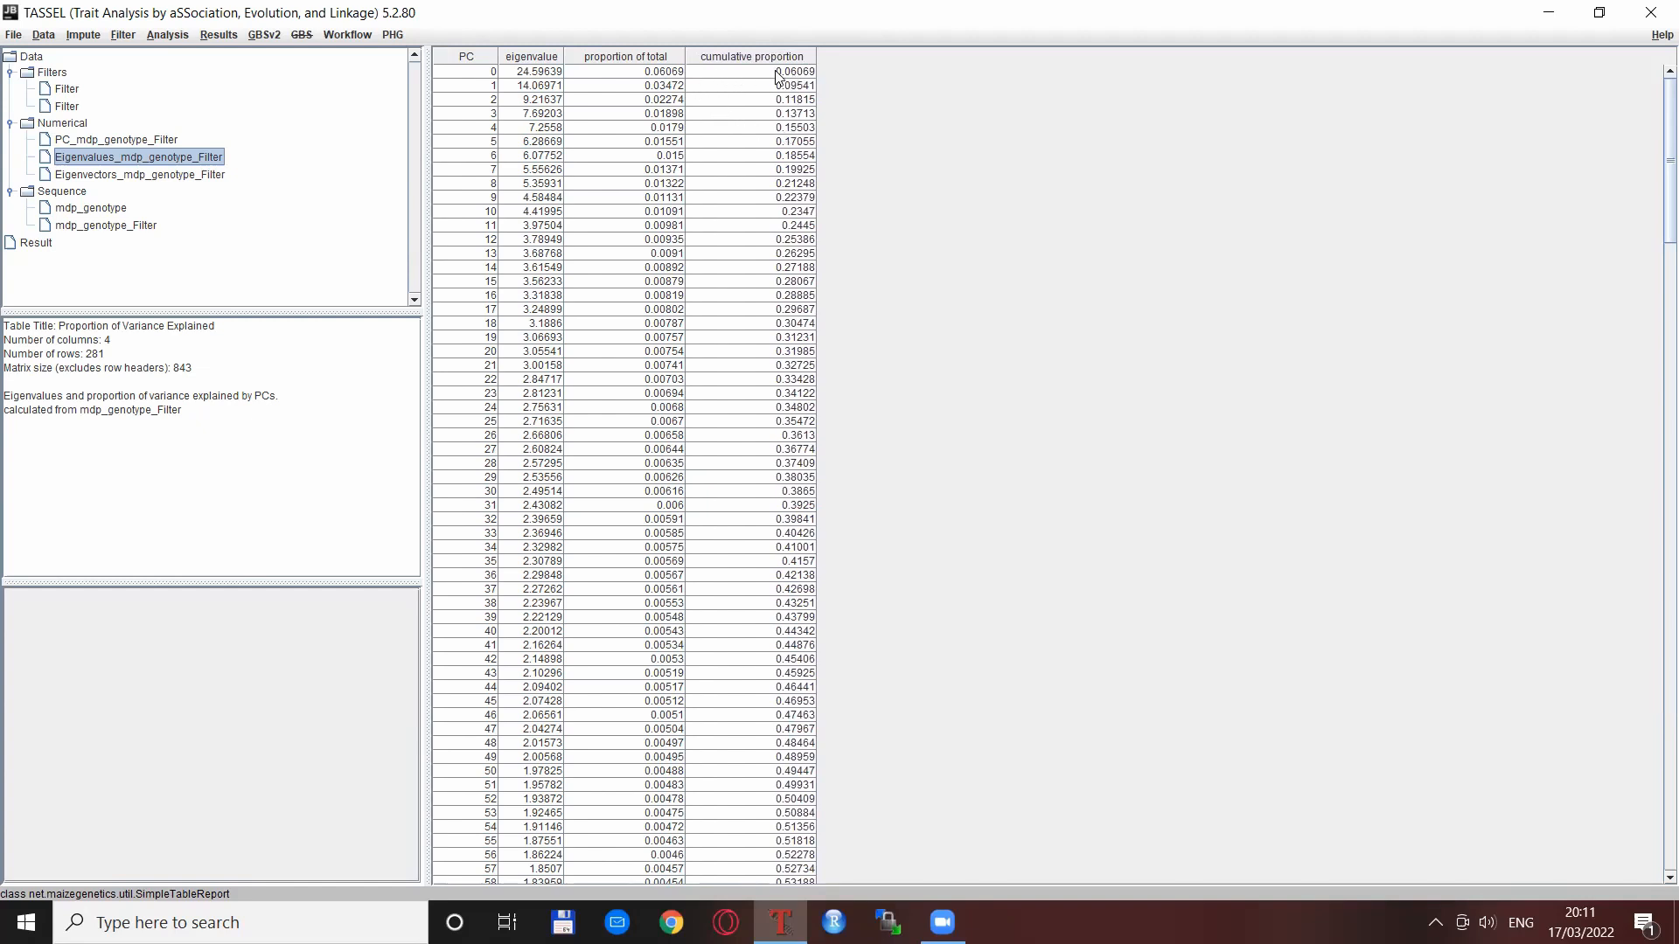
mouse_move(737, 84)
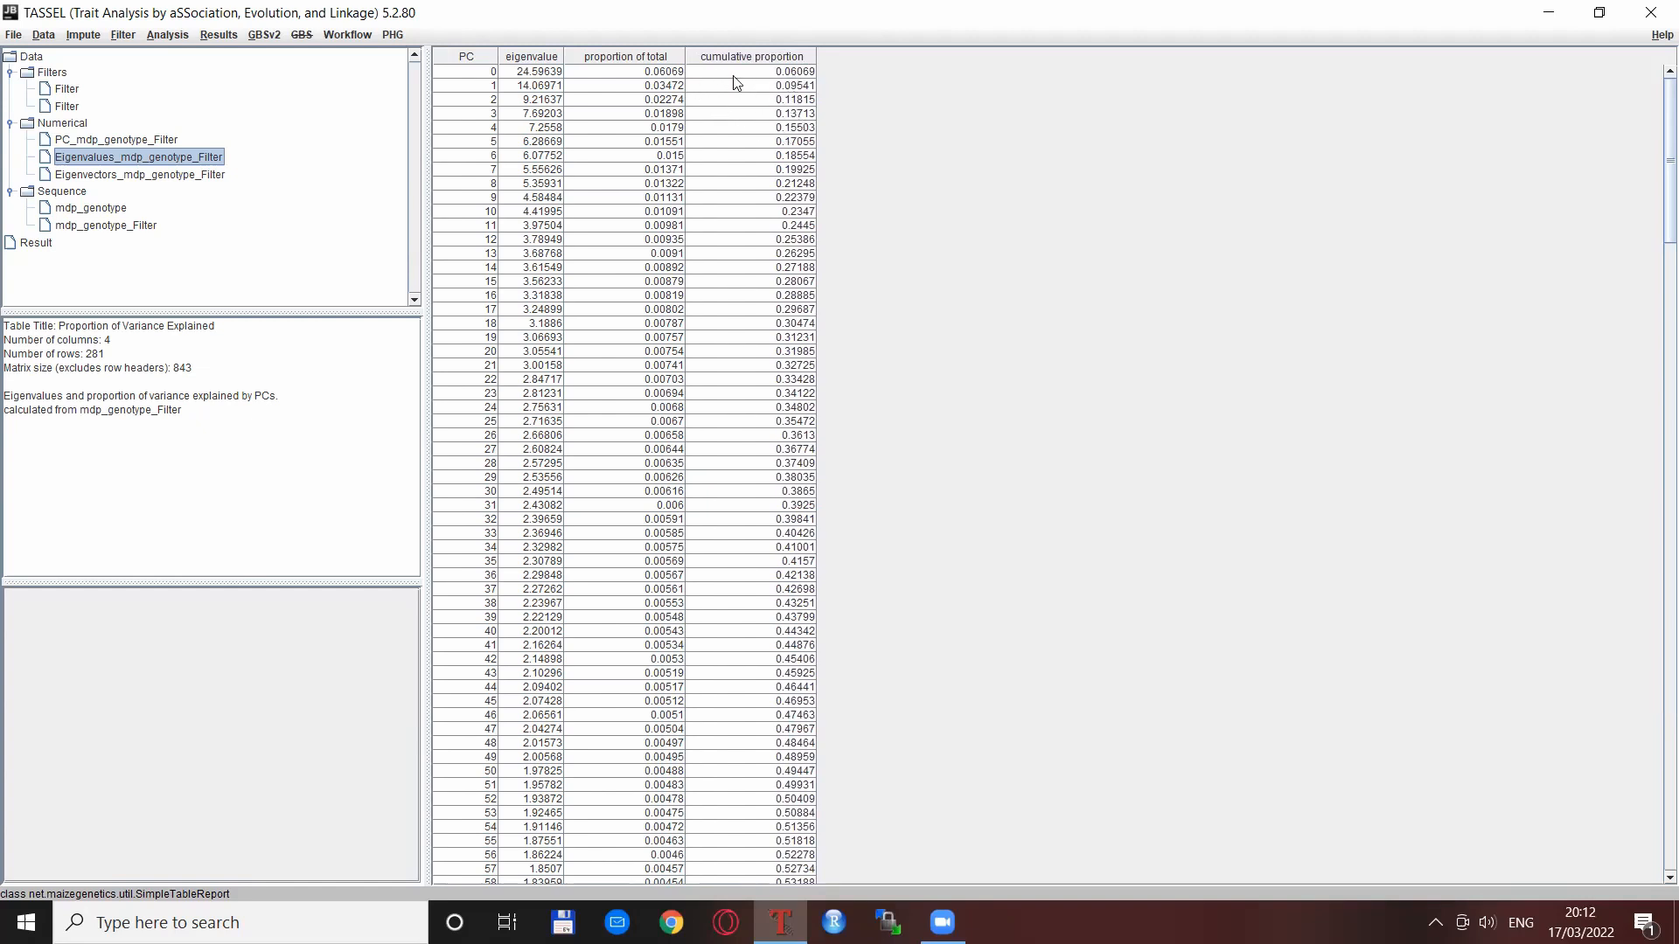
mouse_move(1133, 204)
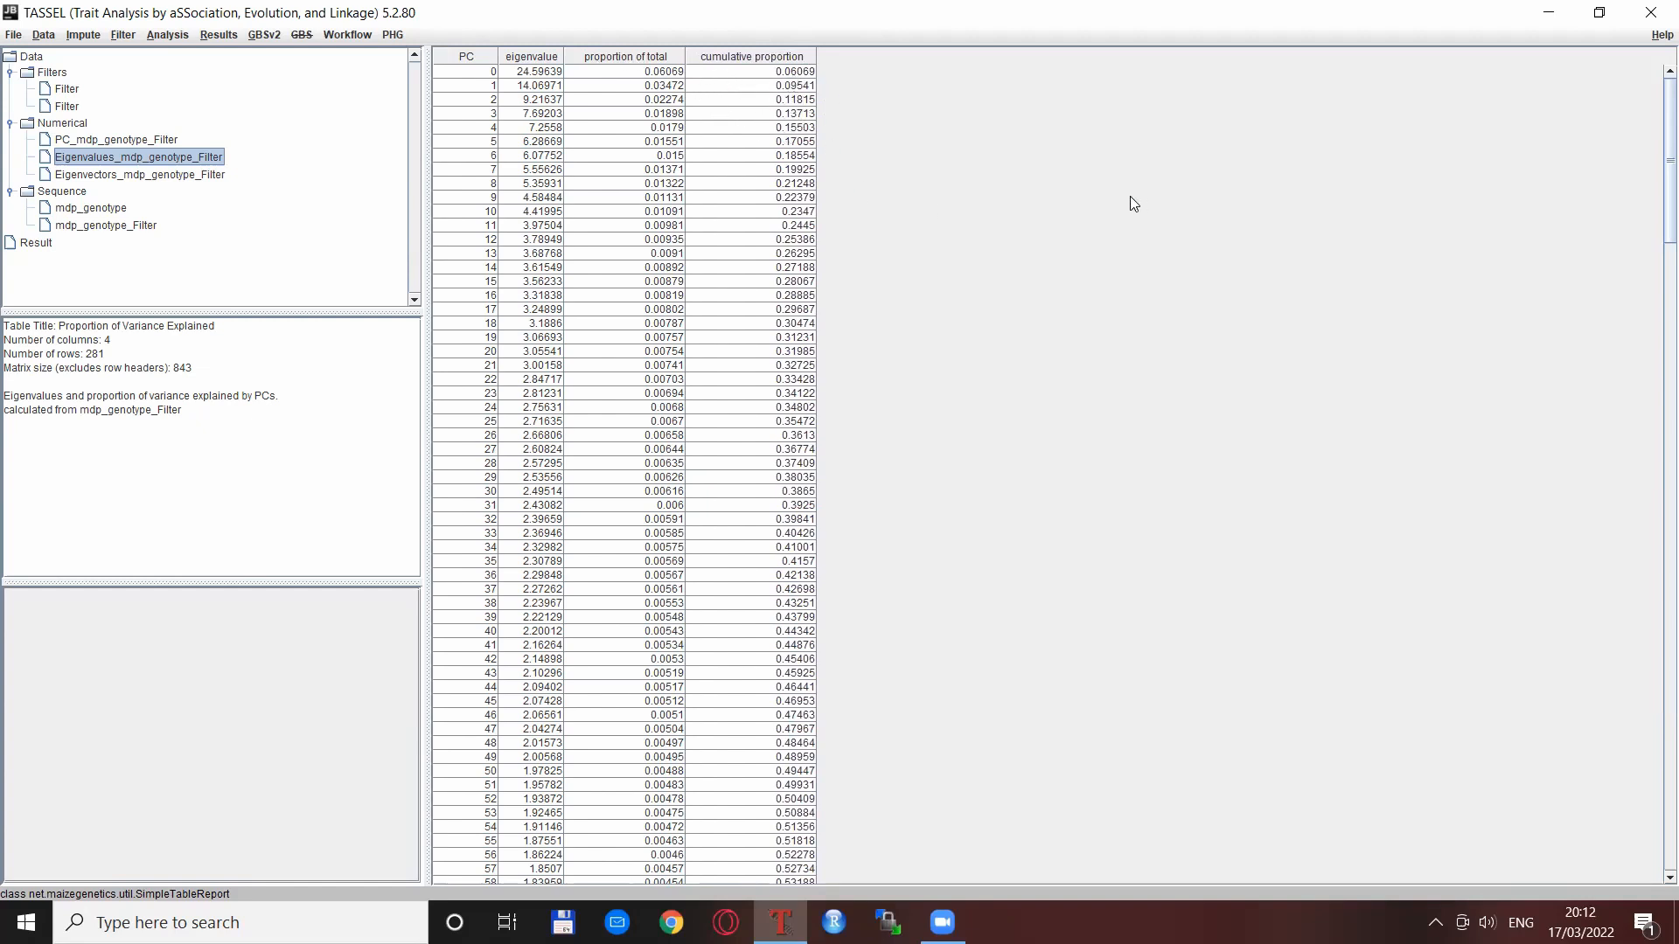
mouse_move(1045, 163)
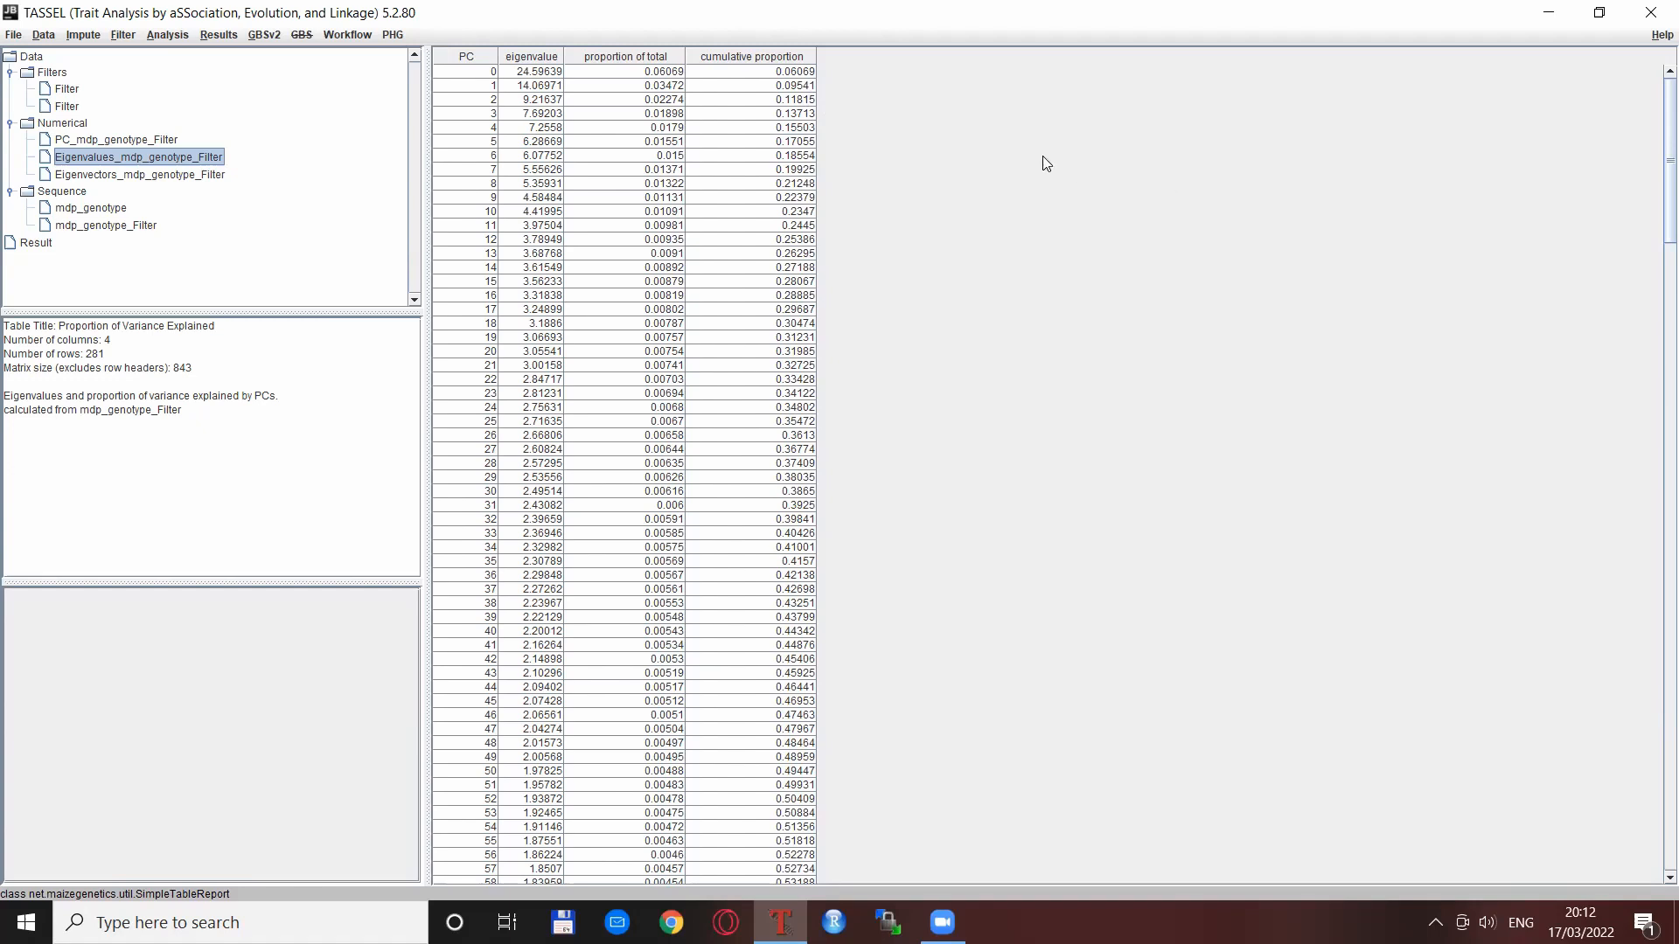
mouse_move(1007, 146)
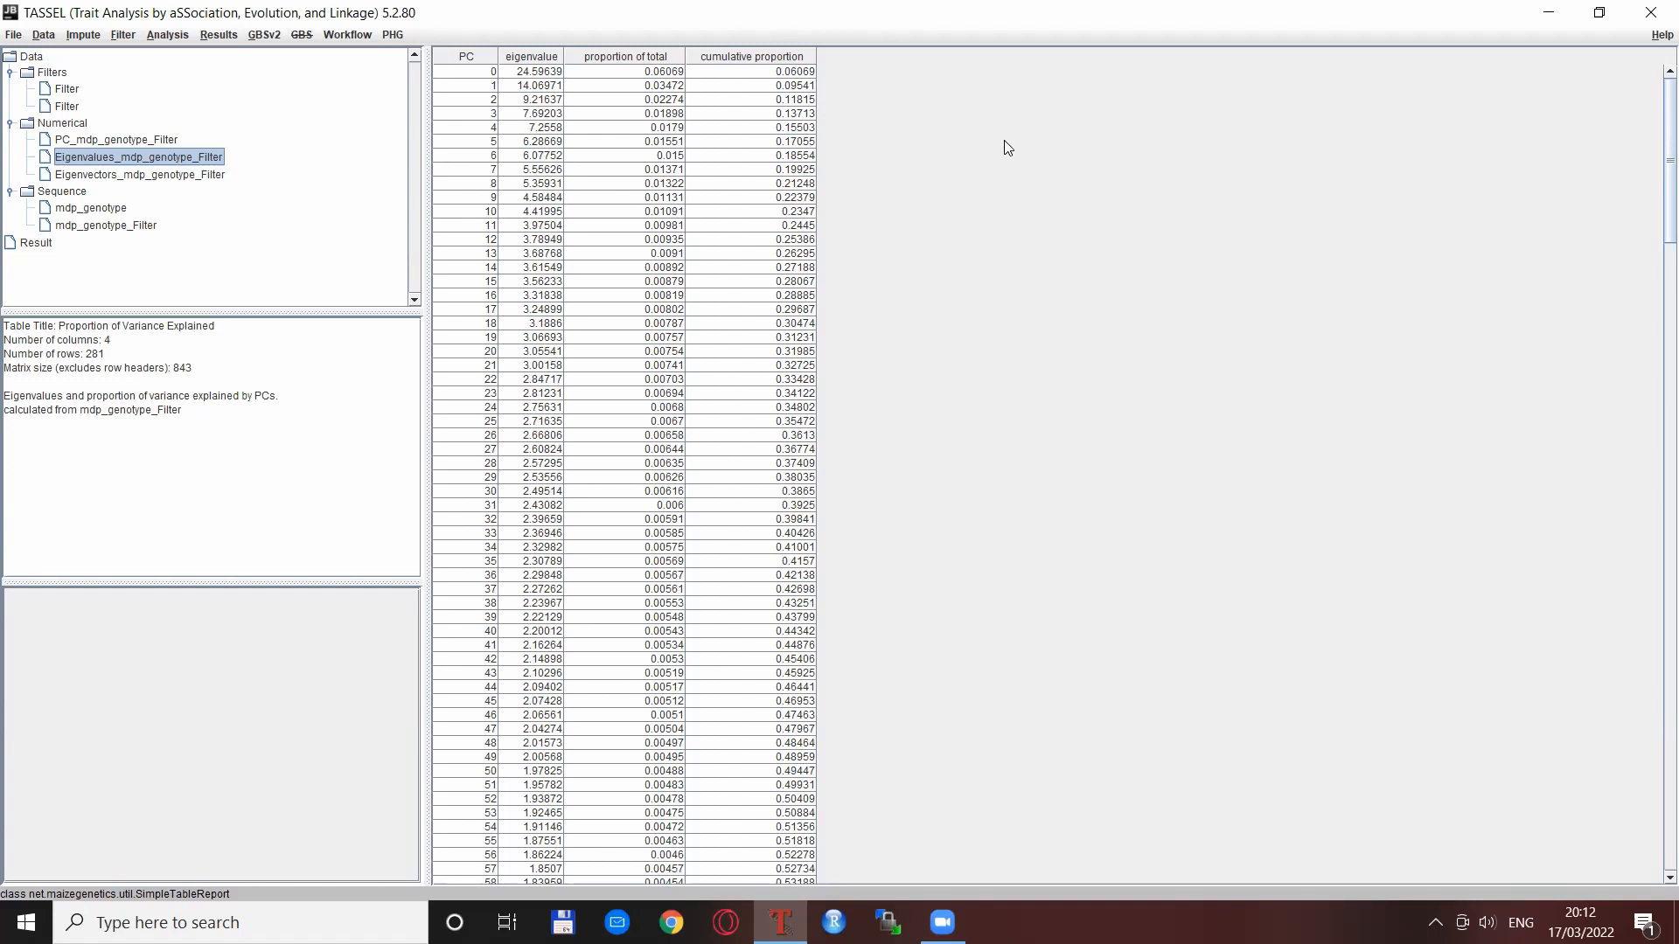
mouse_move(482, 161)
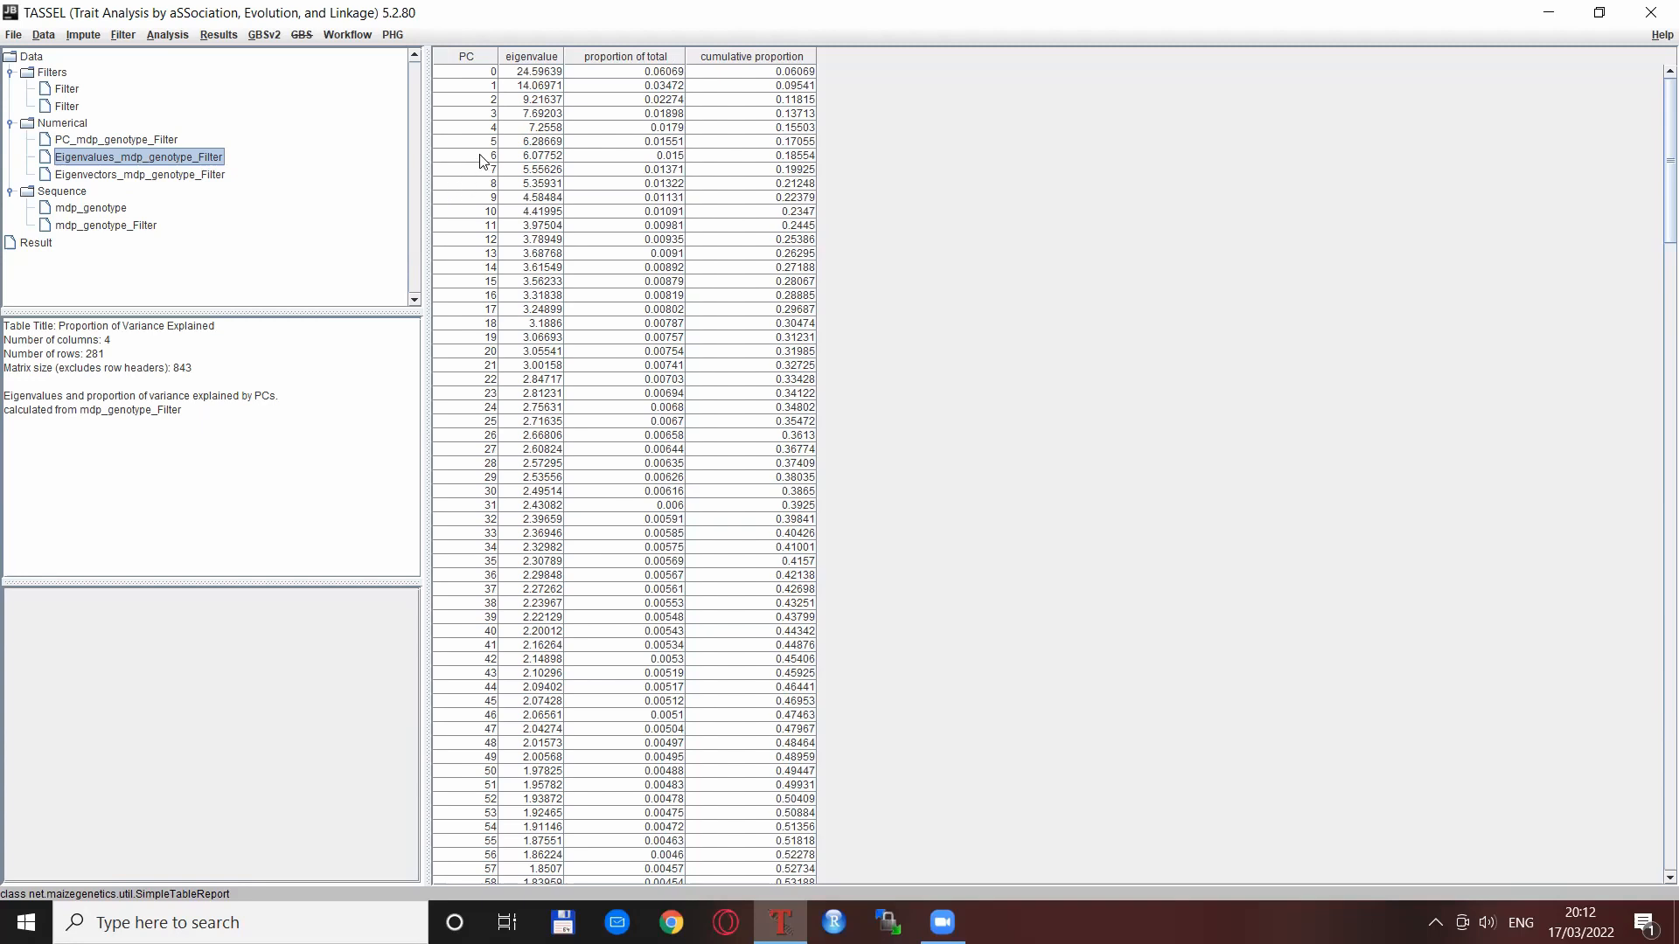
mouse_move(472, 44)
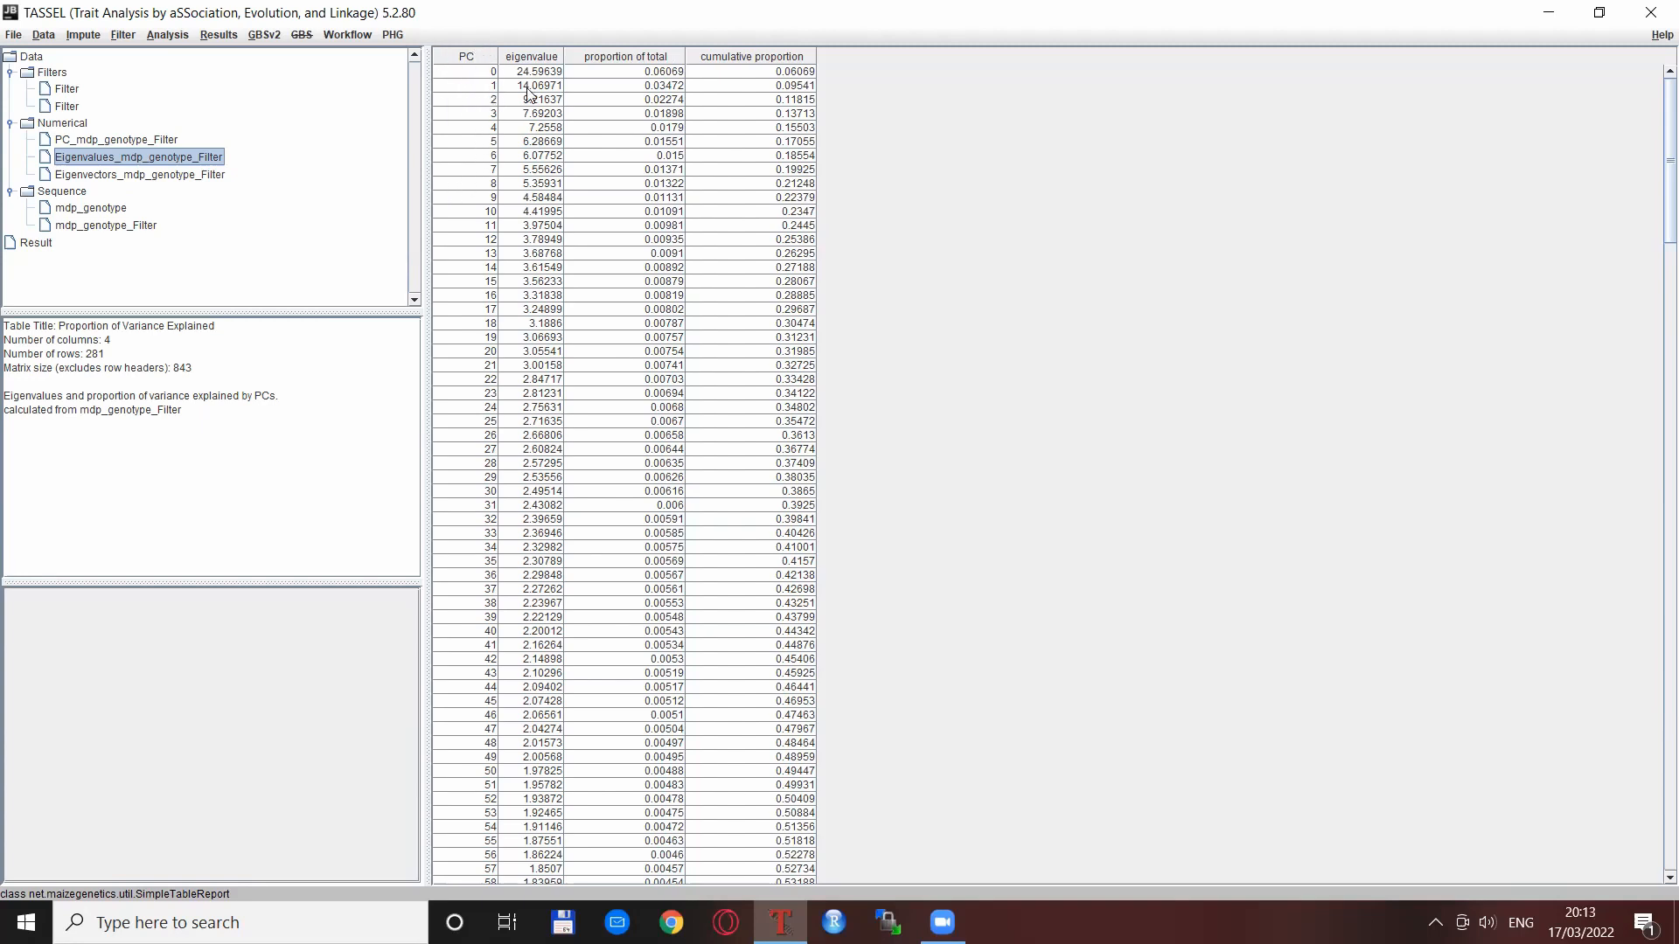
mouse_move(1207, 248)
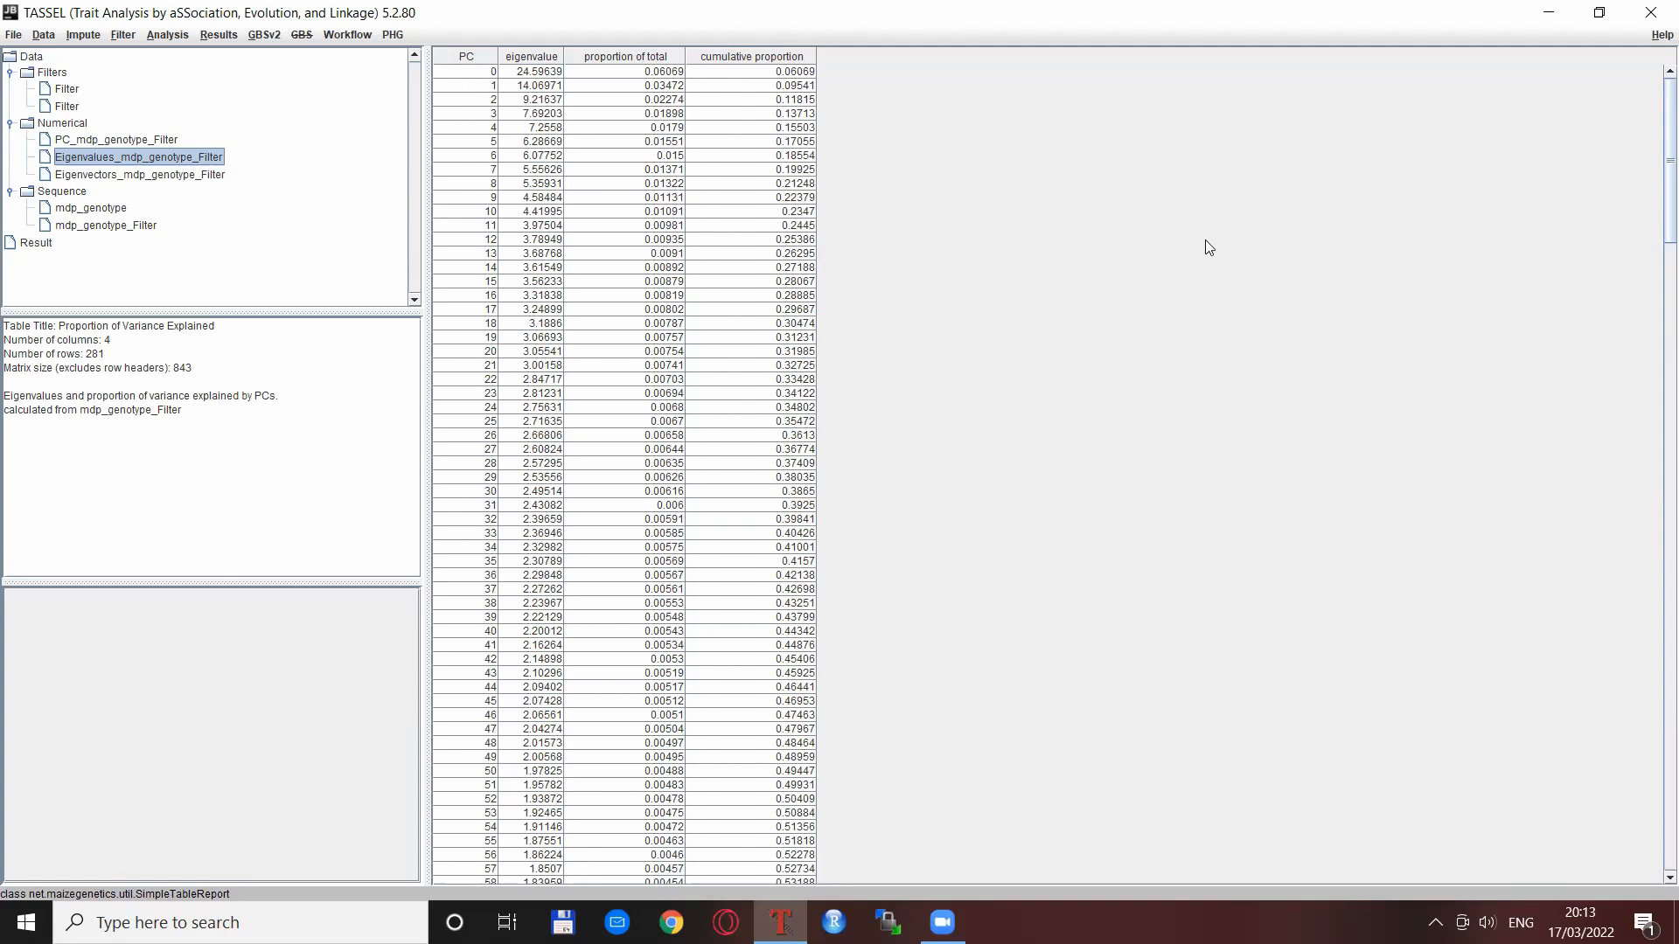
Display the PC_mdp_genotype_Filter table of PC1–PC5 scores for 281 taxa.
click(115, 139)
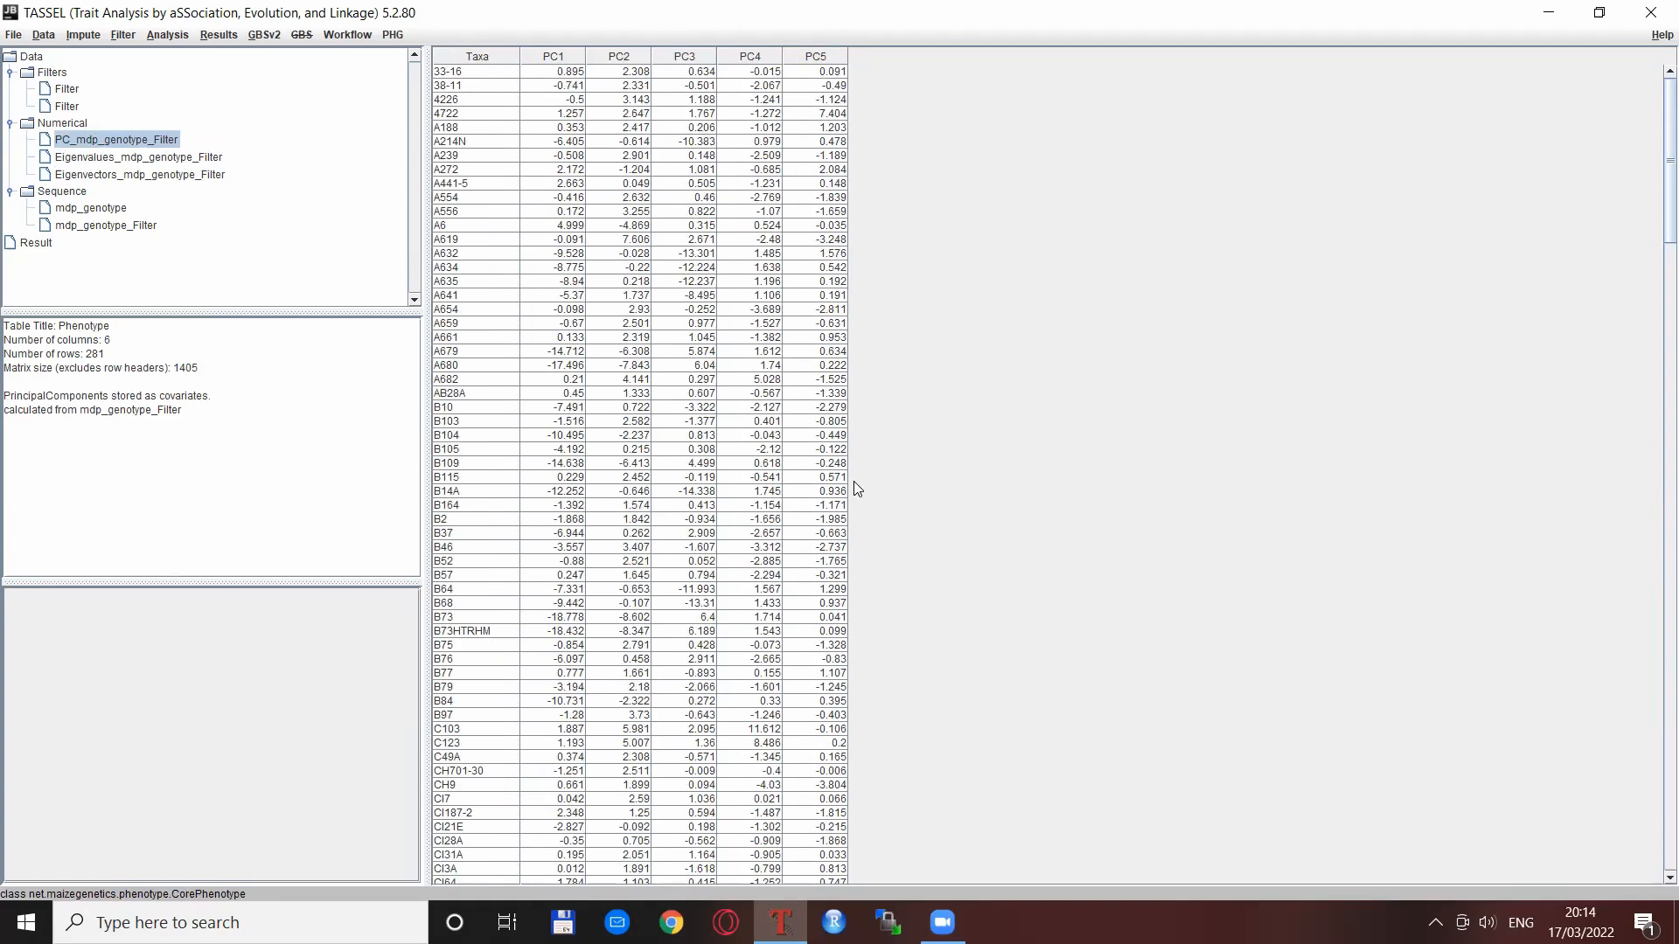
mouse_move(1048, 414)
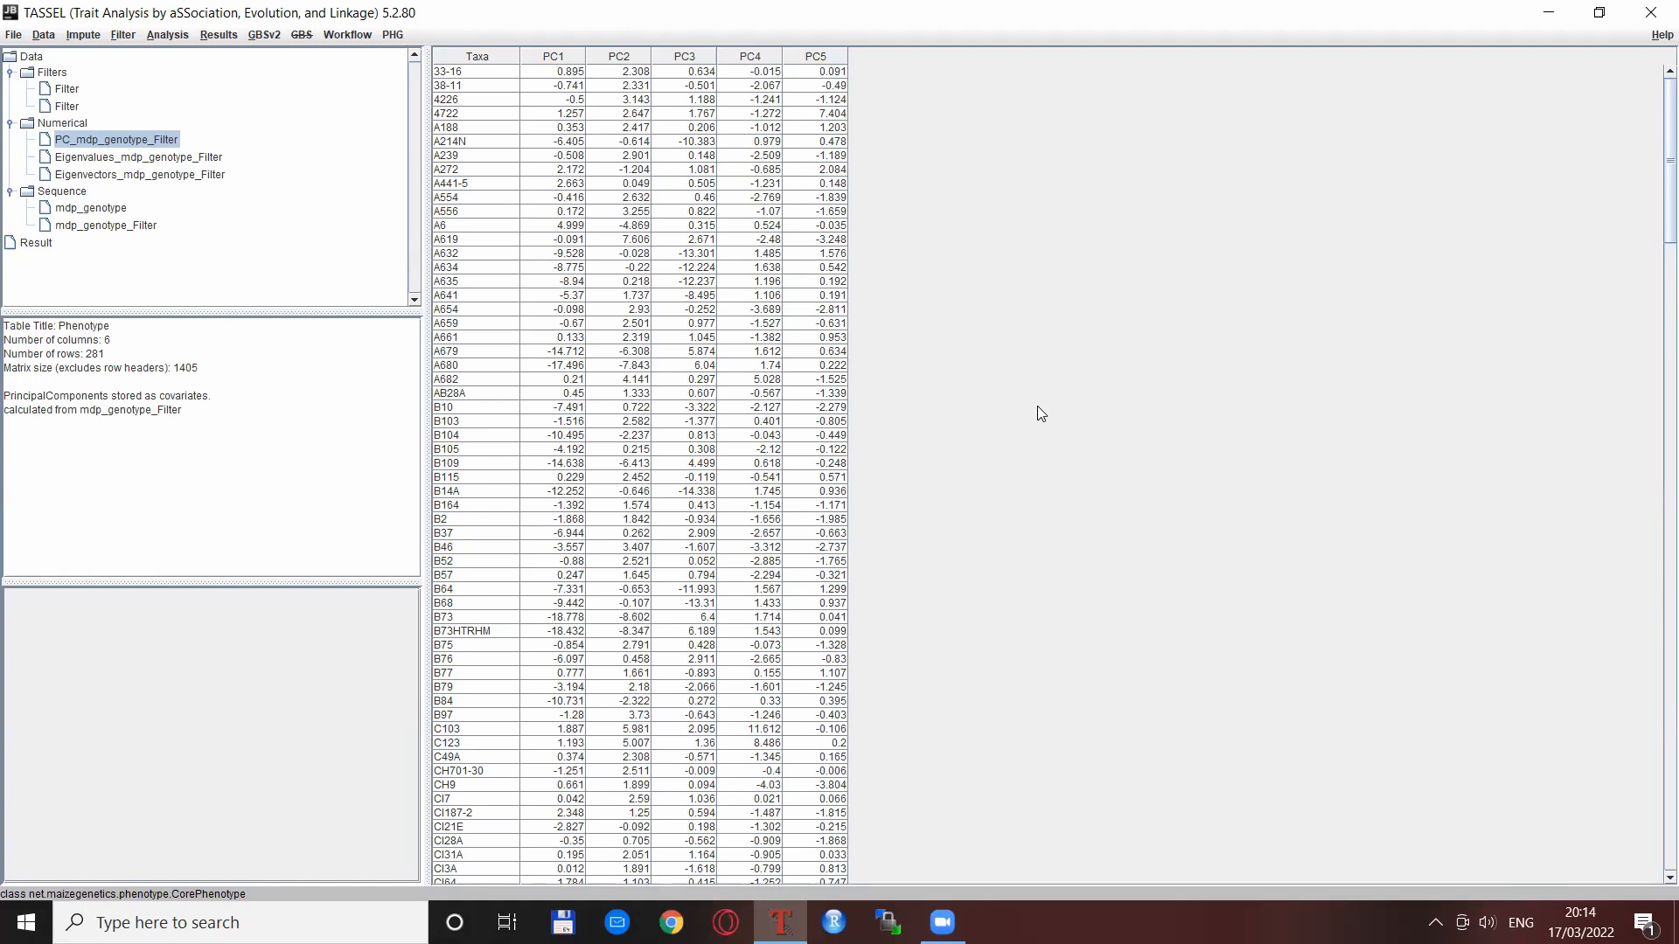
mouse_move(1056, 348)
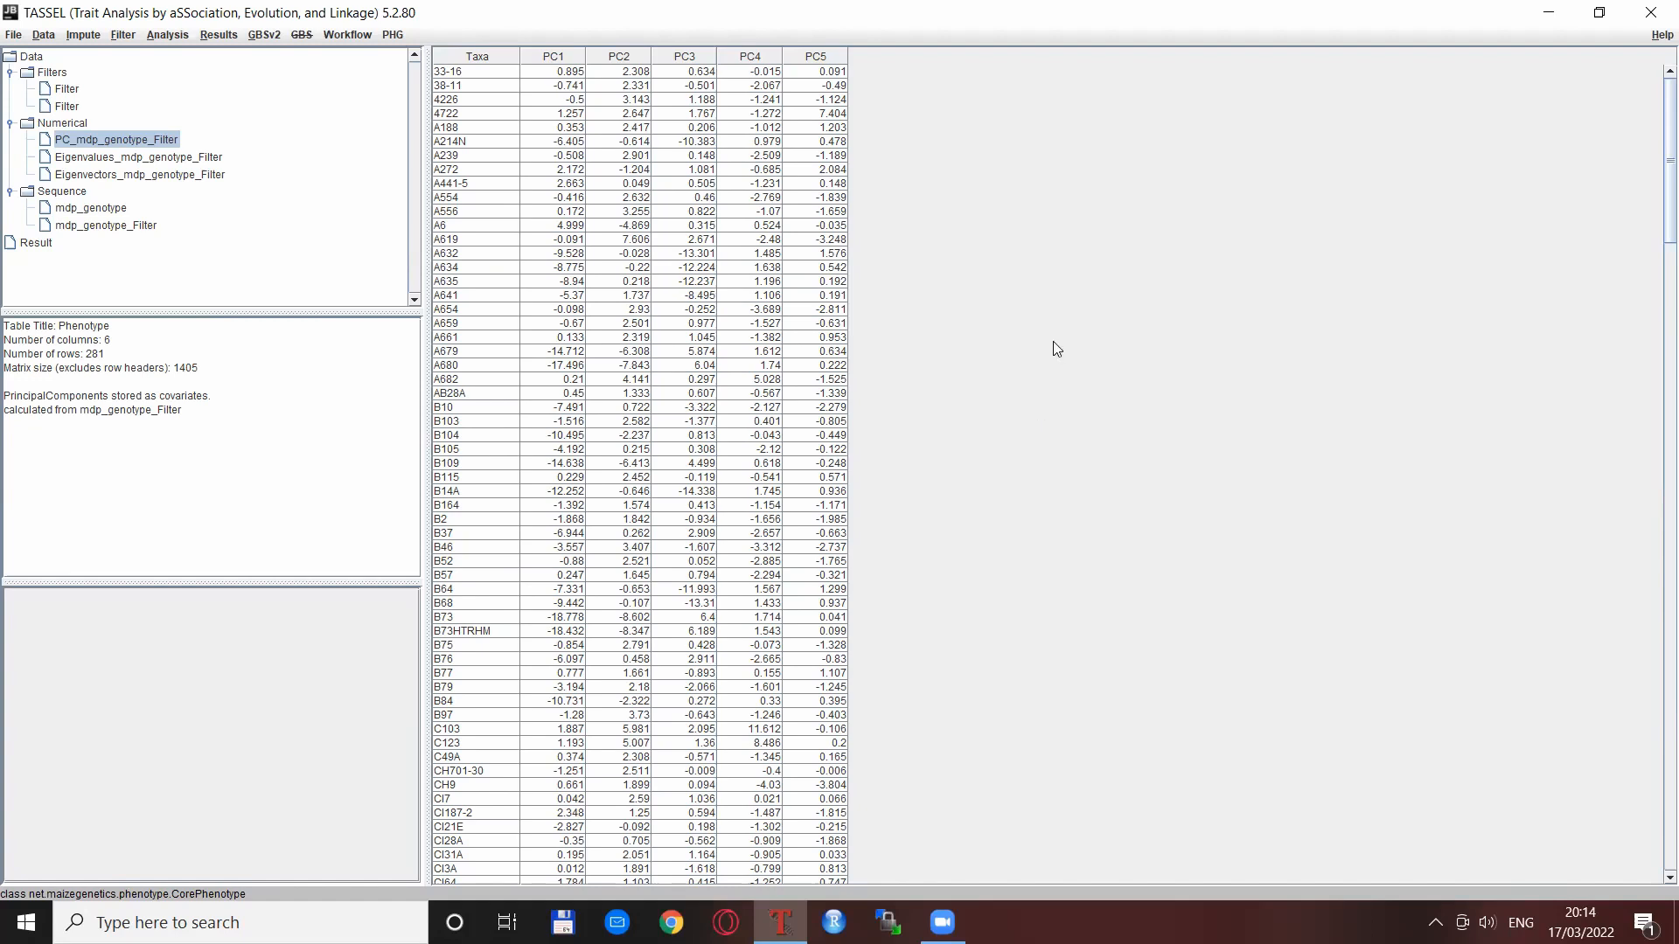
mouse_move(224, 38)
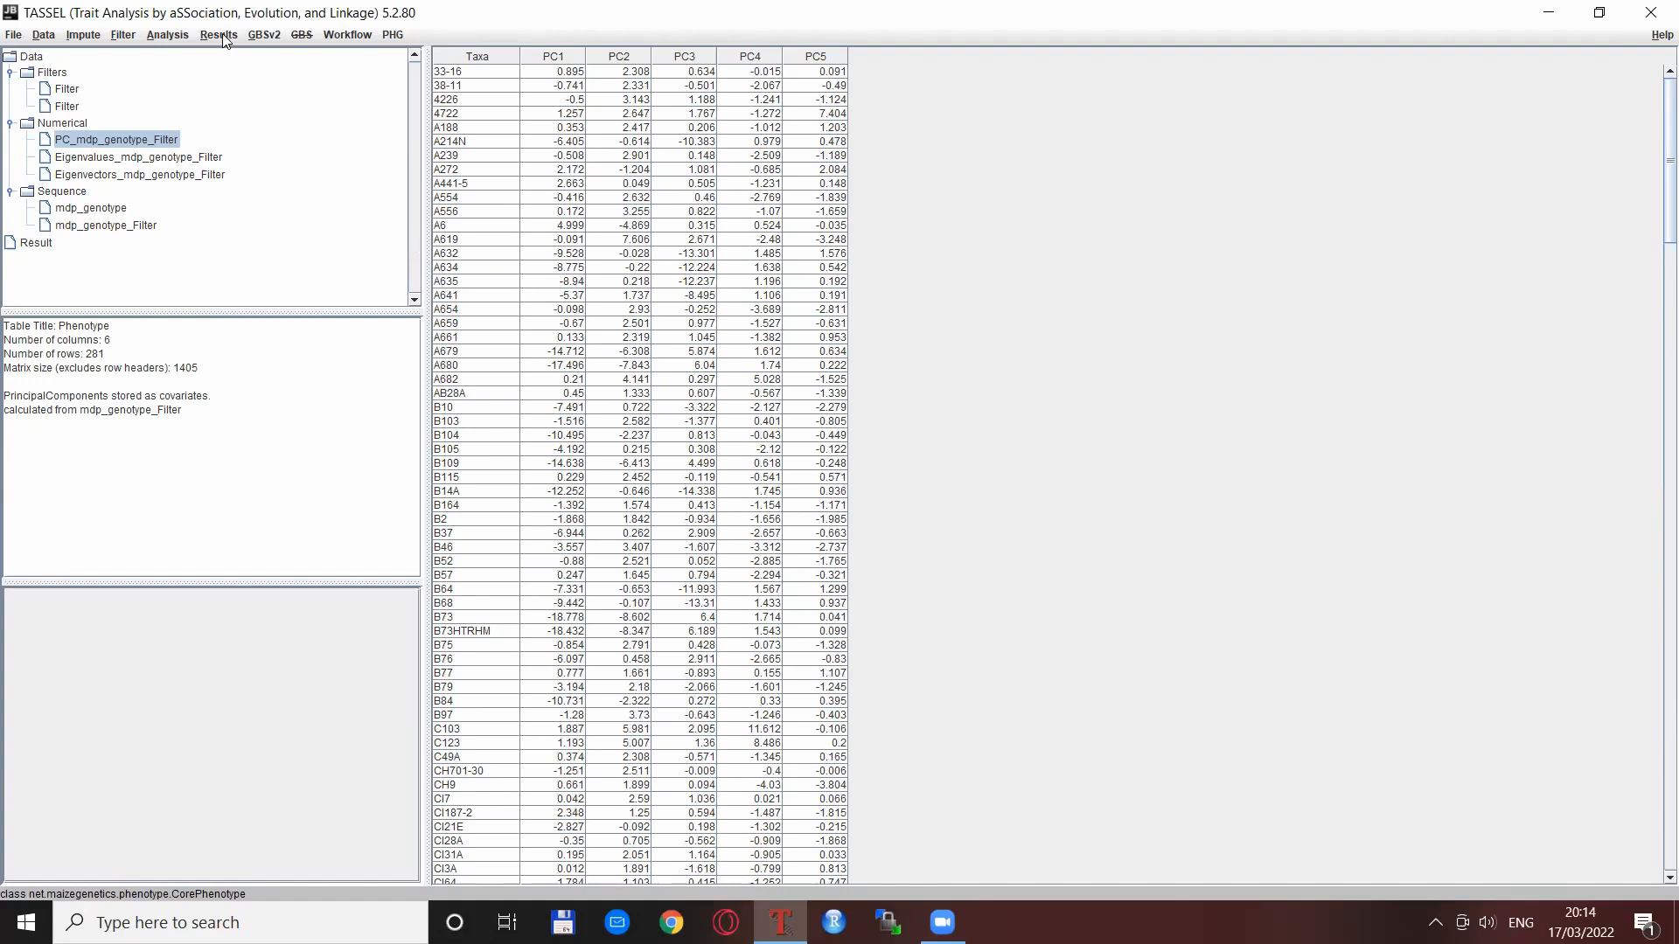
Chart the PC scores as an XYScatter with PC1 on X and PC2 on Y1.
click(219, 34)
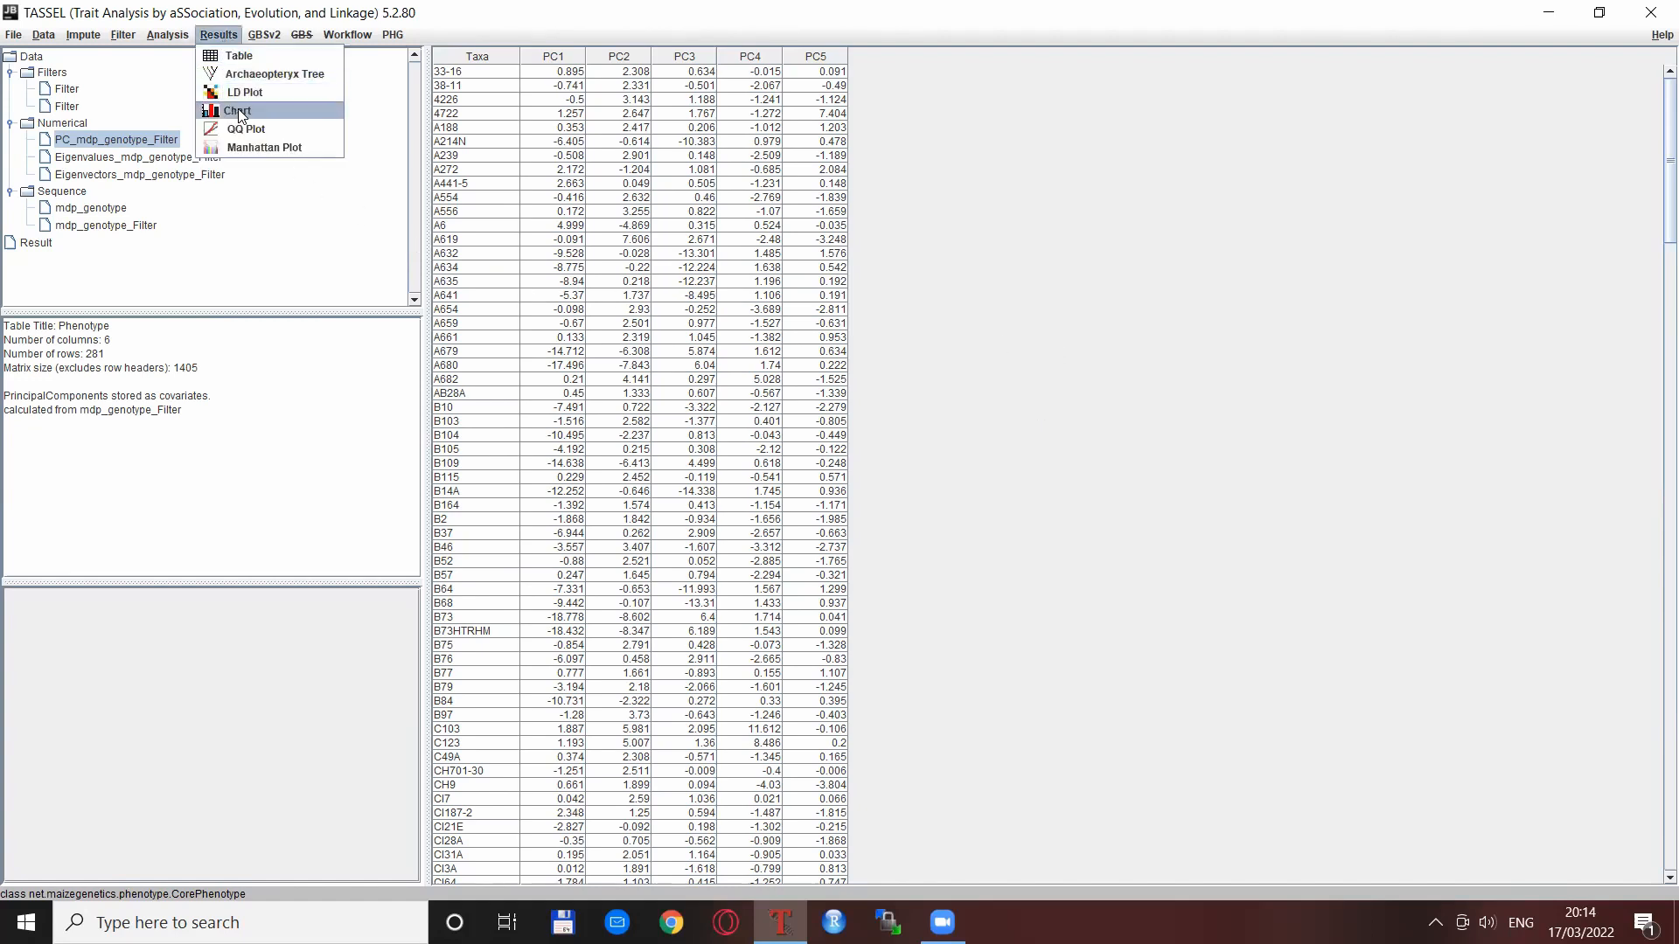
click(240, 109)
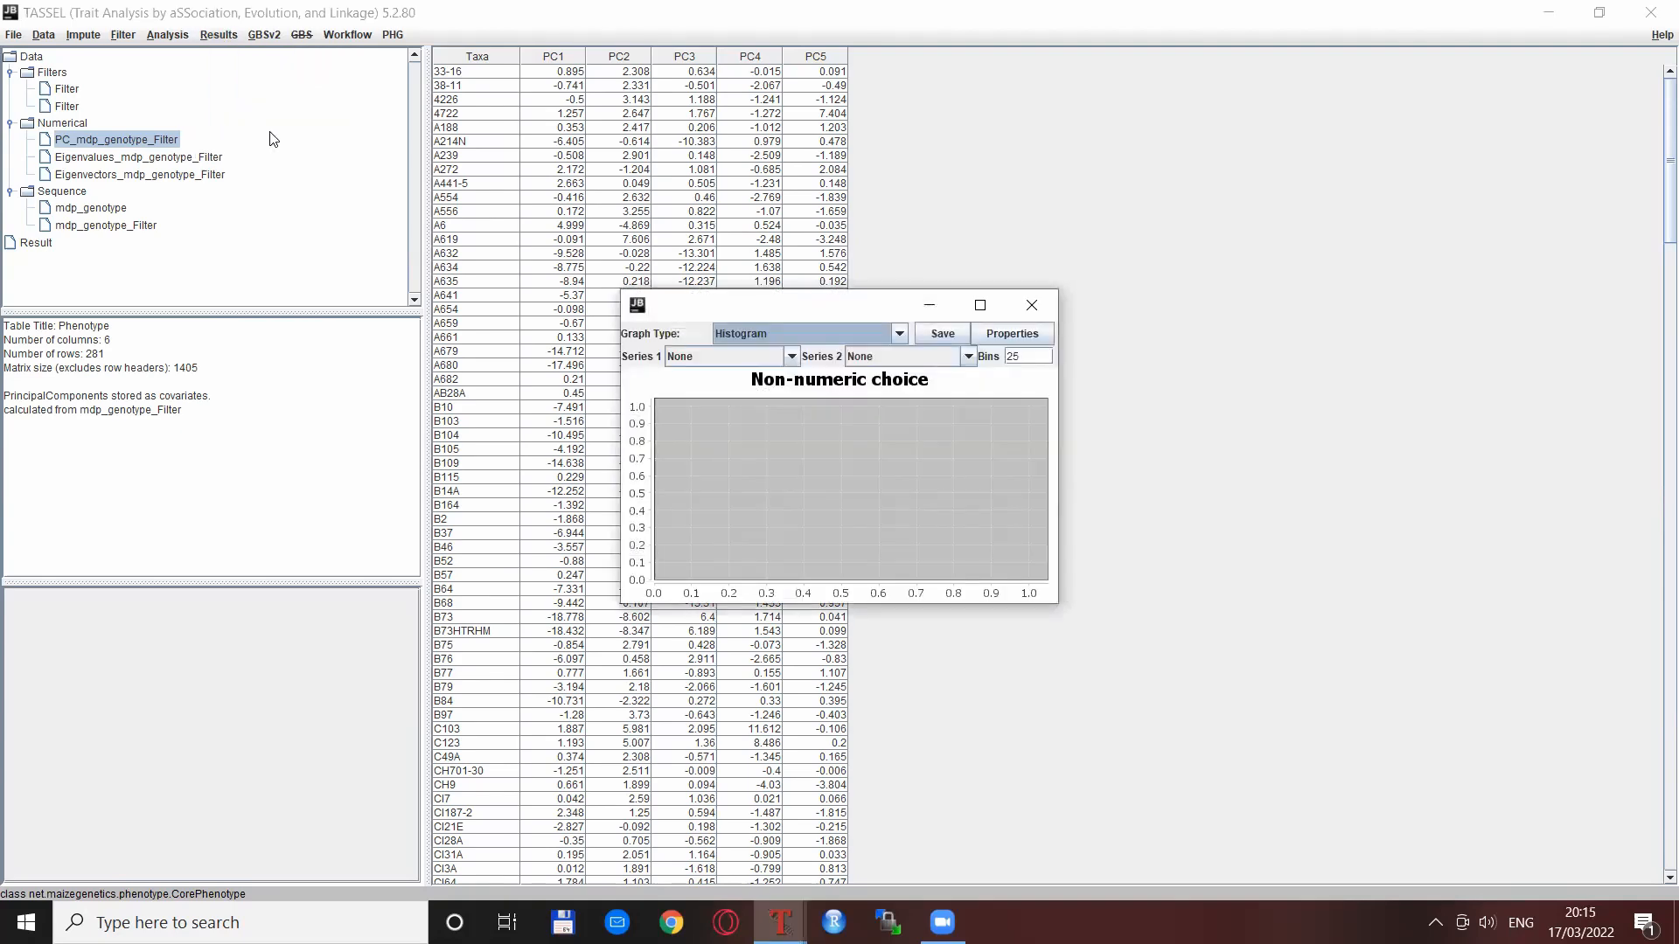
mouse_move(963, 224)
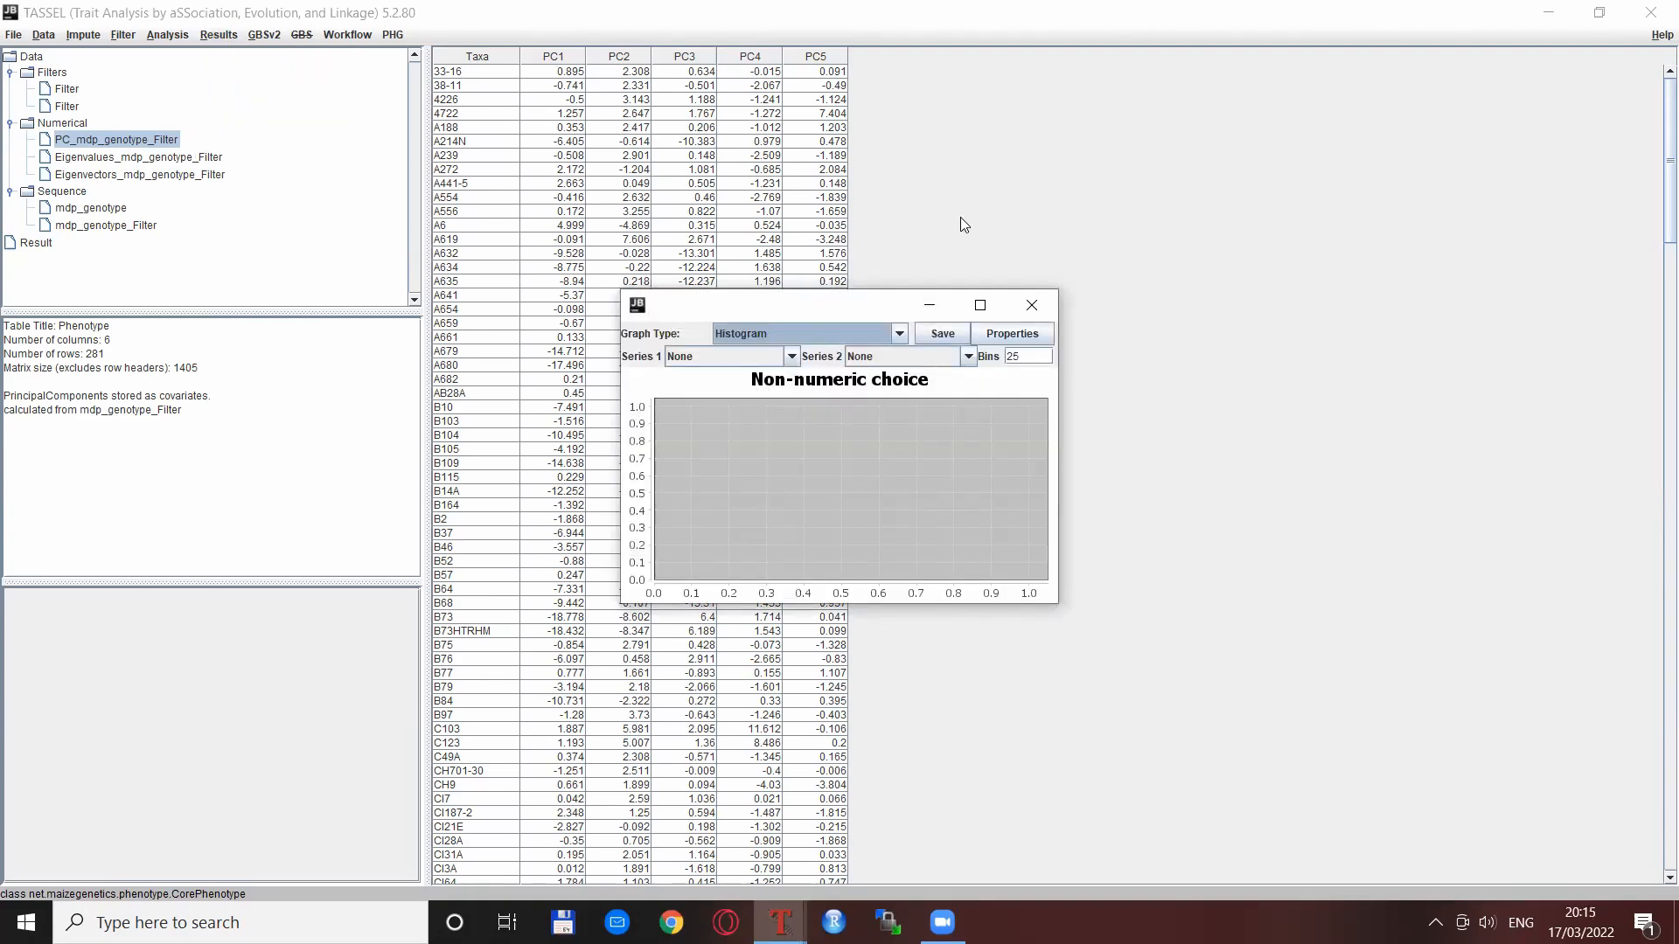
mouse_move(645, 340)
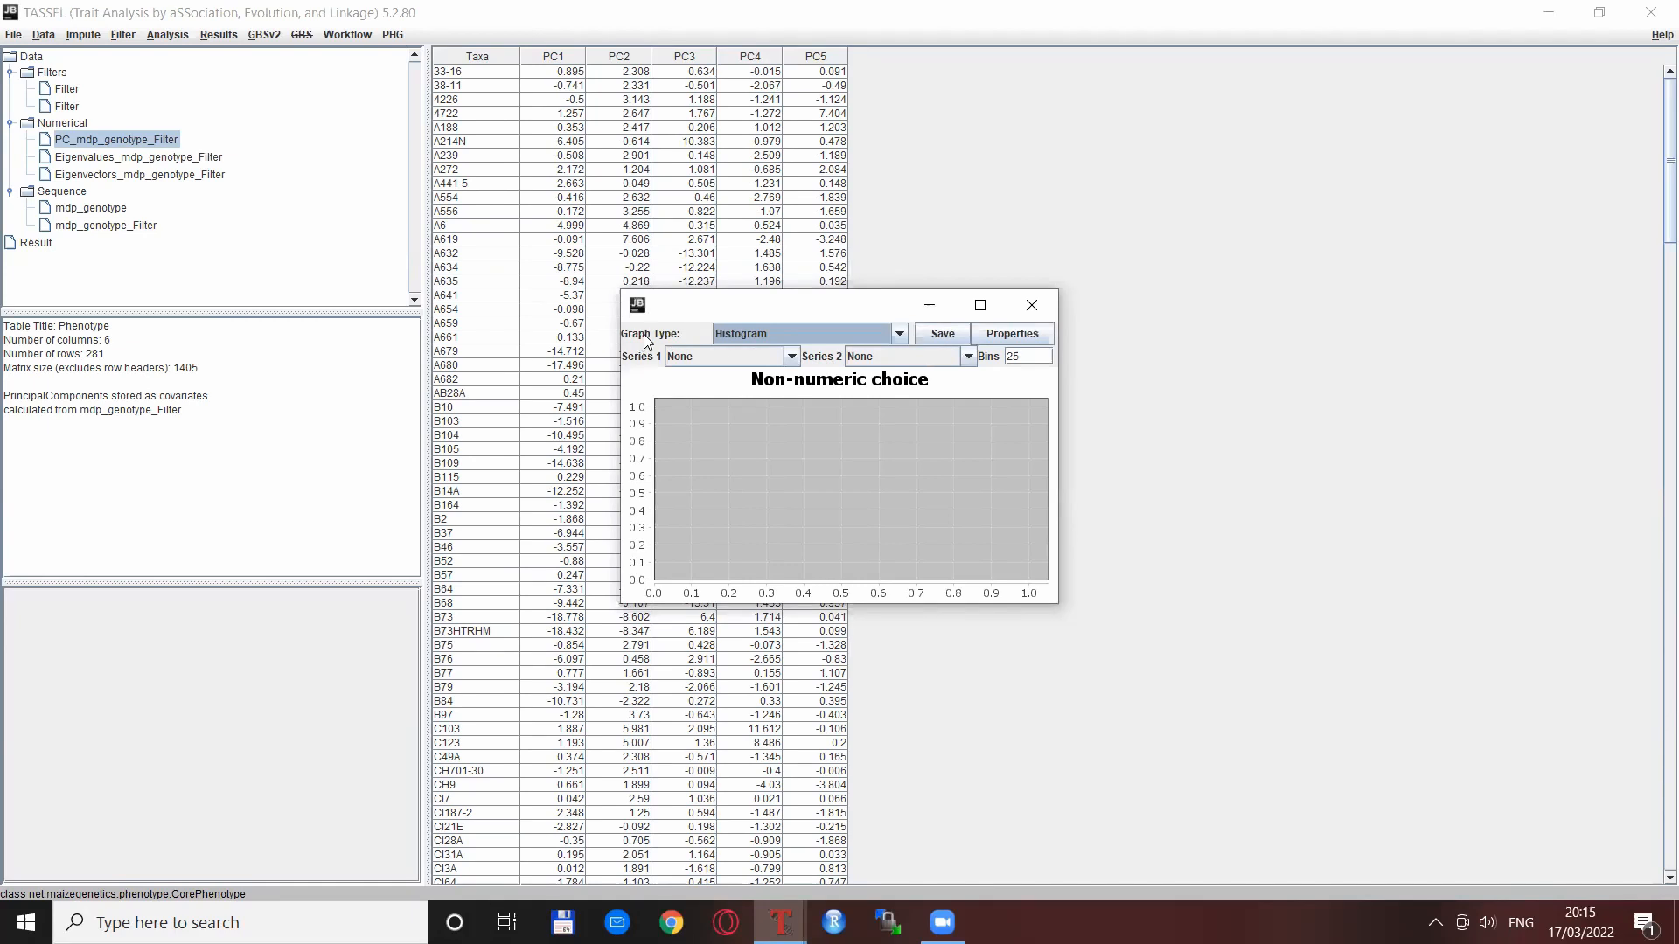
click(898, 333)
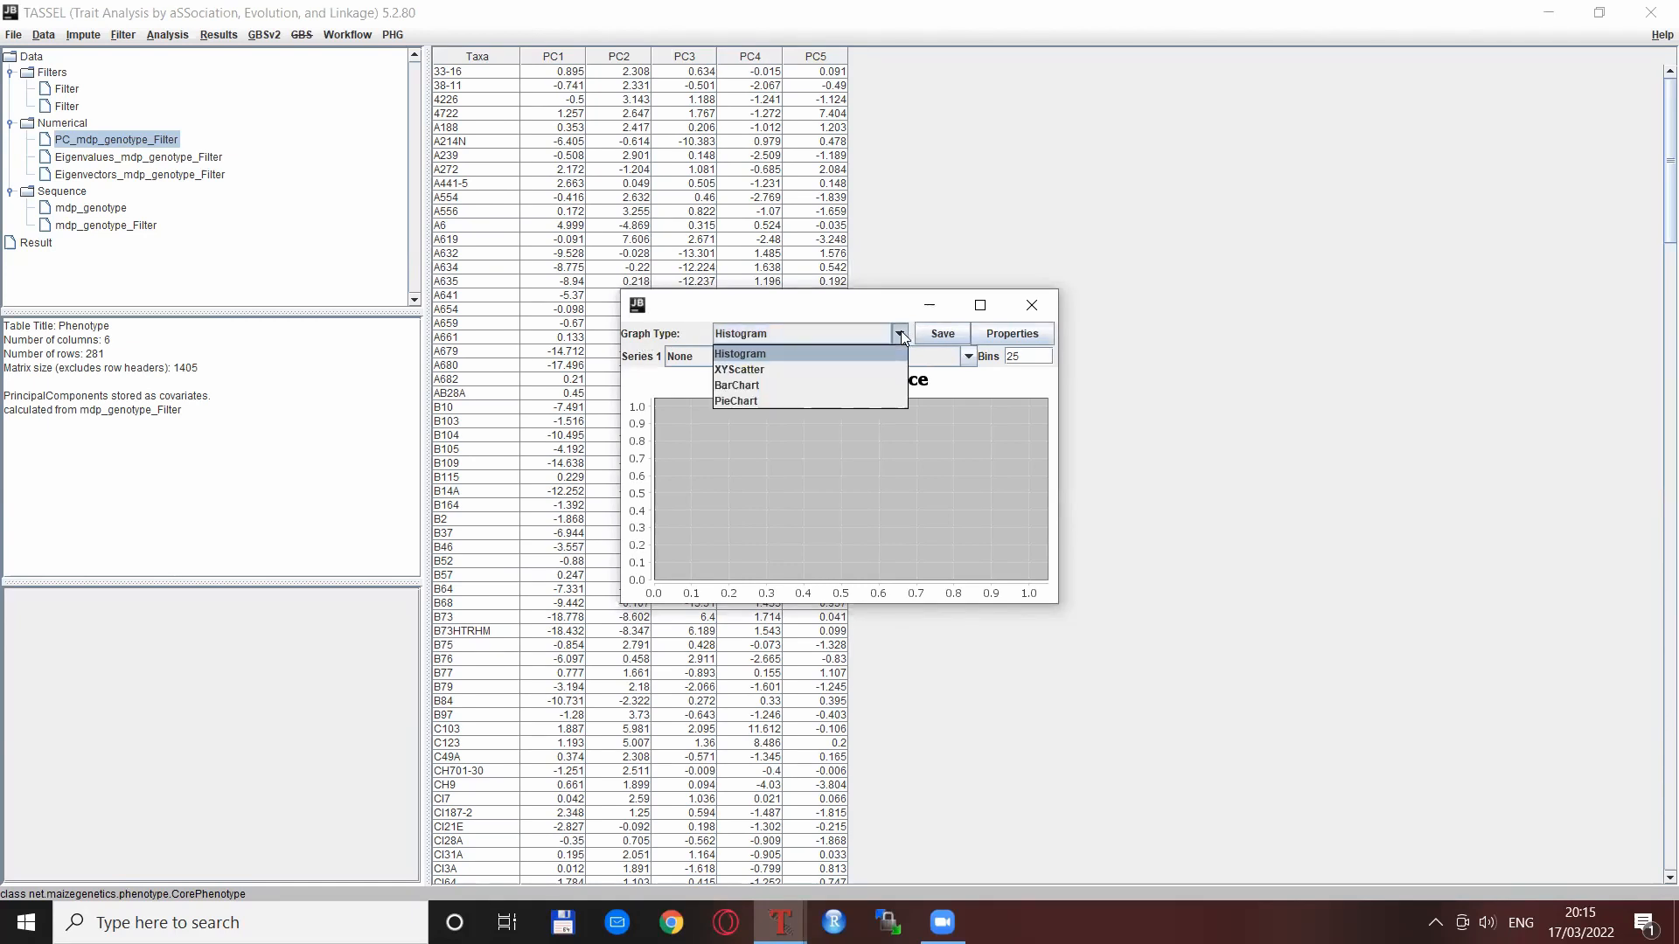
mouse_move(739, 370)
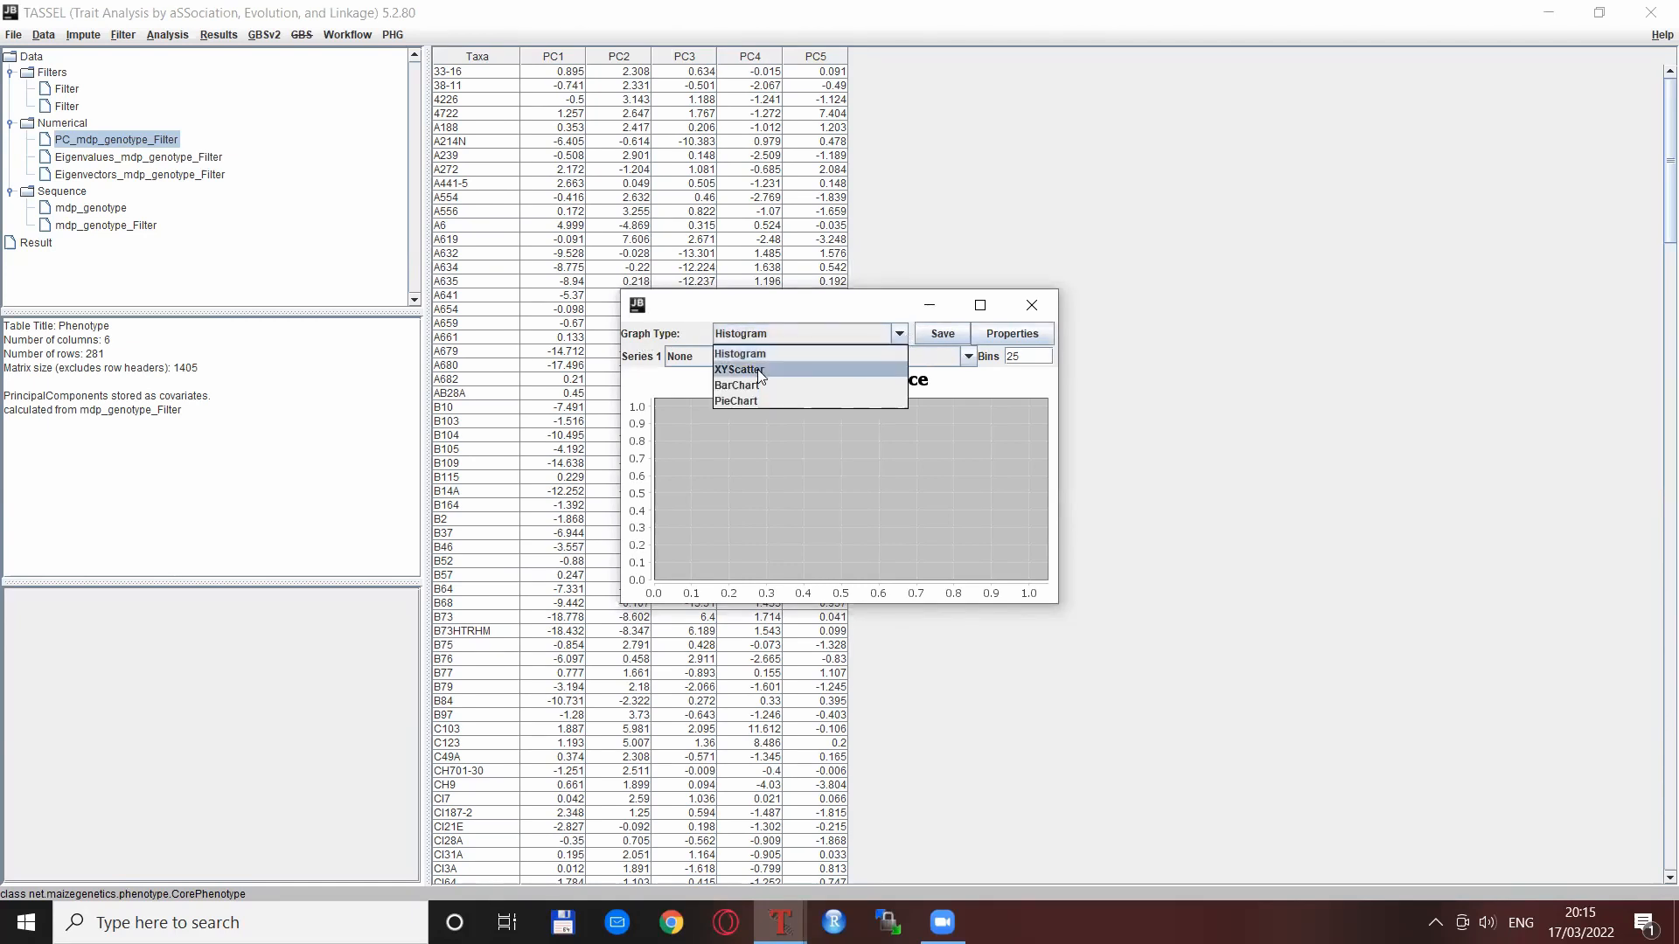
click(735, 369)
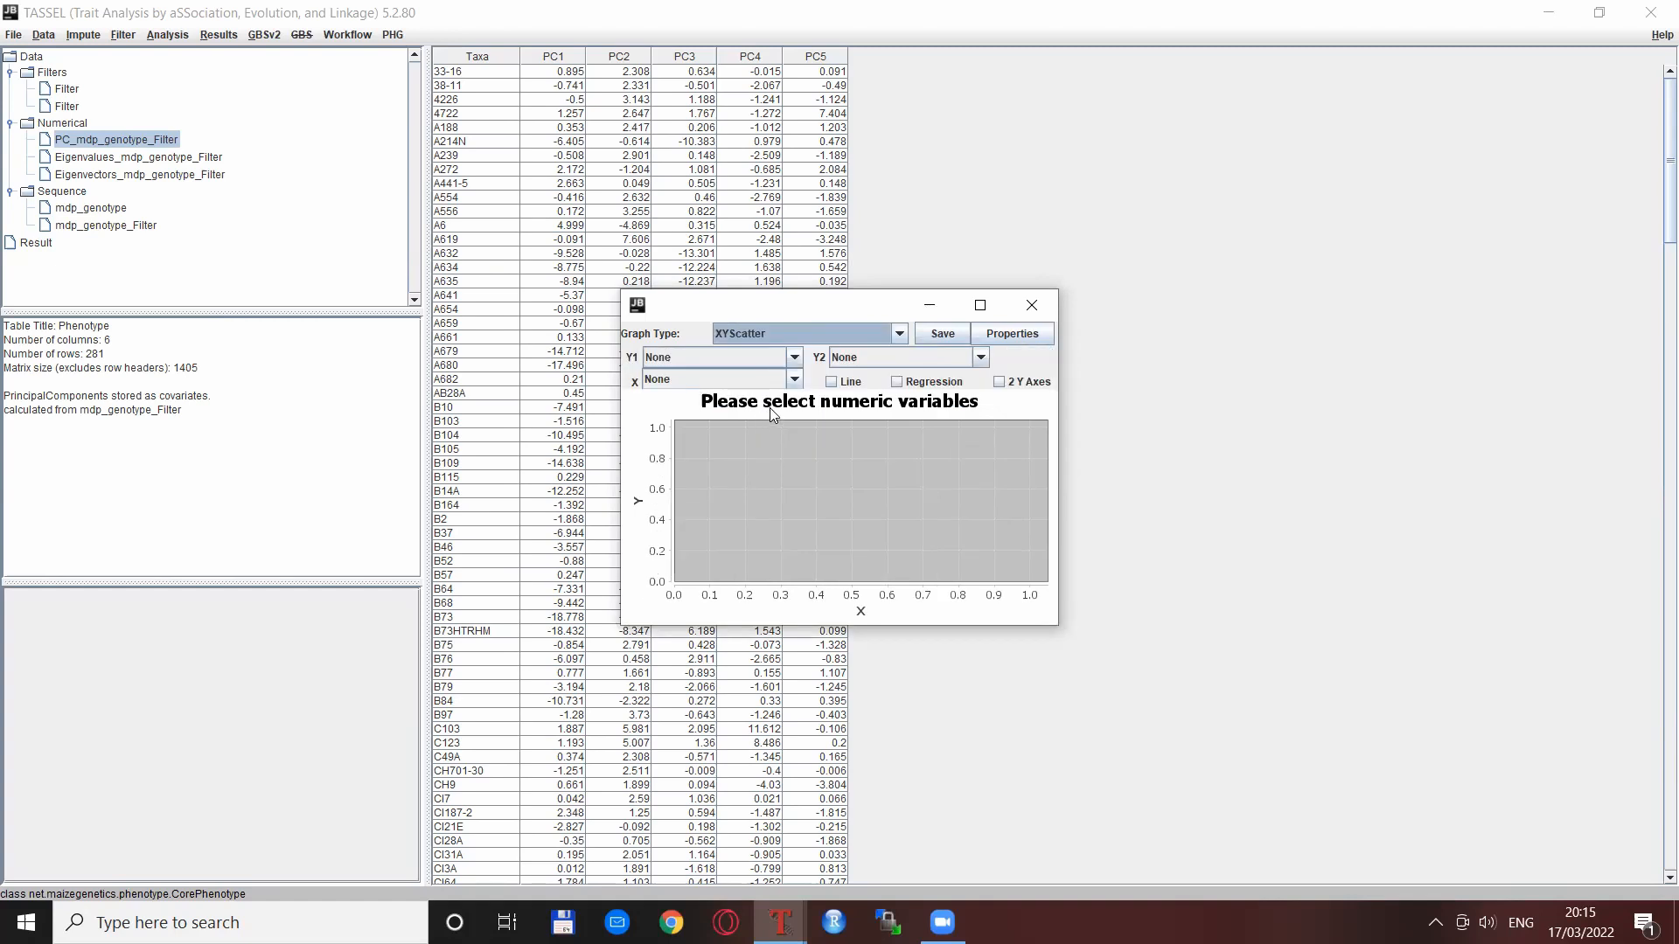
click(793, 379)
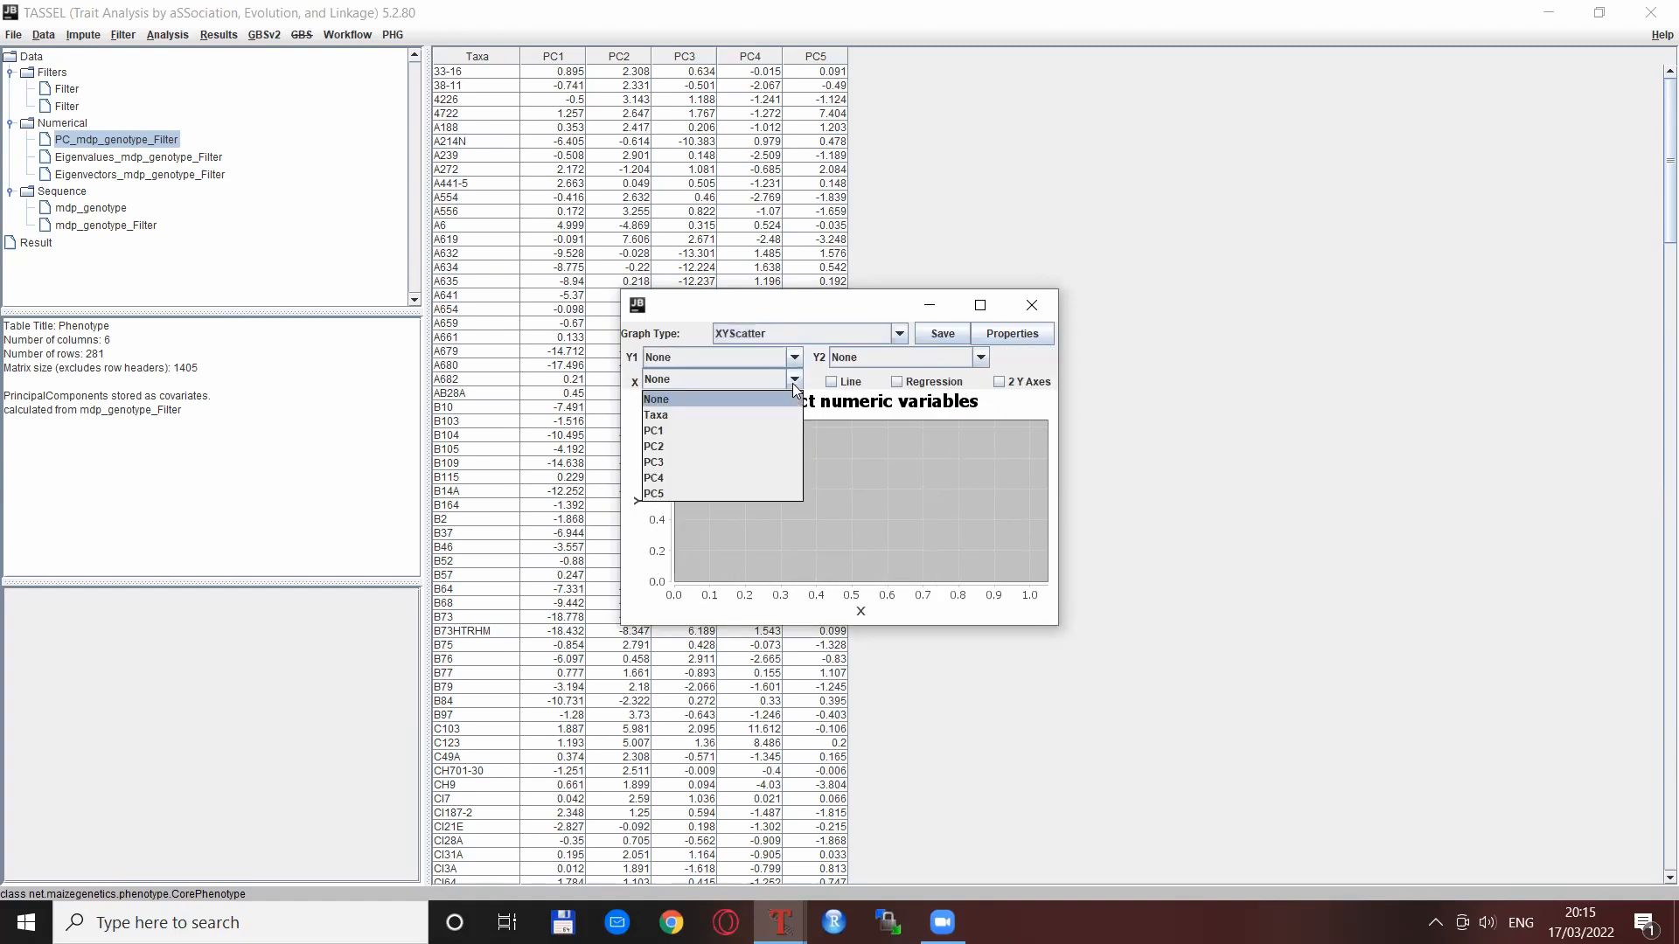
click(654, 430)
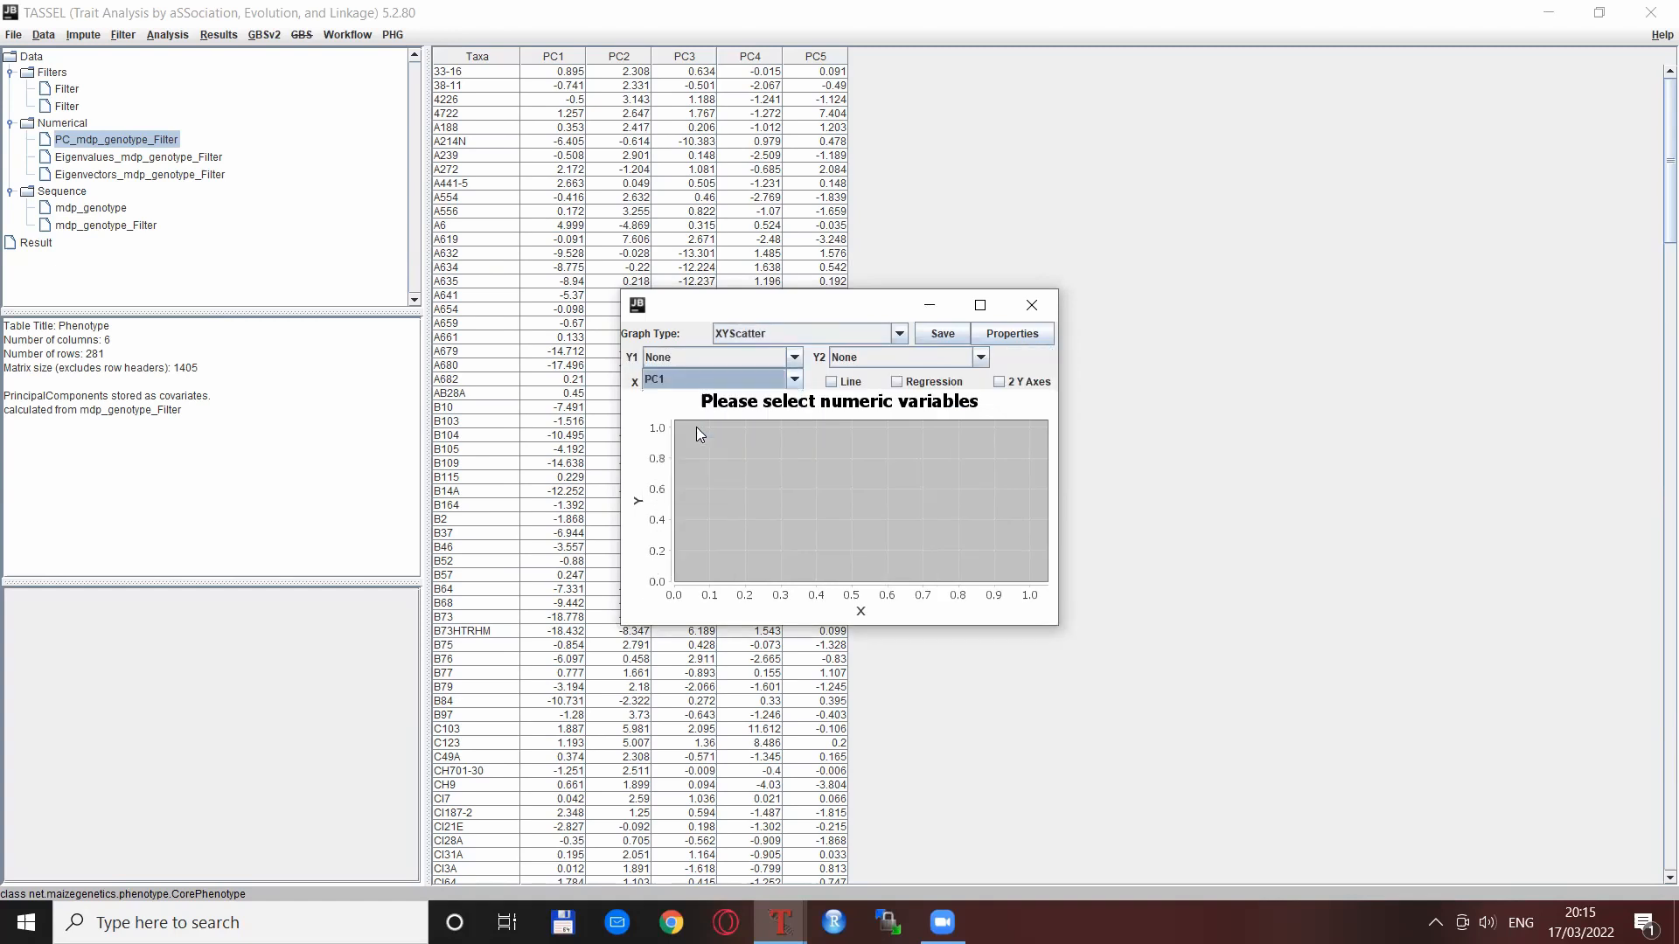
click(792, 356)
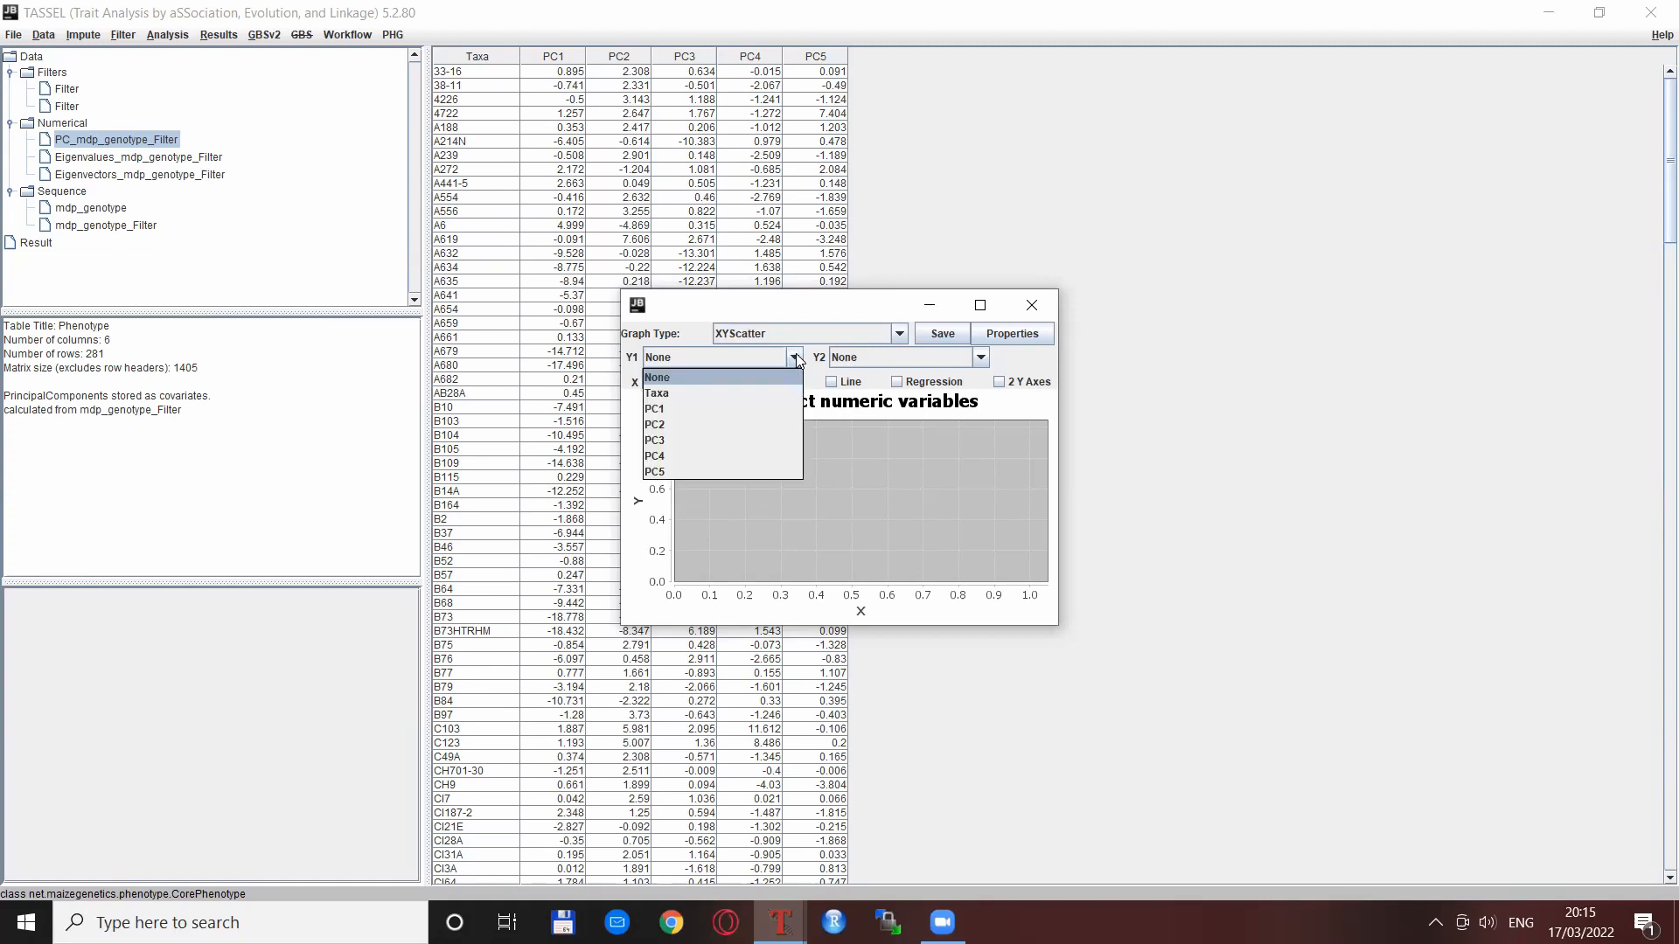
click(655, 424)
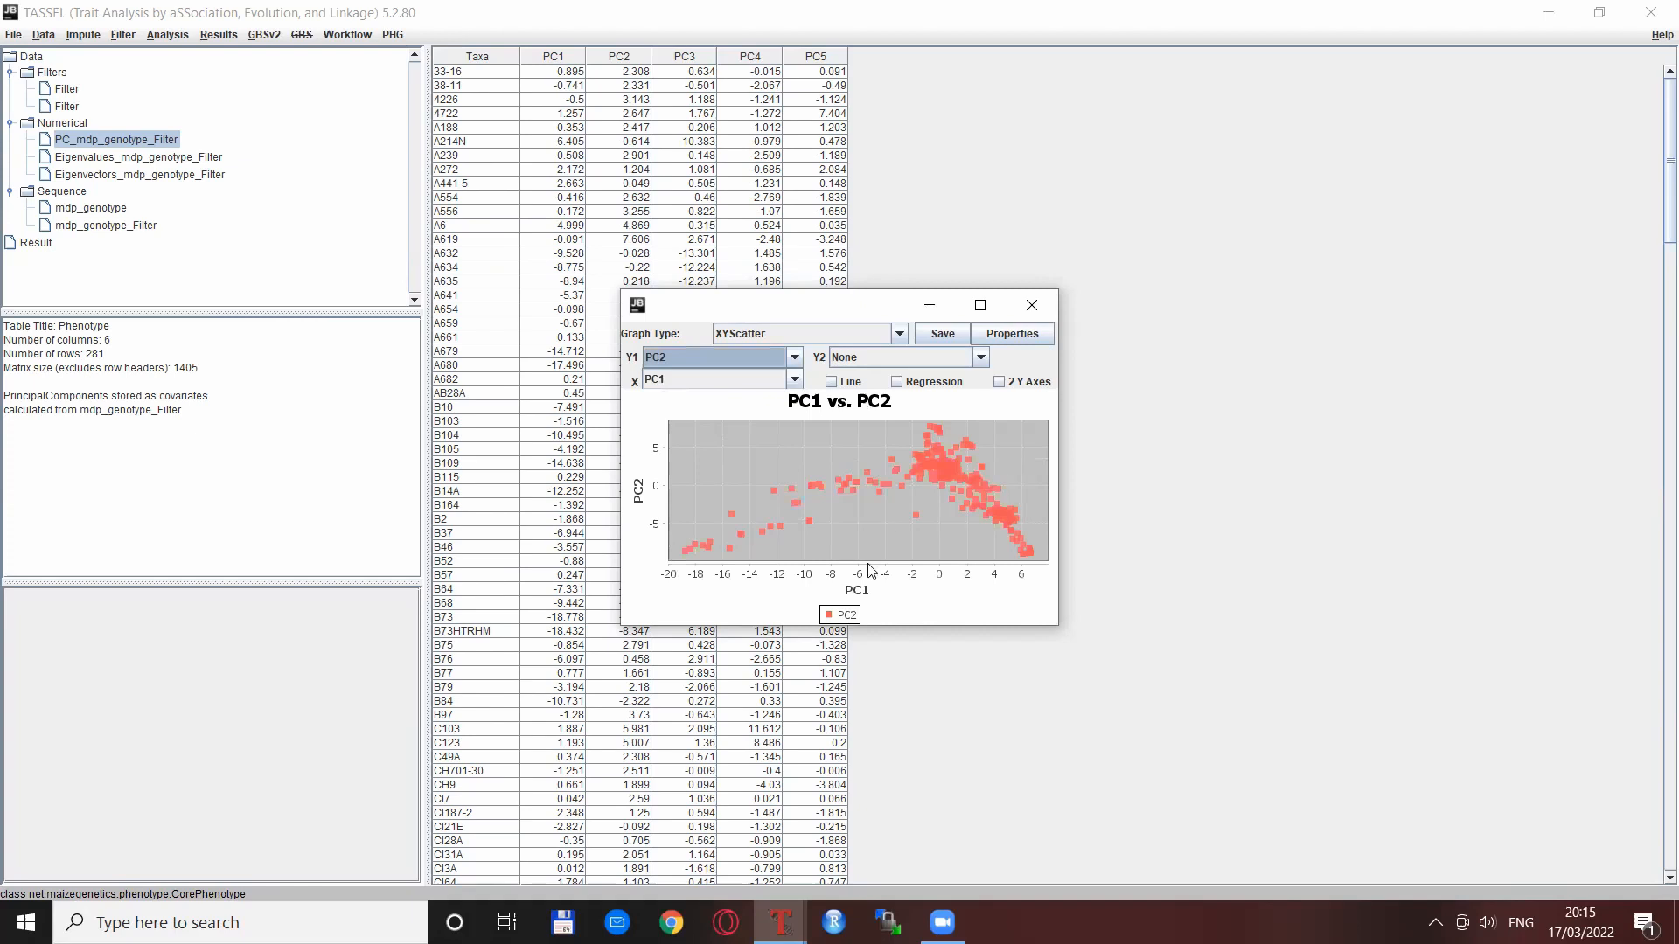
mouse_move(1120, 578)
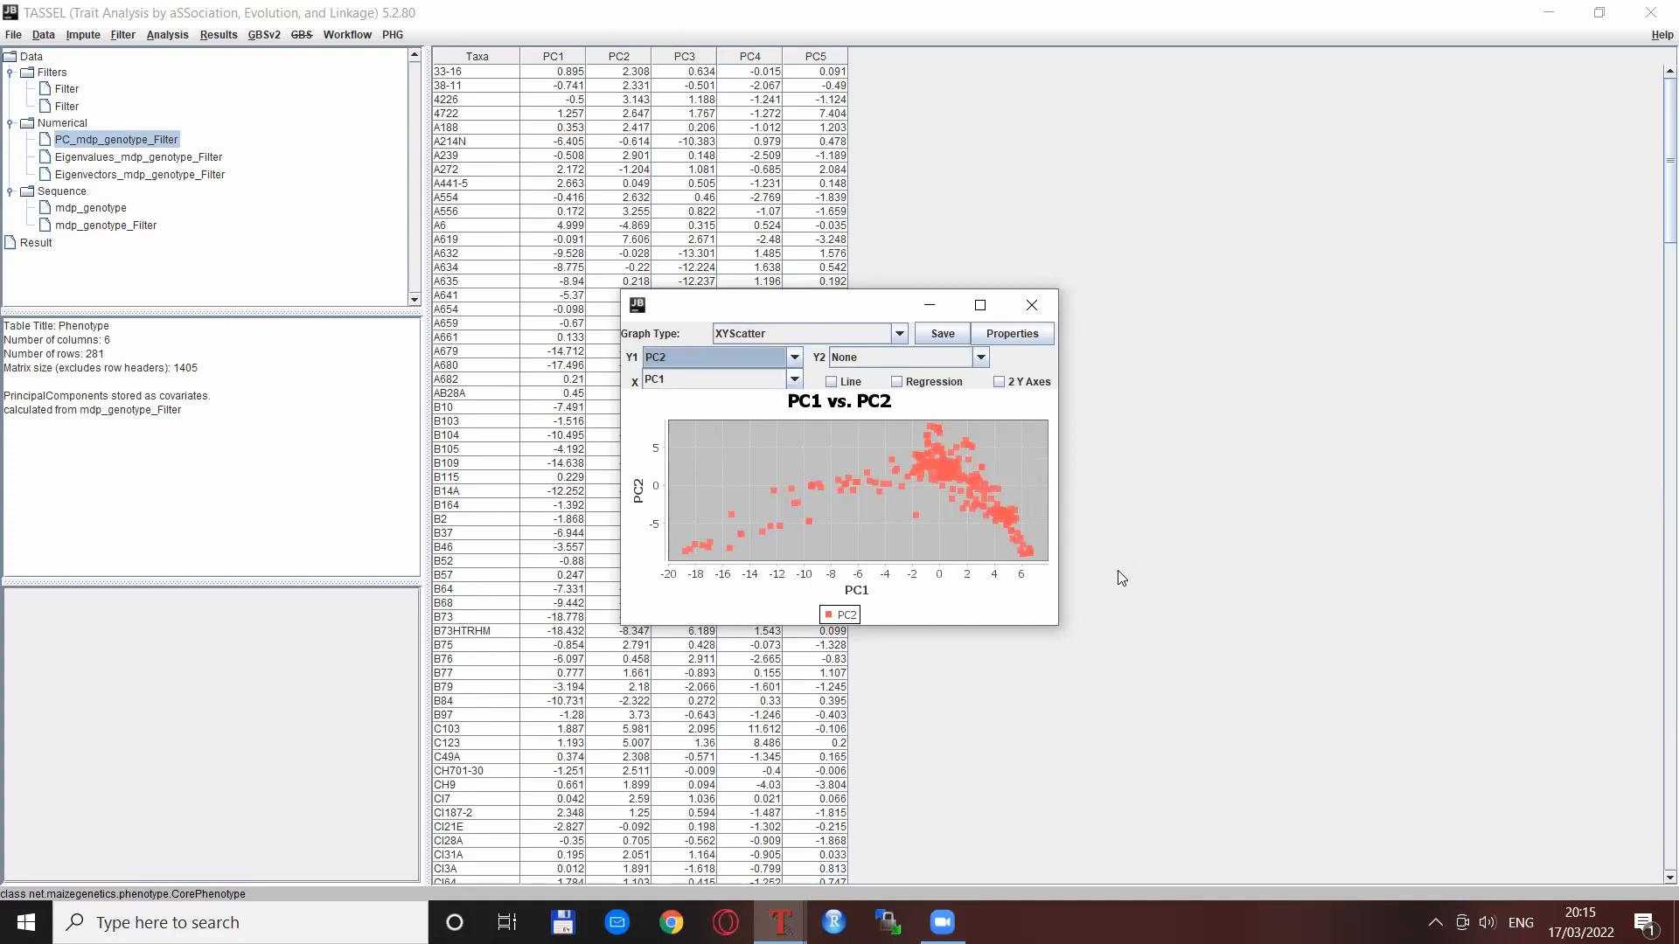
mouse_move(1098, 574)
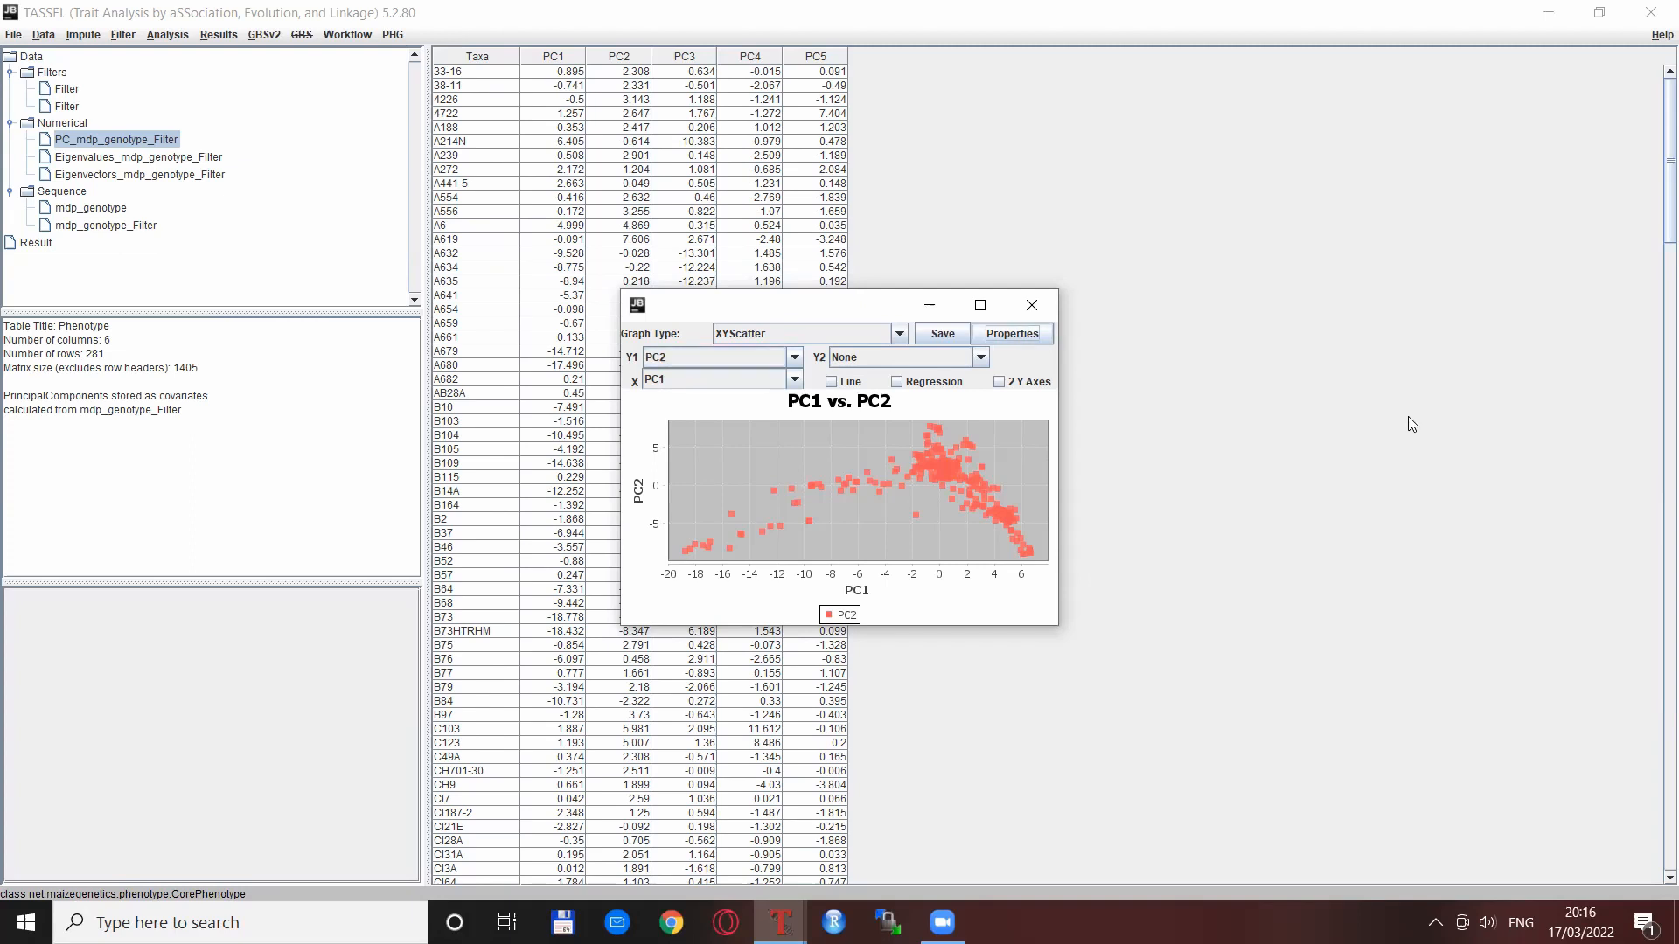
mouse_move(1226, 403)
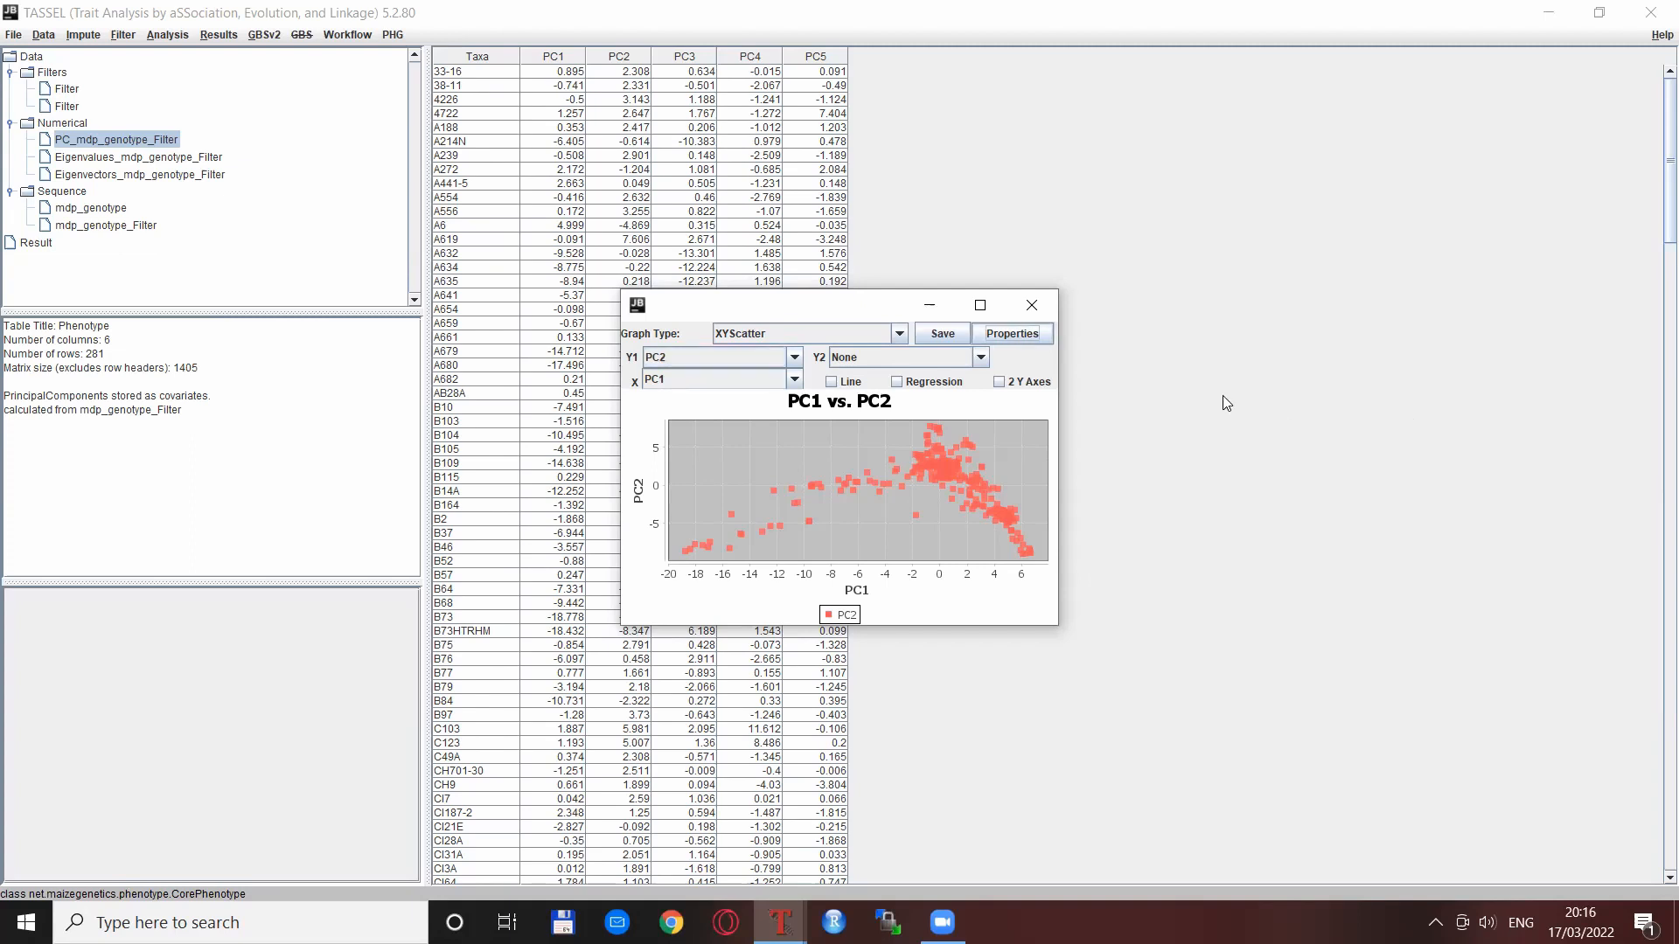
Set the scatter plot's background paint to light cyan in the chart Properties.
click(1011, 333)
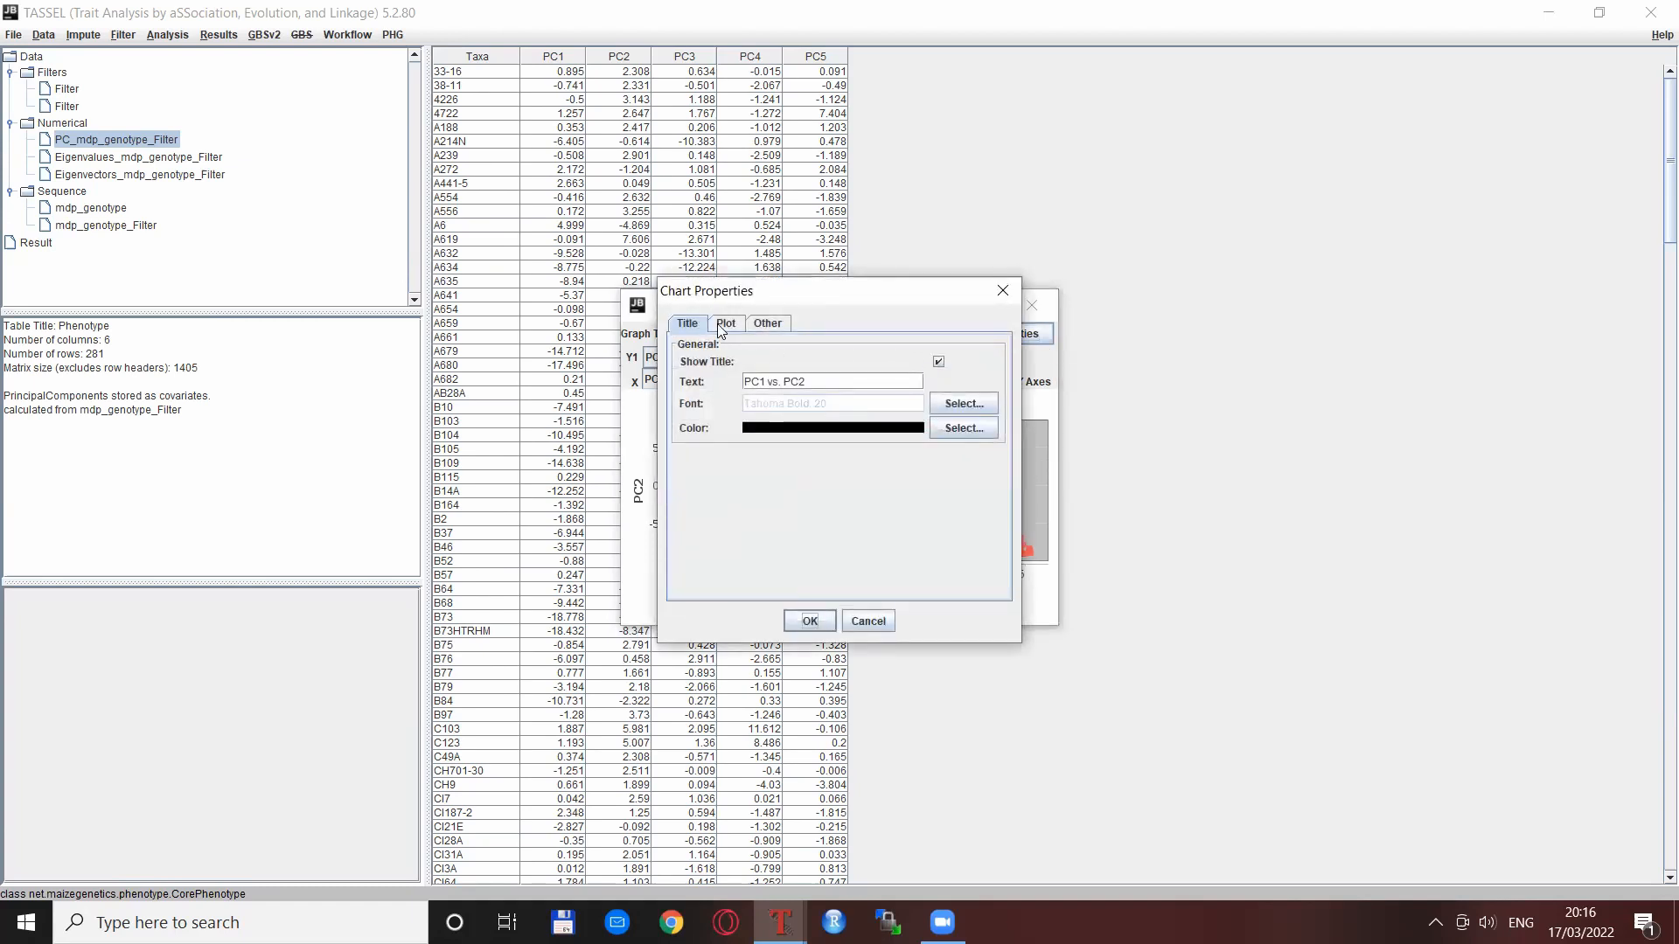
click(767, 323)
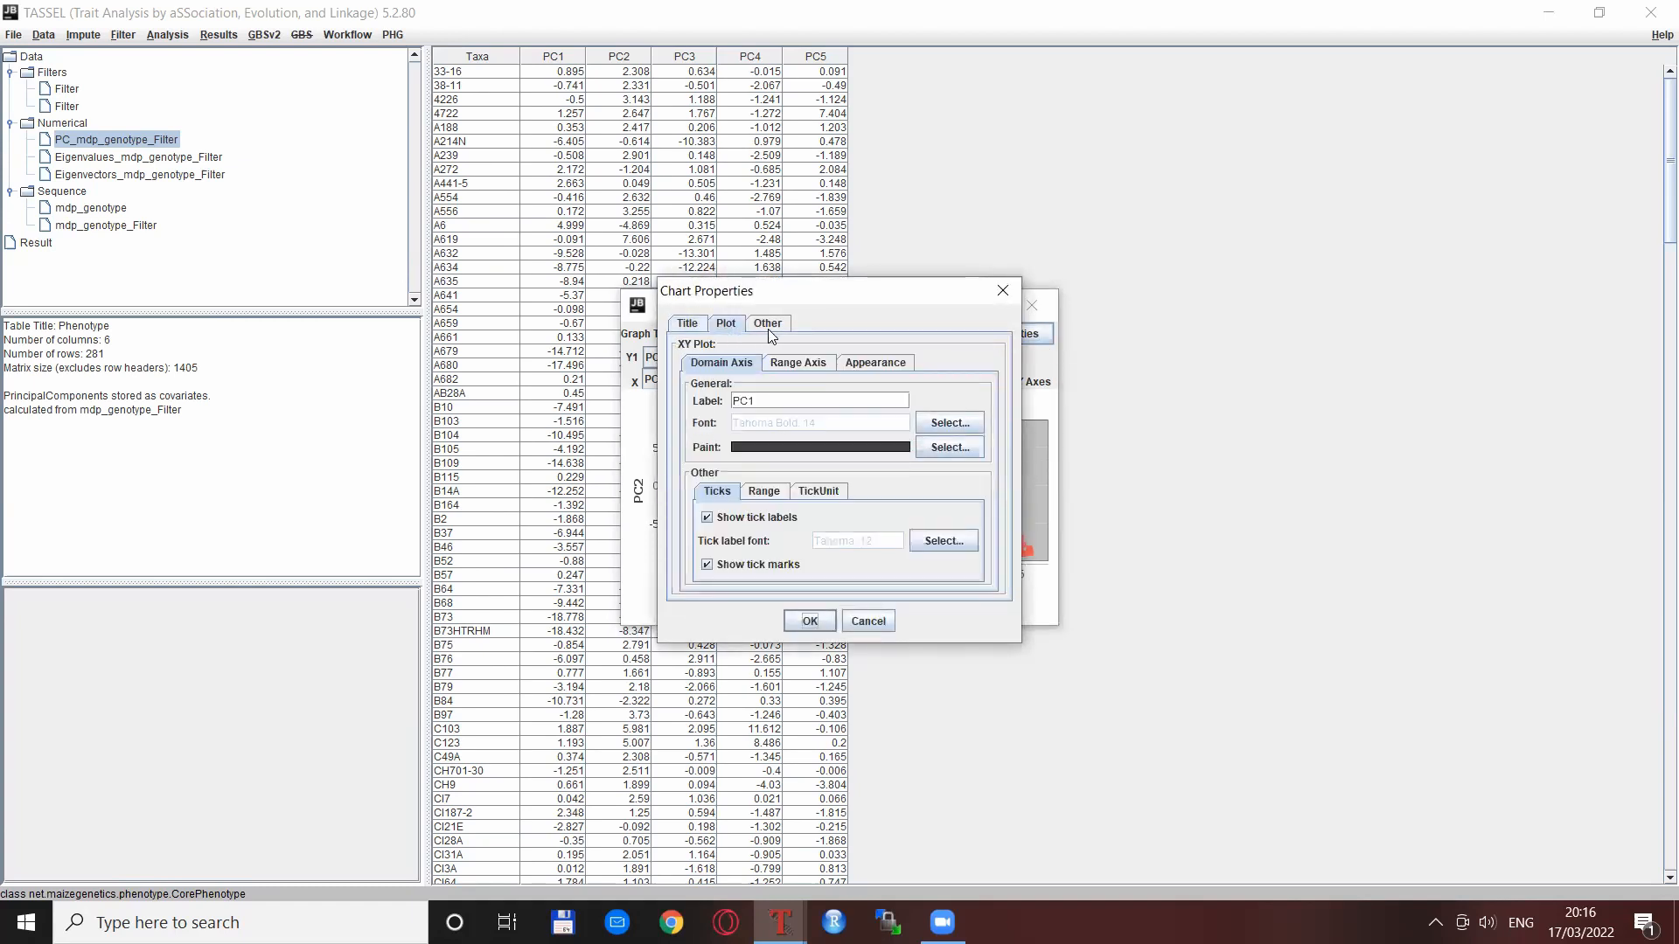
click(767, 323)
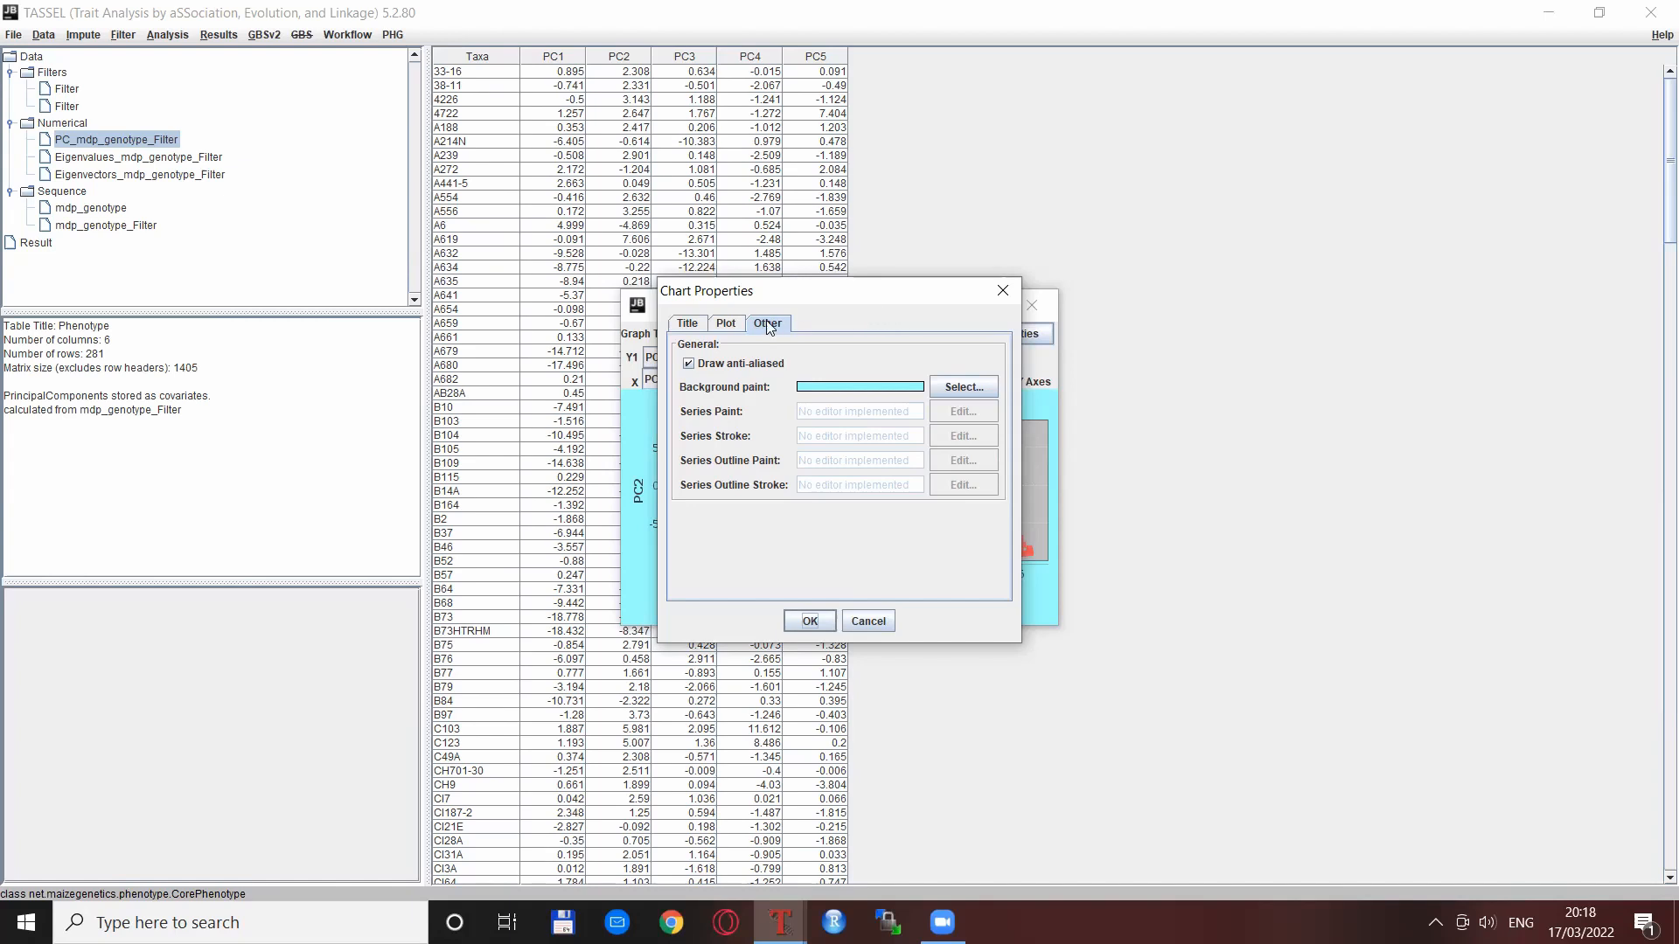
click(726, 324)
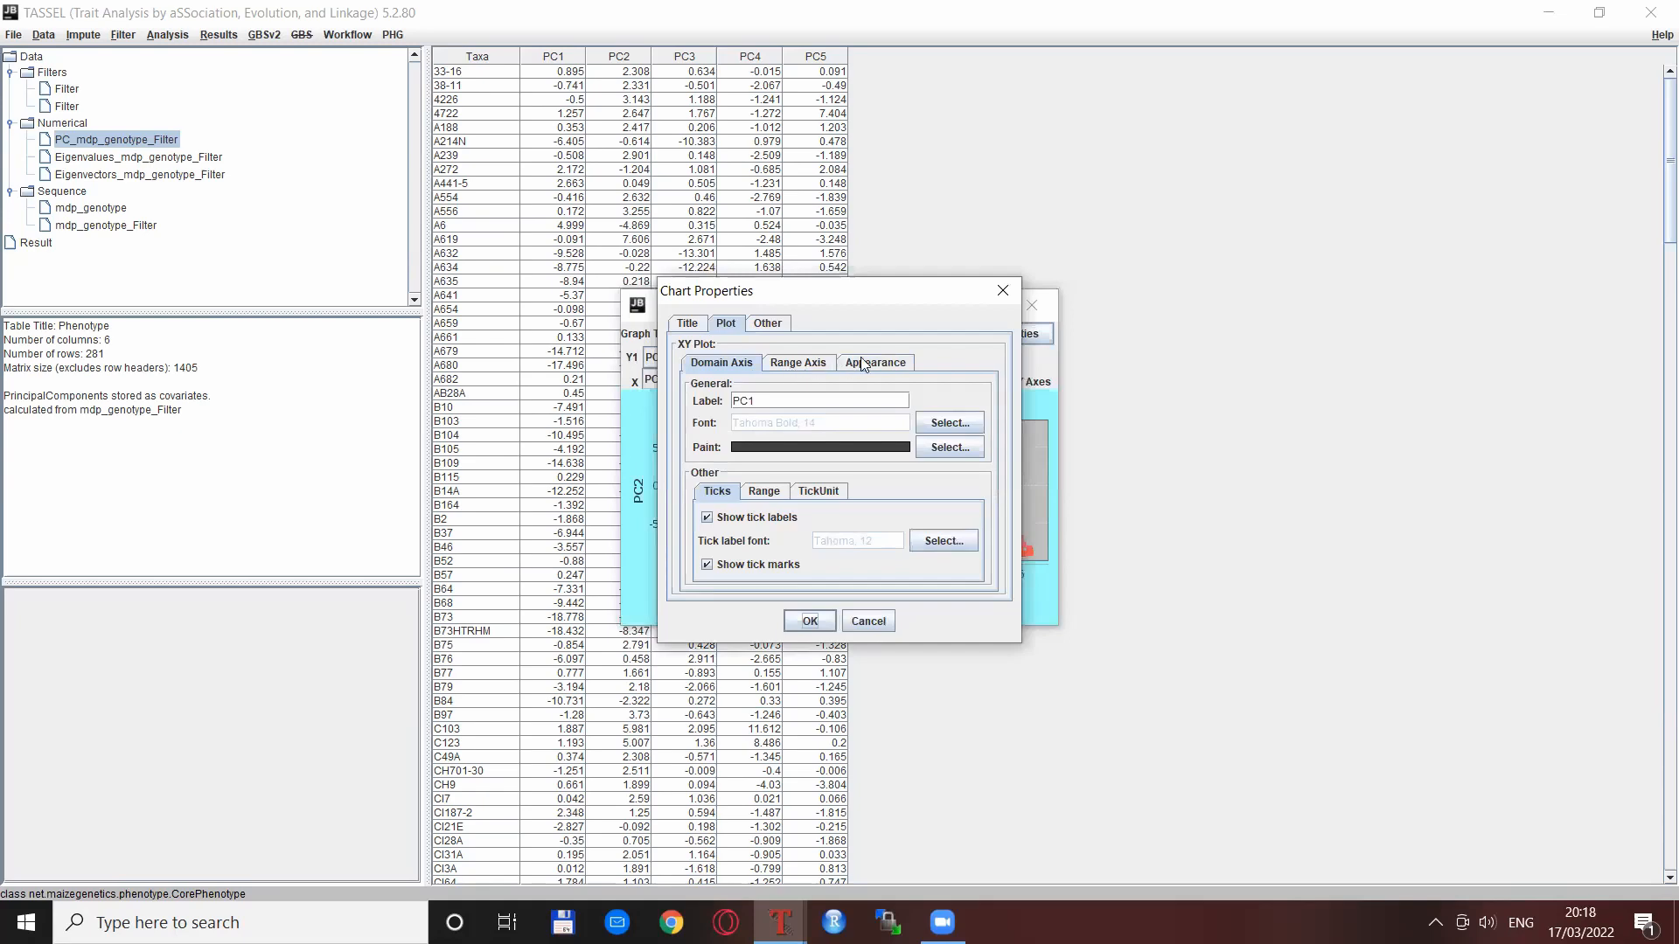
click(873, 362)
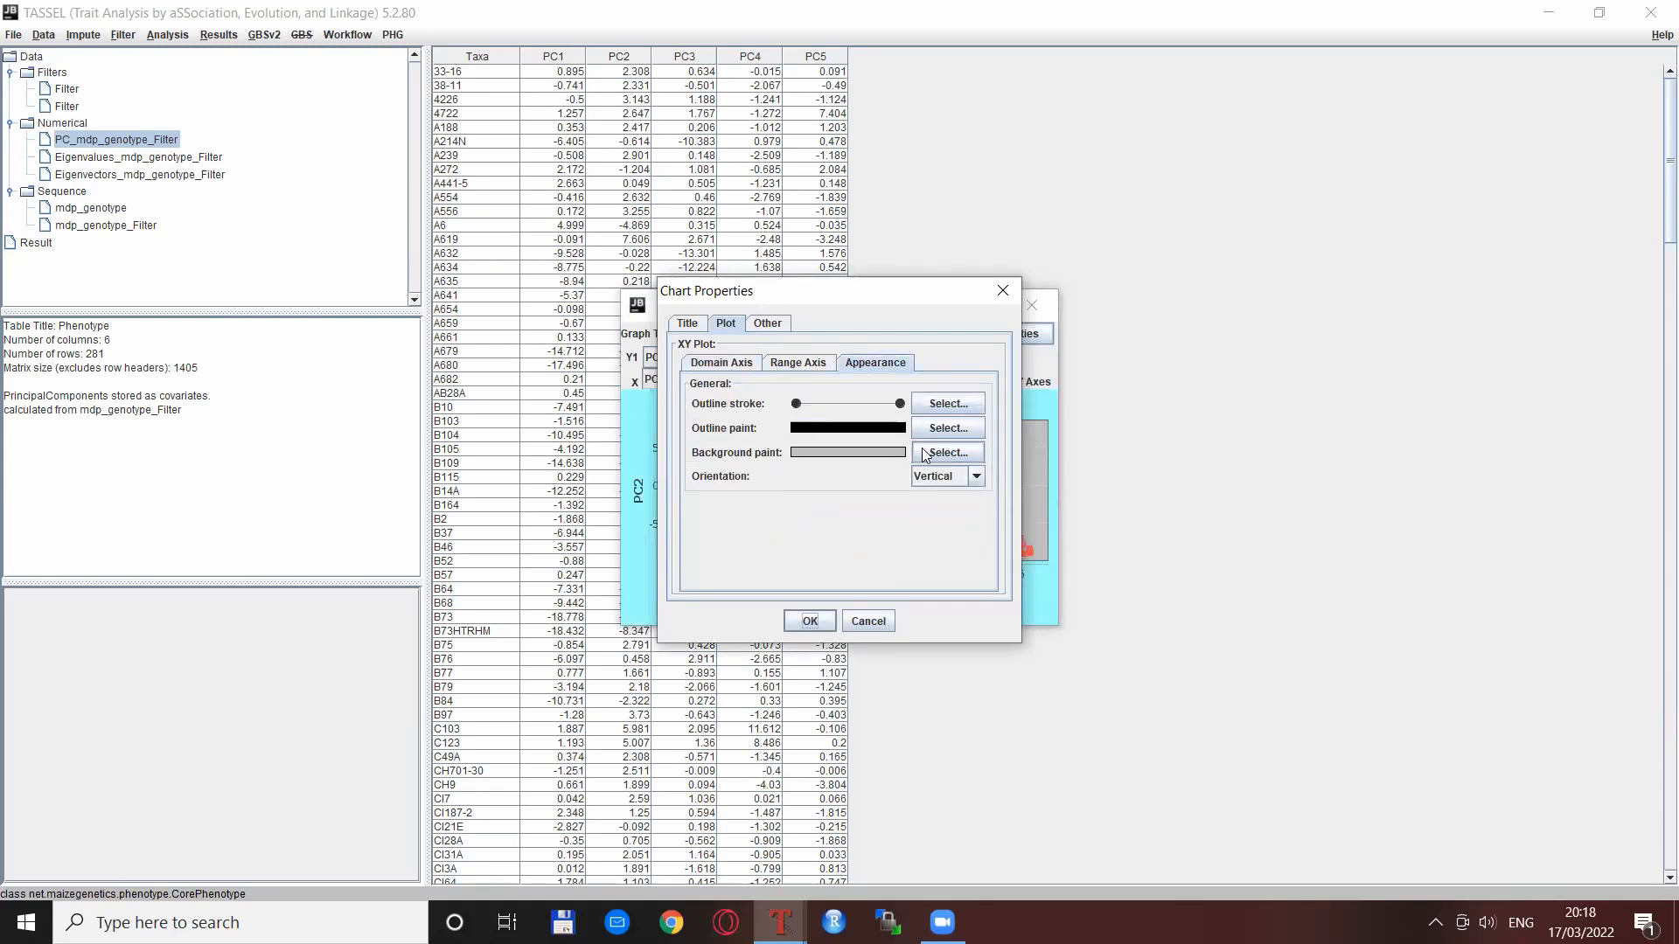
click(944, 452)
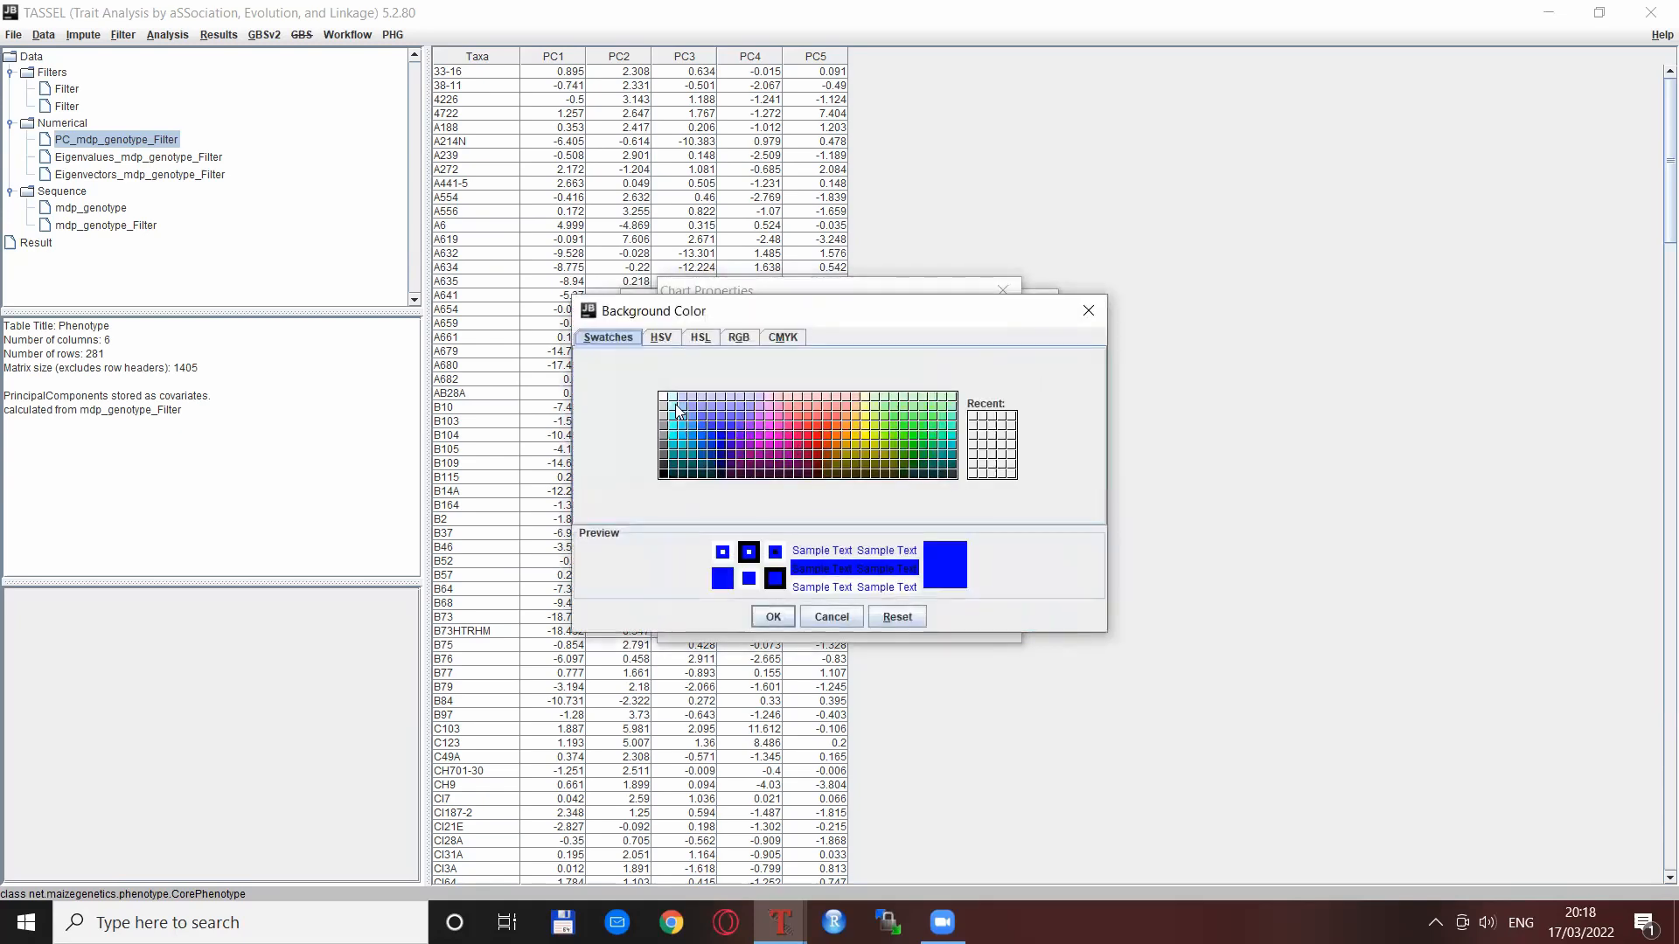
click(671, 407)
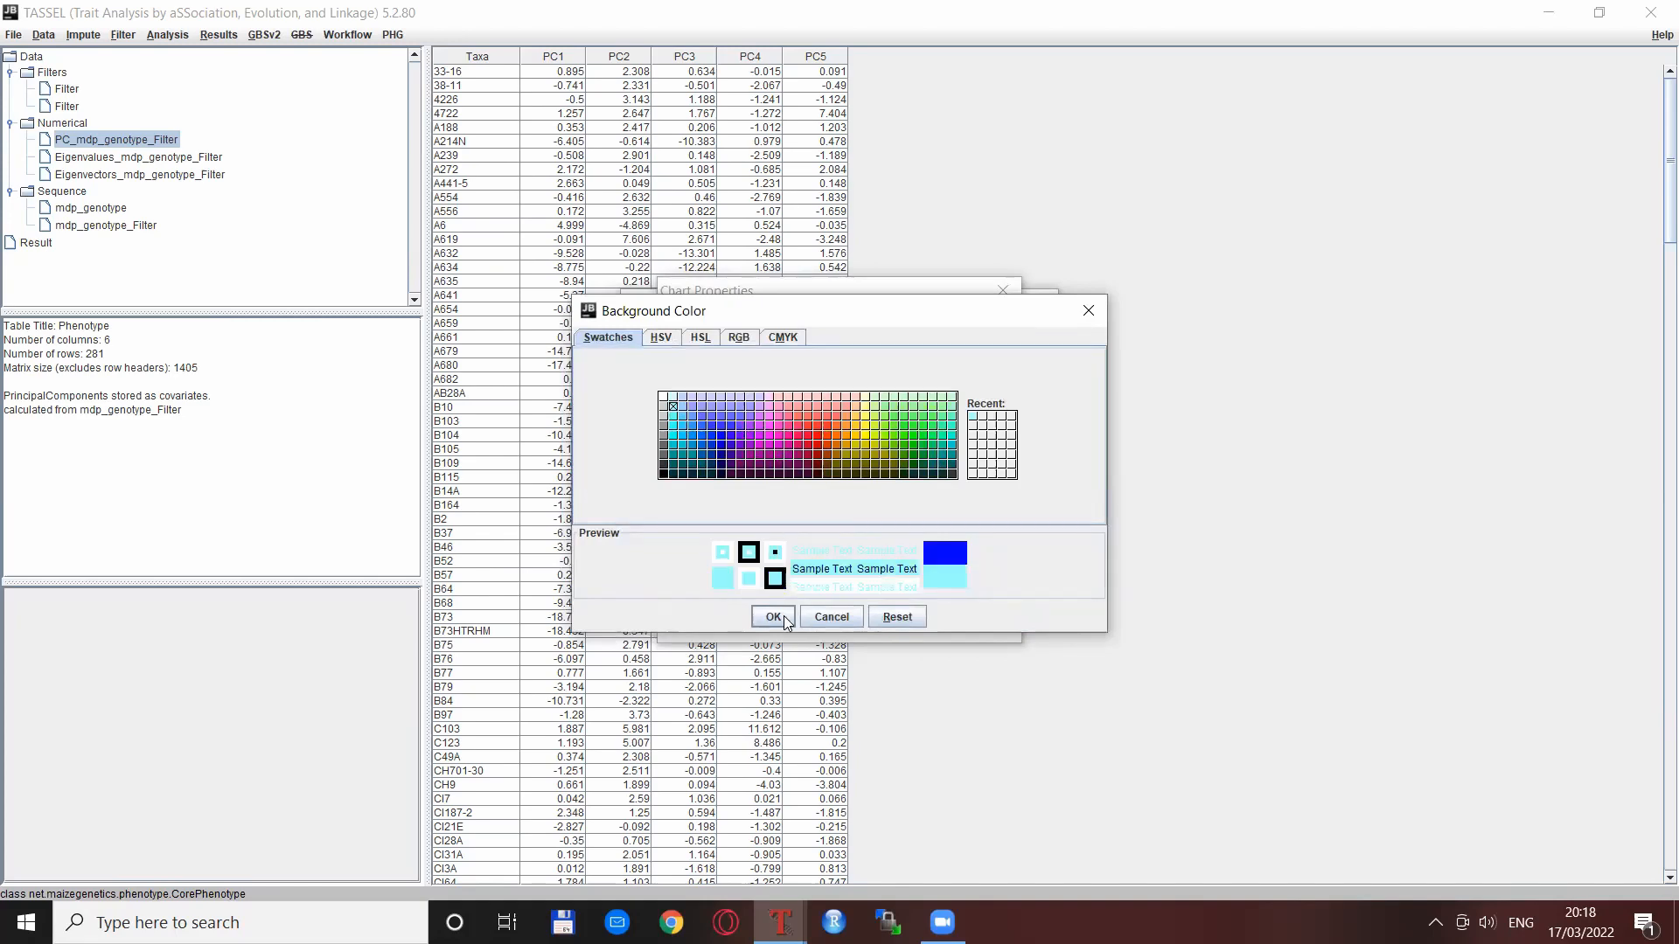
click(773, 616)
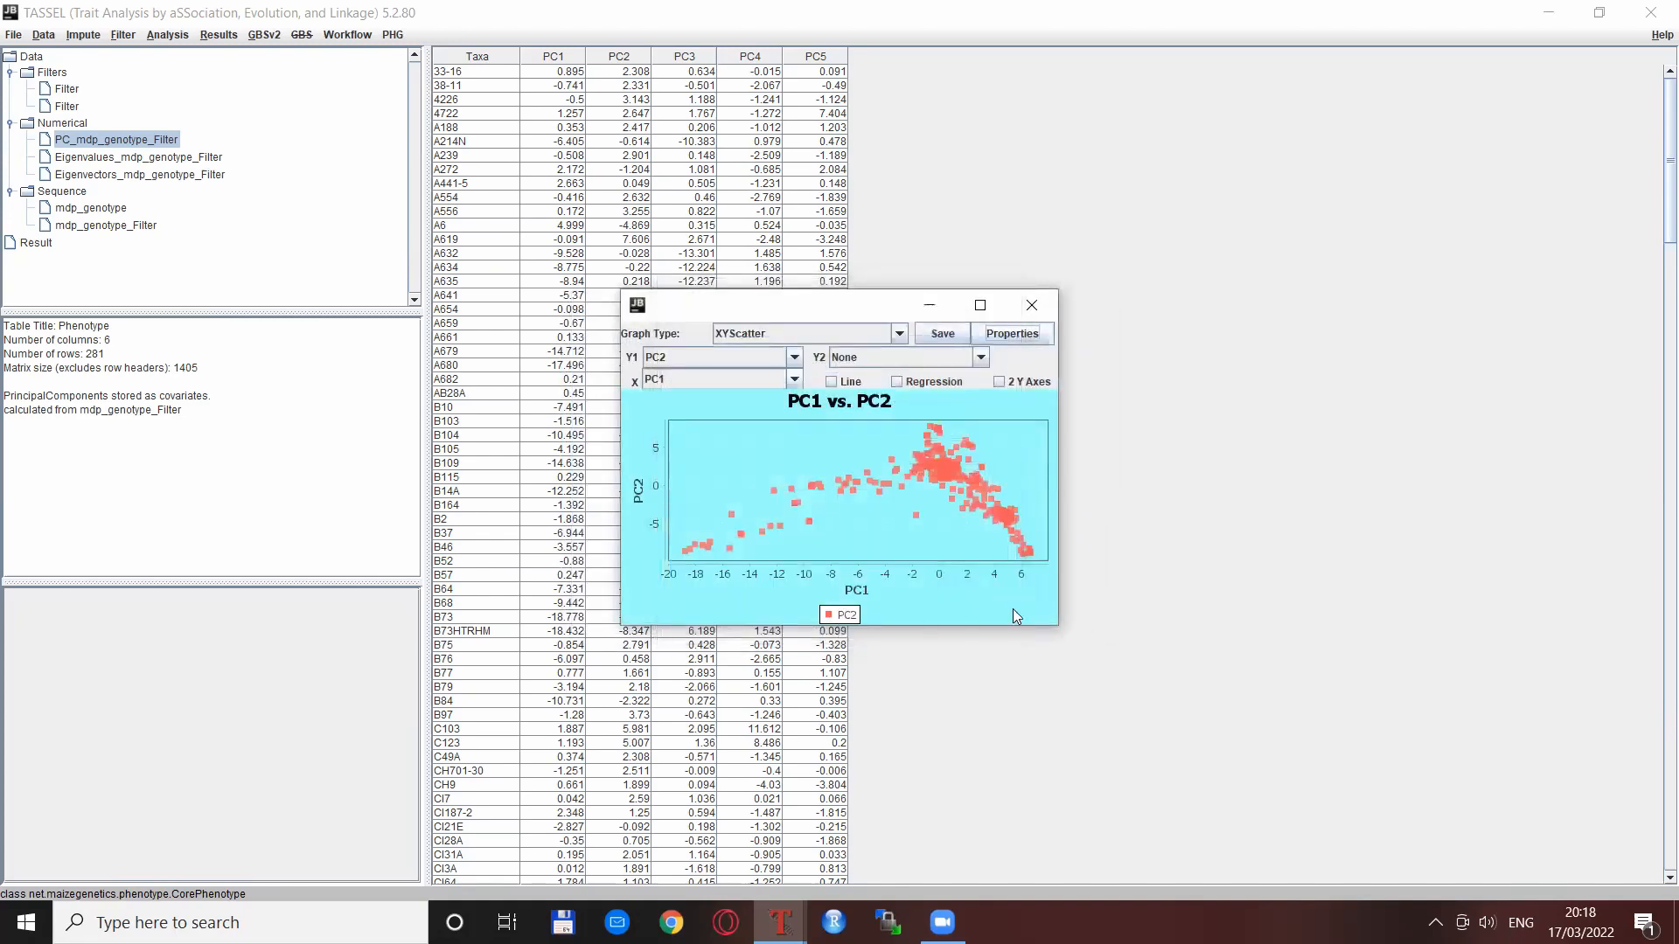
mouse_move(1355, 501)
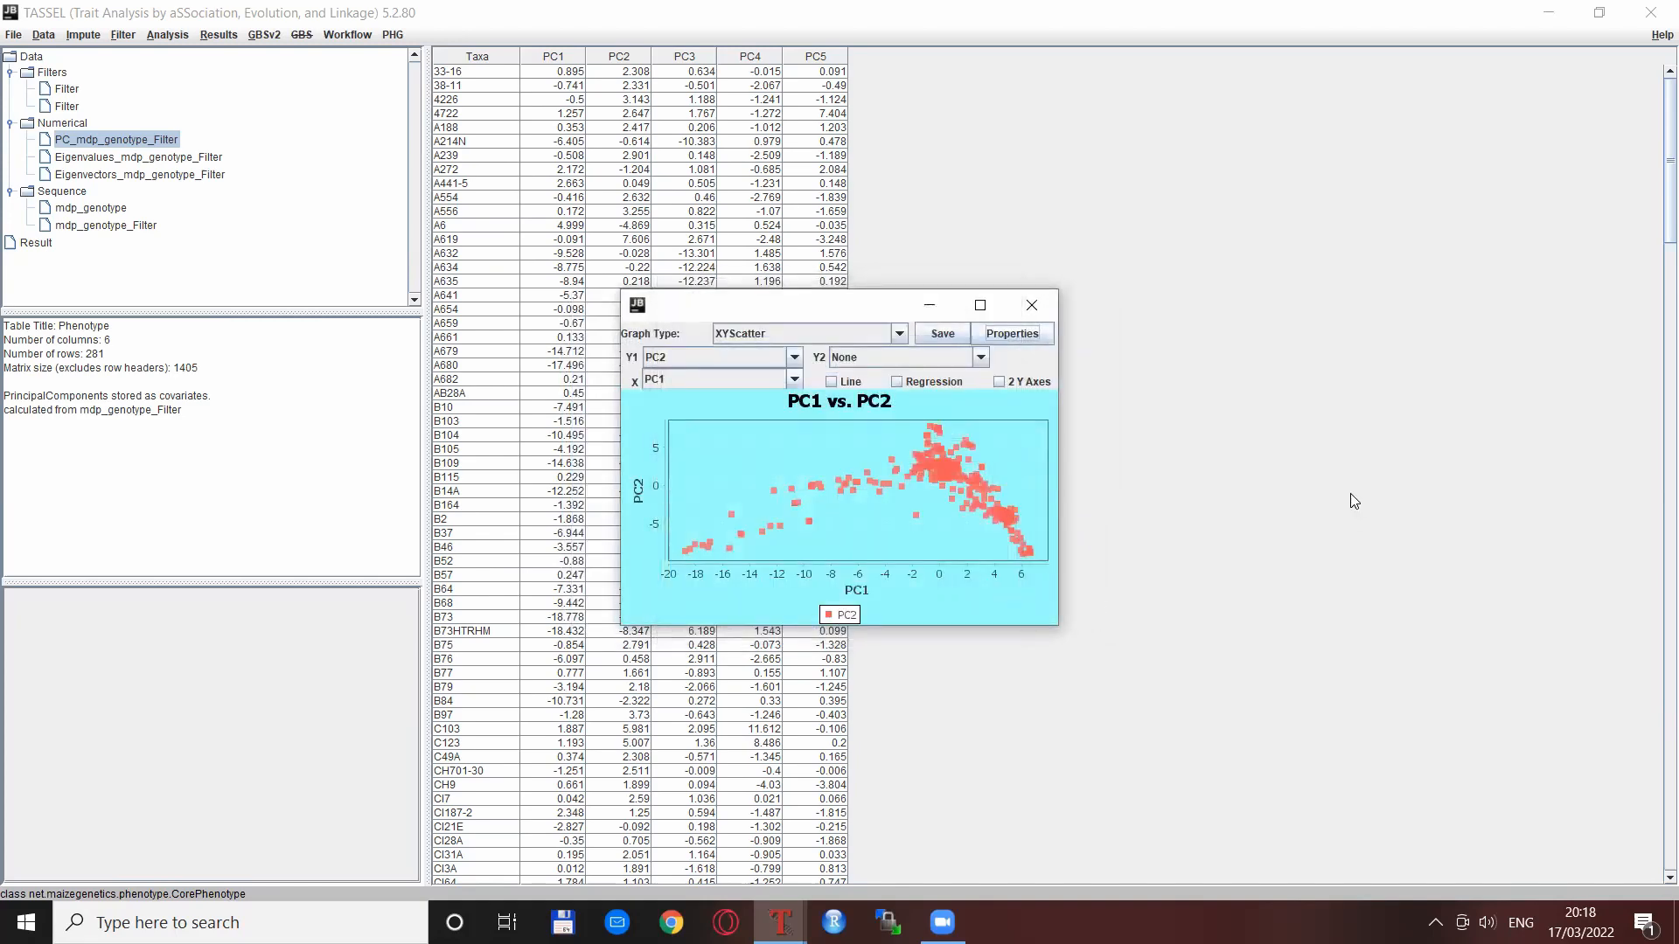
Close the scatter chart, redisplay the Eigenvalues_mdp_genotype_Filter table, and open the Results menu.
click(1030, 305)
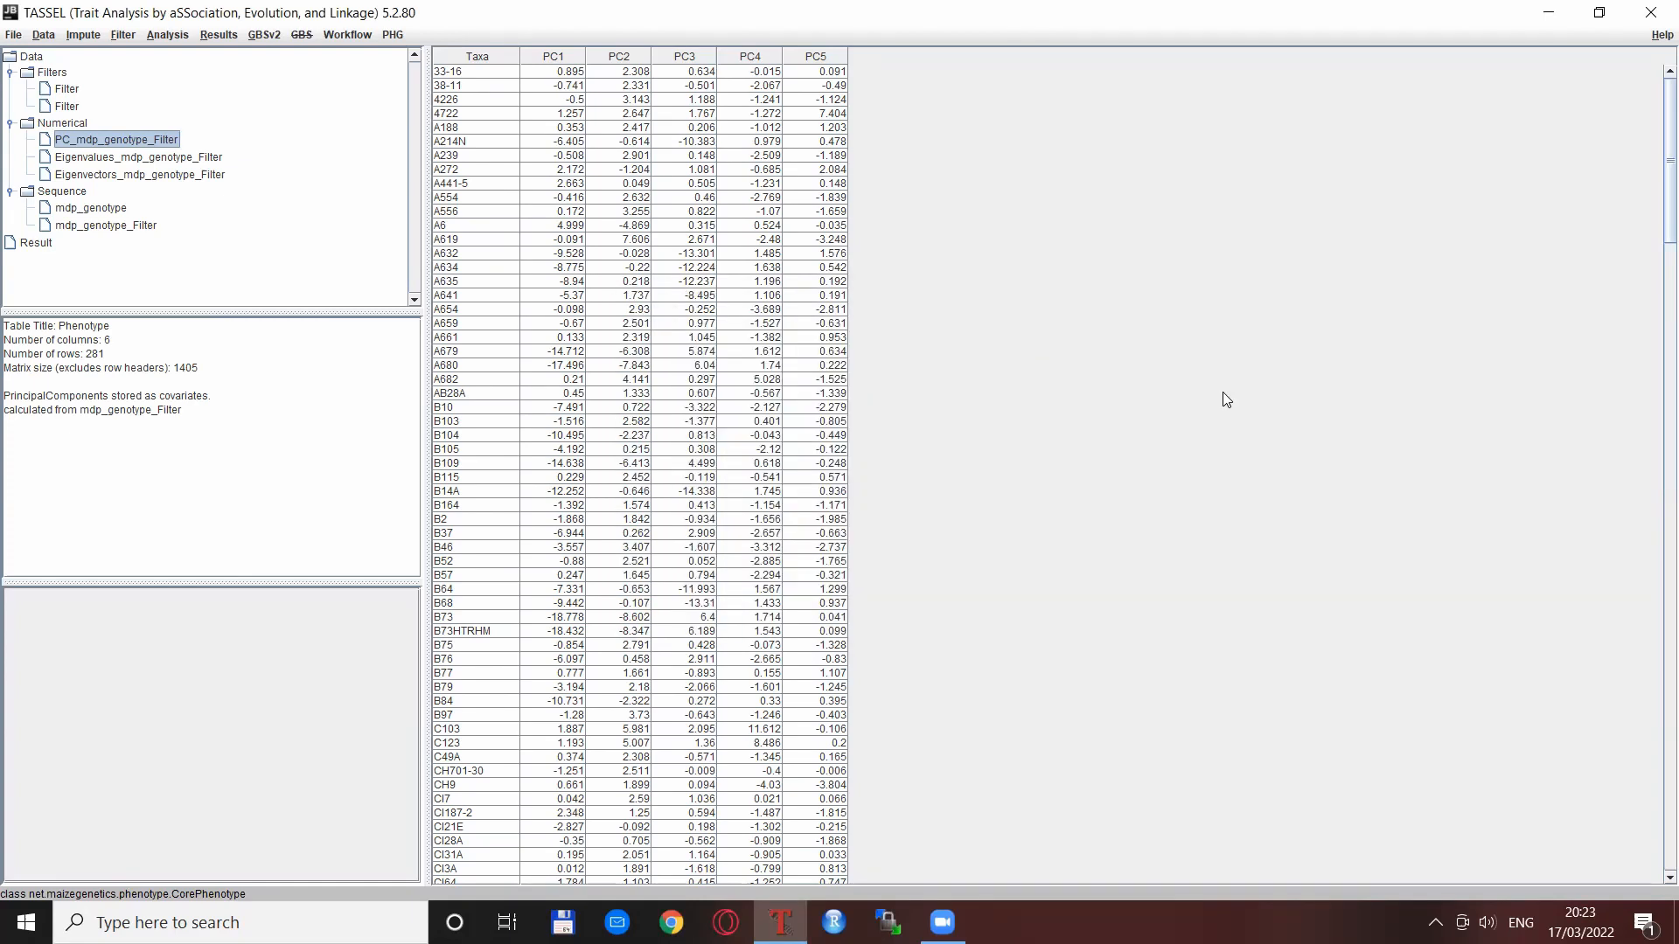
mouse_move(954, 368)
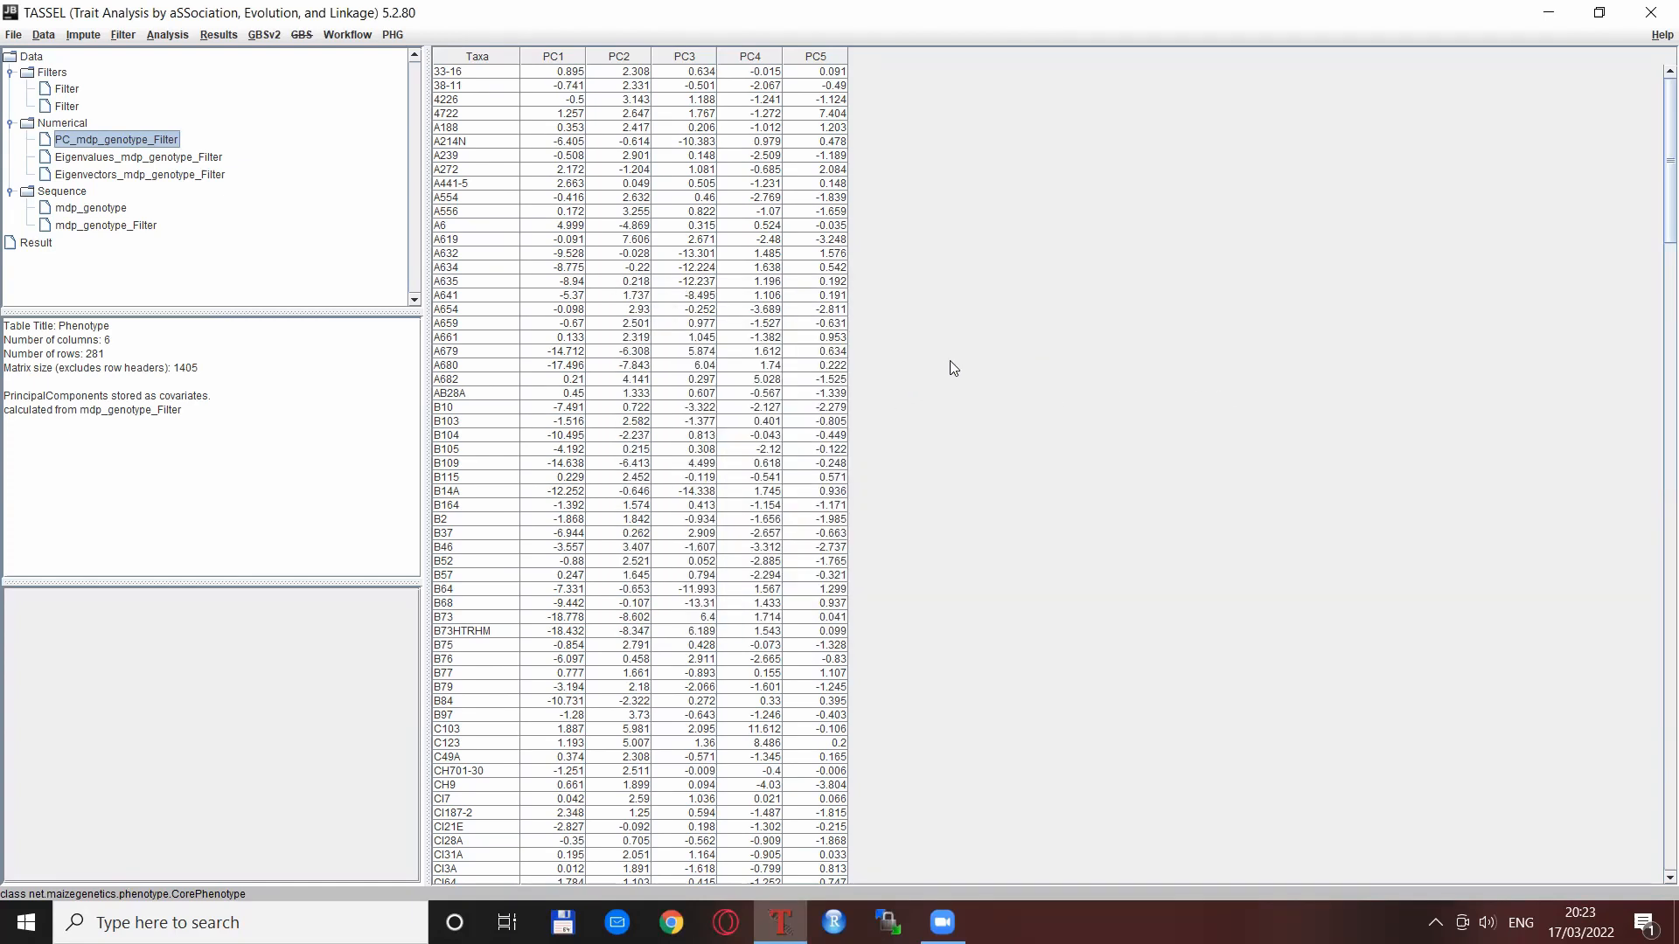
click(138, 156)
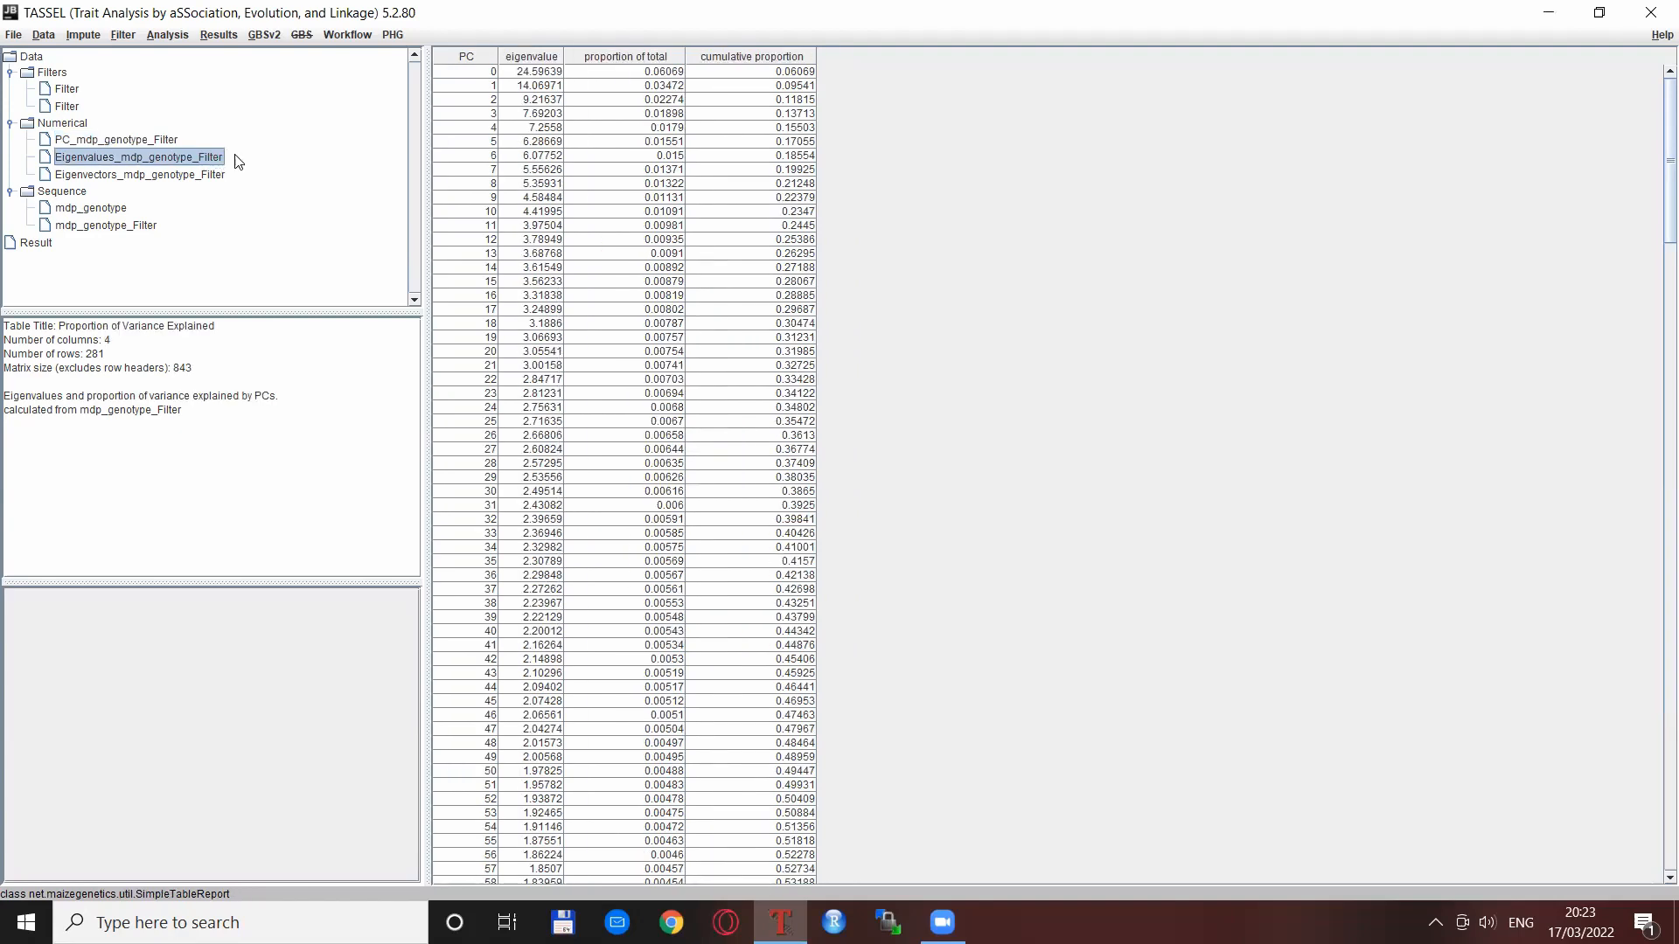
mouse_move(662, 106)
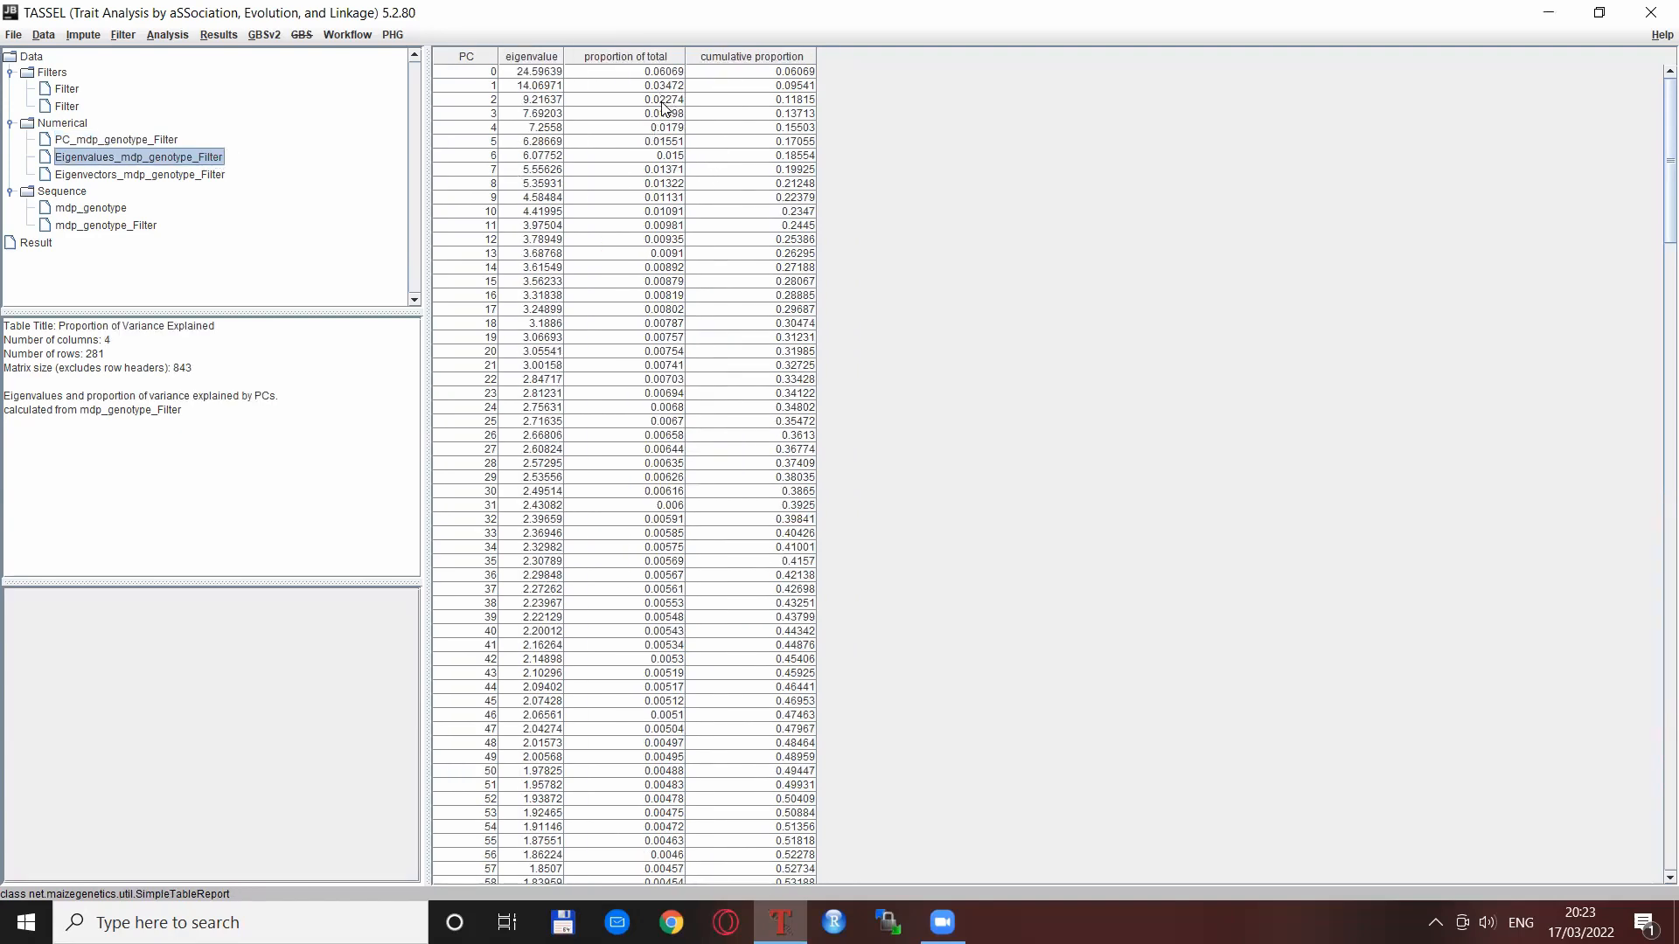
mouse_move(344, 123)
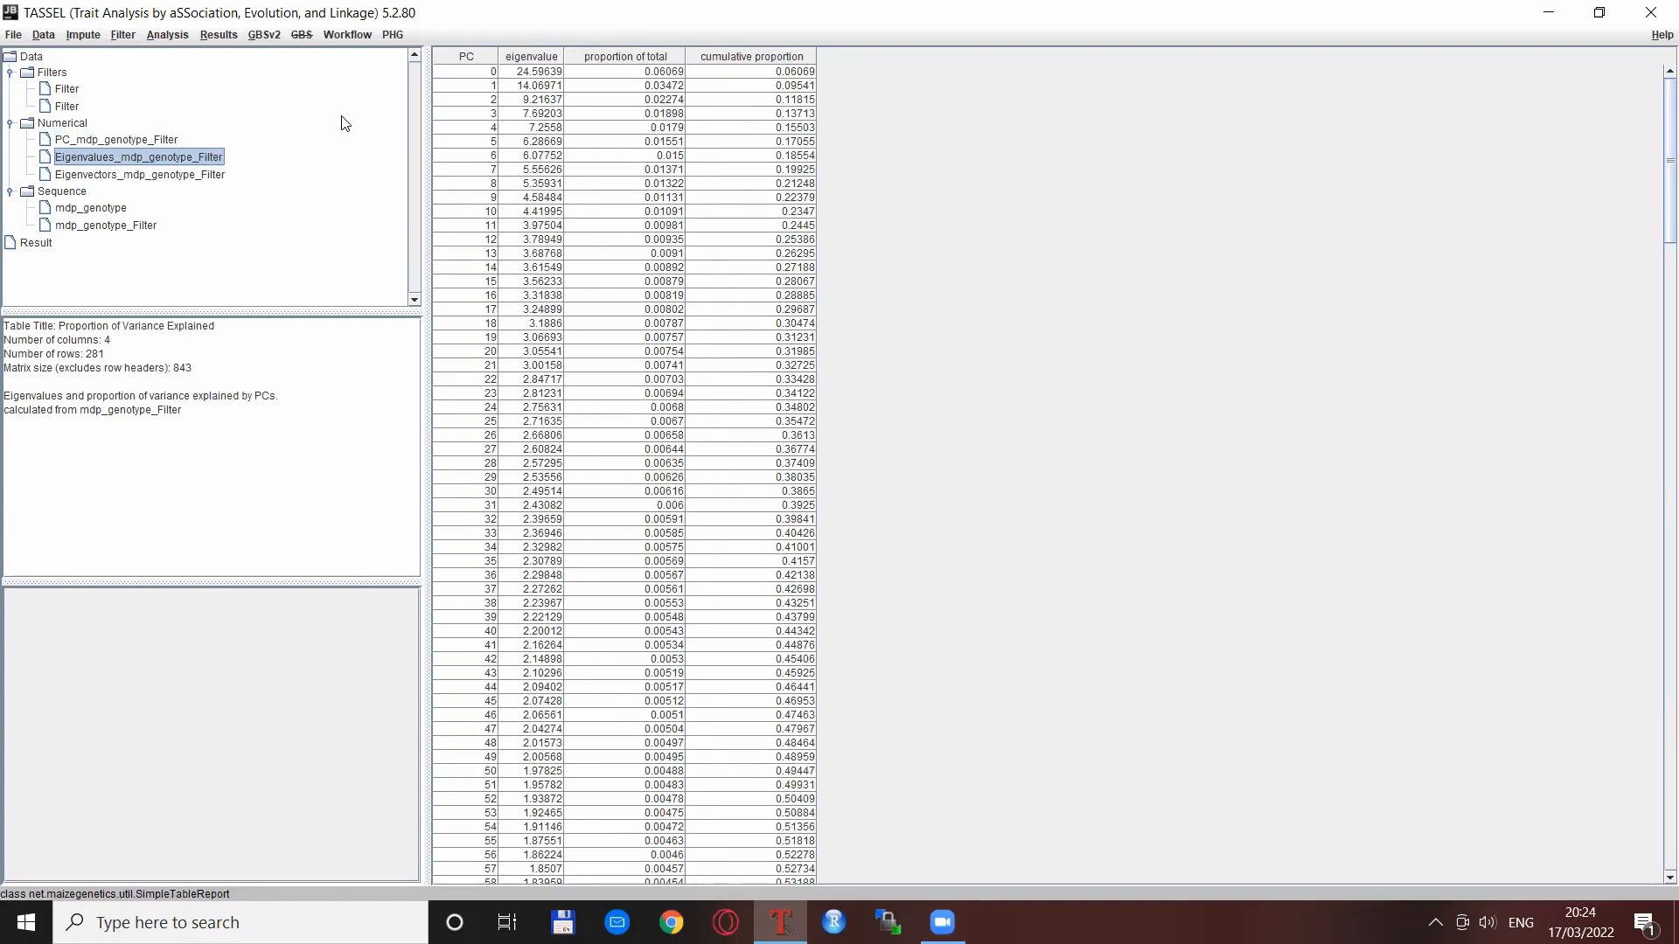
mouse_move(318, 108)
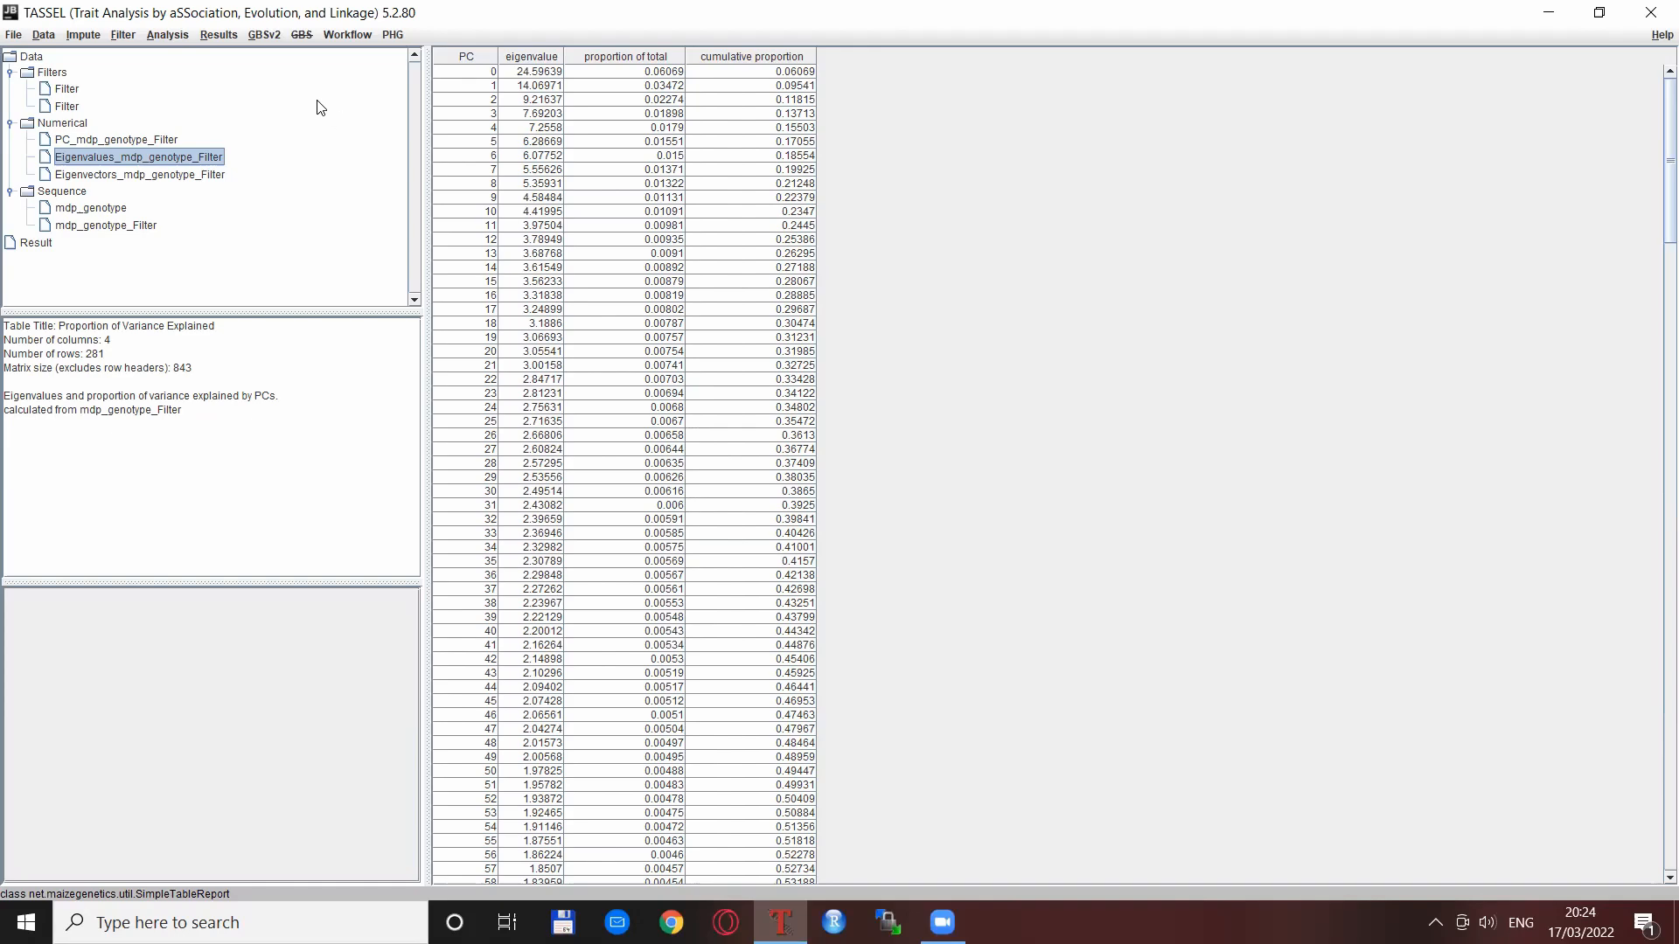
click(218, 34)
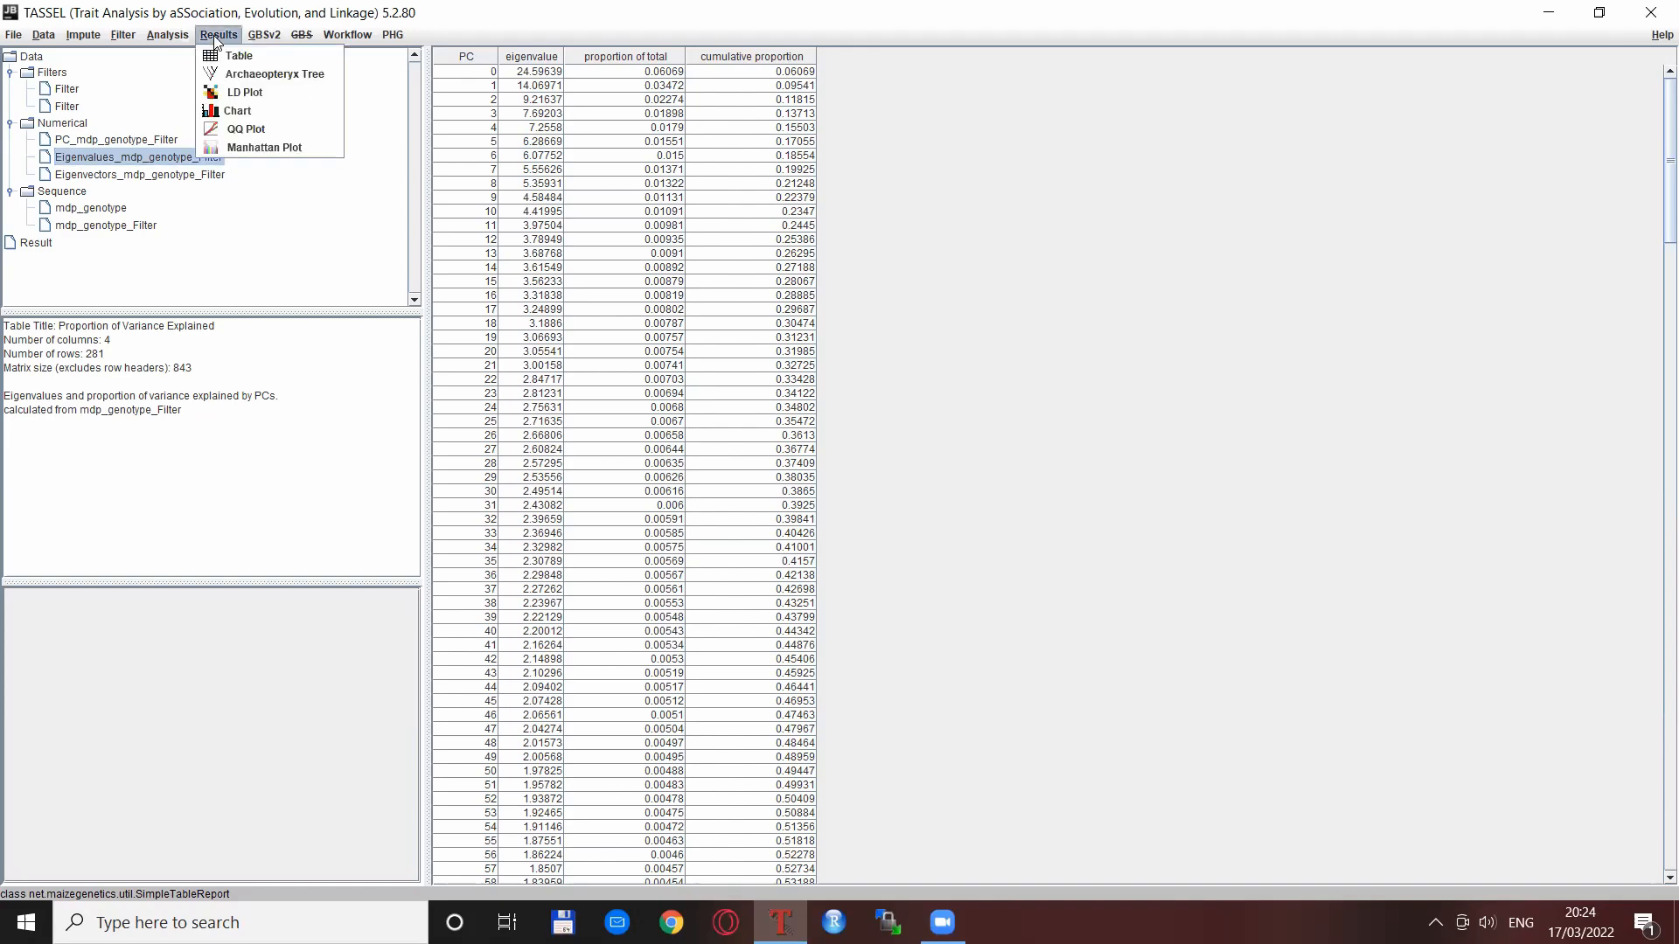
Chart the eigenvalues table as a BarChart with proportion of total as Y1.
click(238, 110)
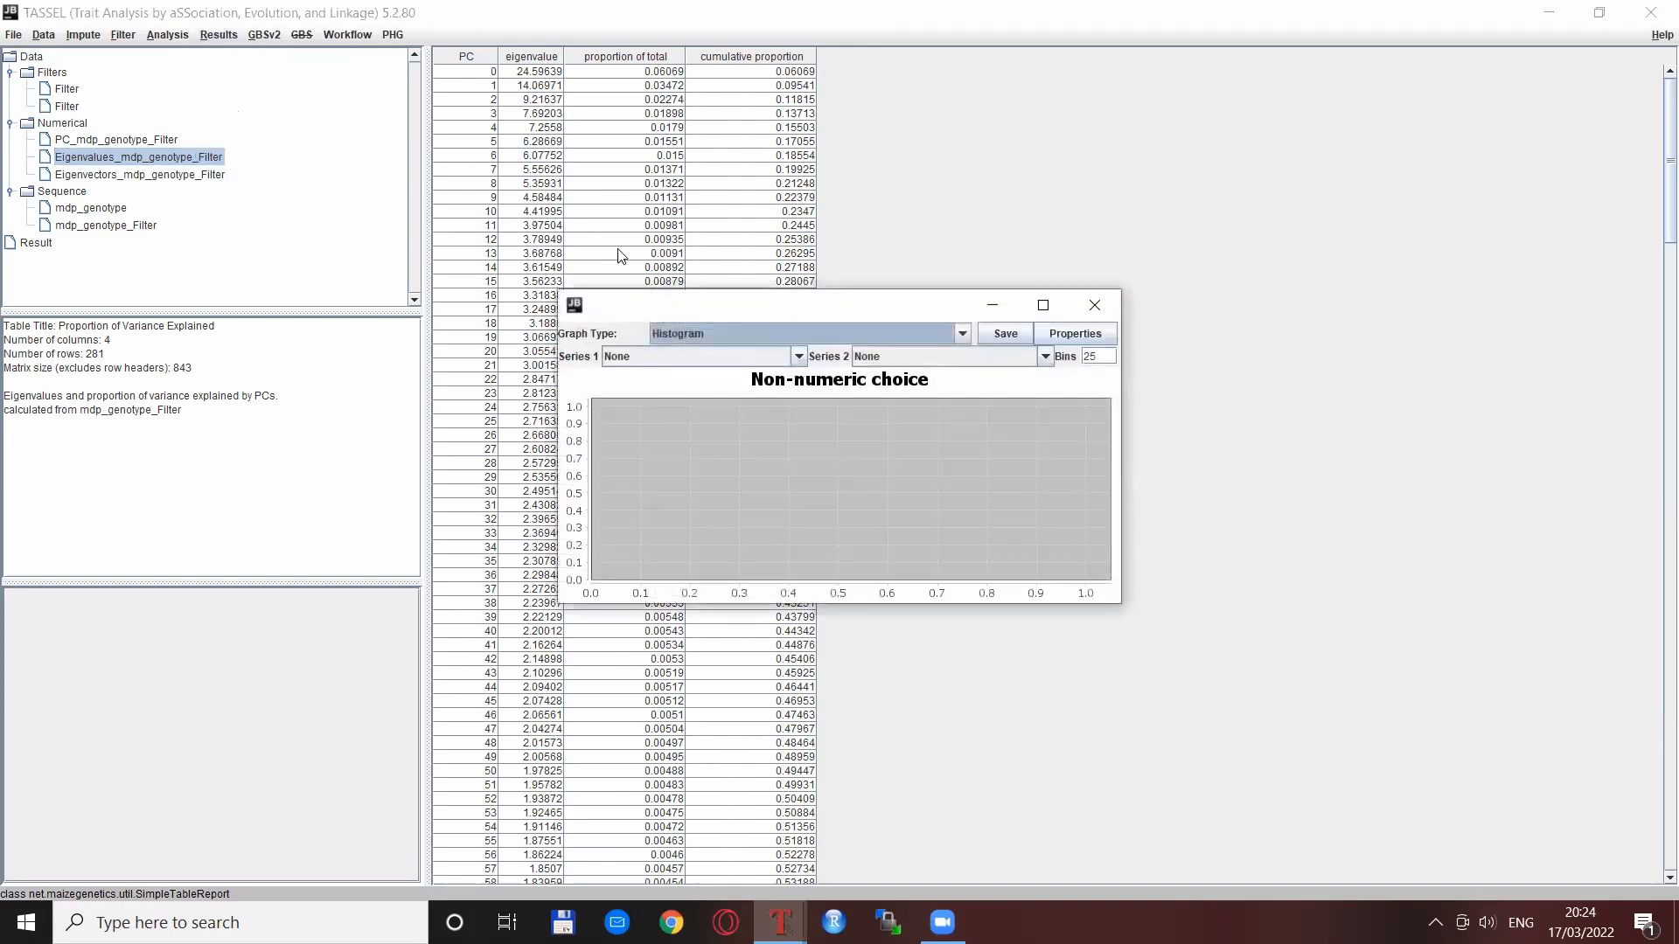
click(958, 333)
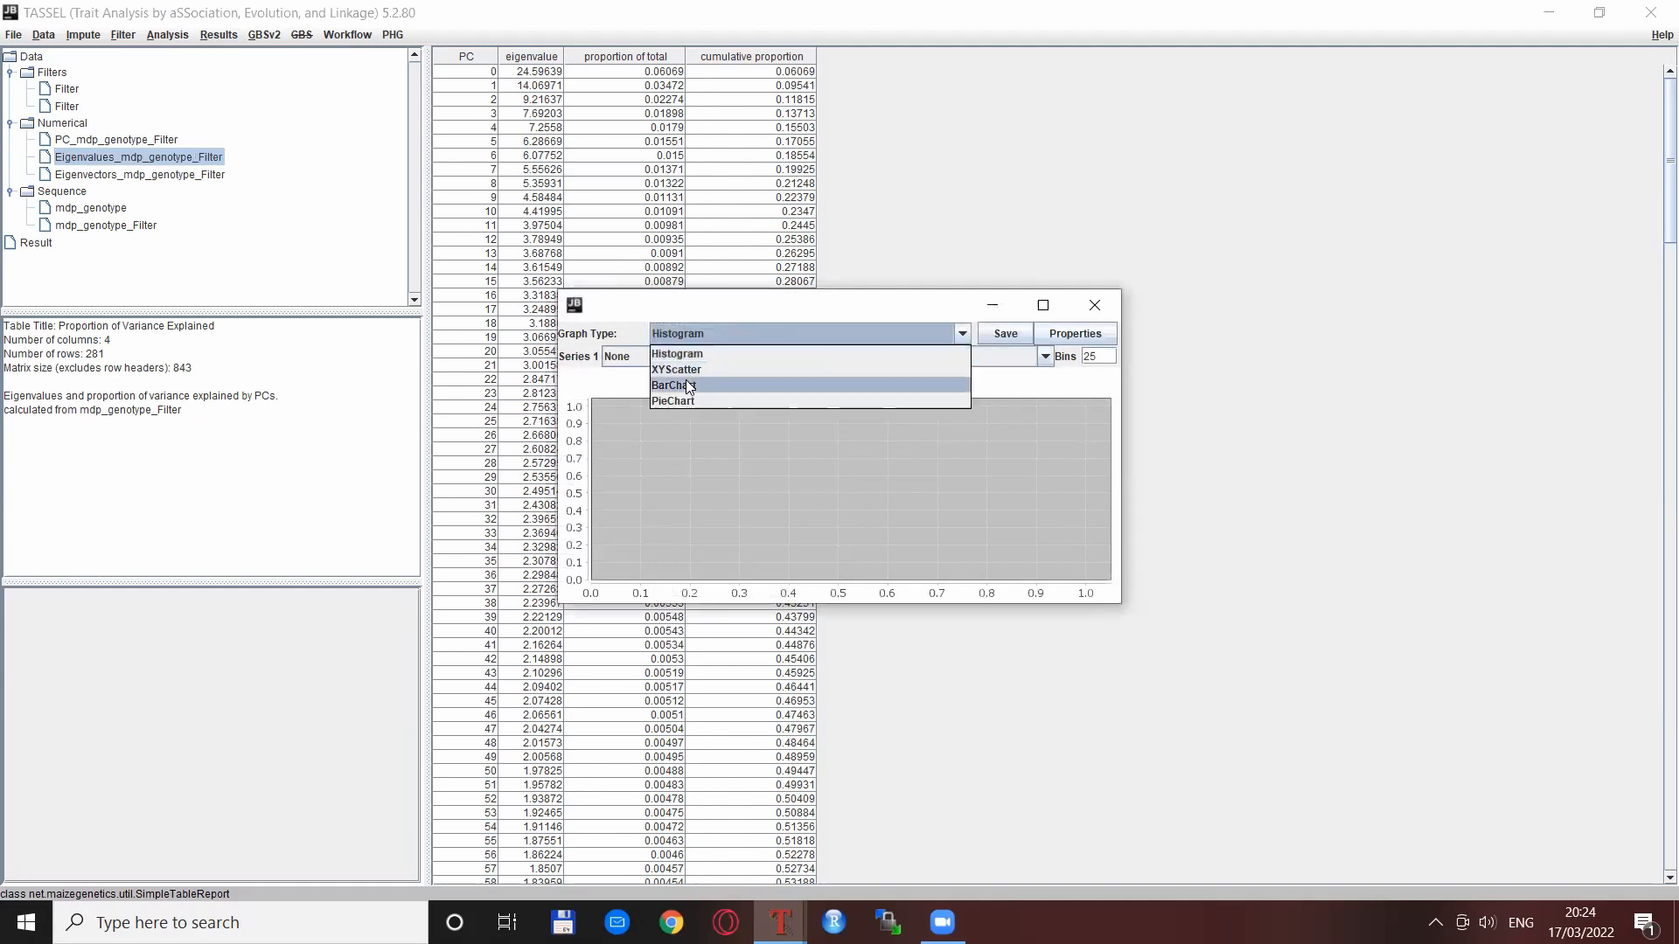
click(673, 385)
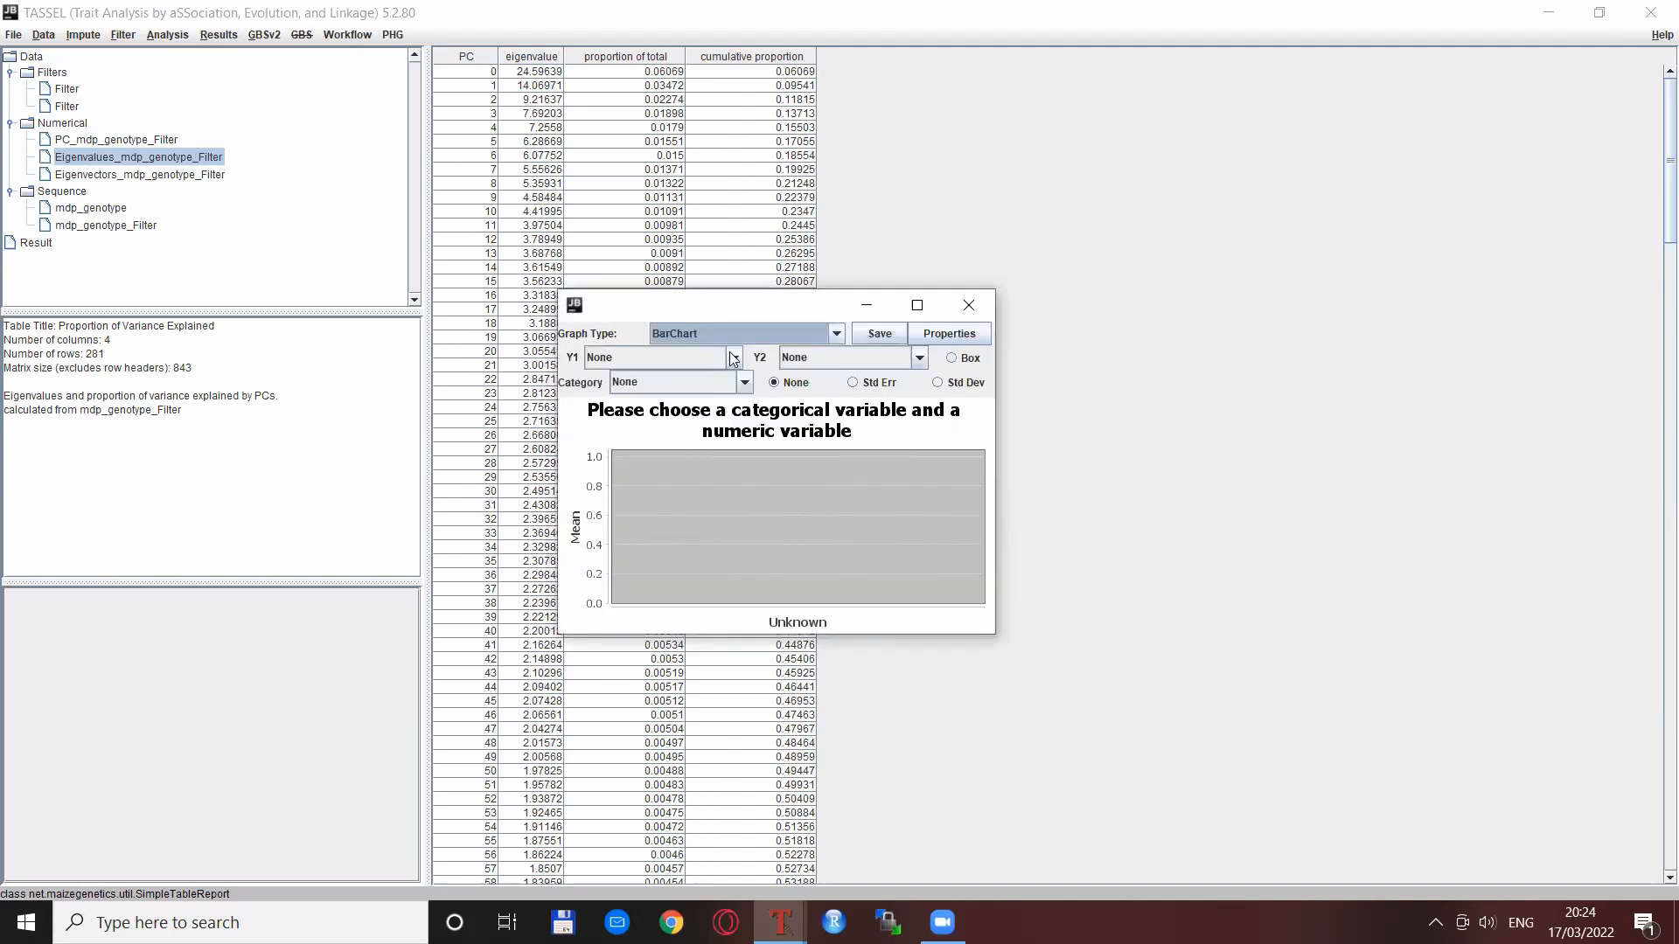
click(744, 383)
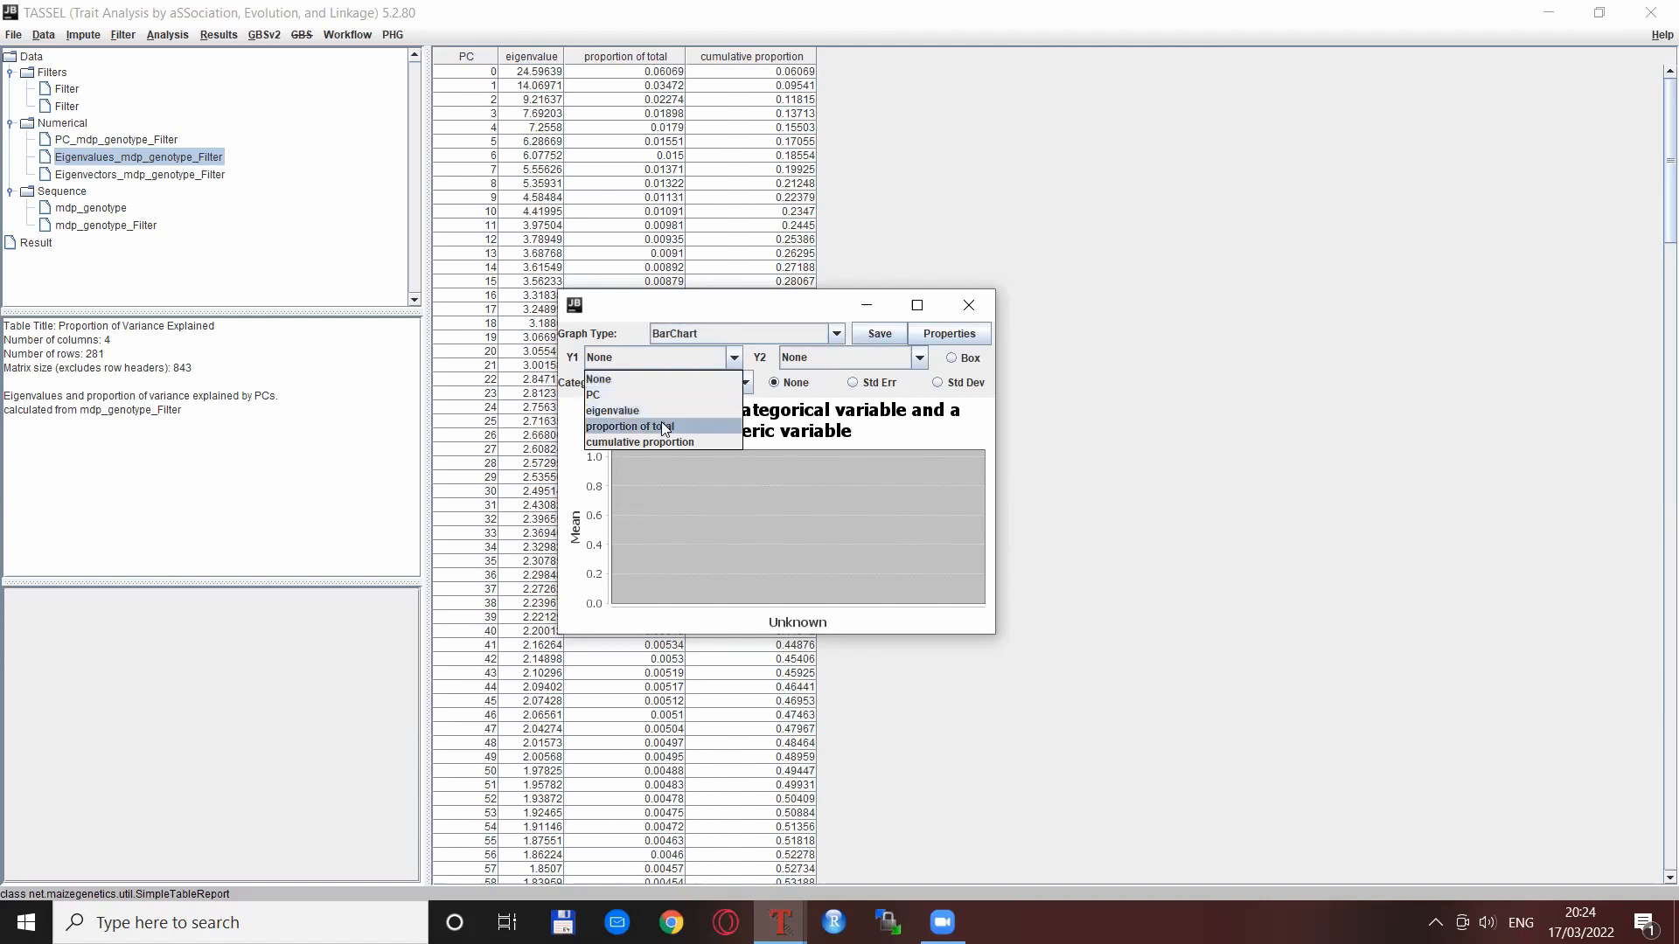
click(624, 426)
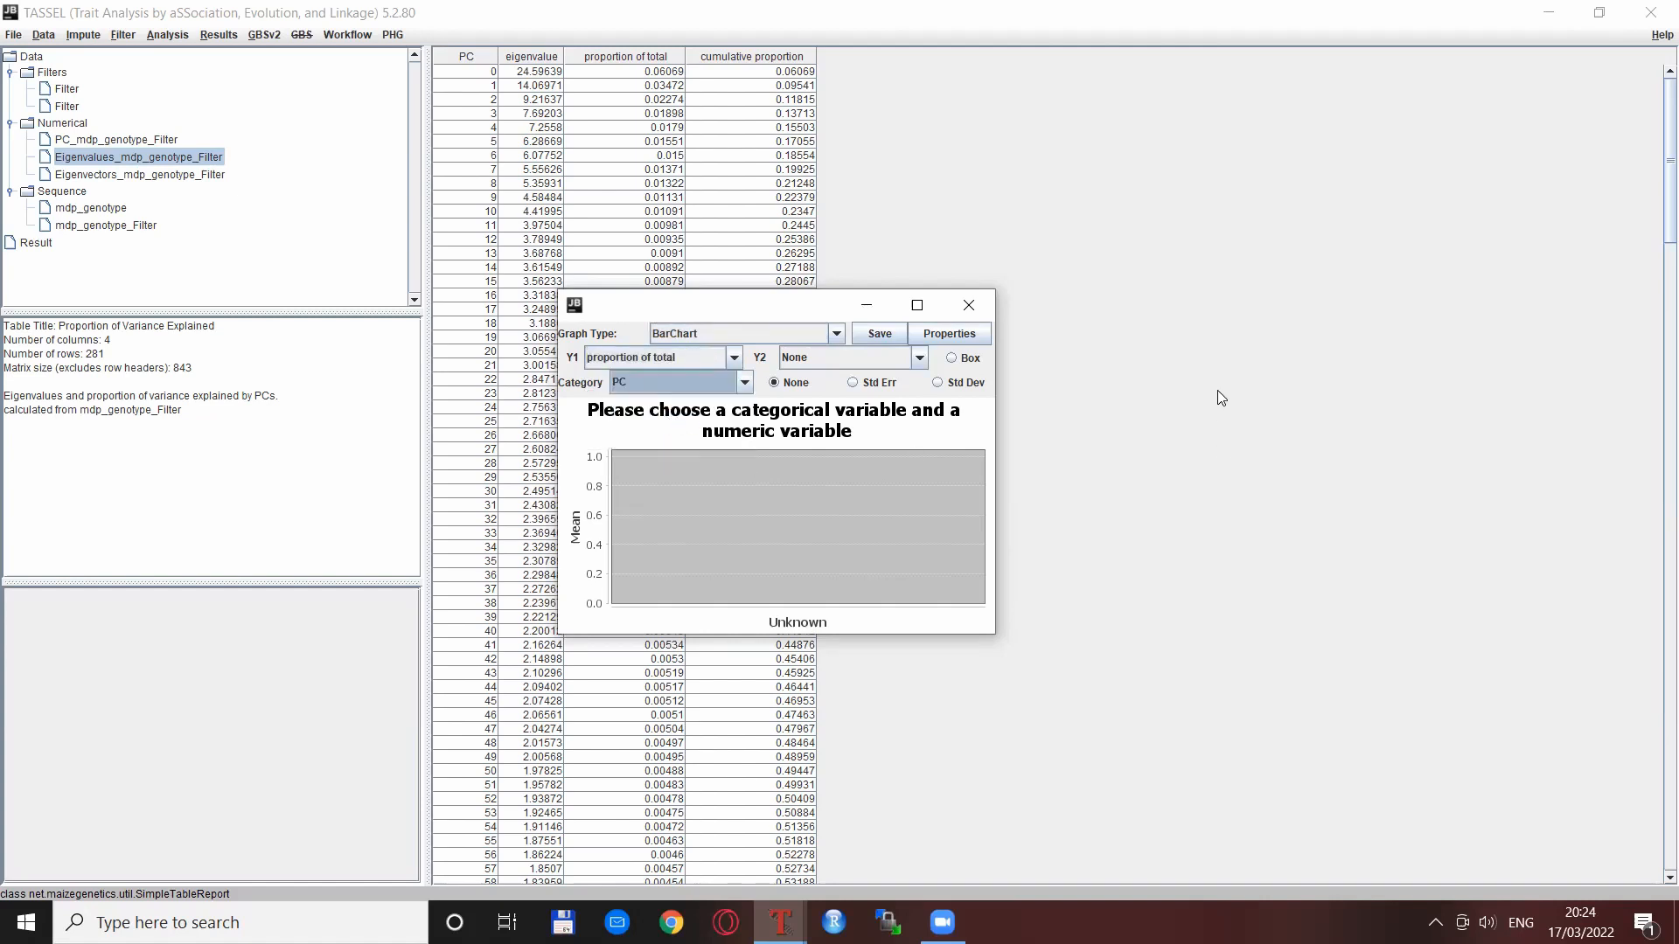
mouse_move(1017, 373)
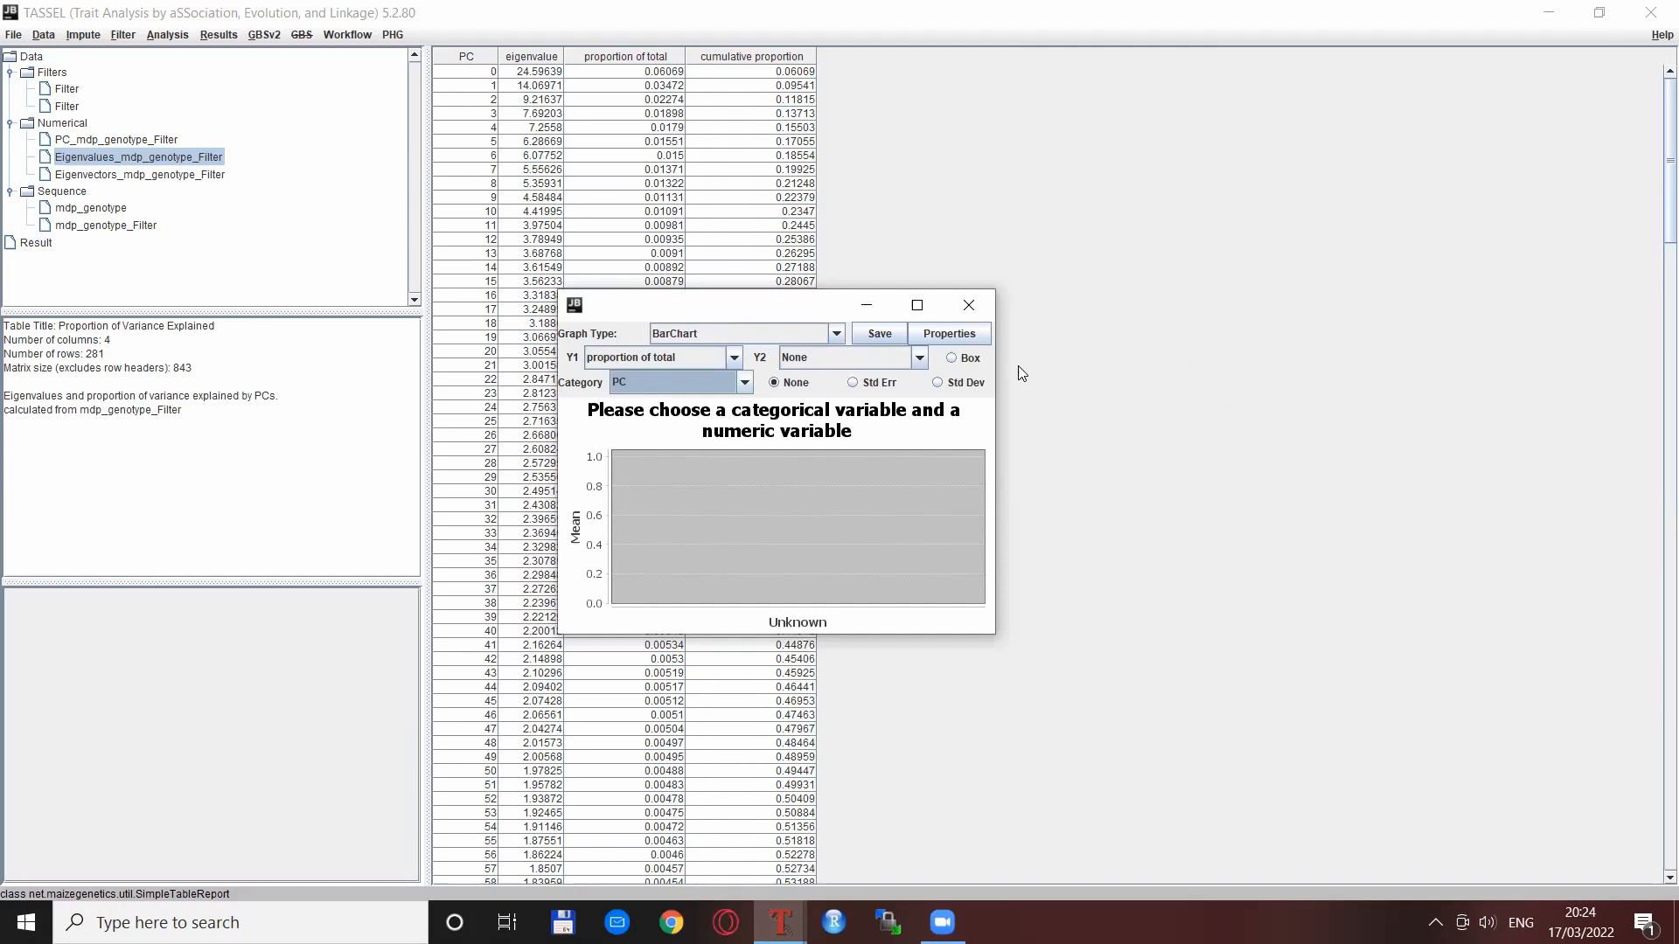
mouse_move(953, 364)
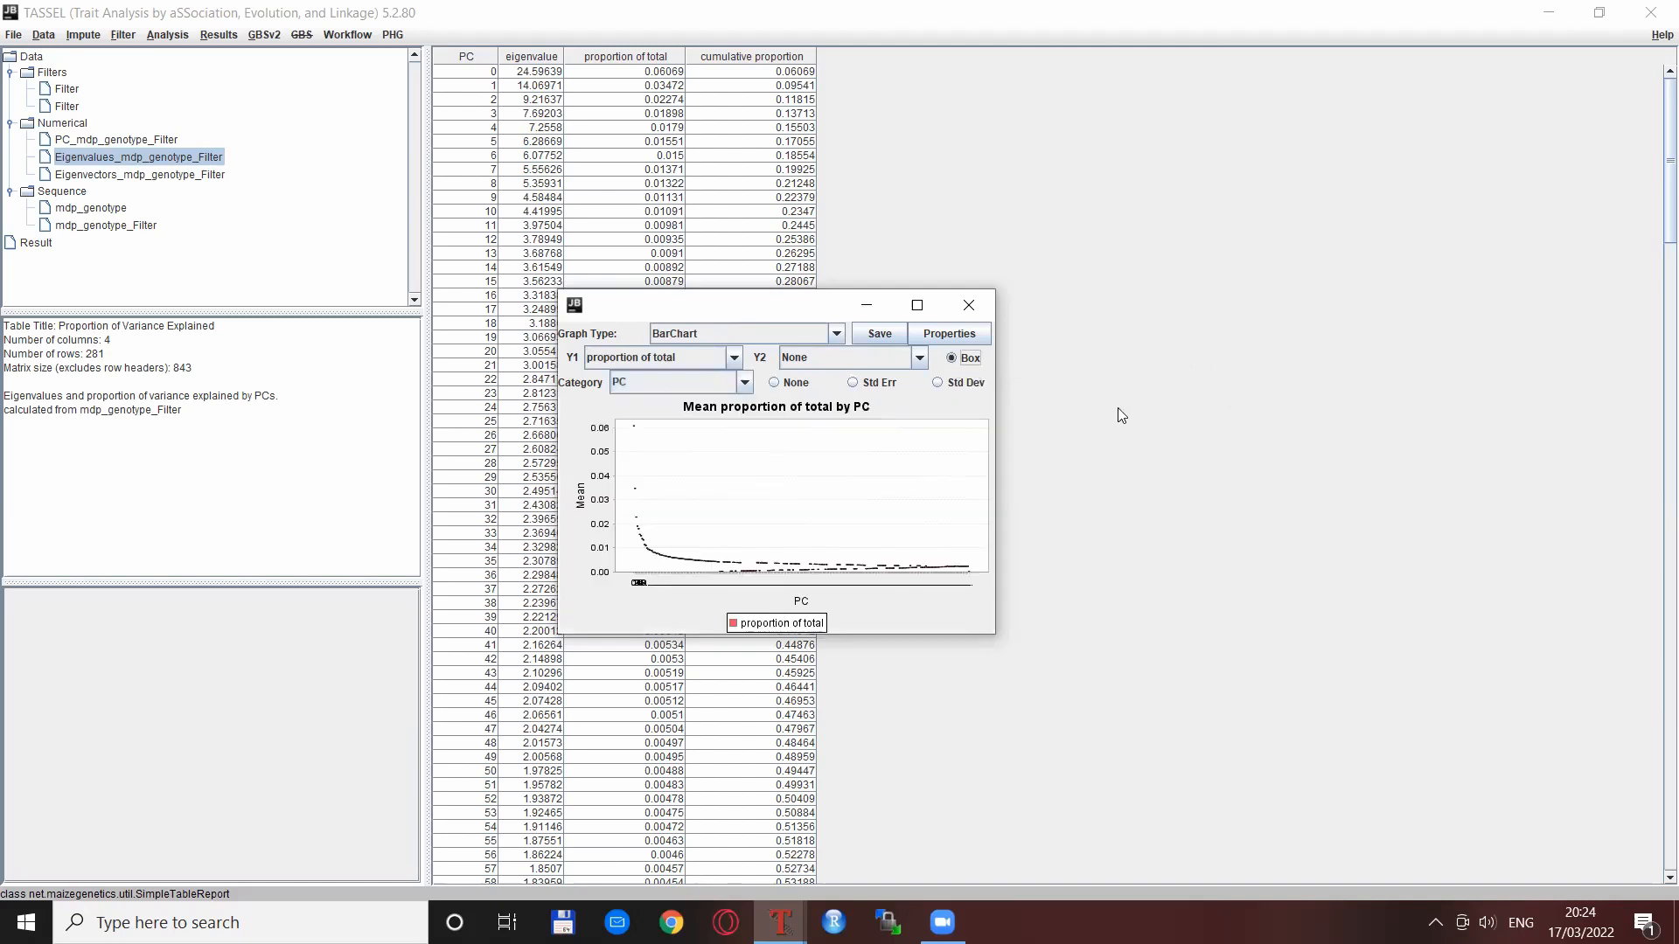
mouse_move(760, 597)
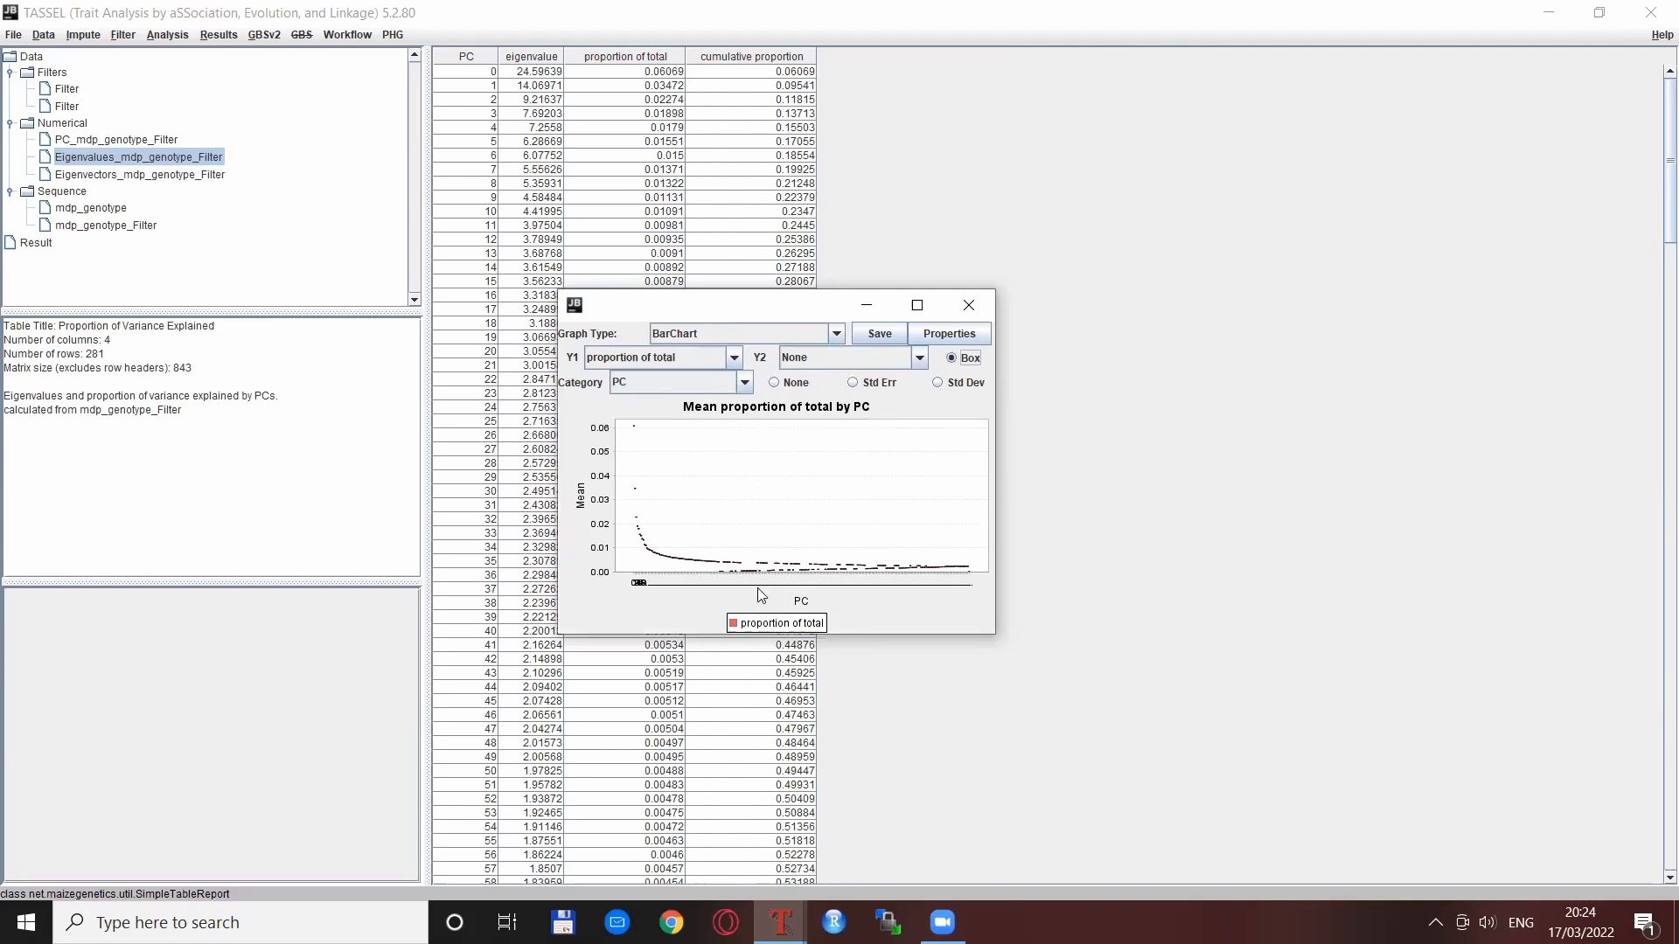
mouse_move(677, 618)
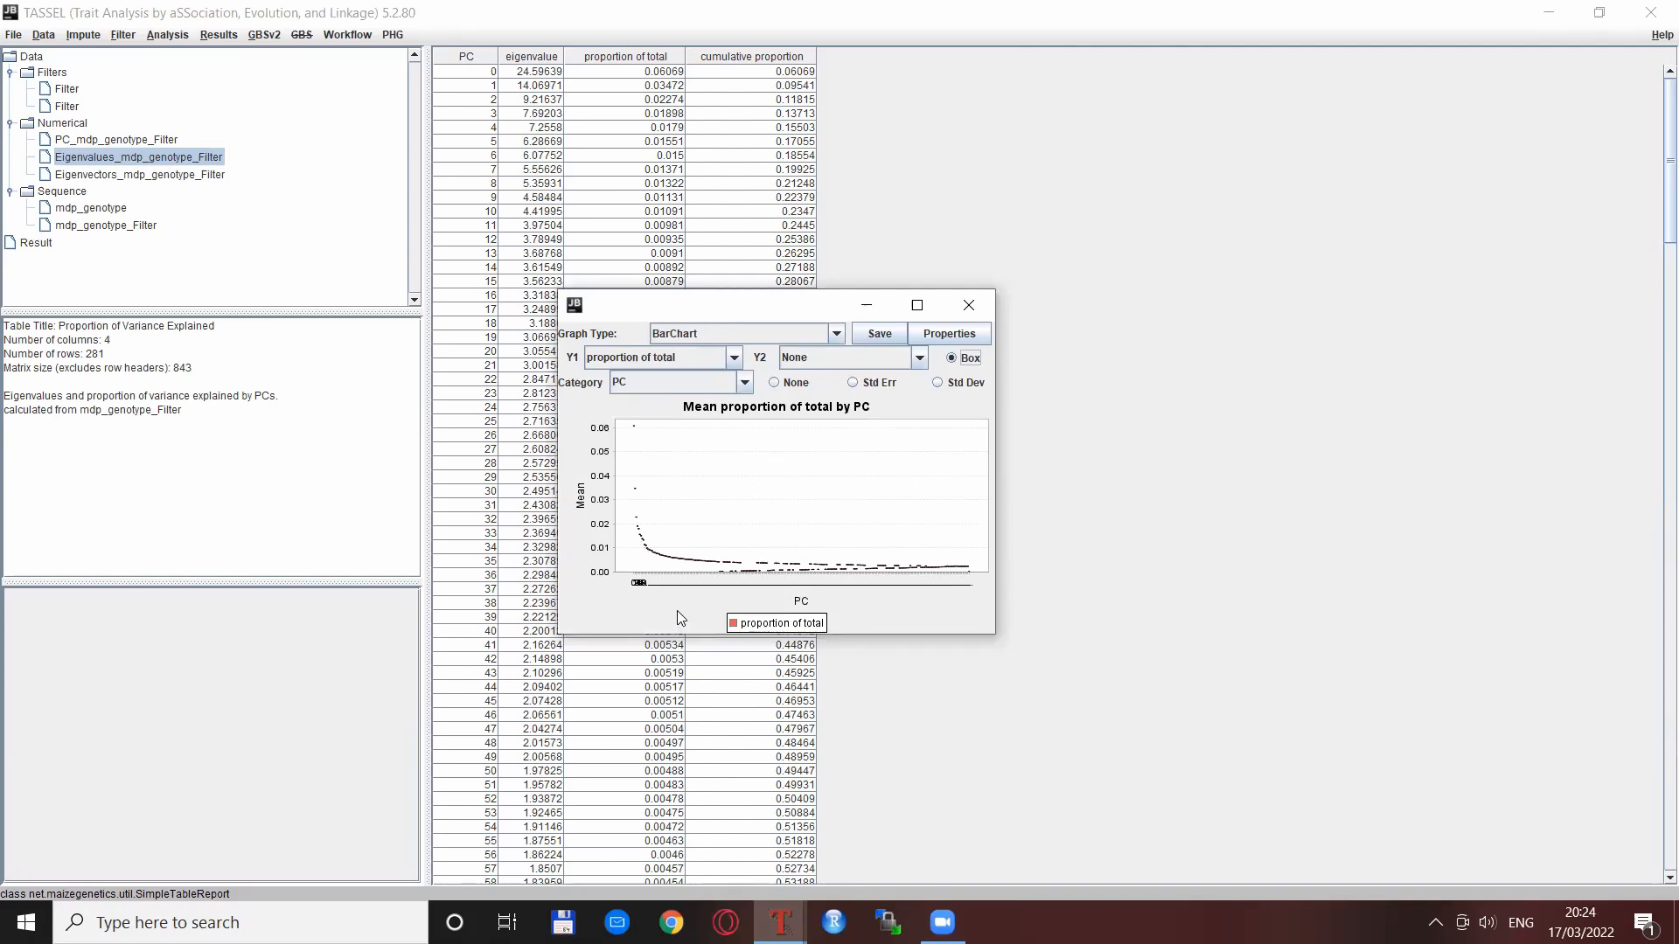
mouse_move(629, 473)
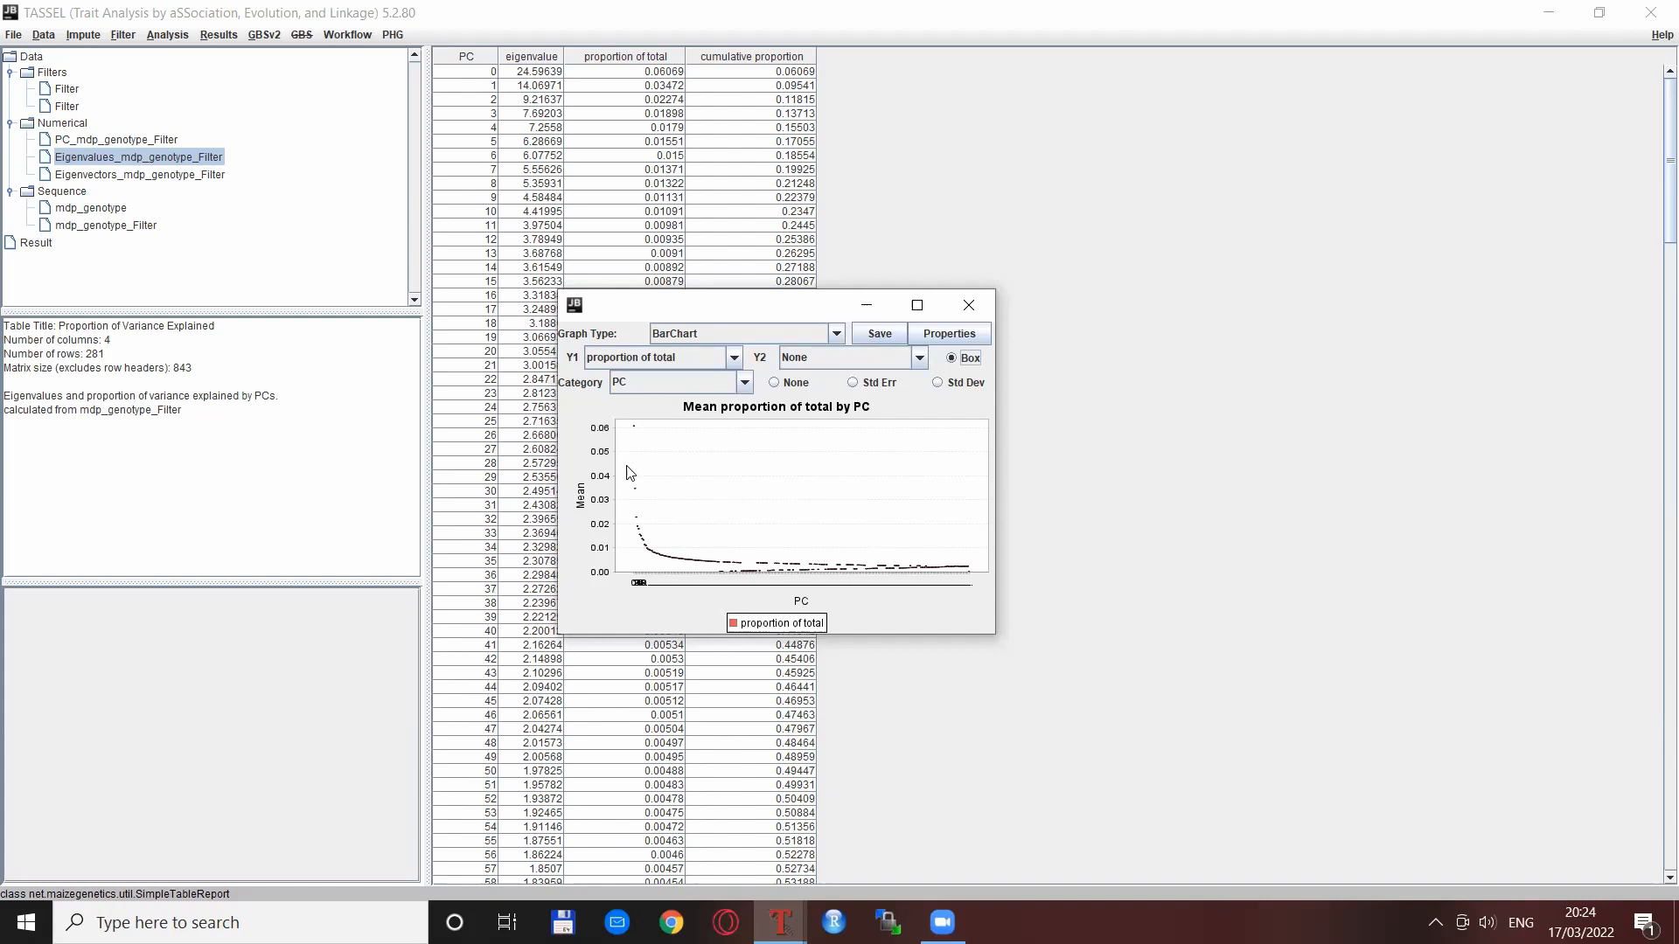
mouse_move(662, 600)
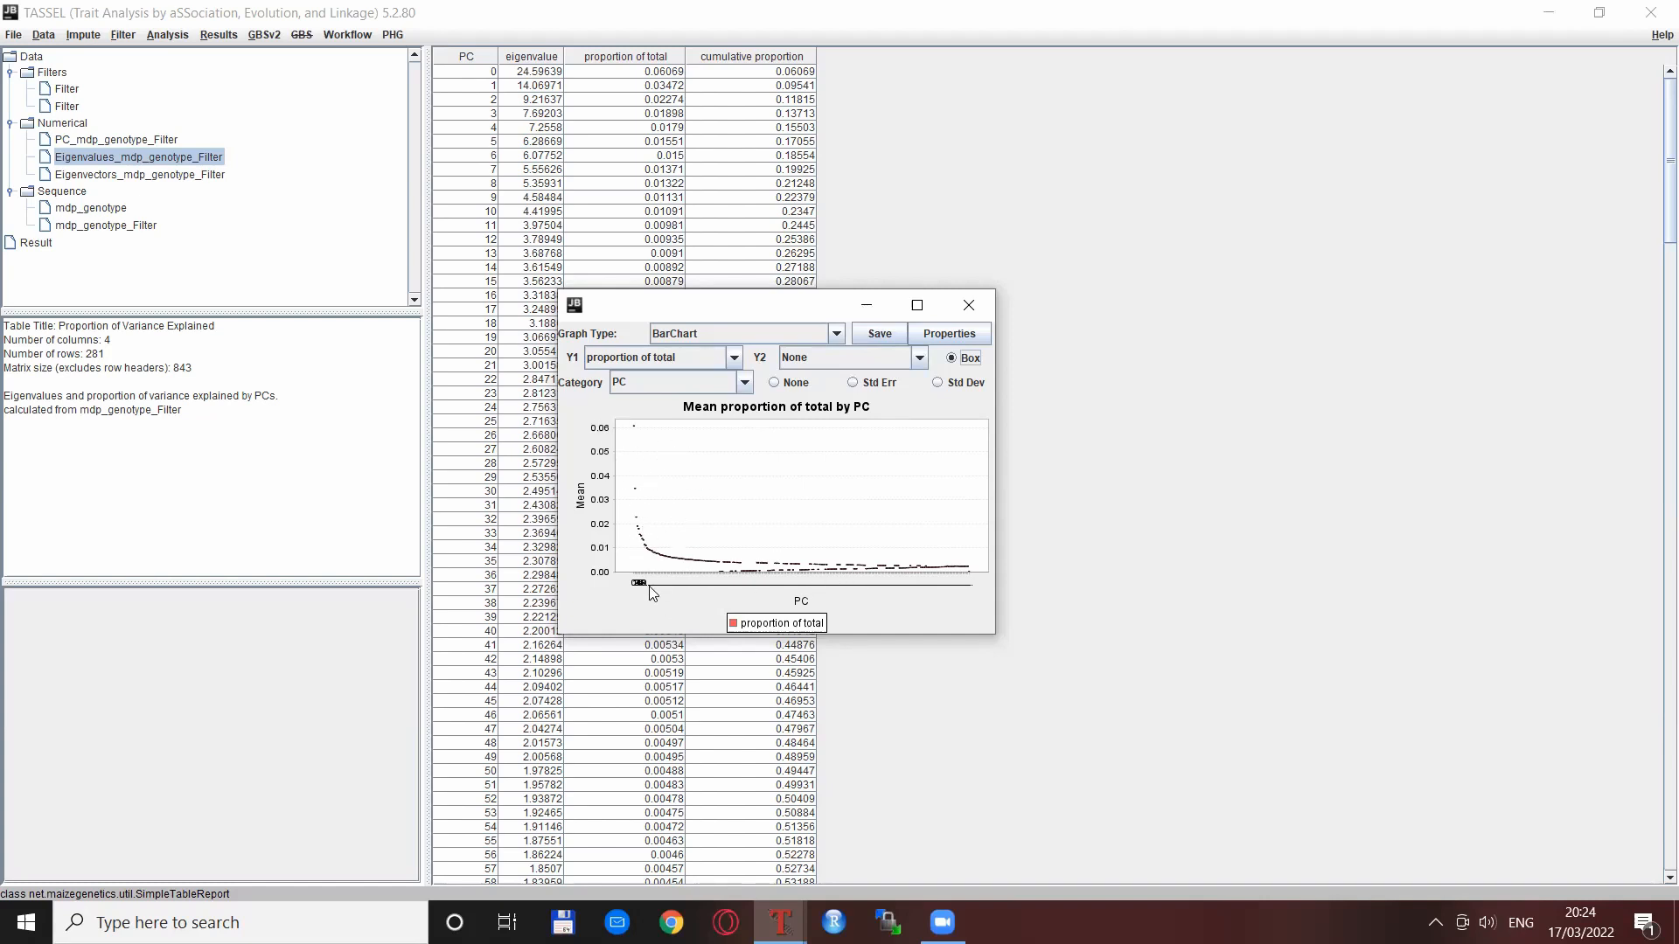
mouse_move(637, 626)
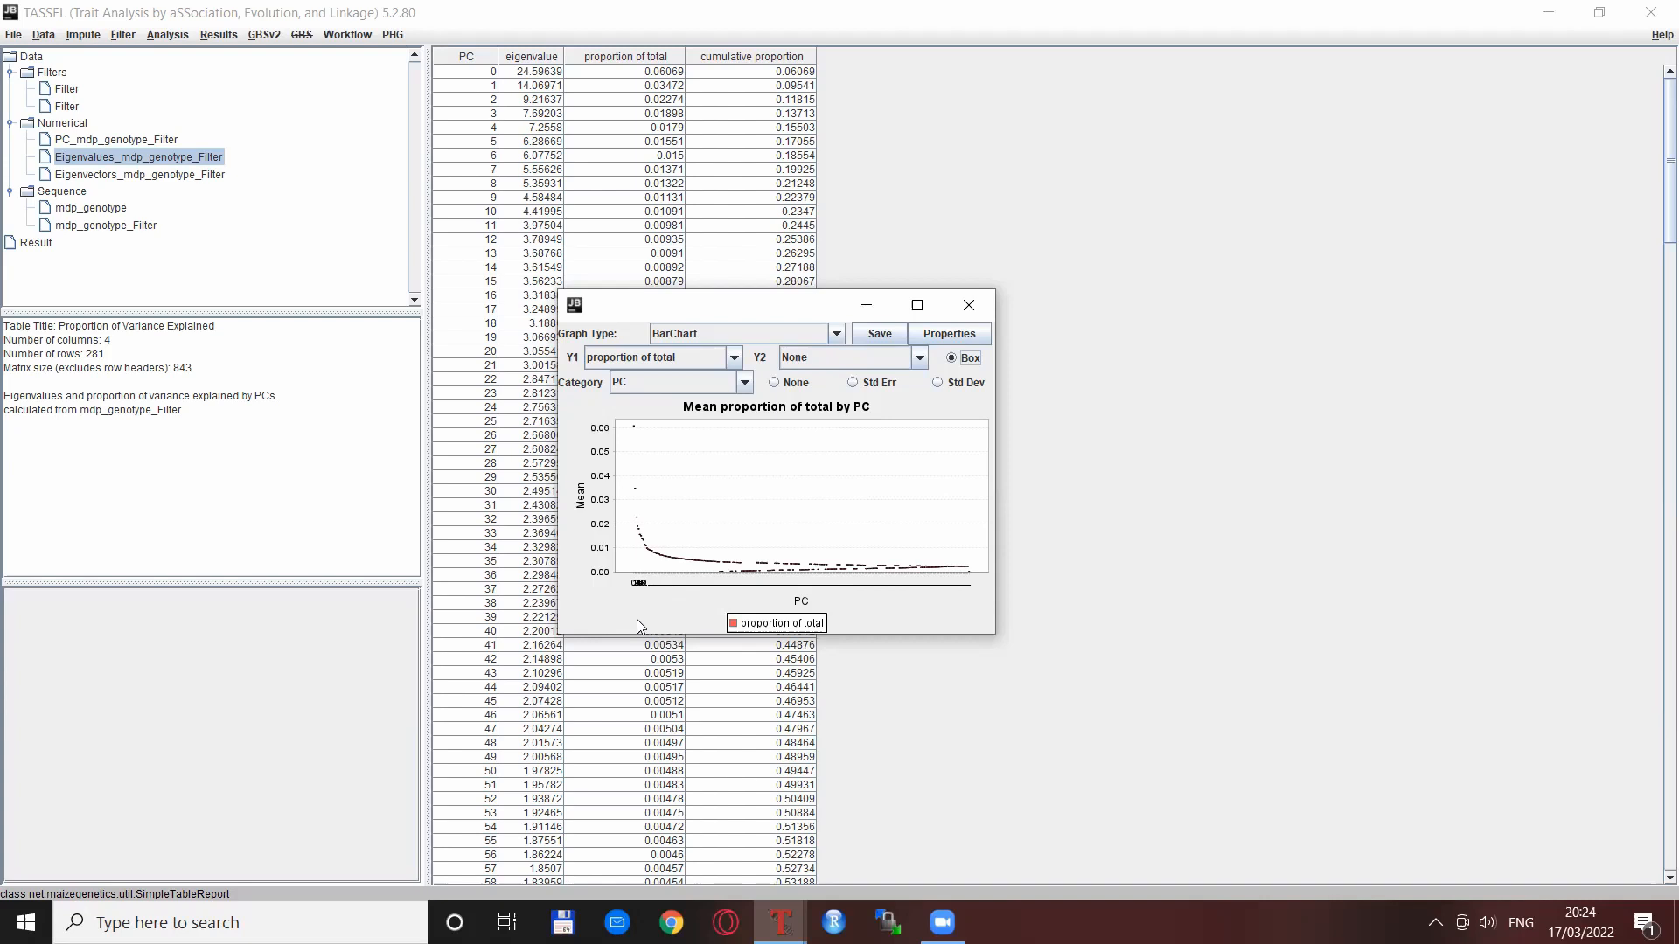
mouse_move(714, 457)
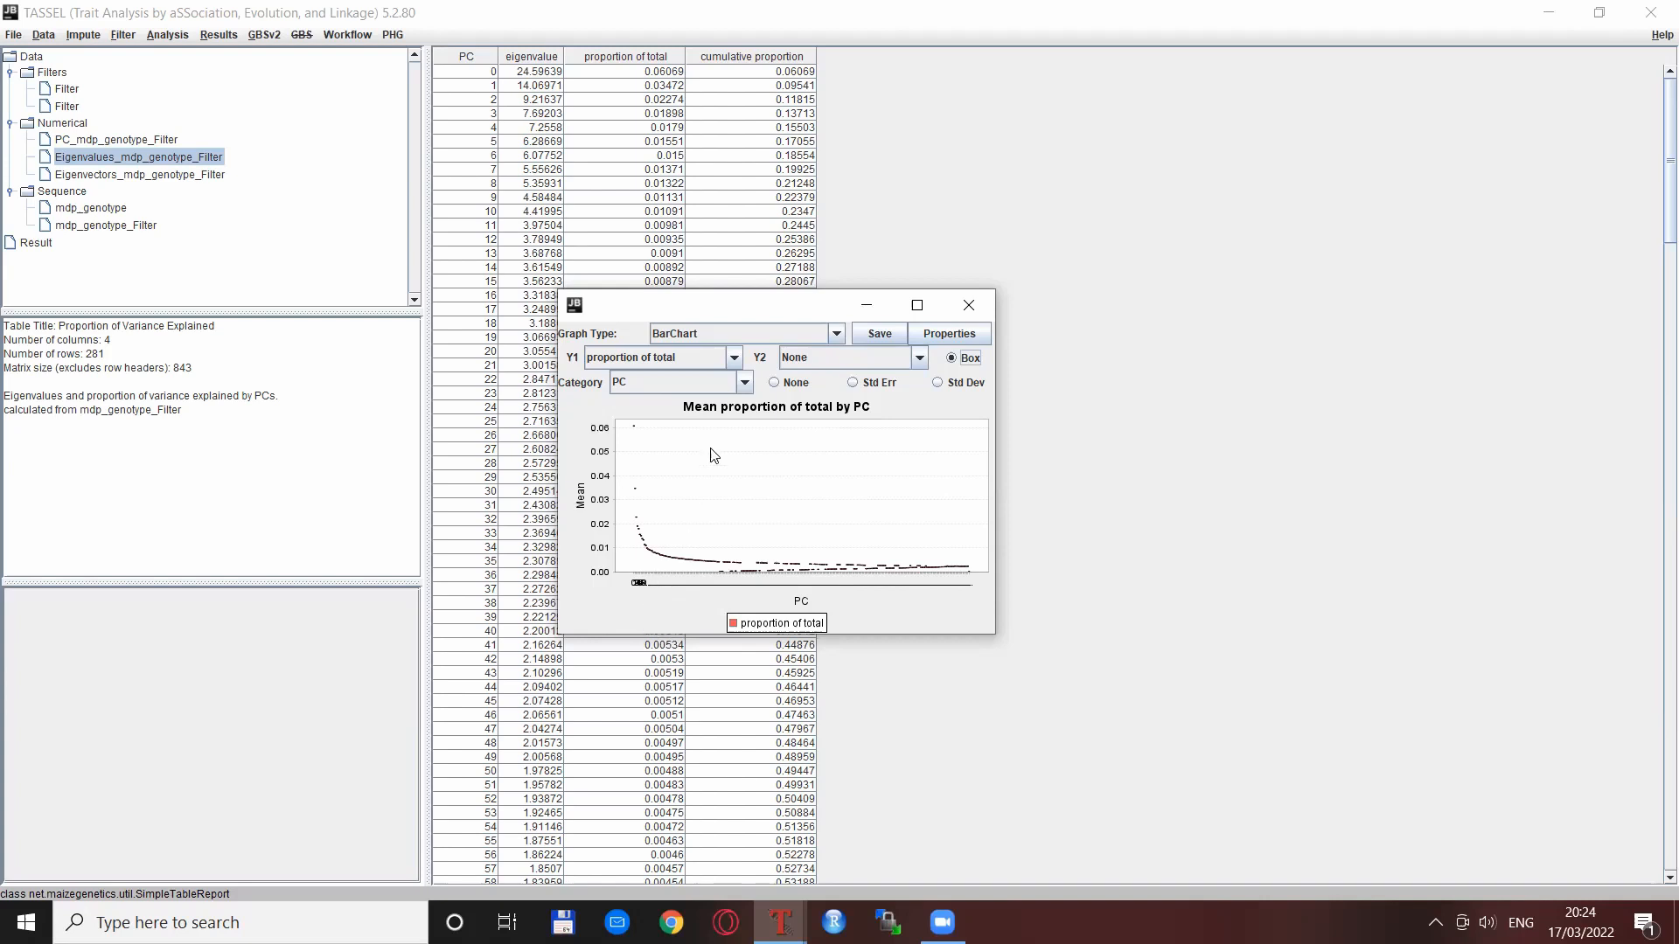
Change the bar chart's Y1 column to cumulative proportion.
click(745, 382)
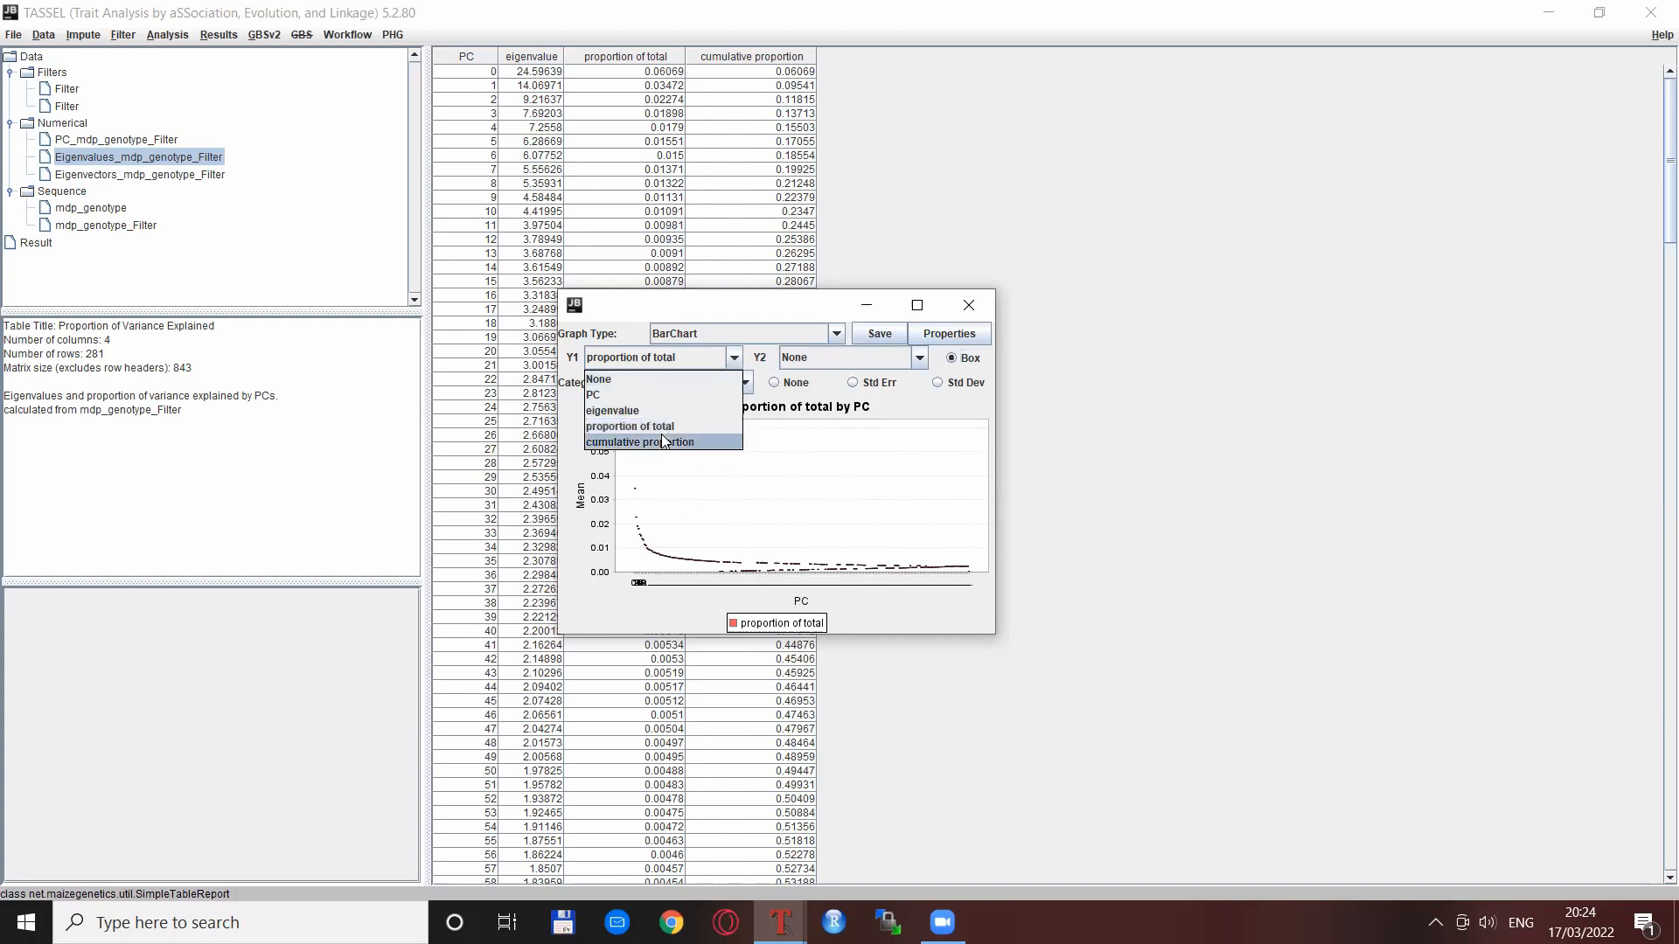
click(640, 442)
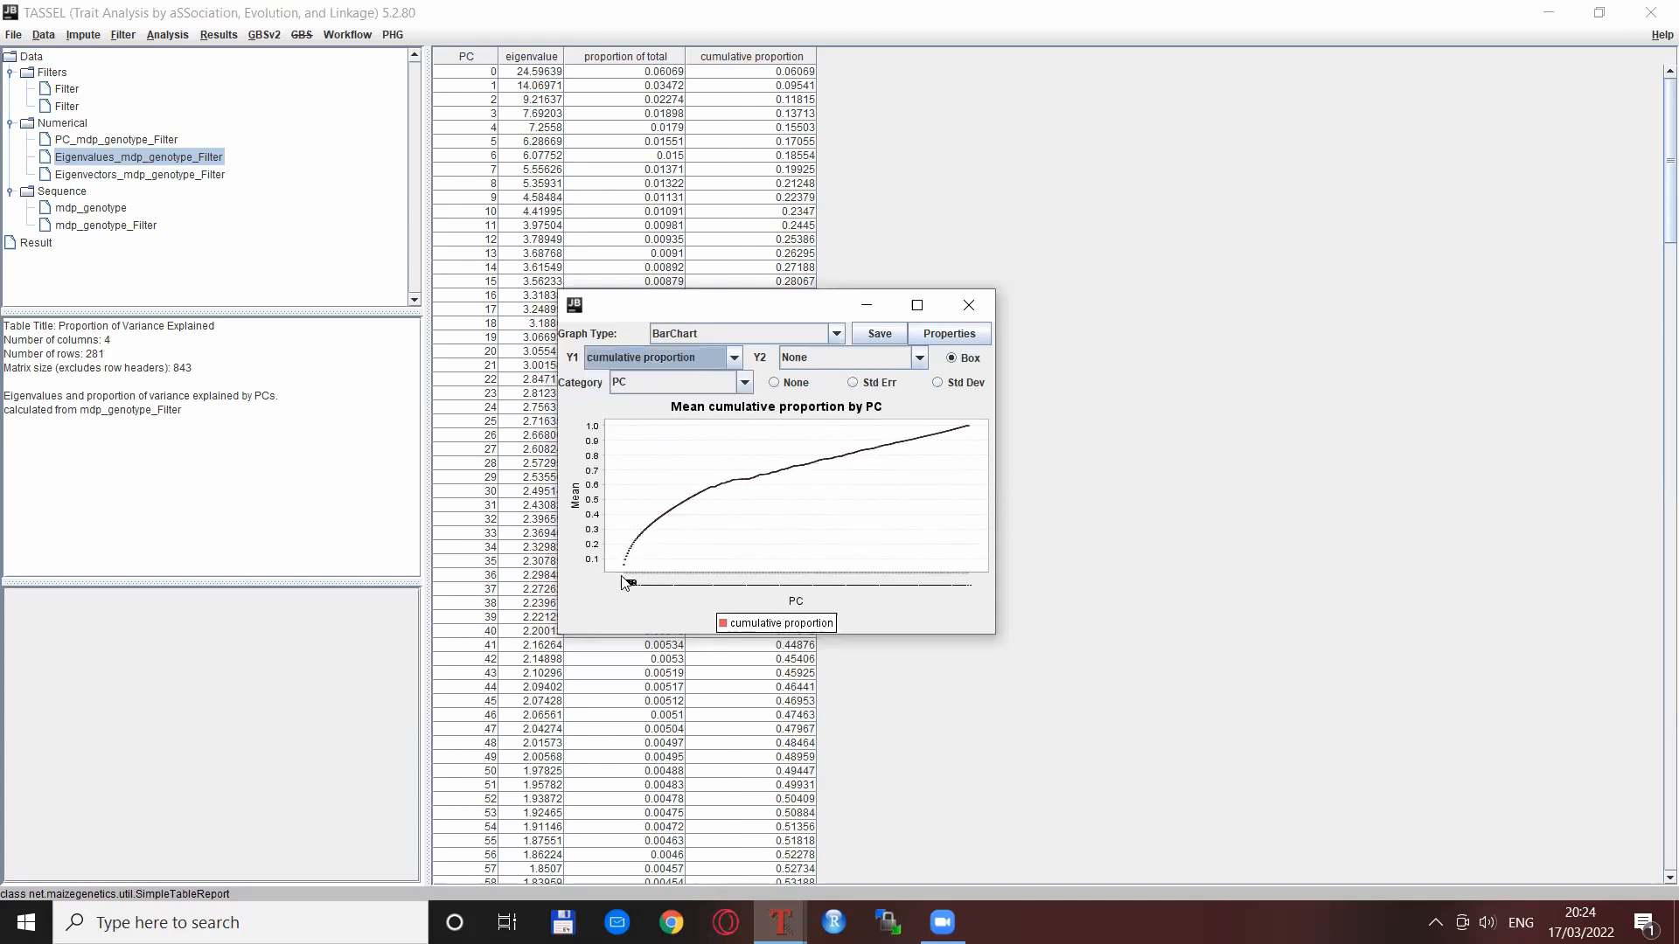
mouse_move(1158, 606)
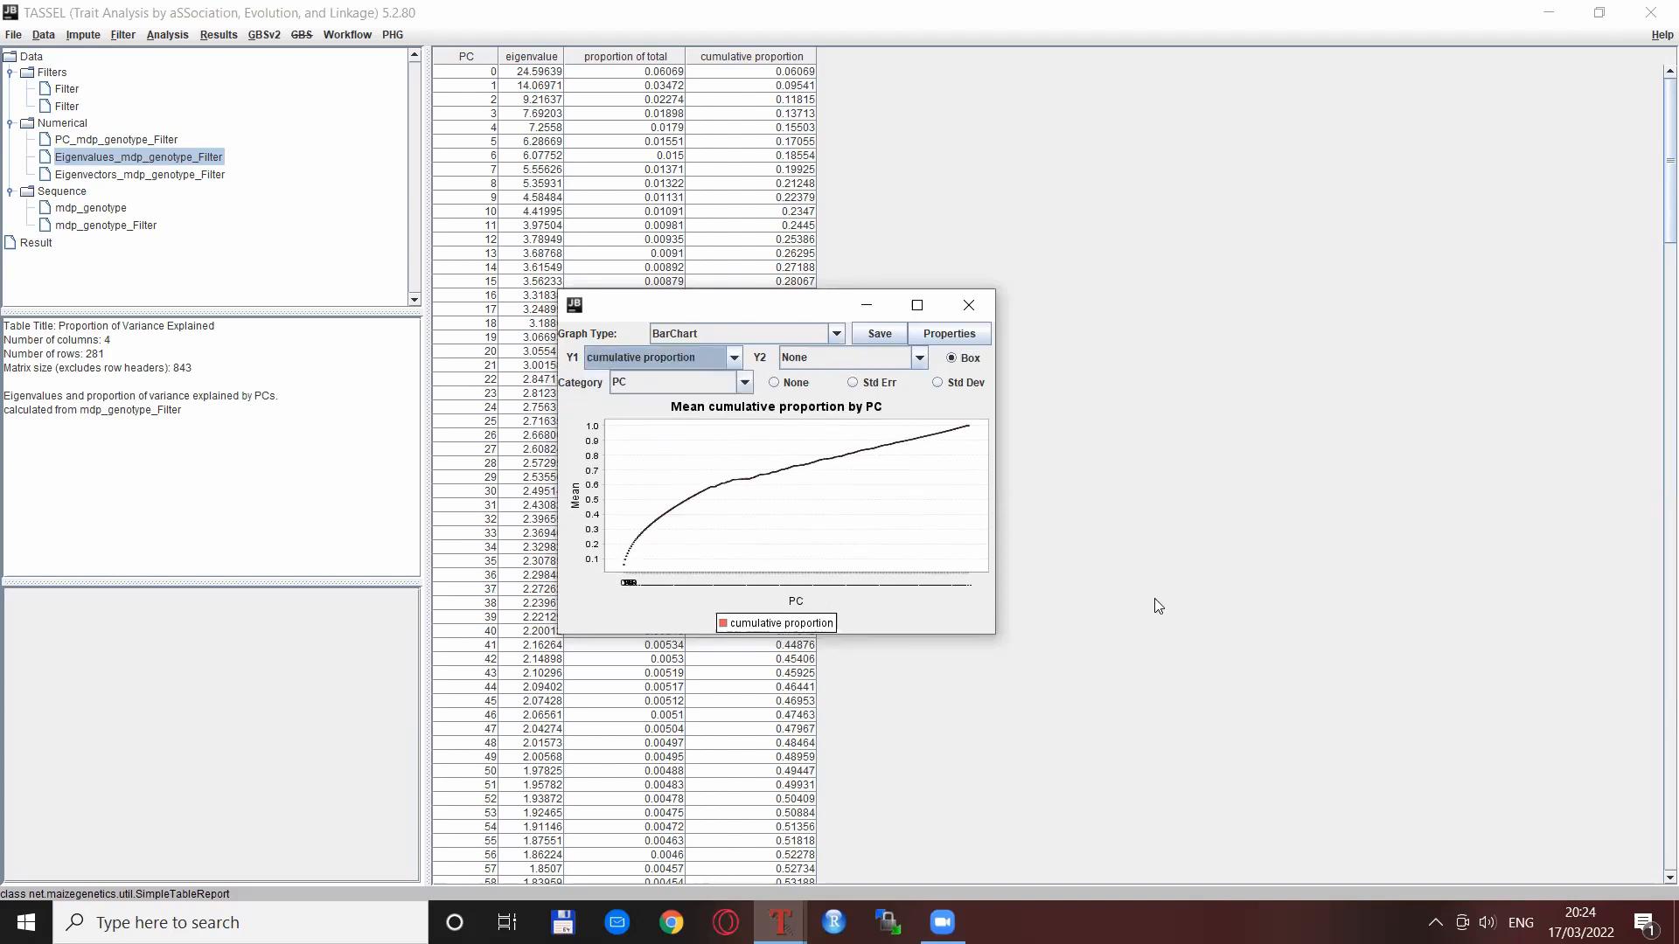
mouse_move(930, 543)
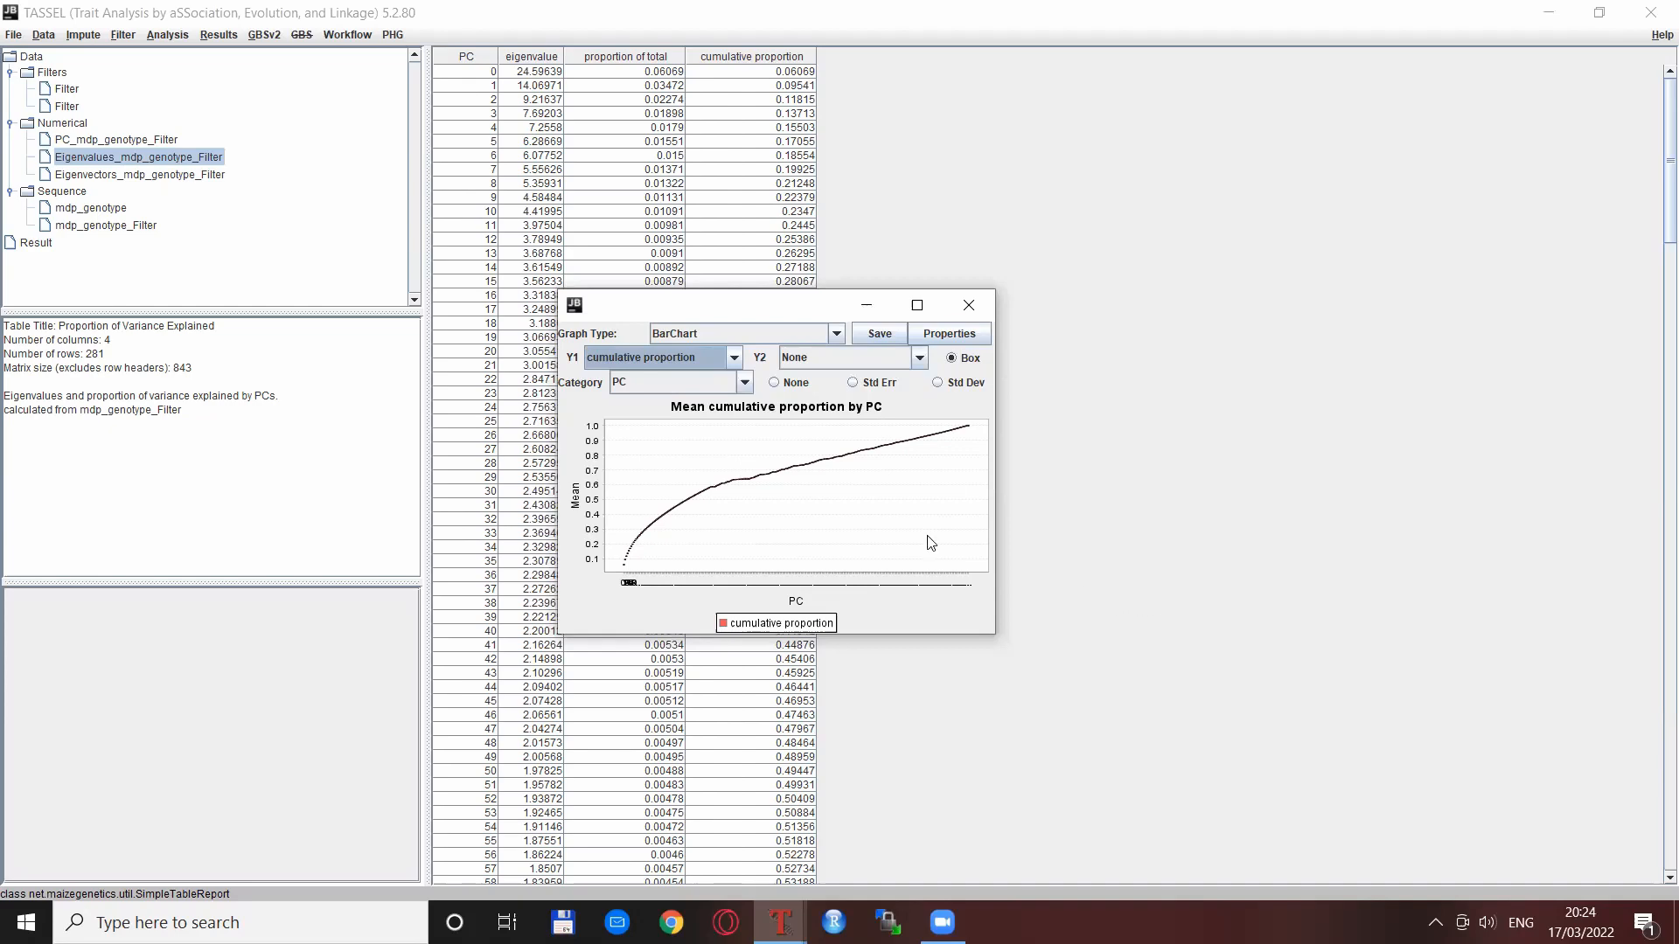
mouse_move(1170, 469)
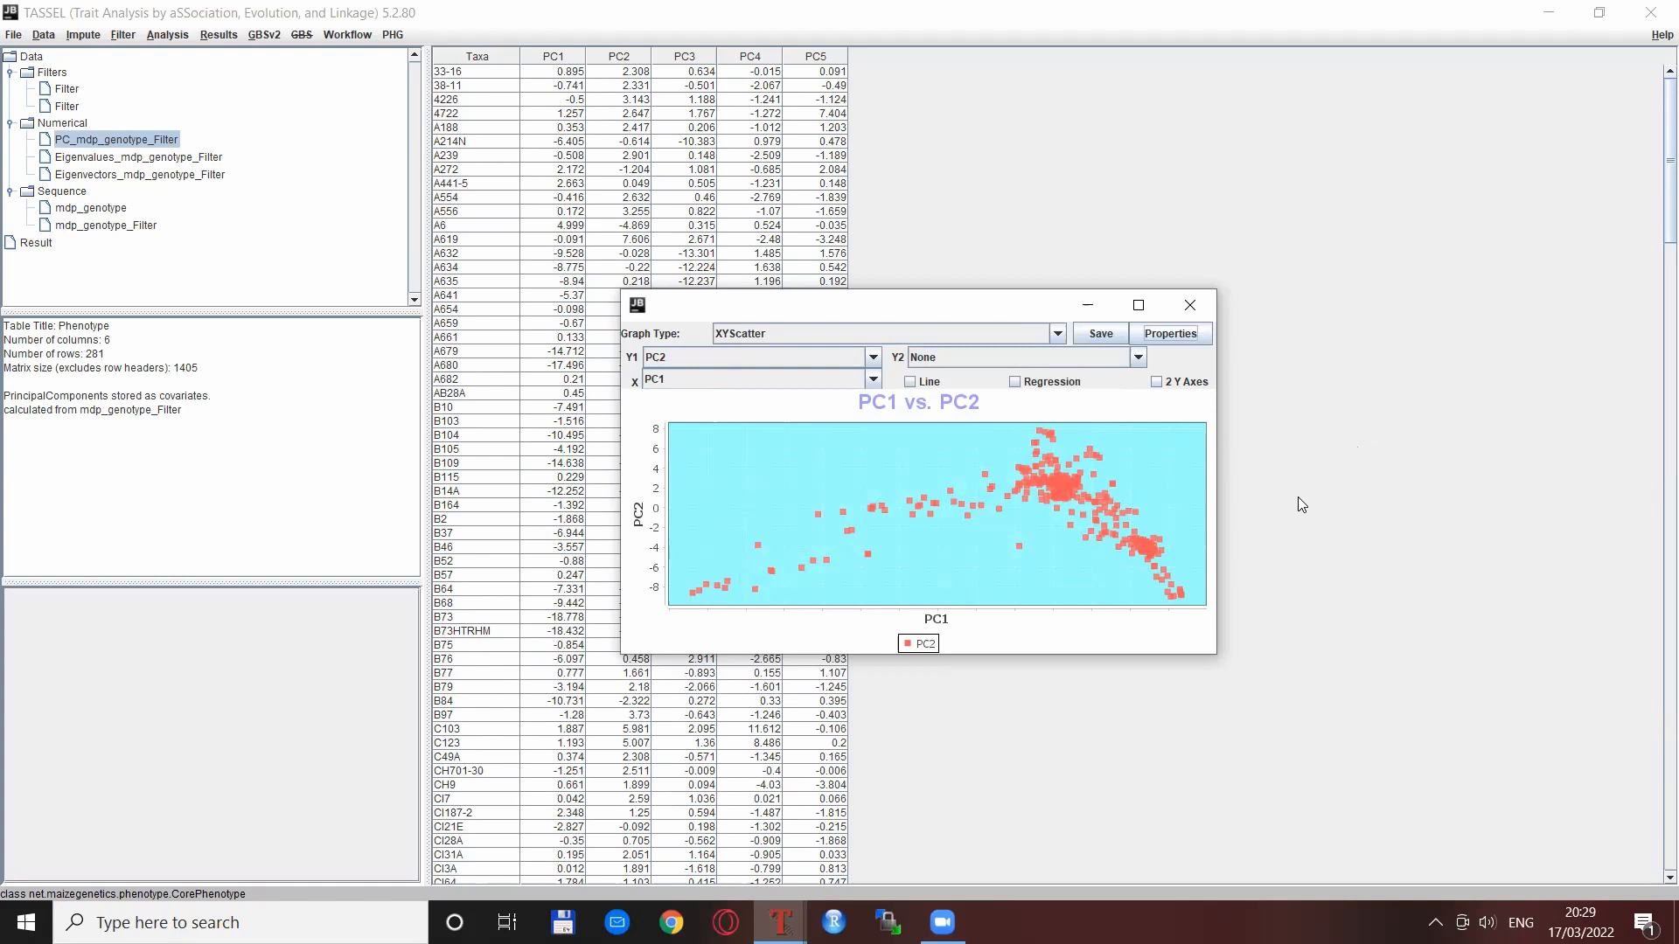
mouse_move(1204, 657)
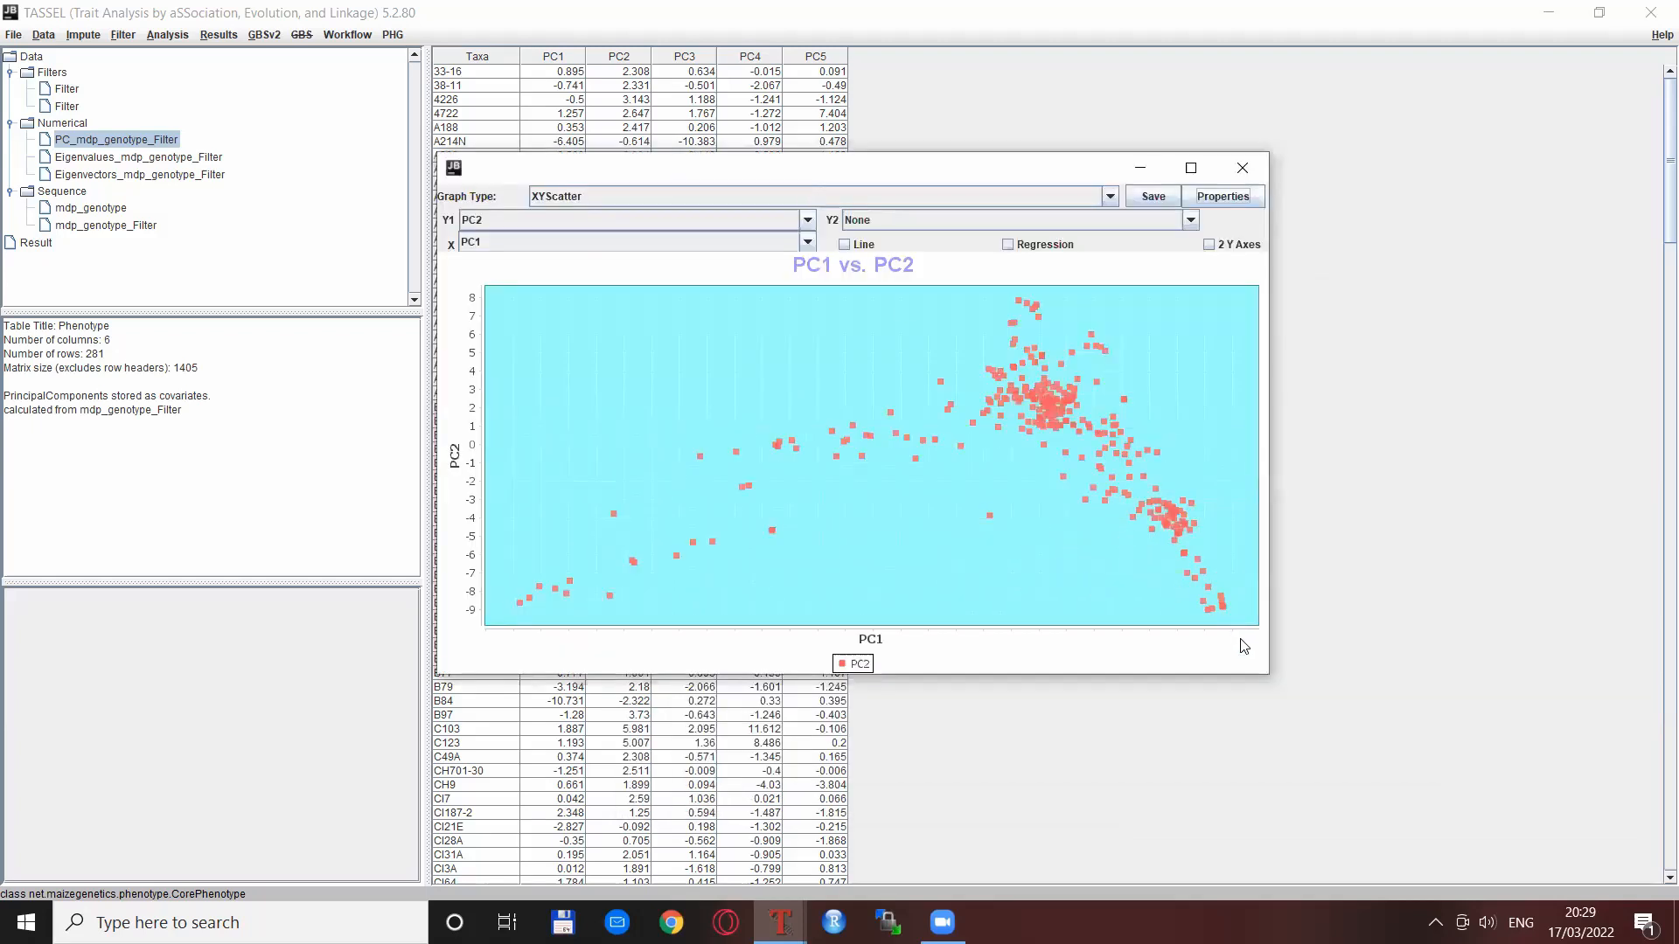
mouse_move(963, 672)
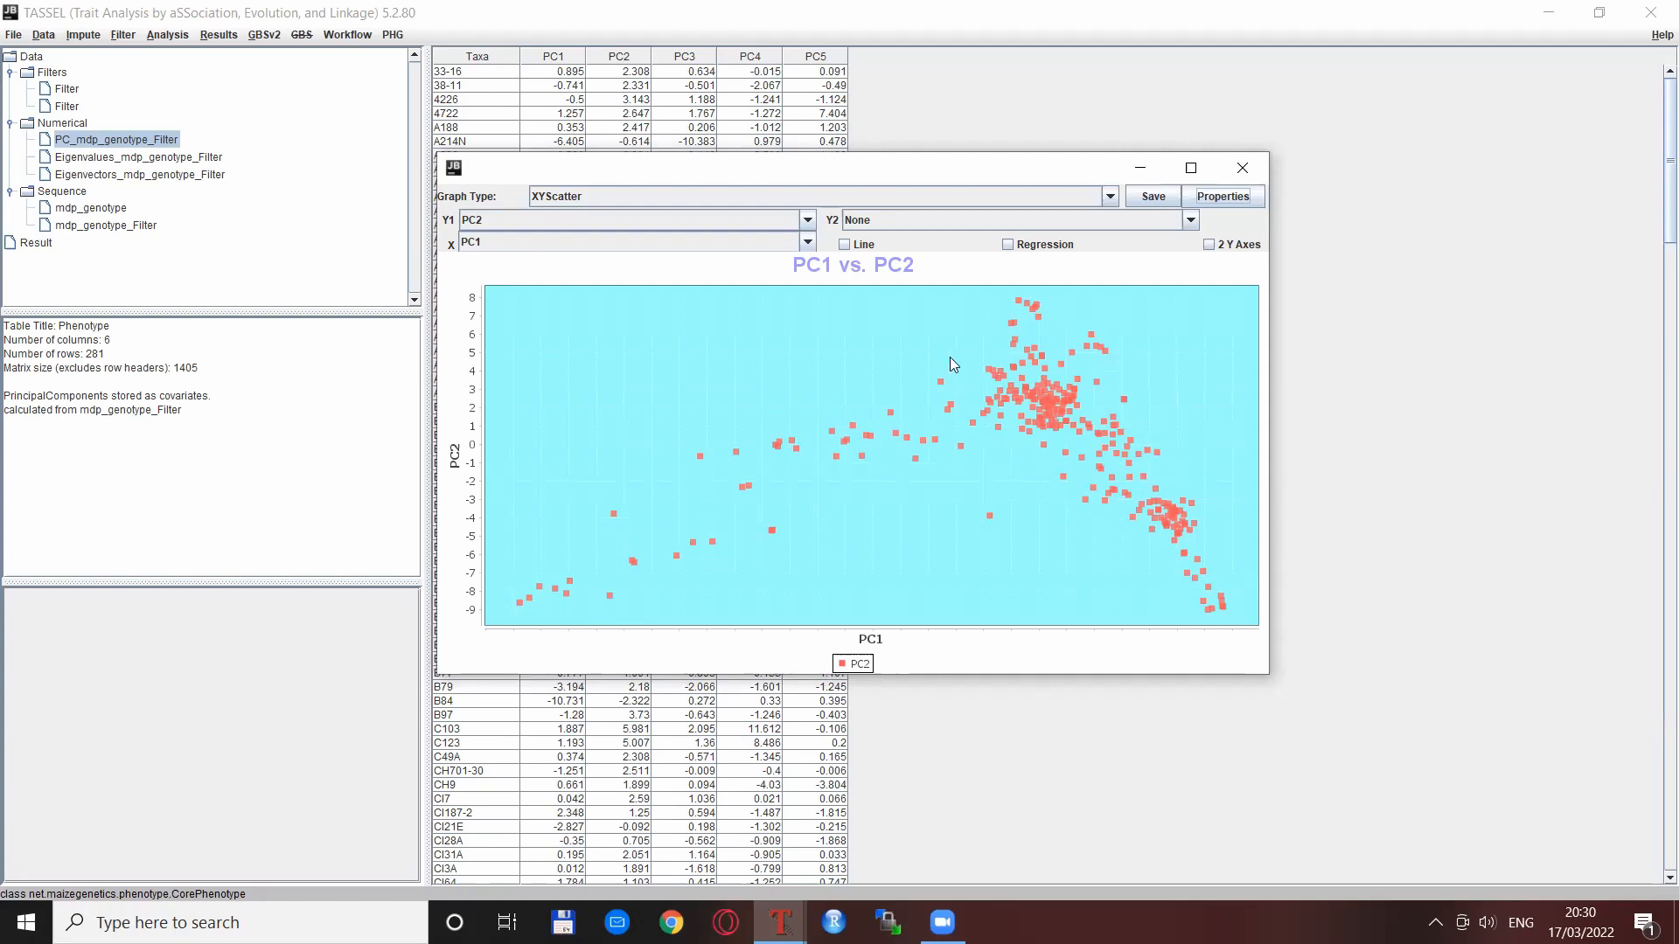
mouse_move(1399, 659)
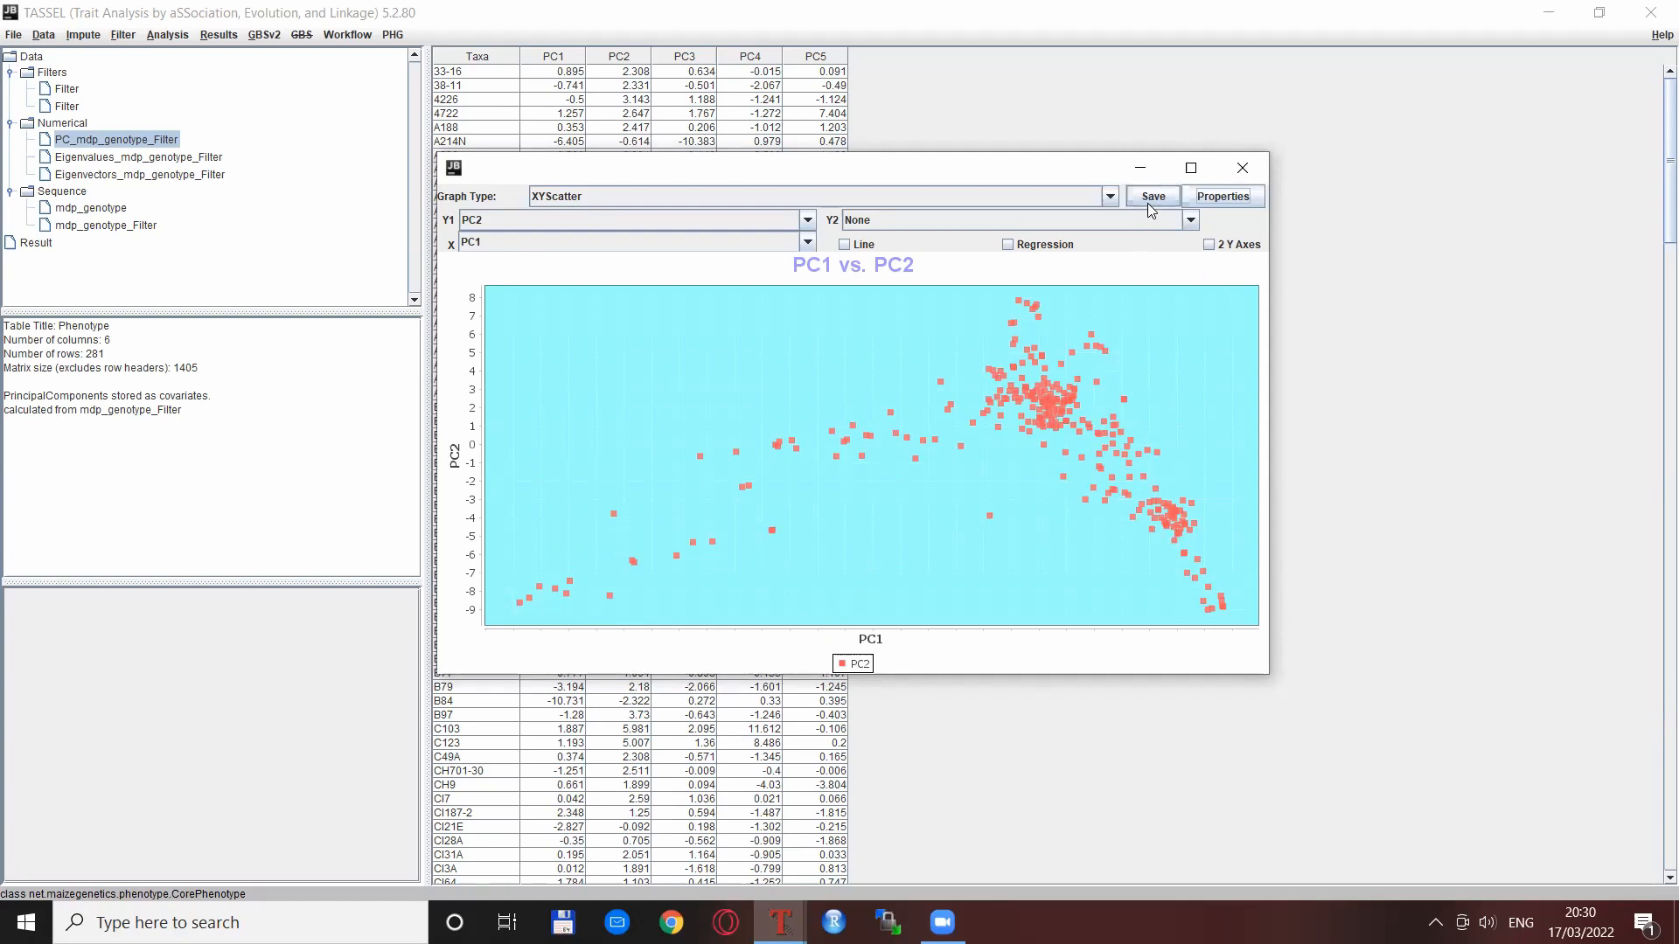
mouse_move(1195, 387)
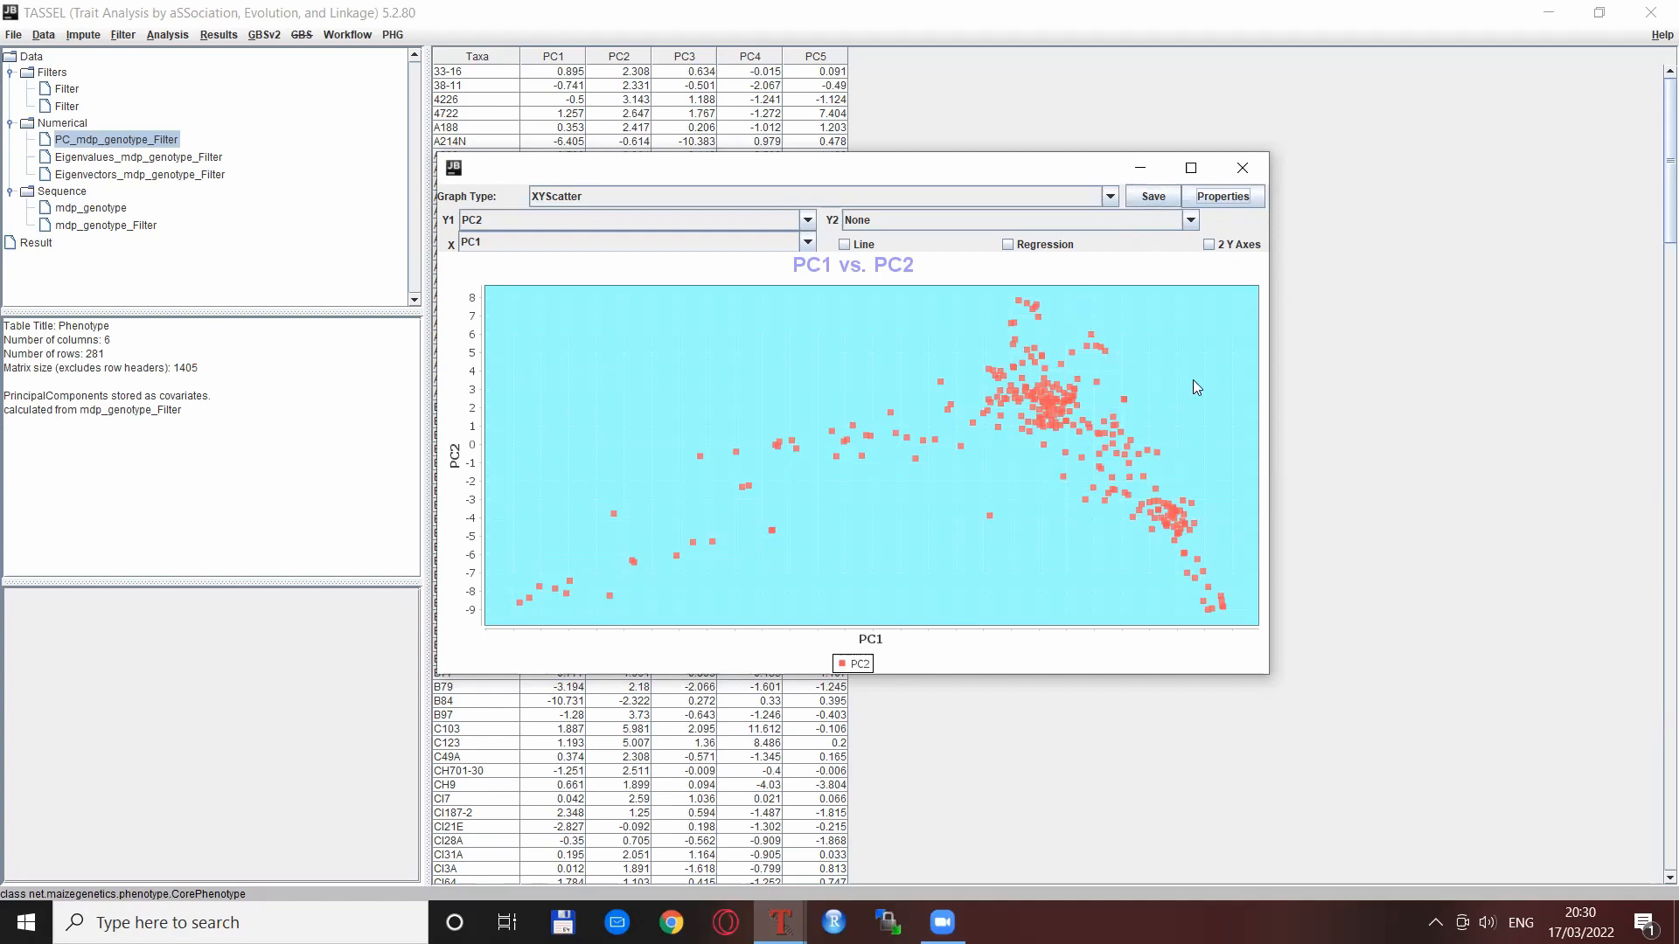
mouse_move(1440, 388)
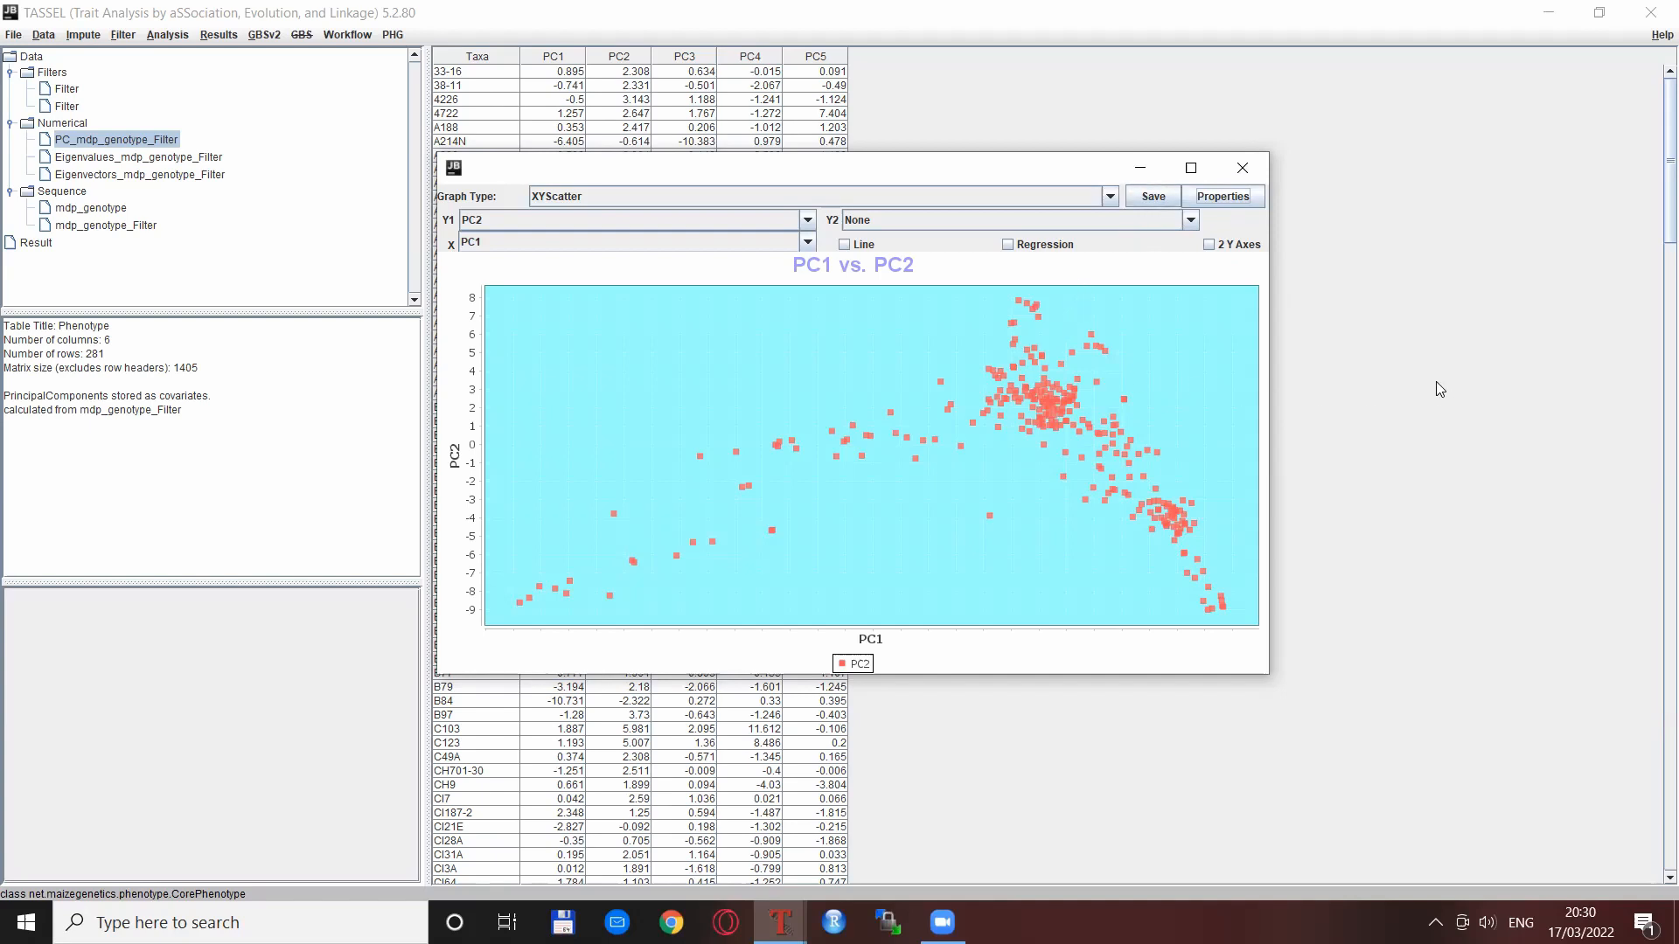
mouse_move(1440, 378)
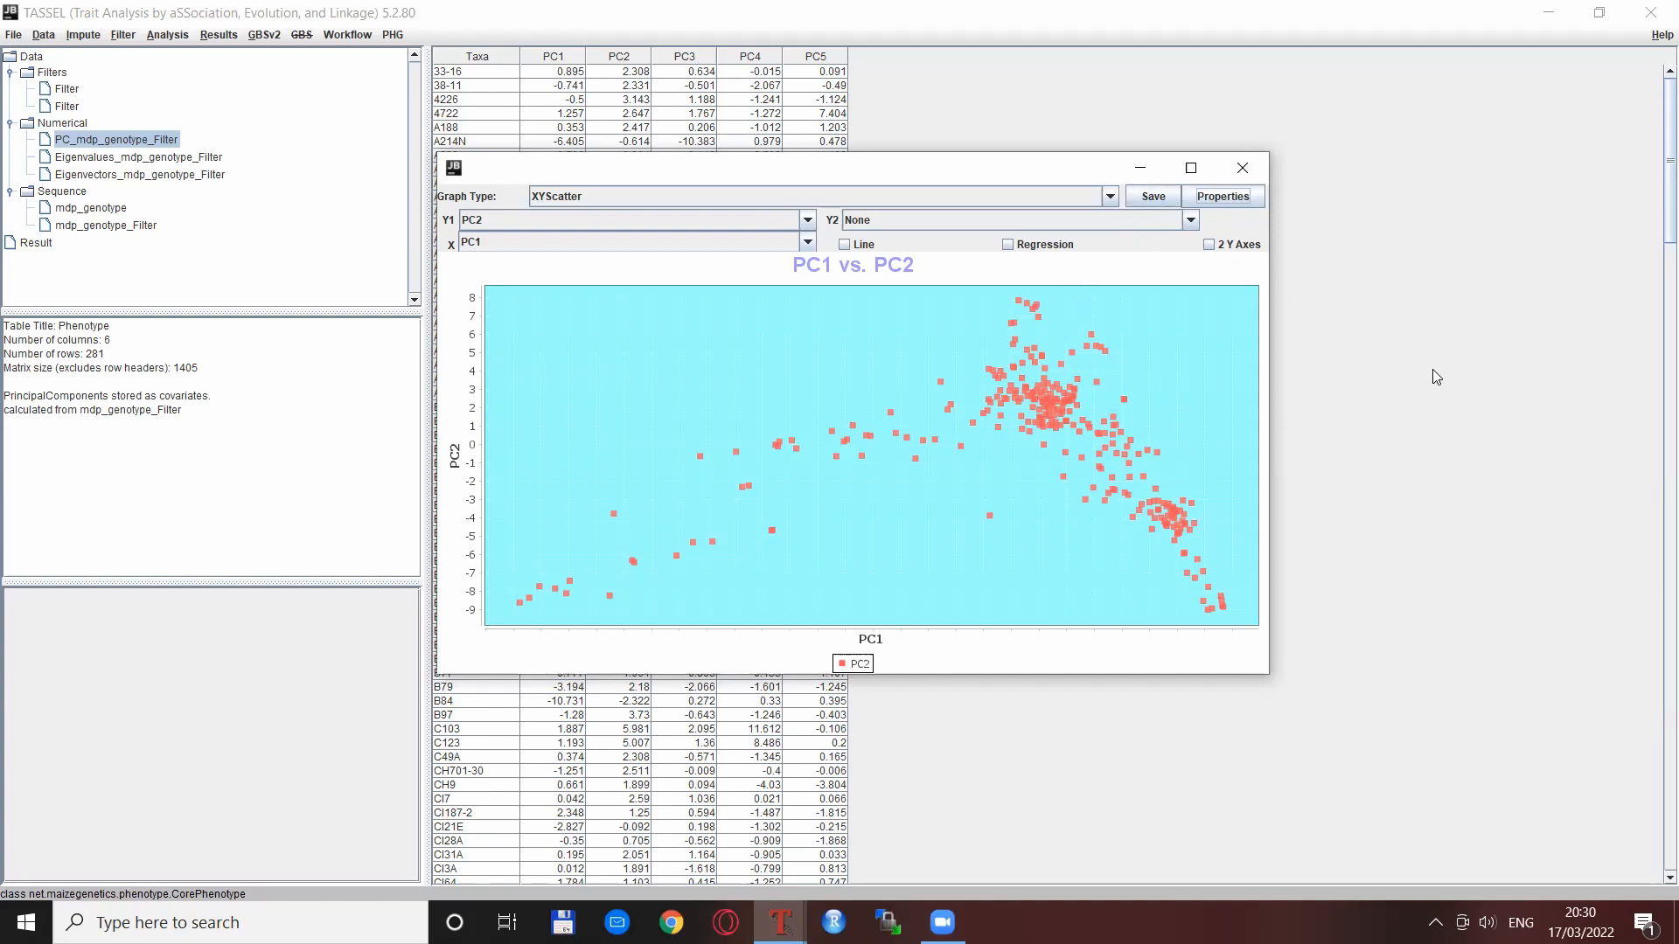